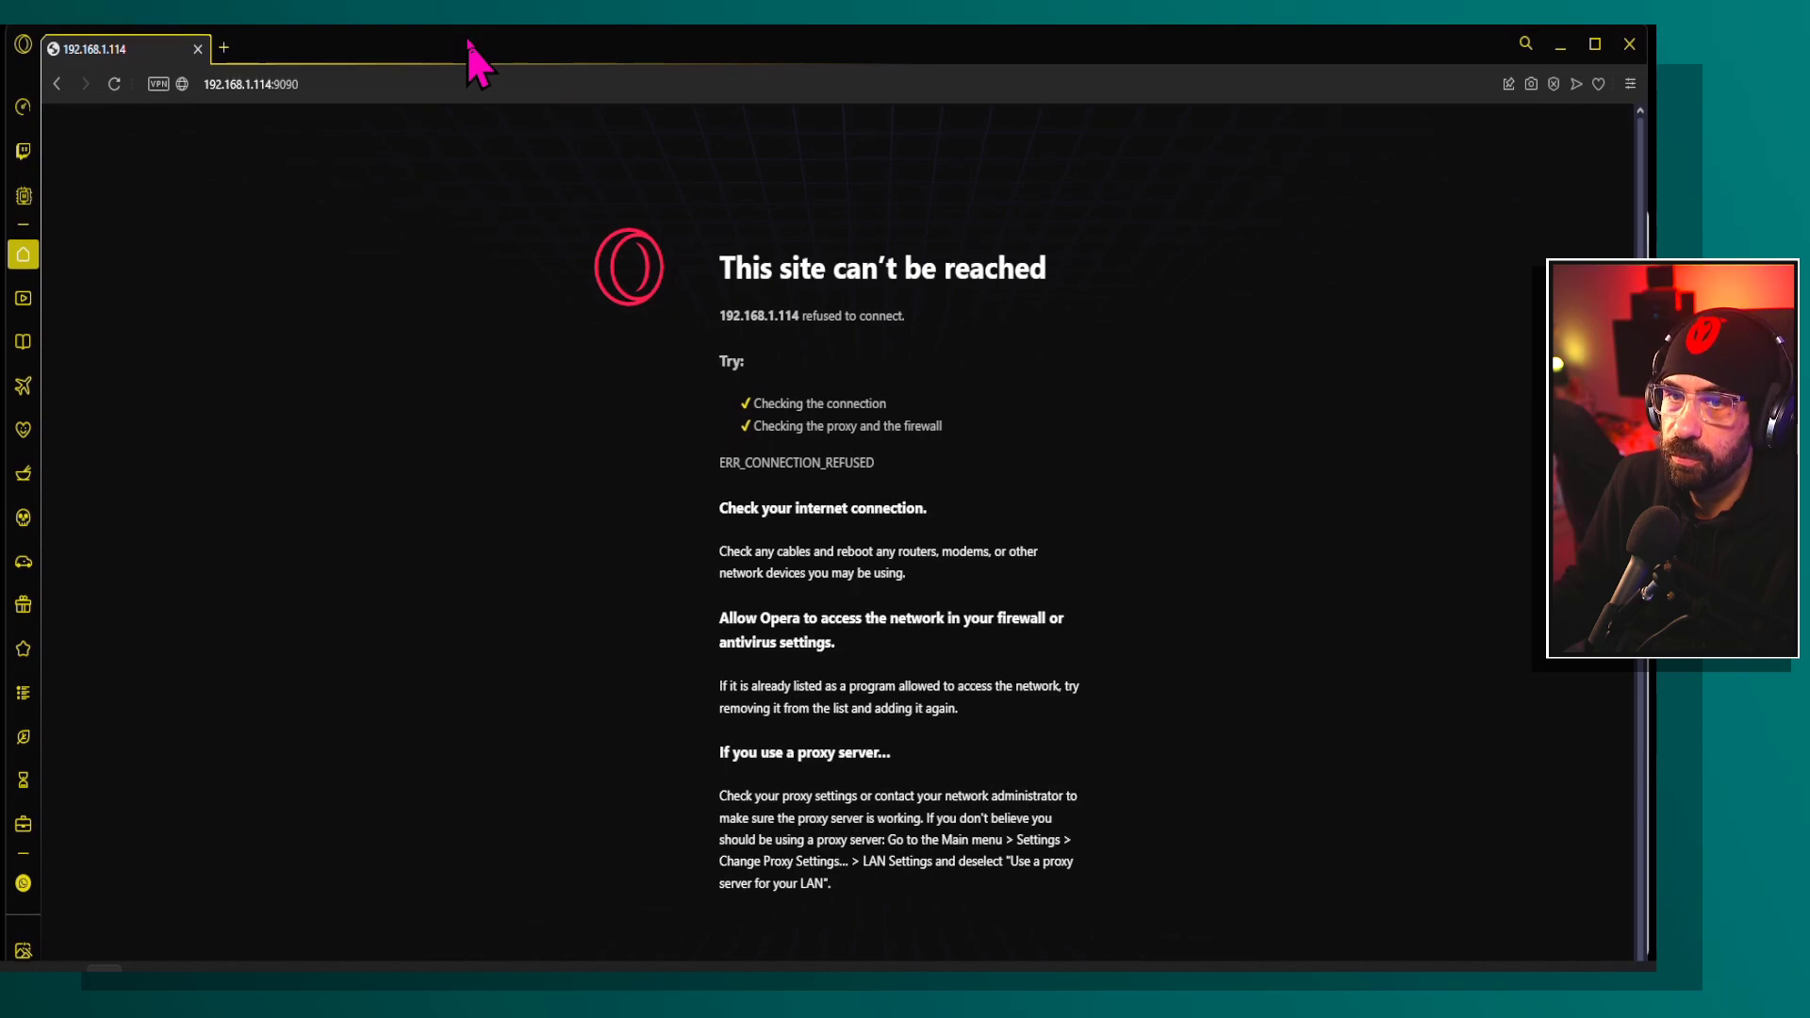
Step: Bring the open PuTTY SSH sessions to the front from the Opera error page
click(254, 83)
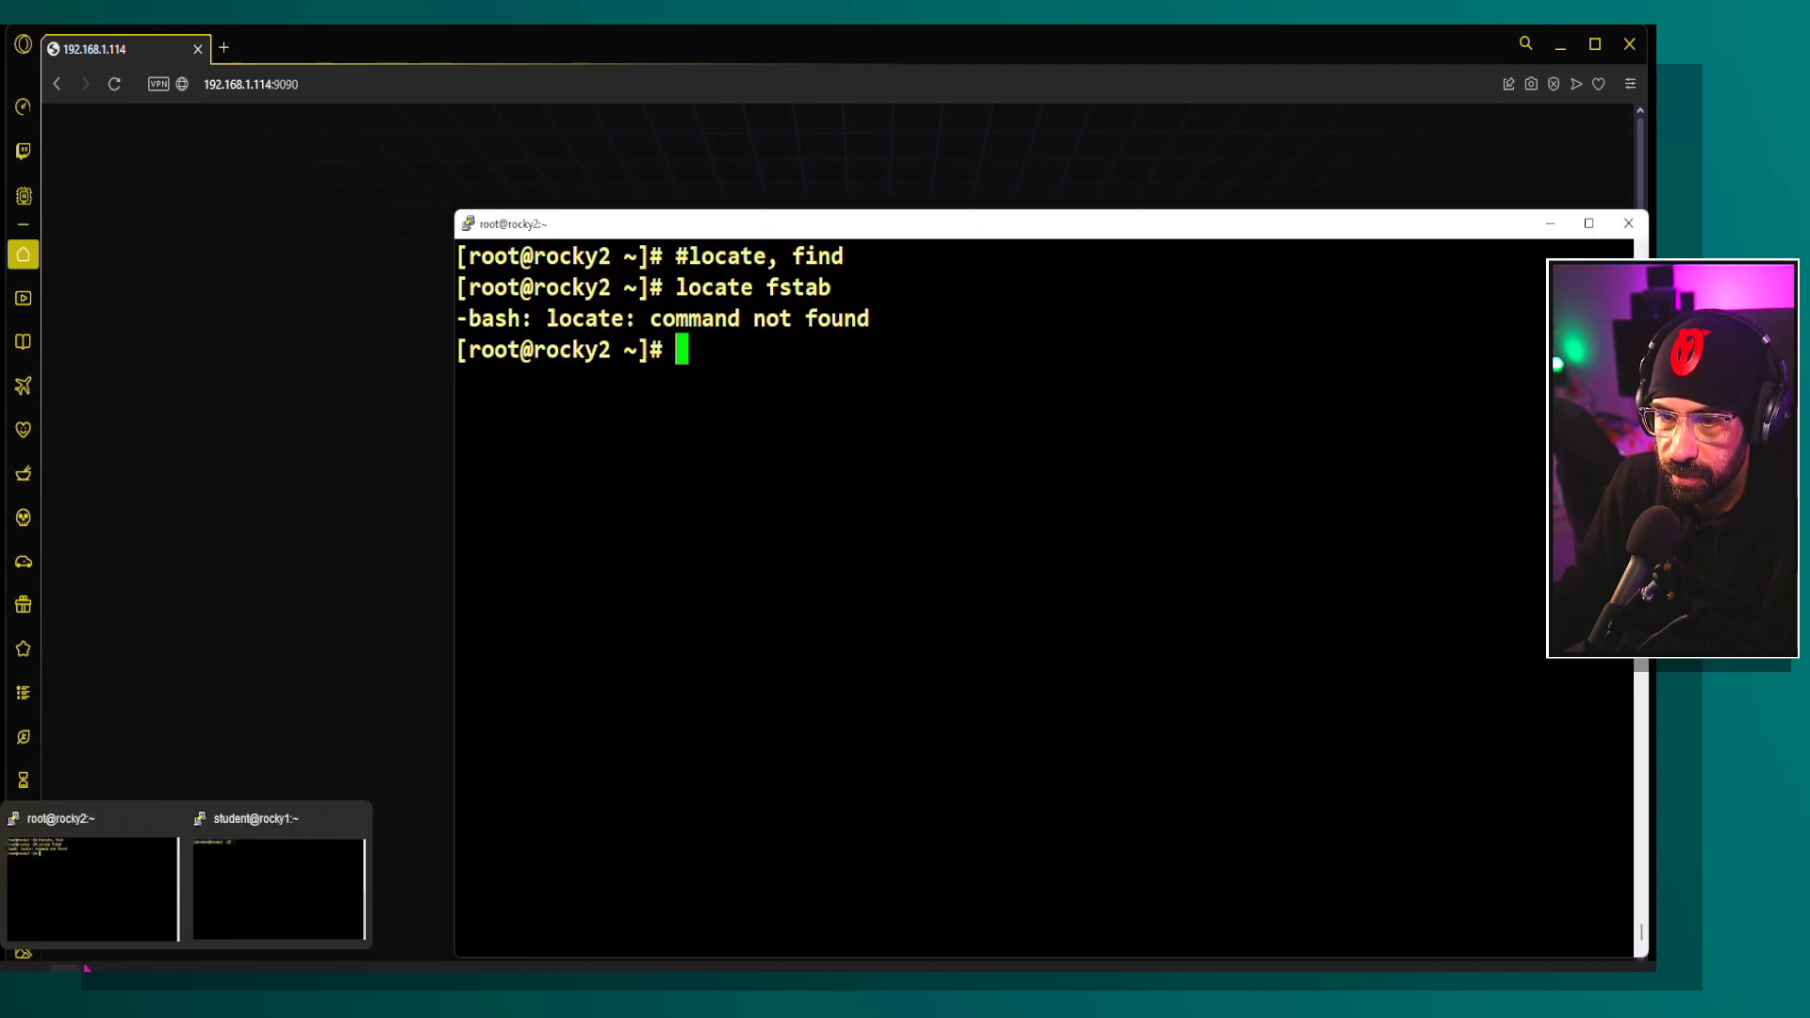
Step: On rocky1, list interfaces showing 192.168.1.250 and 192.168.1.114, then become root with su -
click(275, 888)
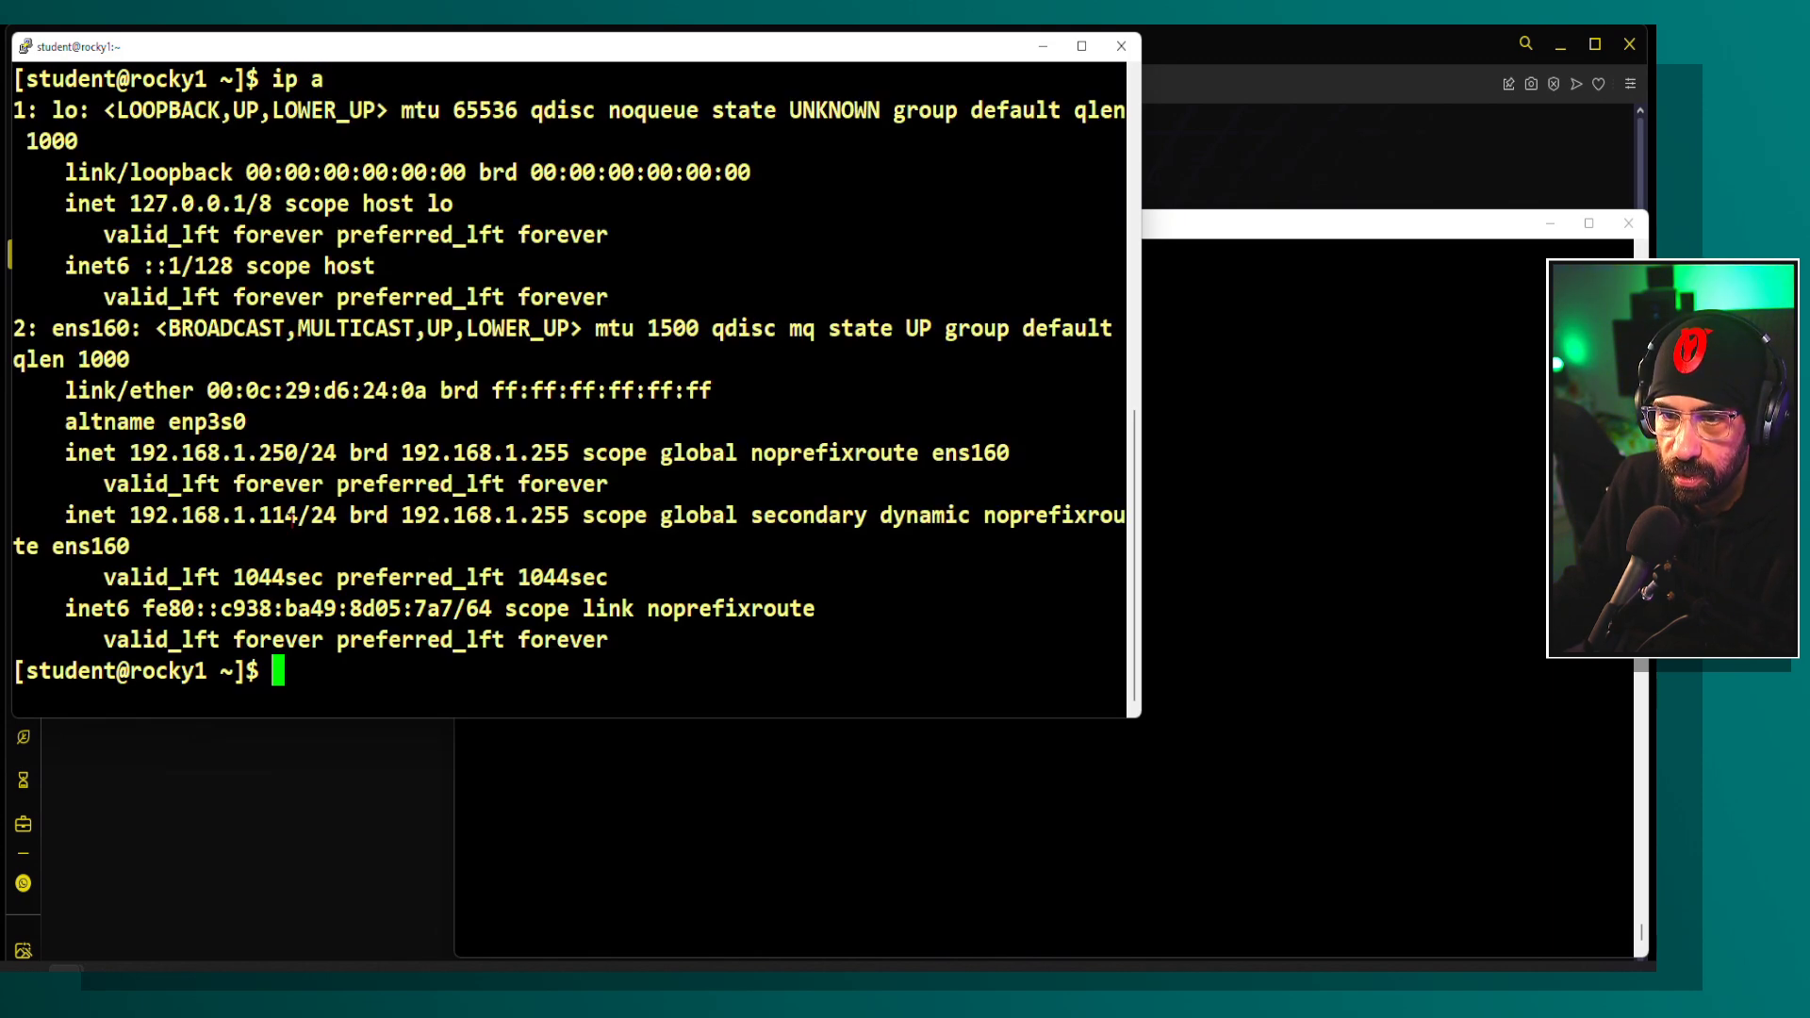
double_click(283, 515)
text(ifco)
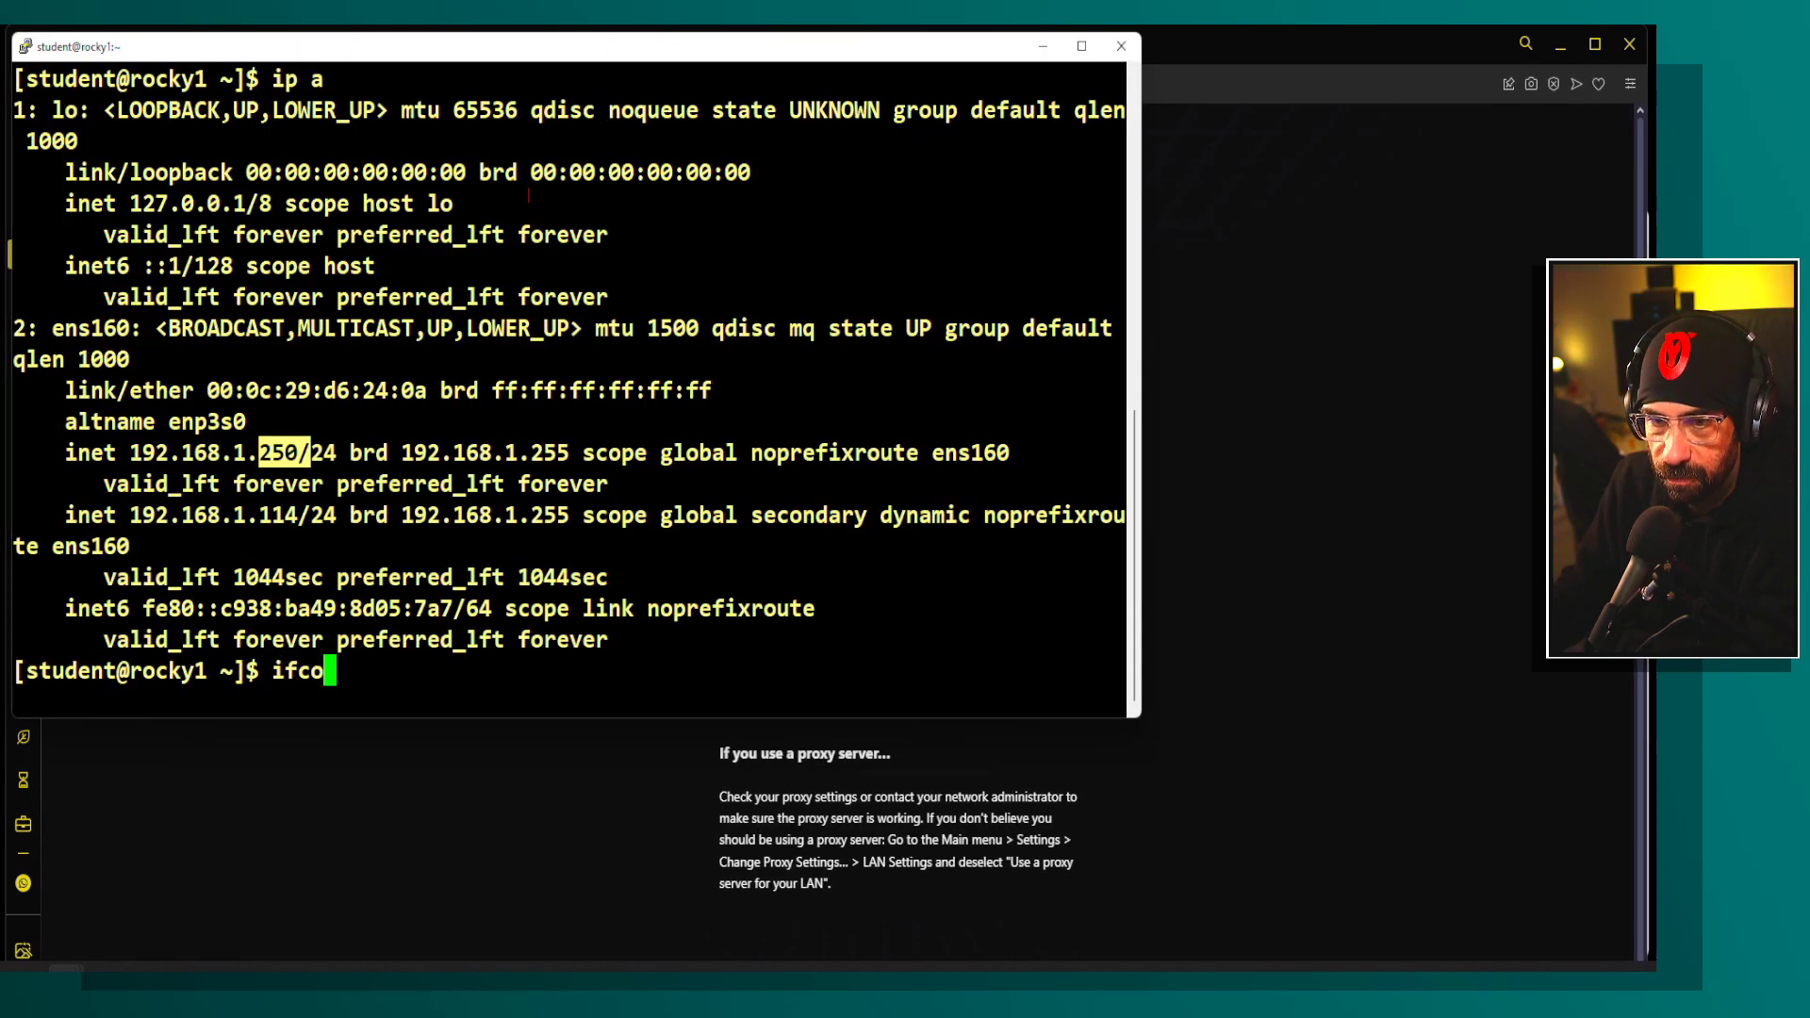
key(Return)
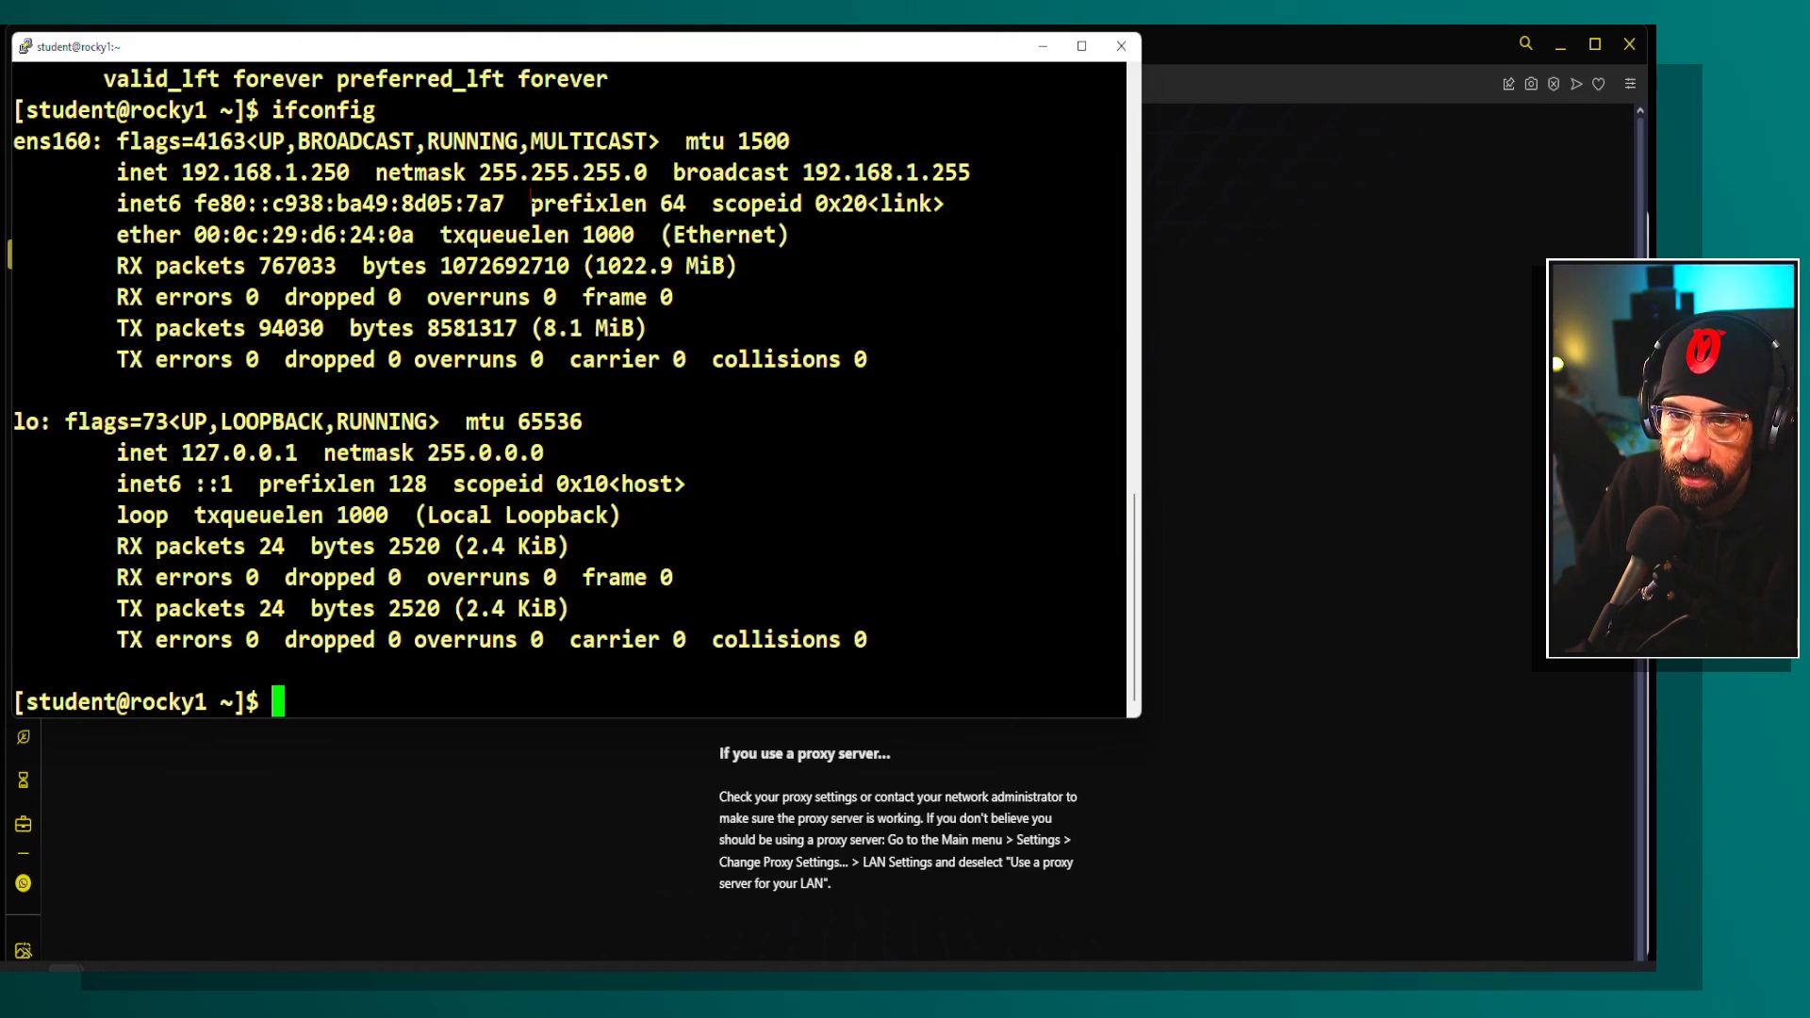
double_click(264, 171)
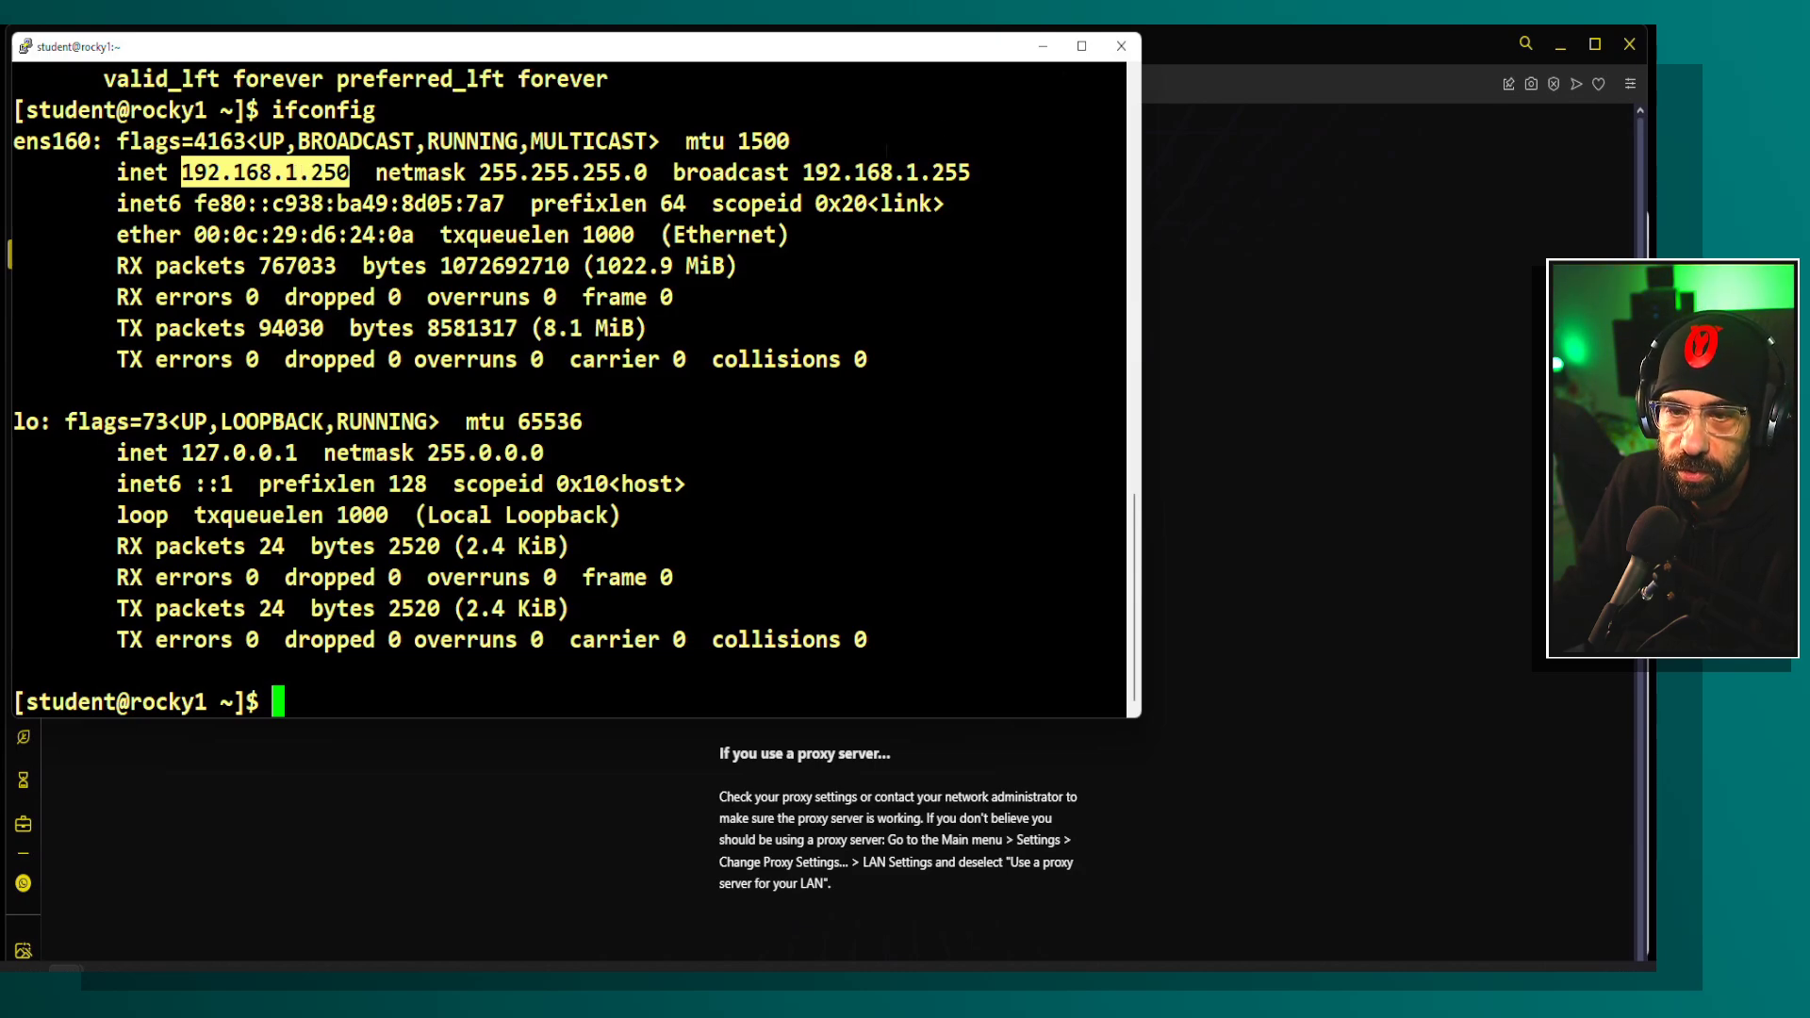
text(su -)
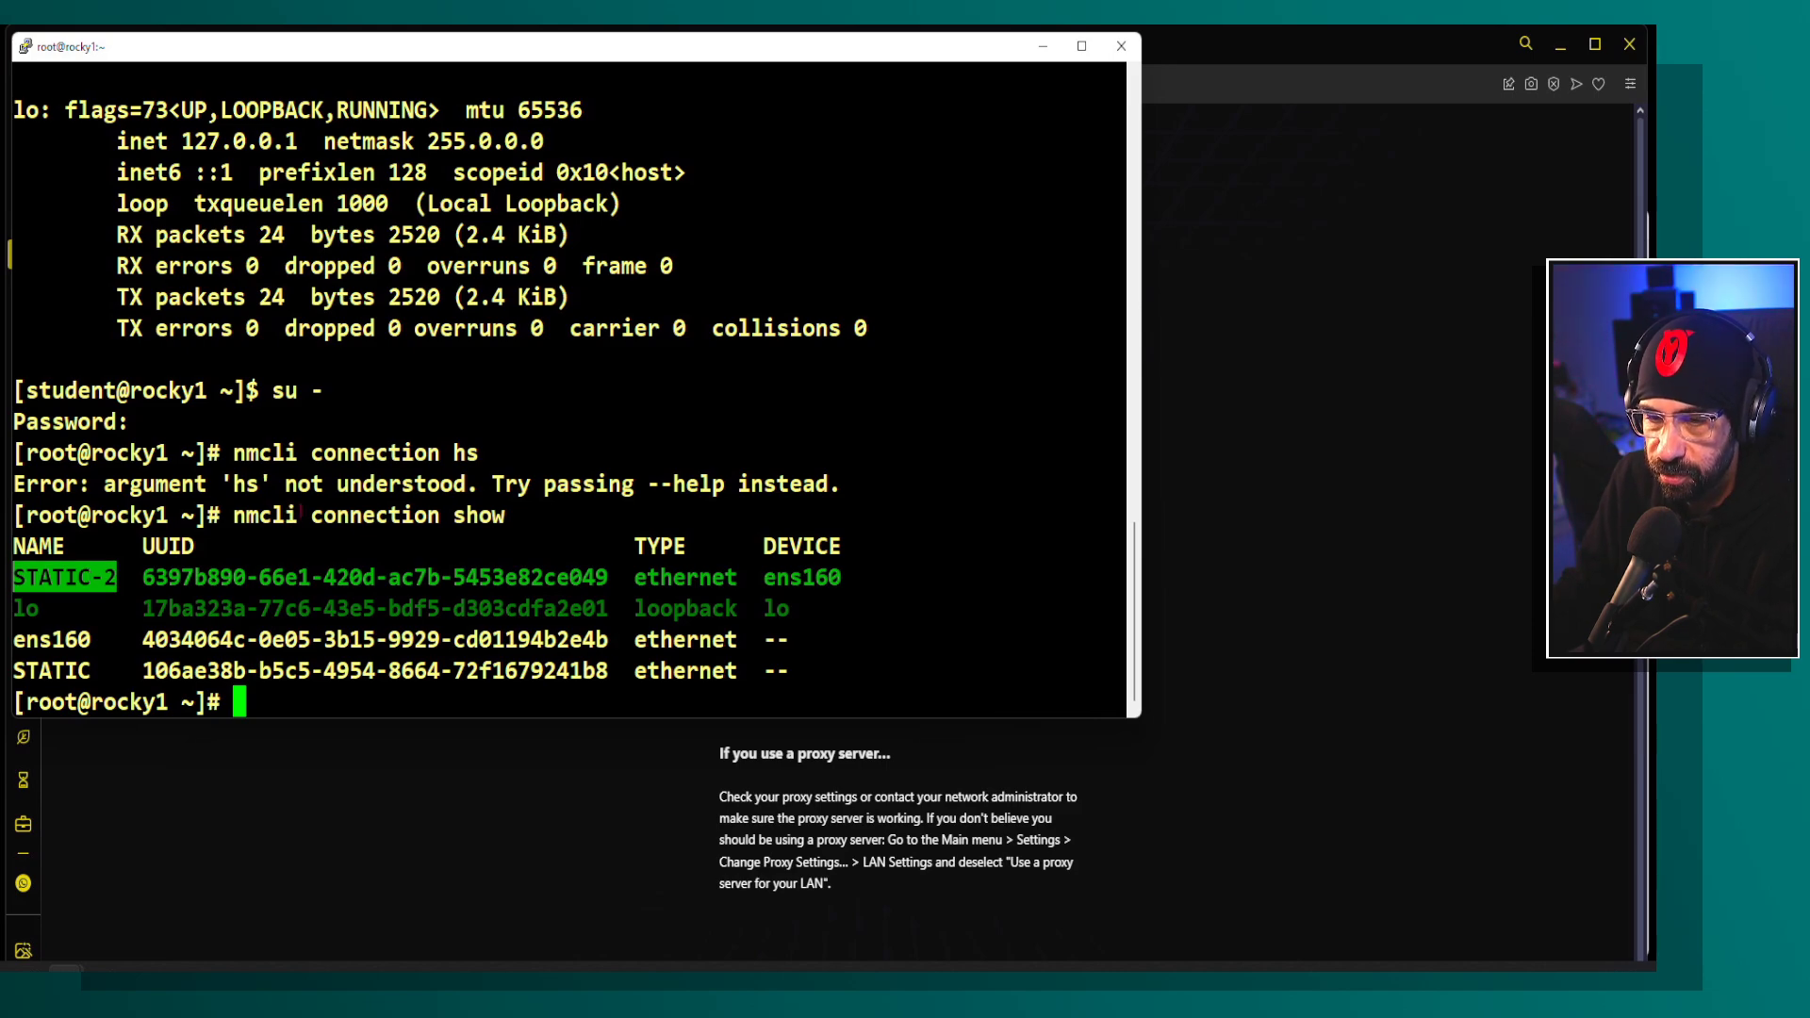
Step: Show the STATIC-2 connection details with nmcli, revealing ipv4.method auto alongside DHCP 192.168.1.114
text(nmcli connection show)
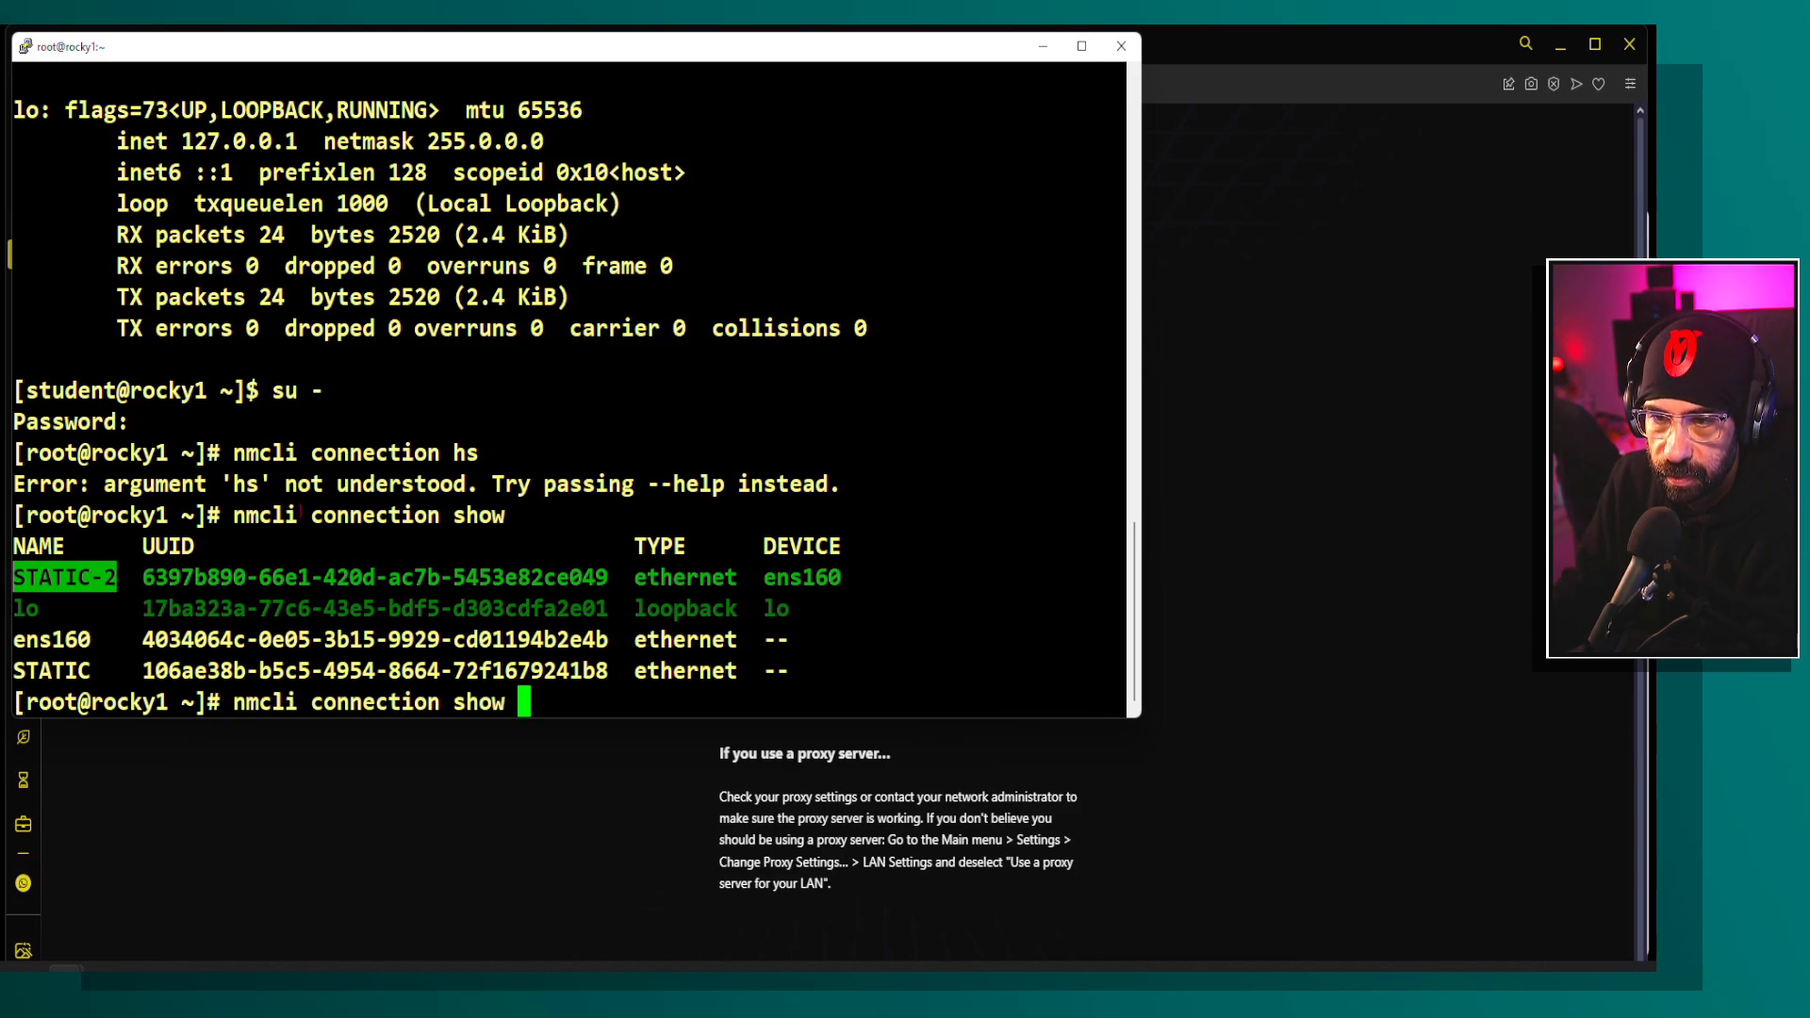
key(Return)
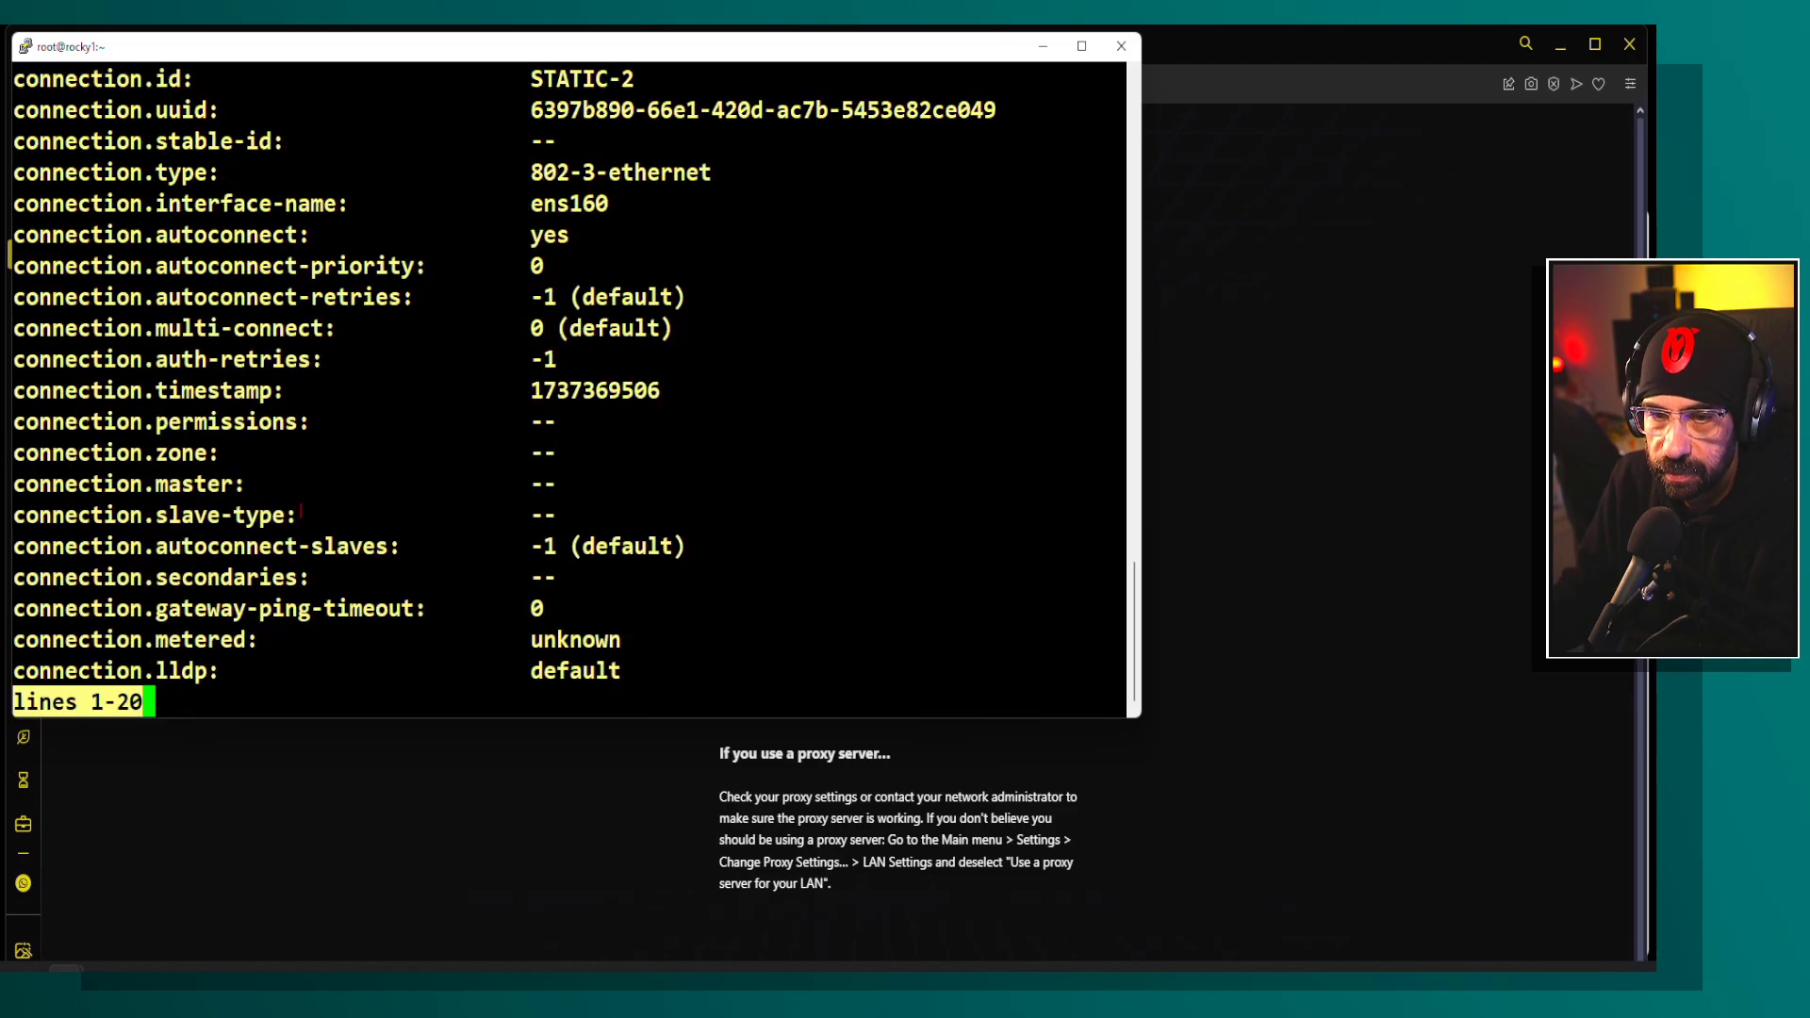
scroll(down, 3)
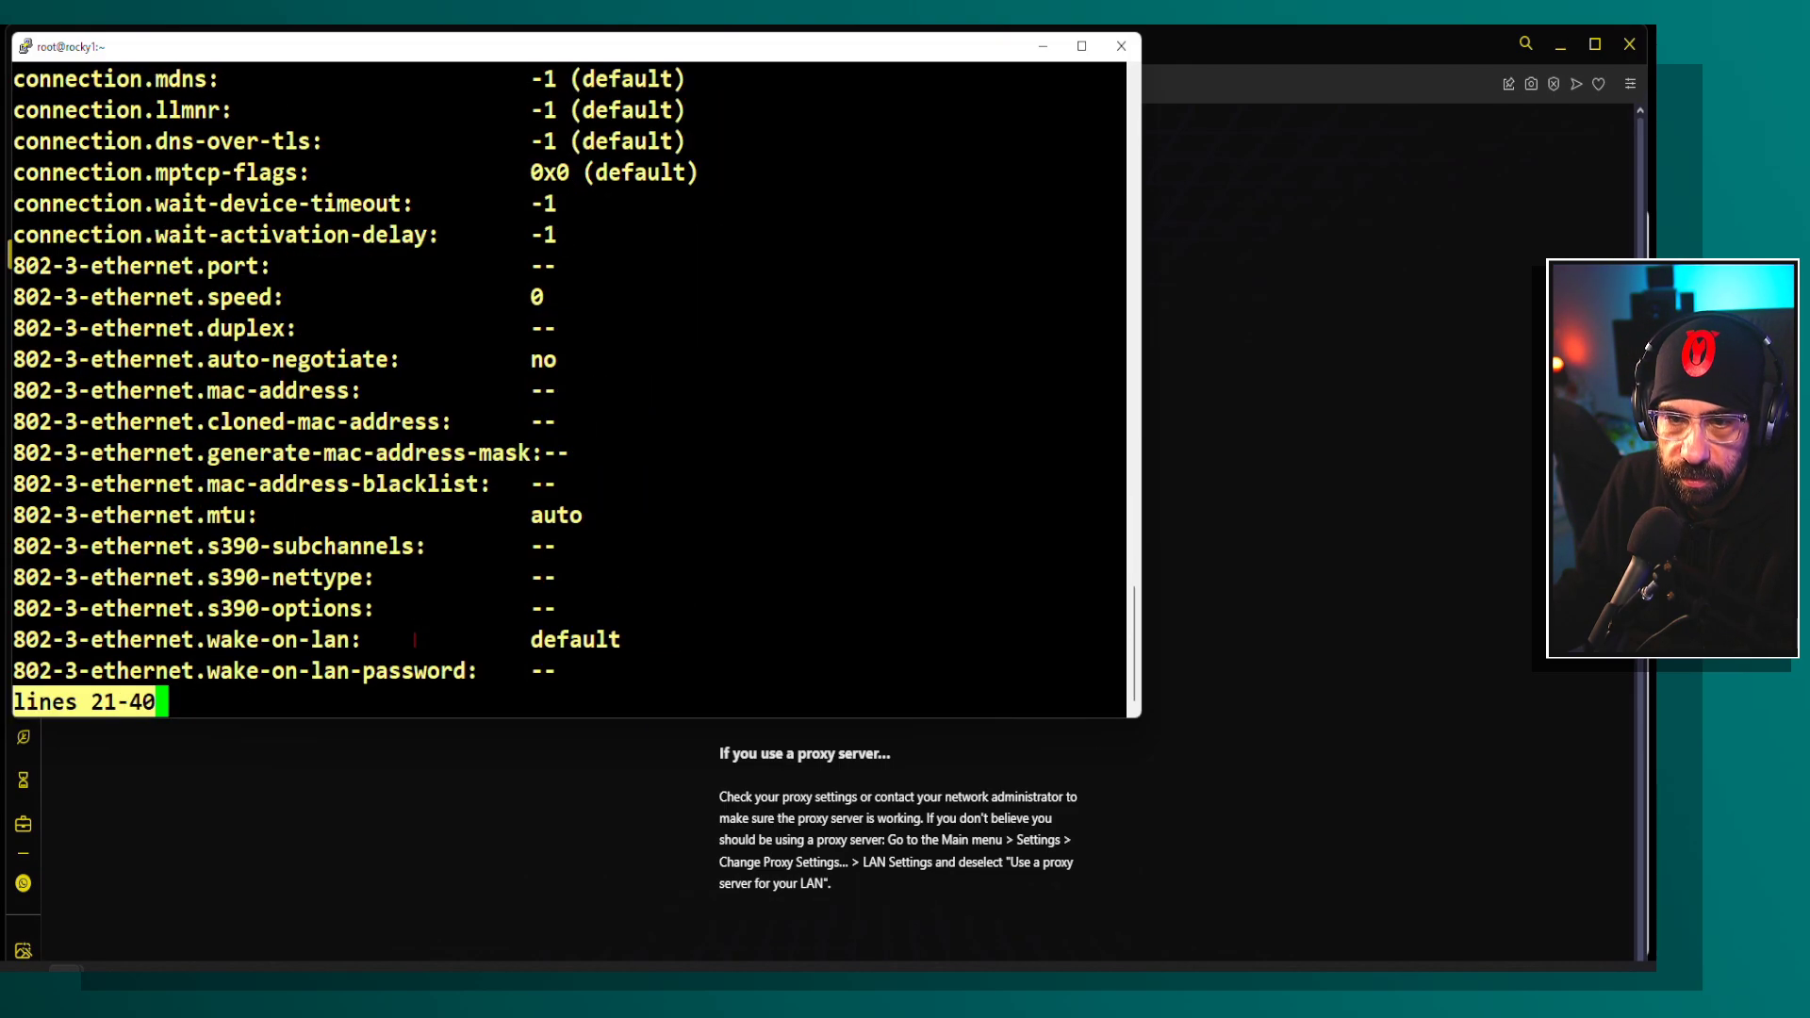
scroll(down, 3)
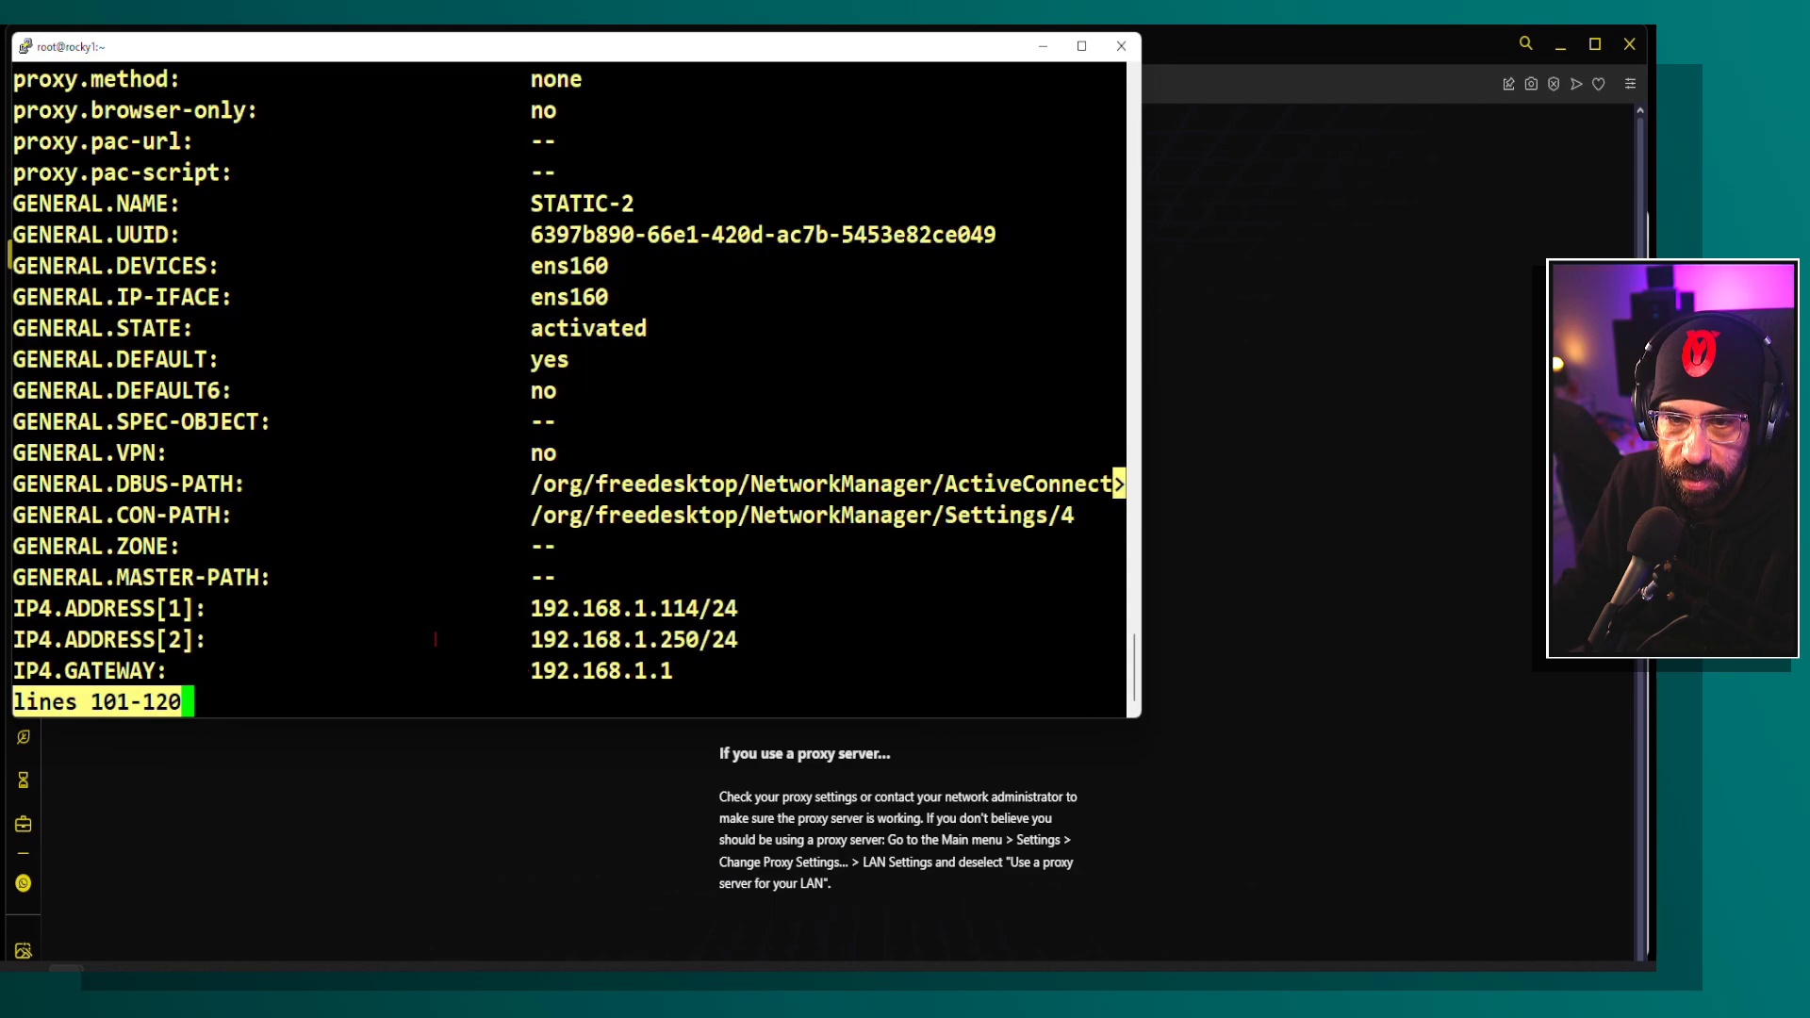
scroll(down, 3)
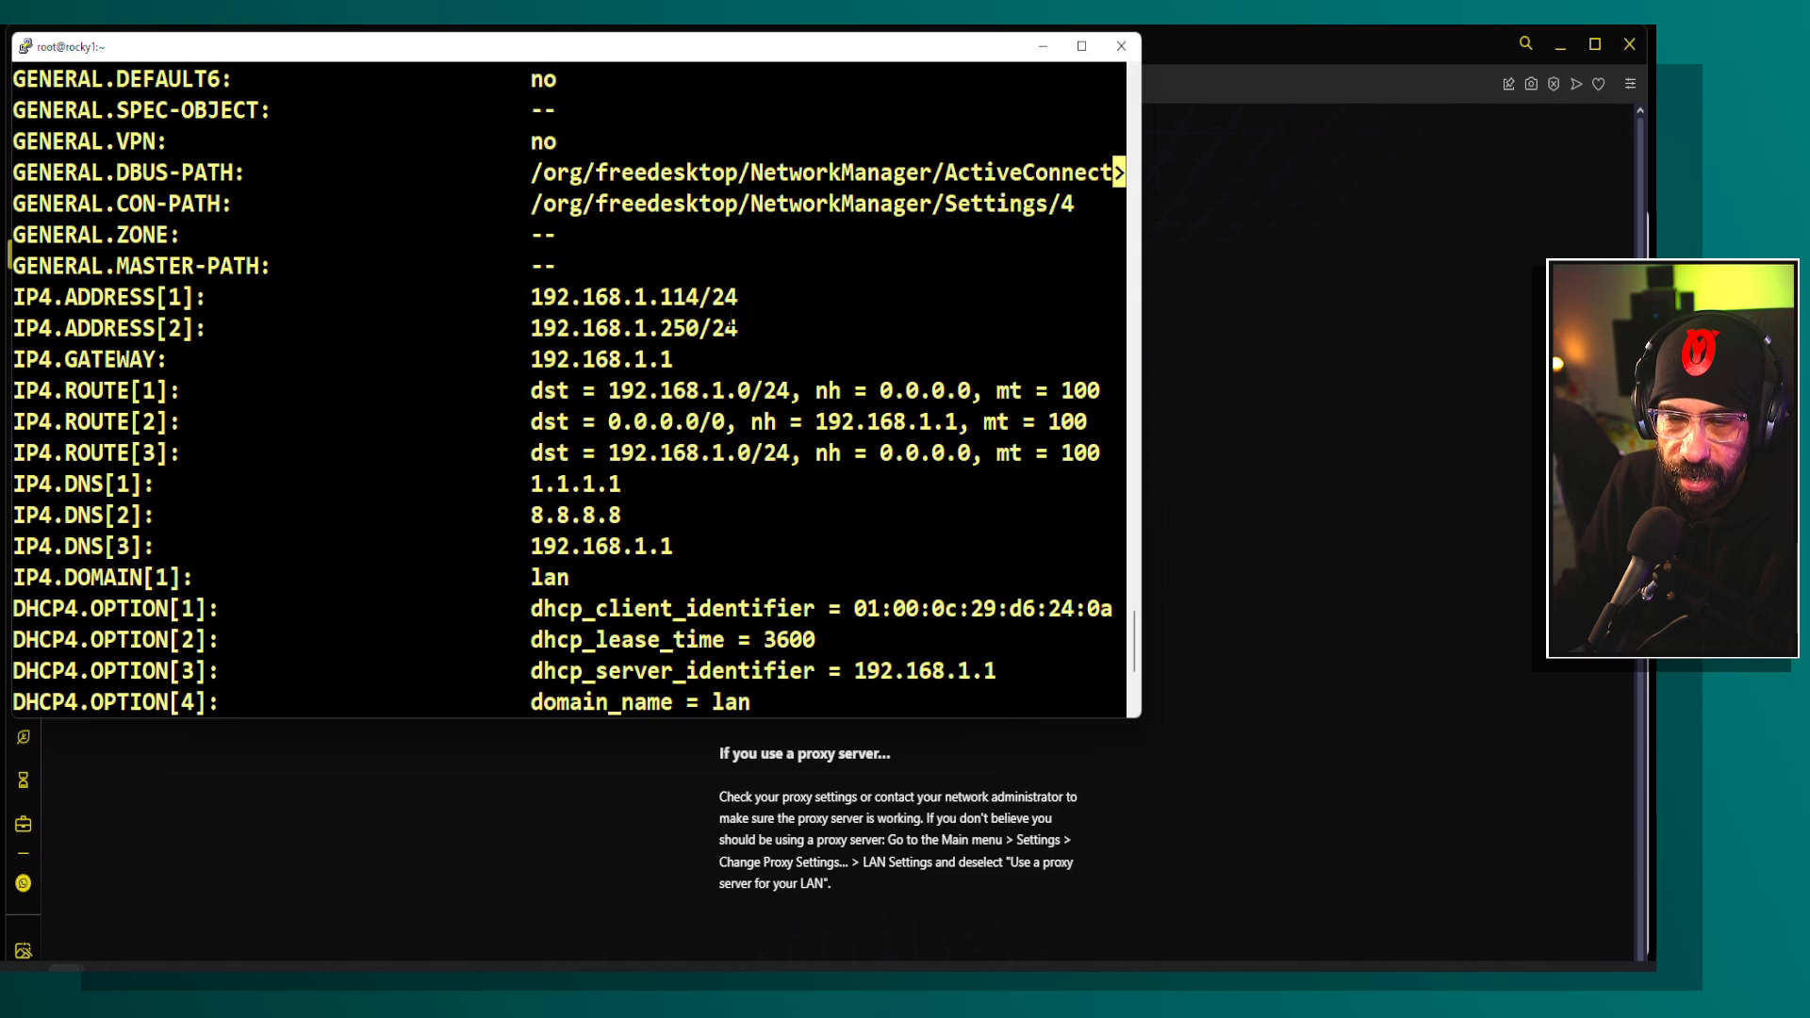
scroll(up, 3)
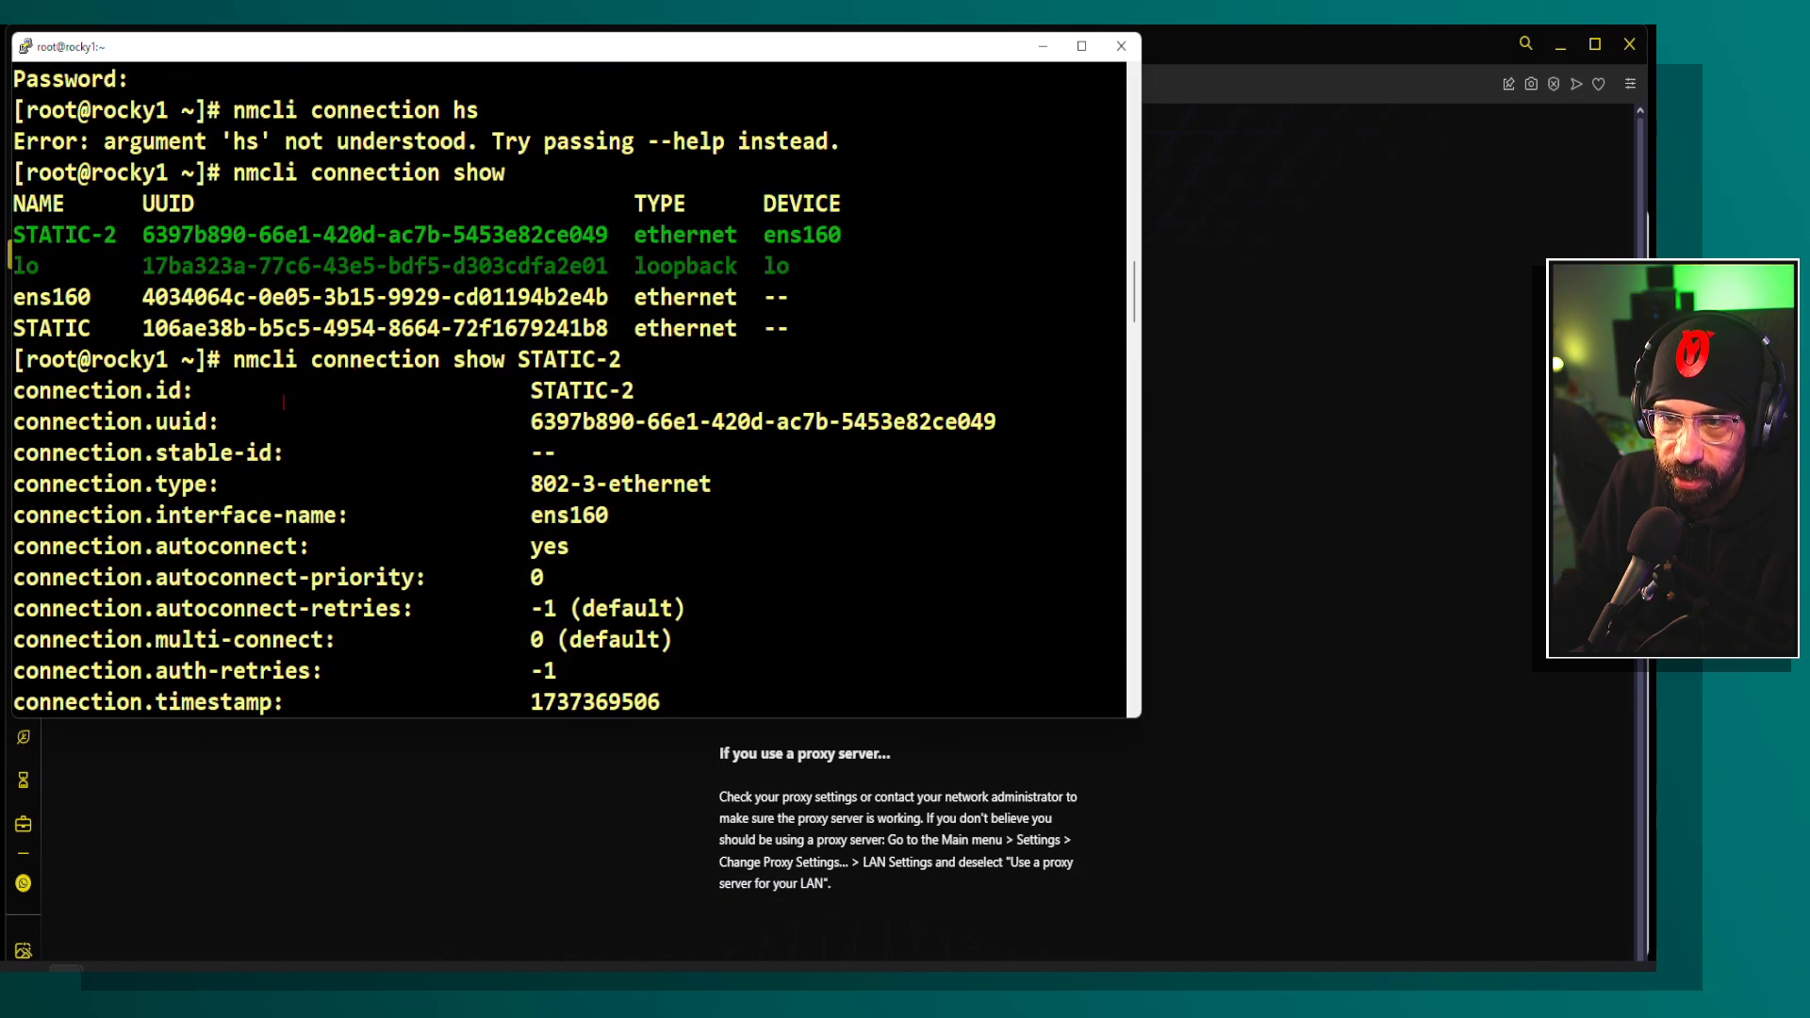
scroll(down, 3)
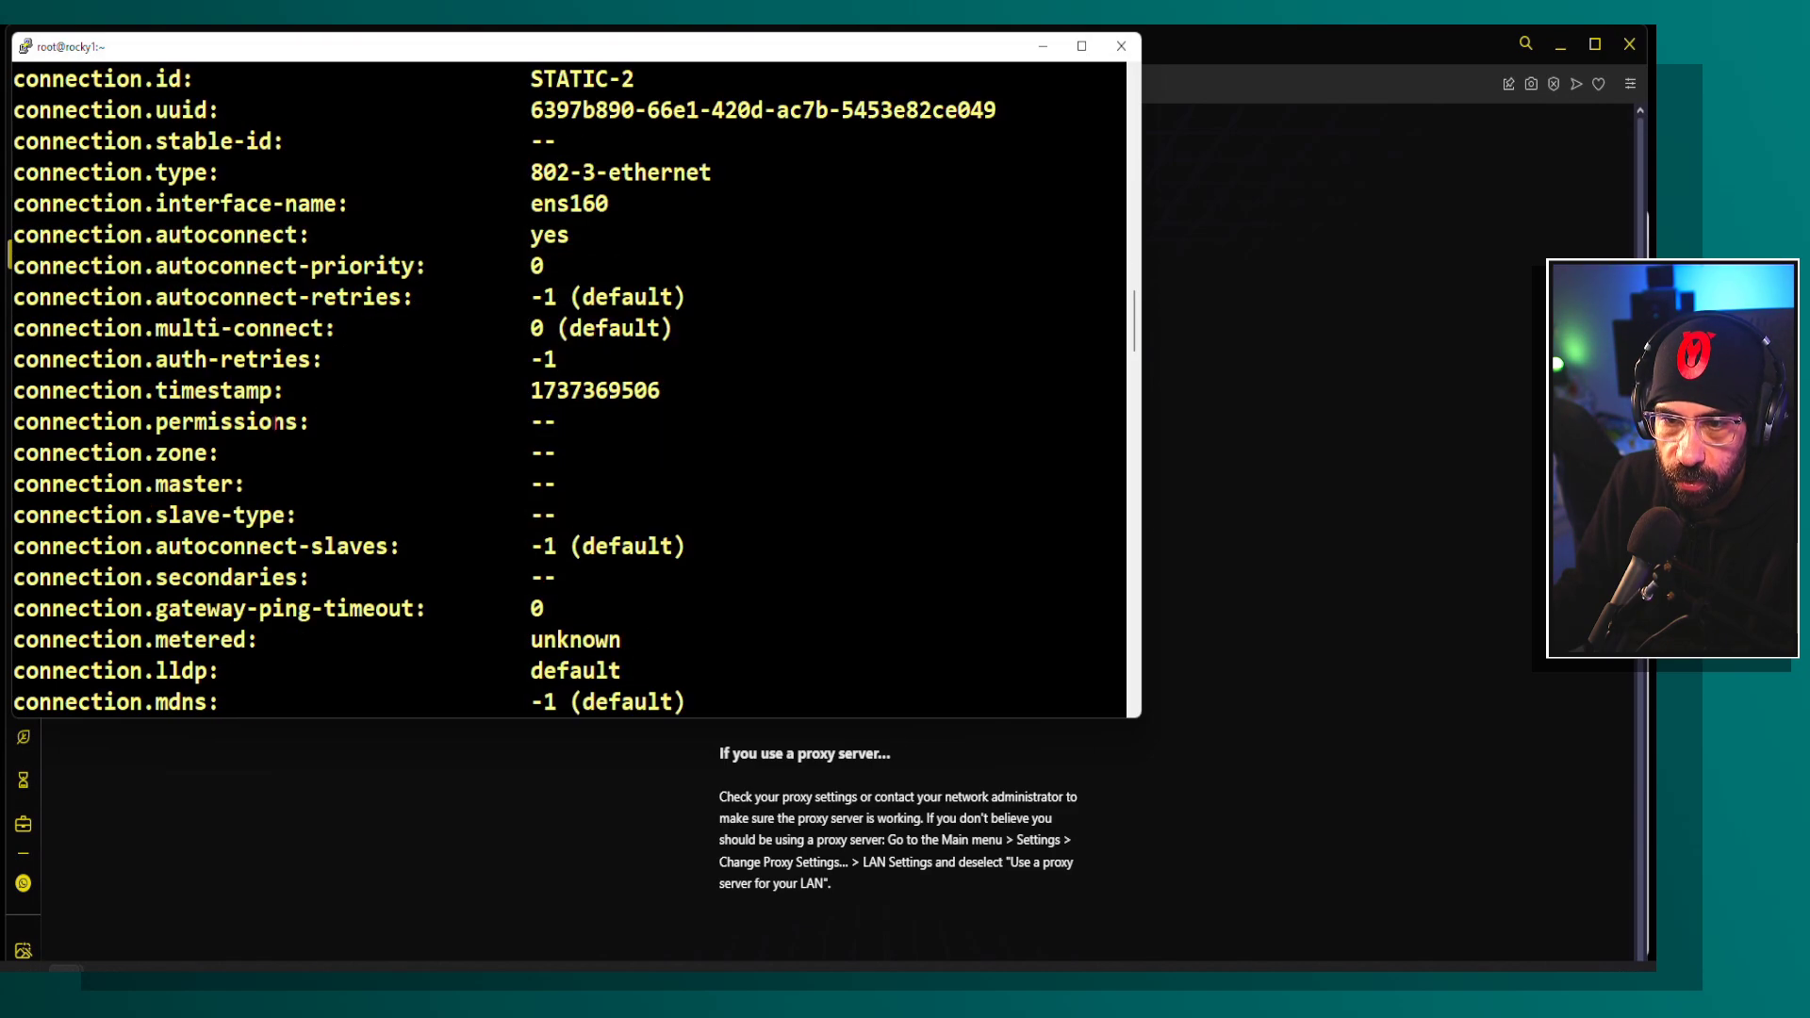
scroll(down, 3)
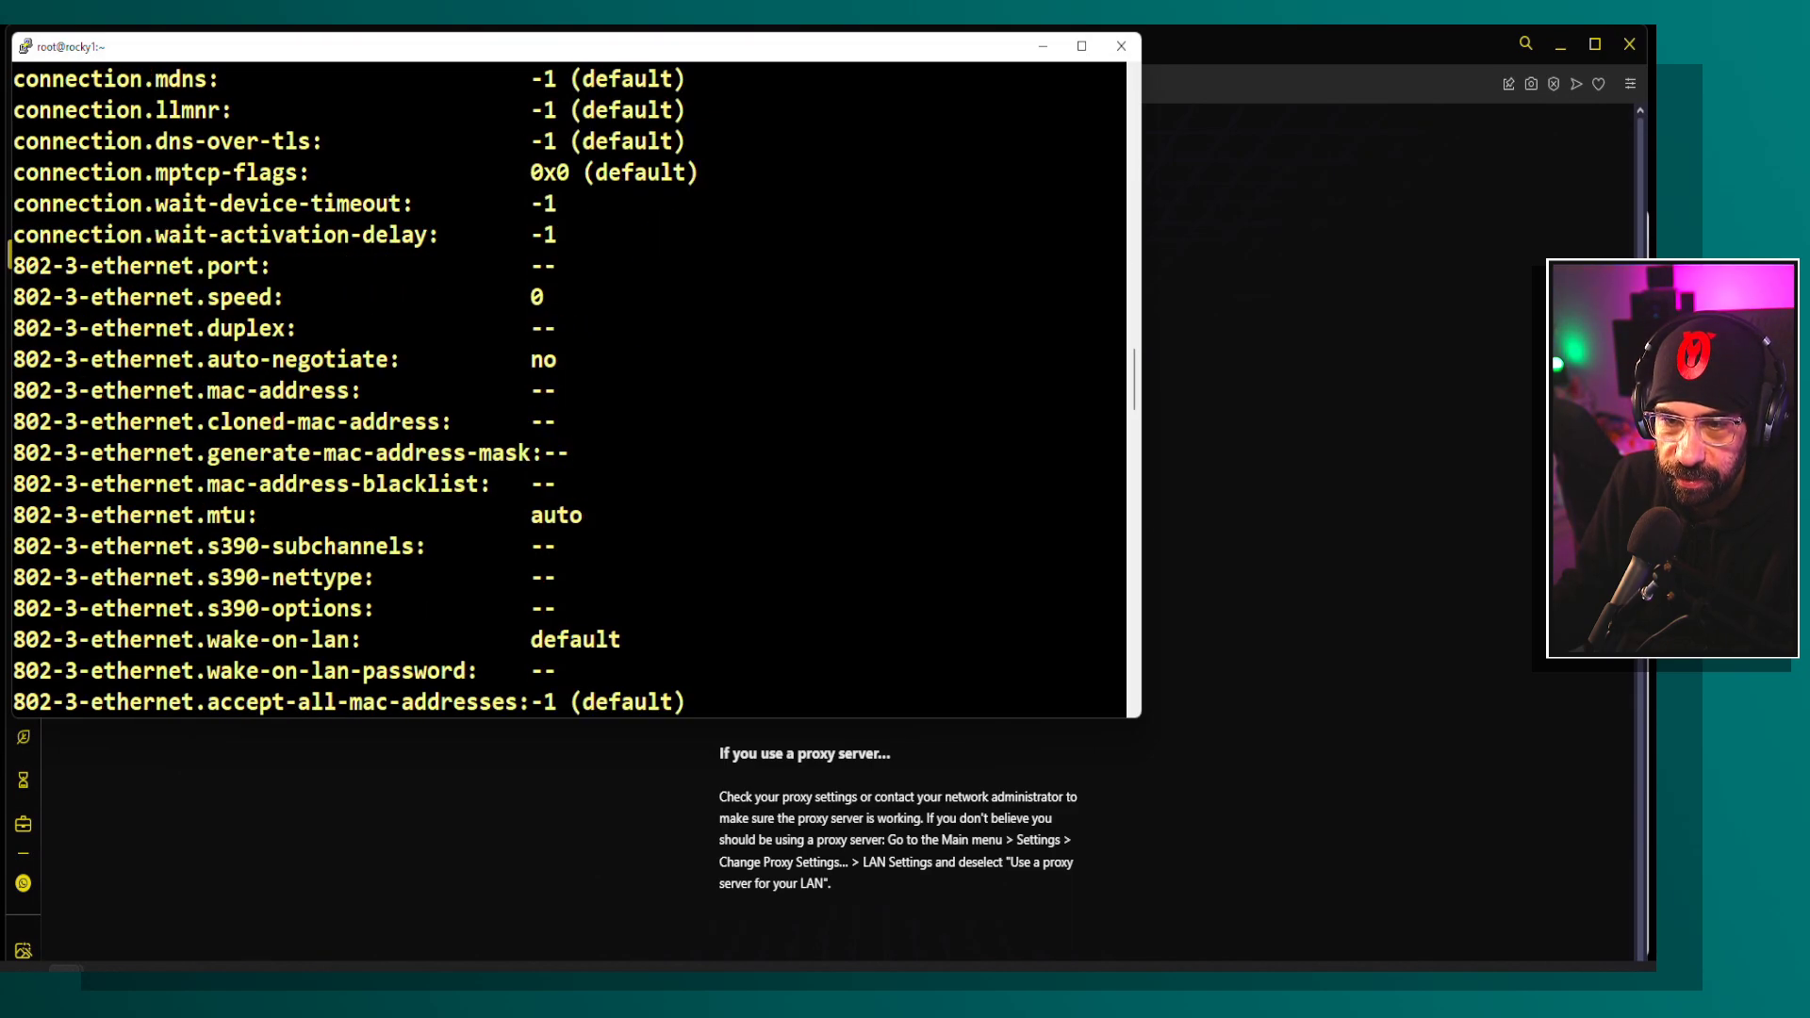
scroll(down, 3)
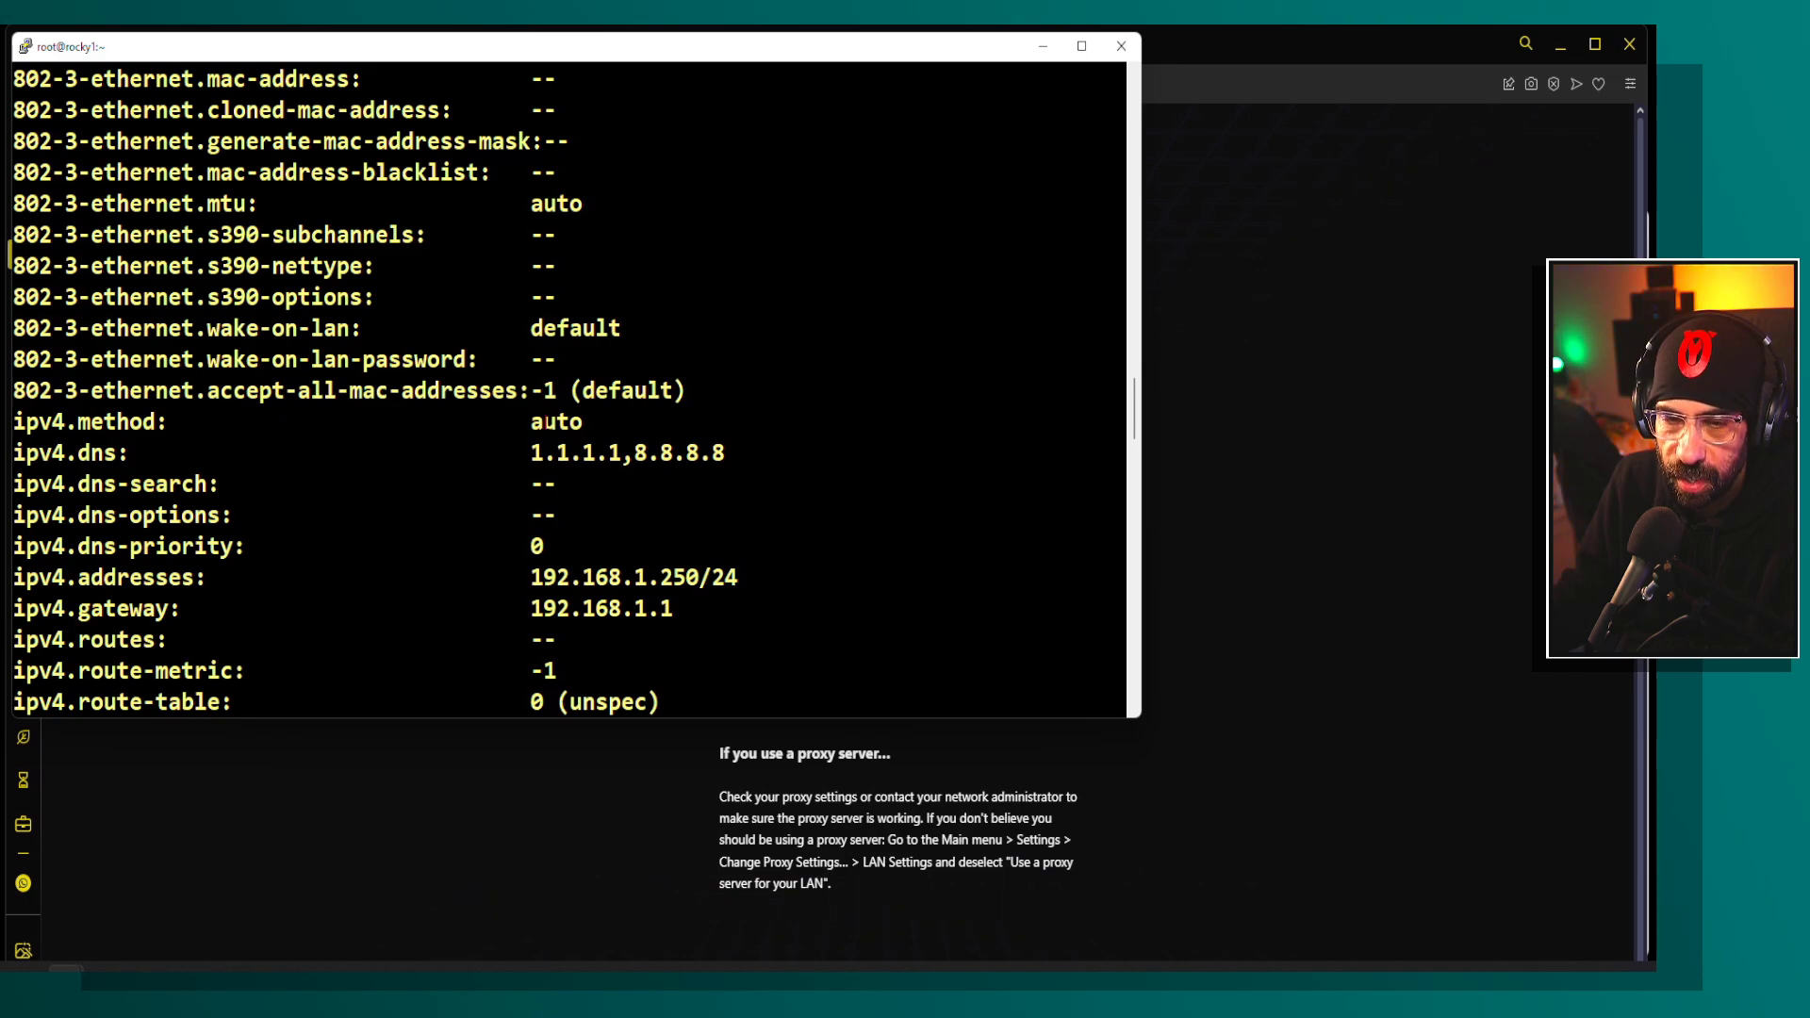
double_click(554, 420)
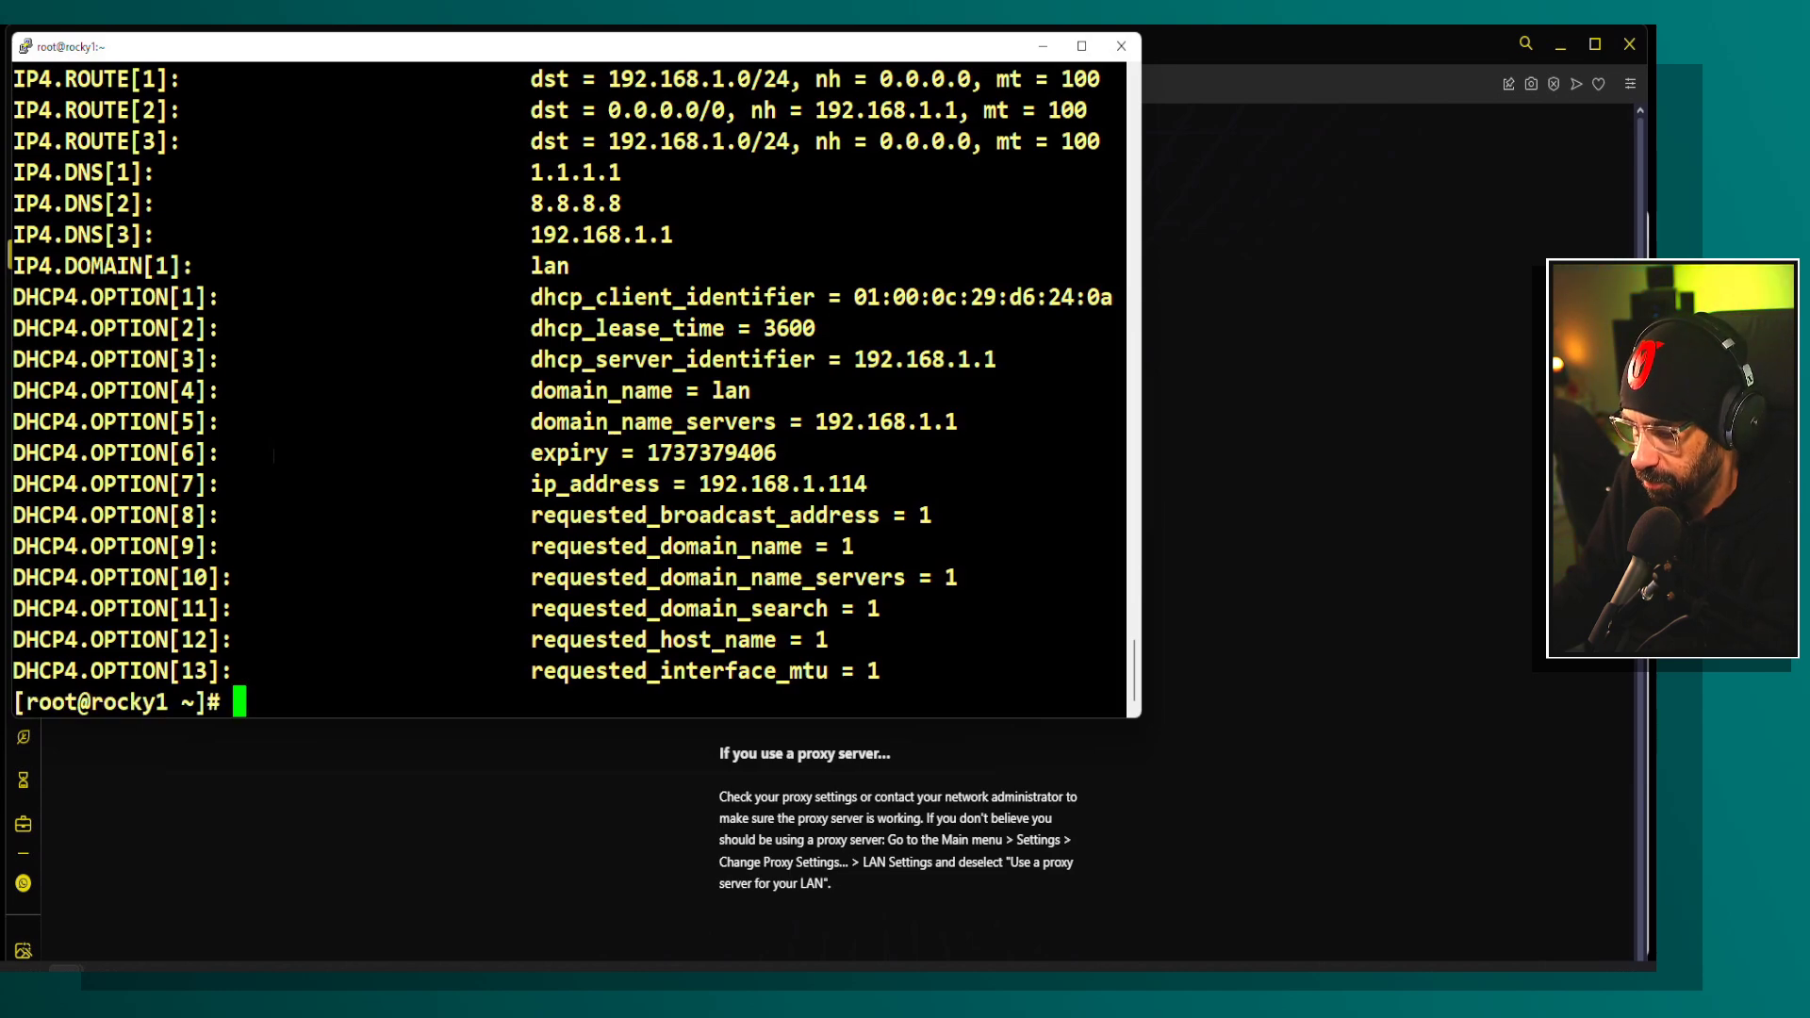
Step: Set STATIC-2's ipv4.method to manual with nmcli connection modify
text(nmcli connection mo)
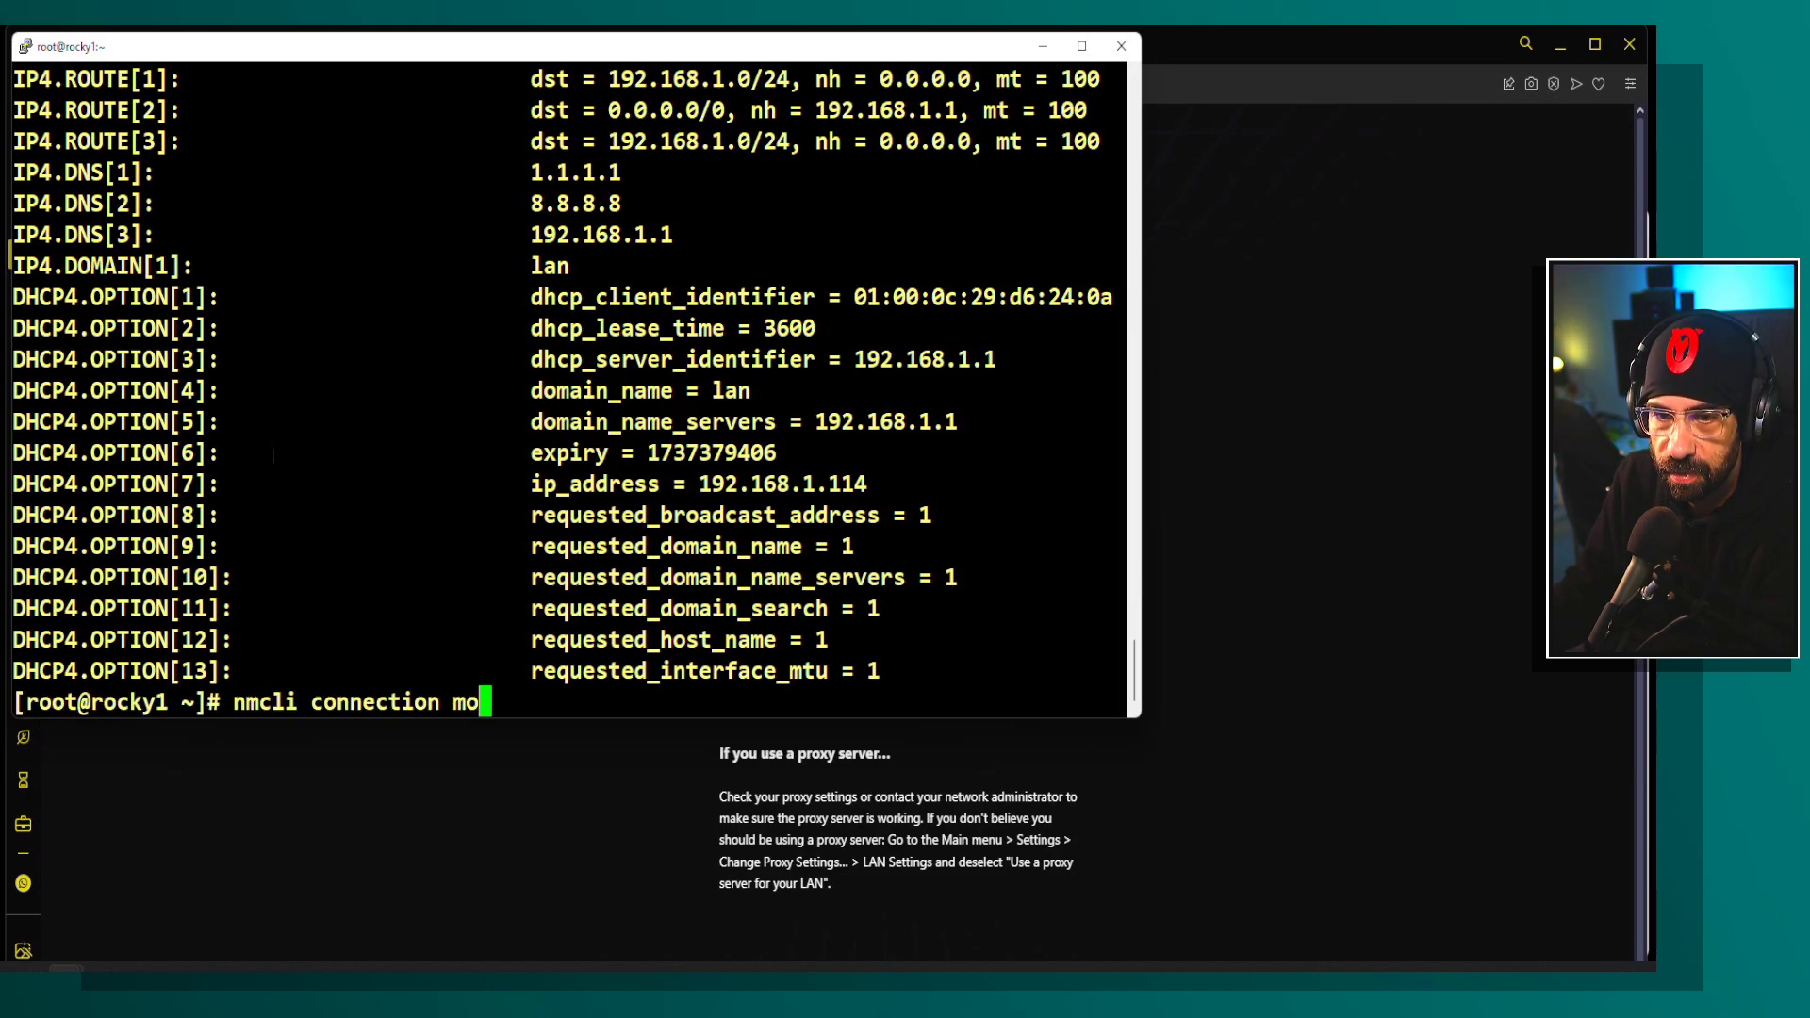
text(dify STATIC)
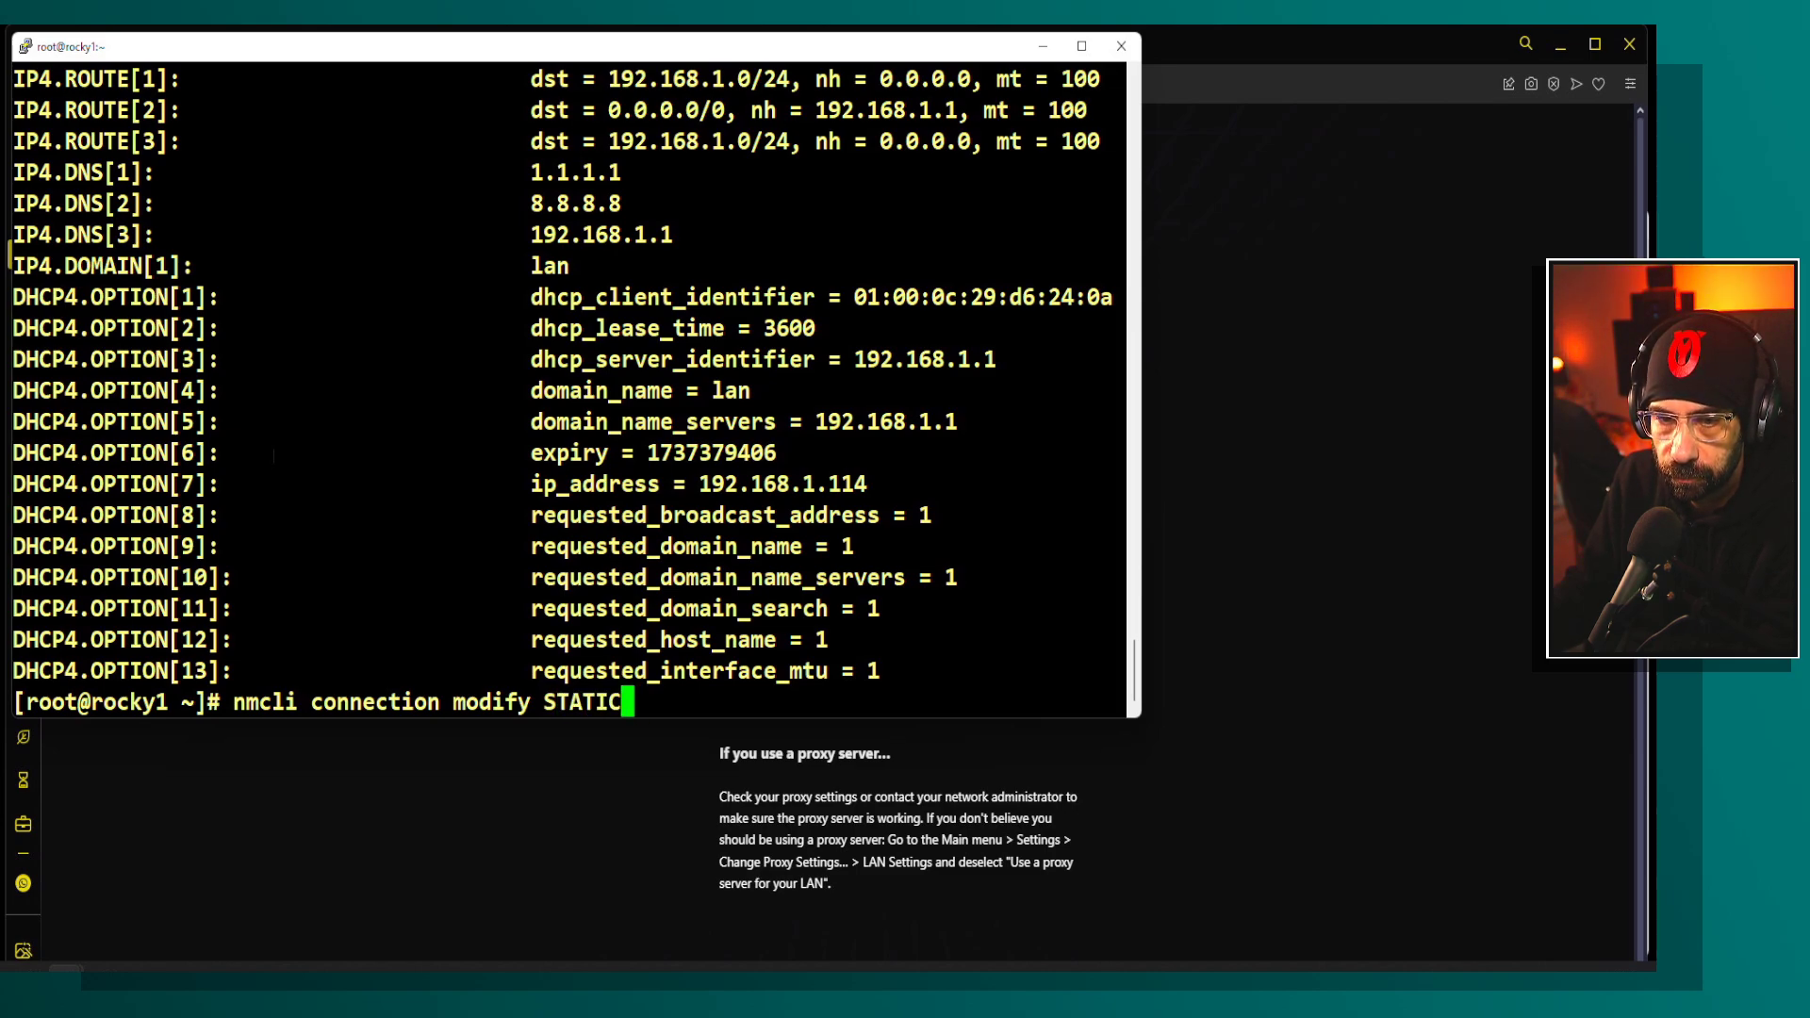
text(-2 ipv4.method)
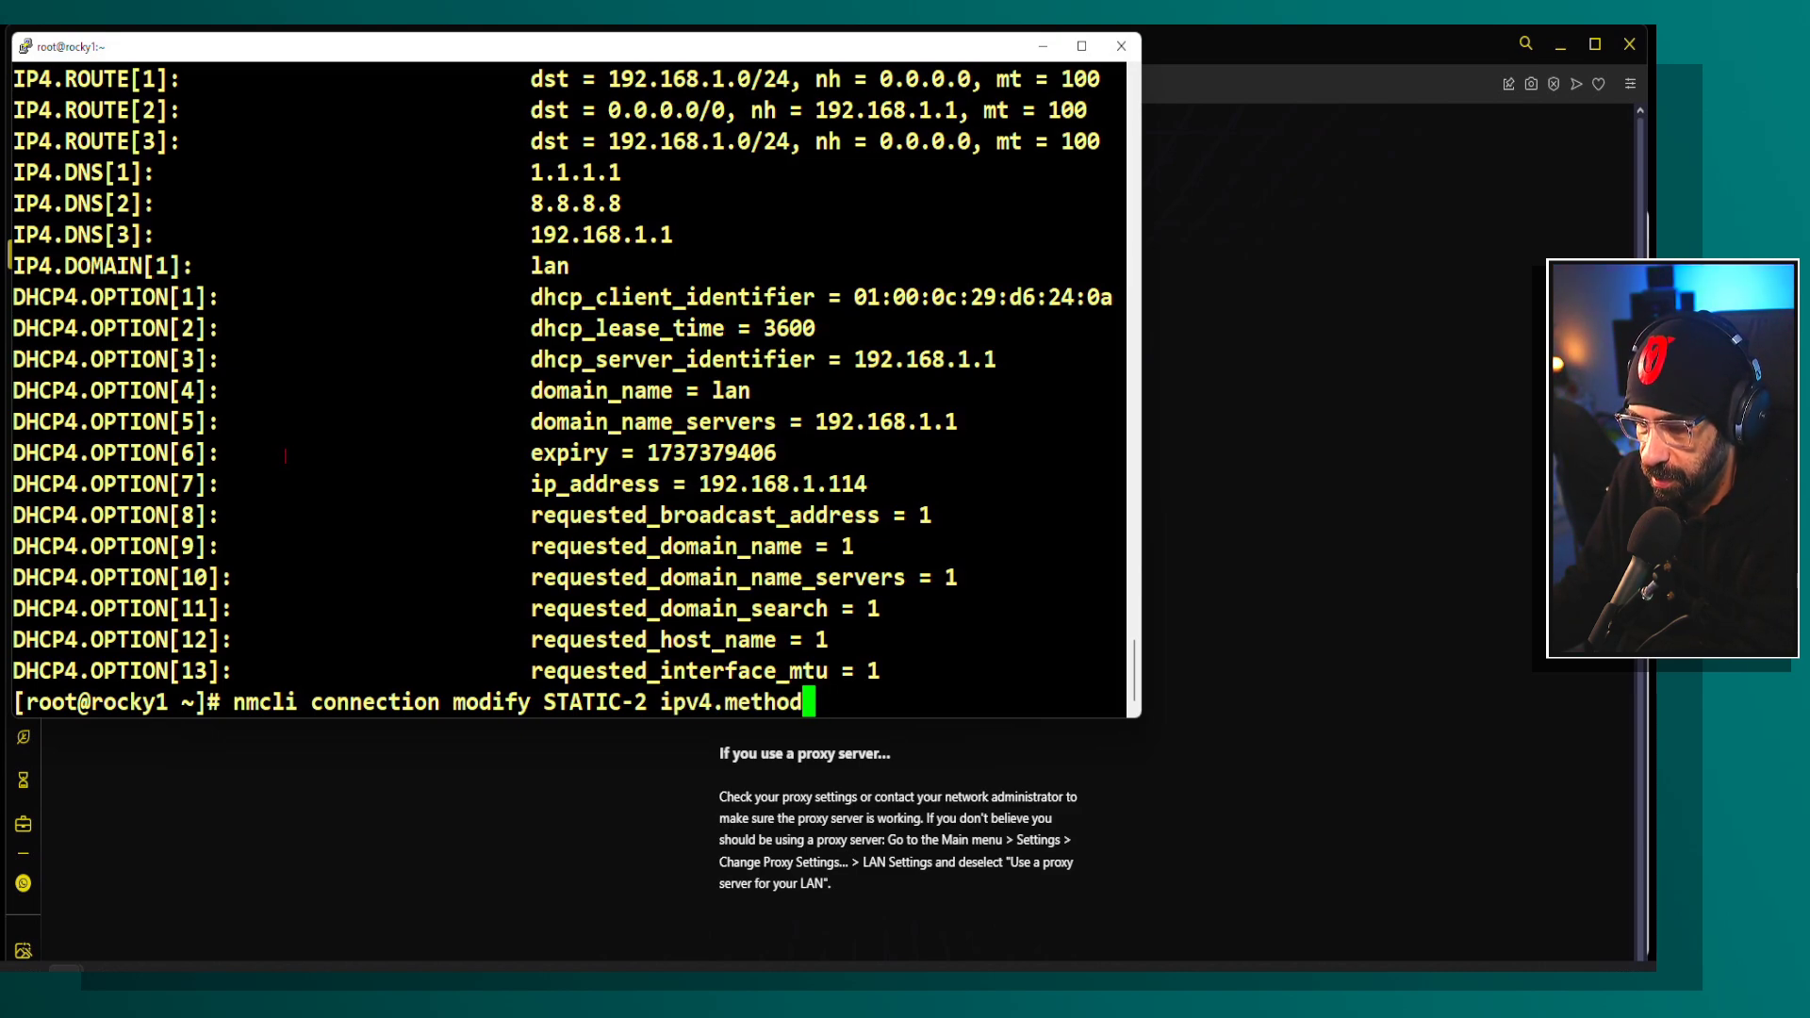
key(Return)
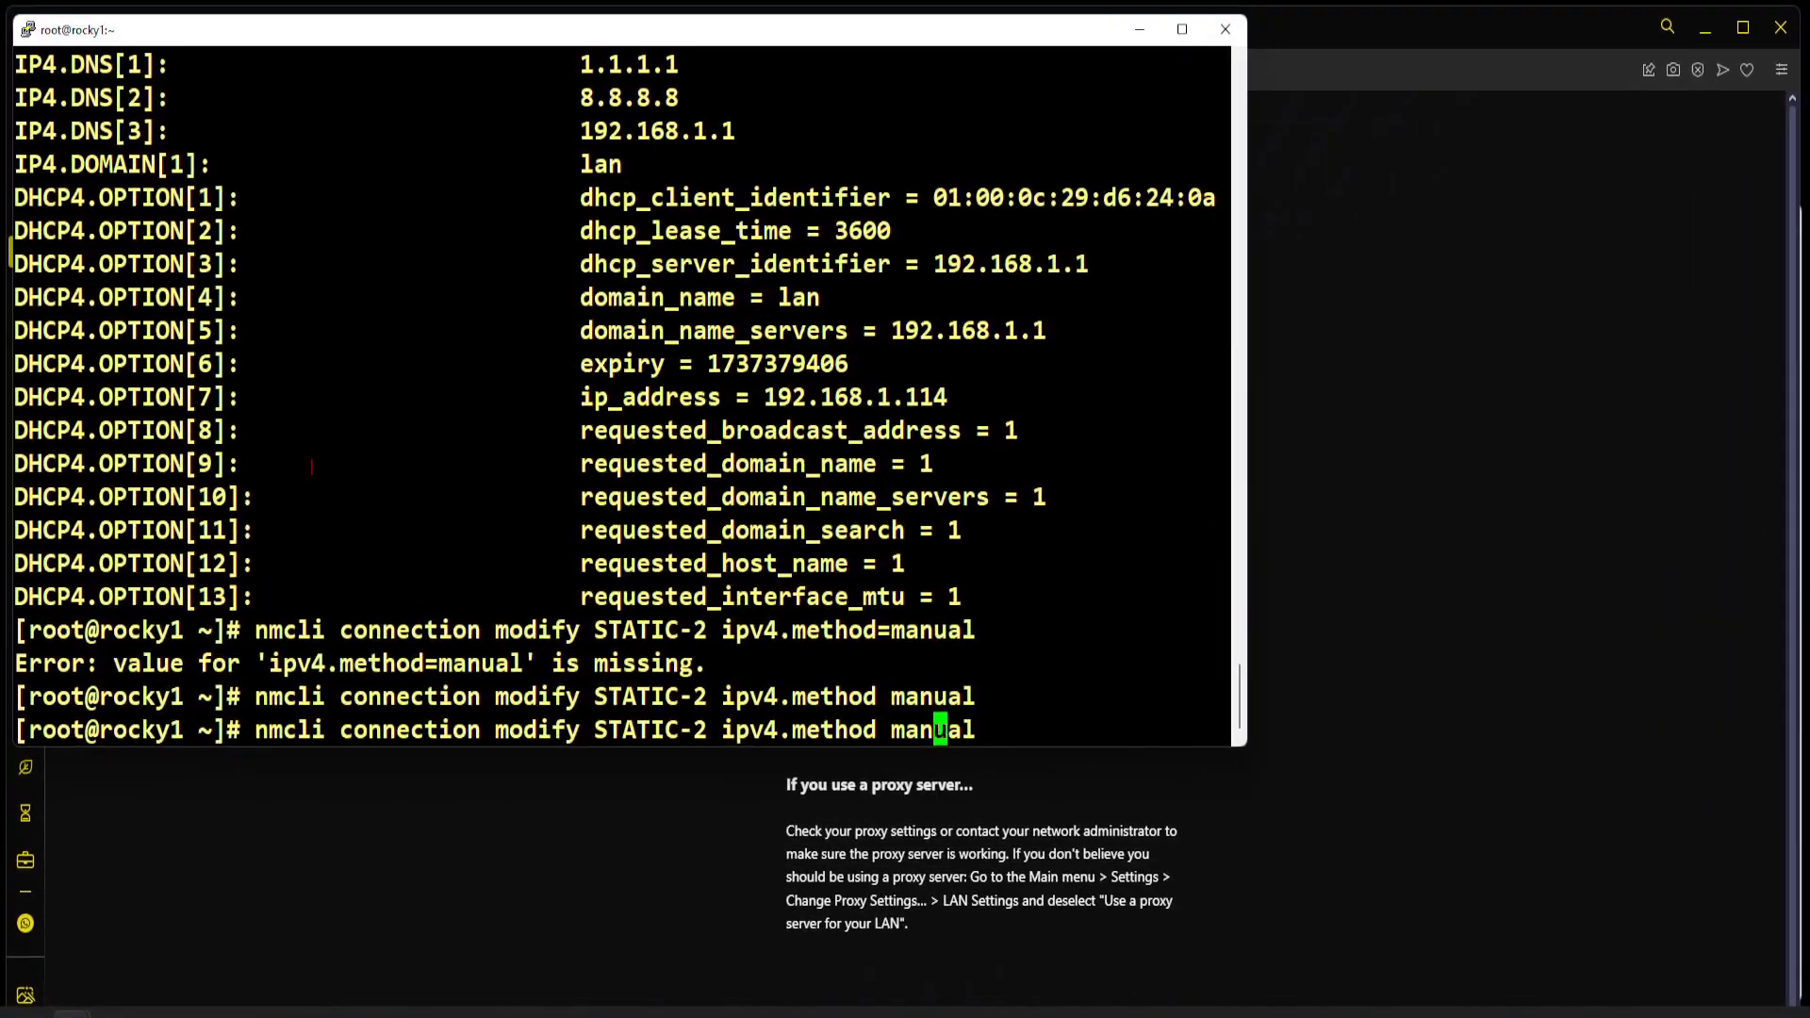
key(Return)
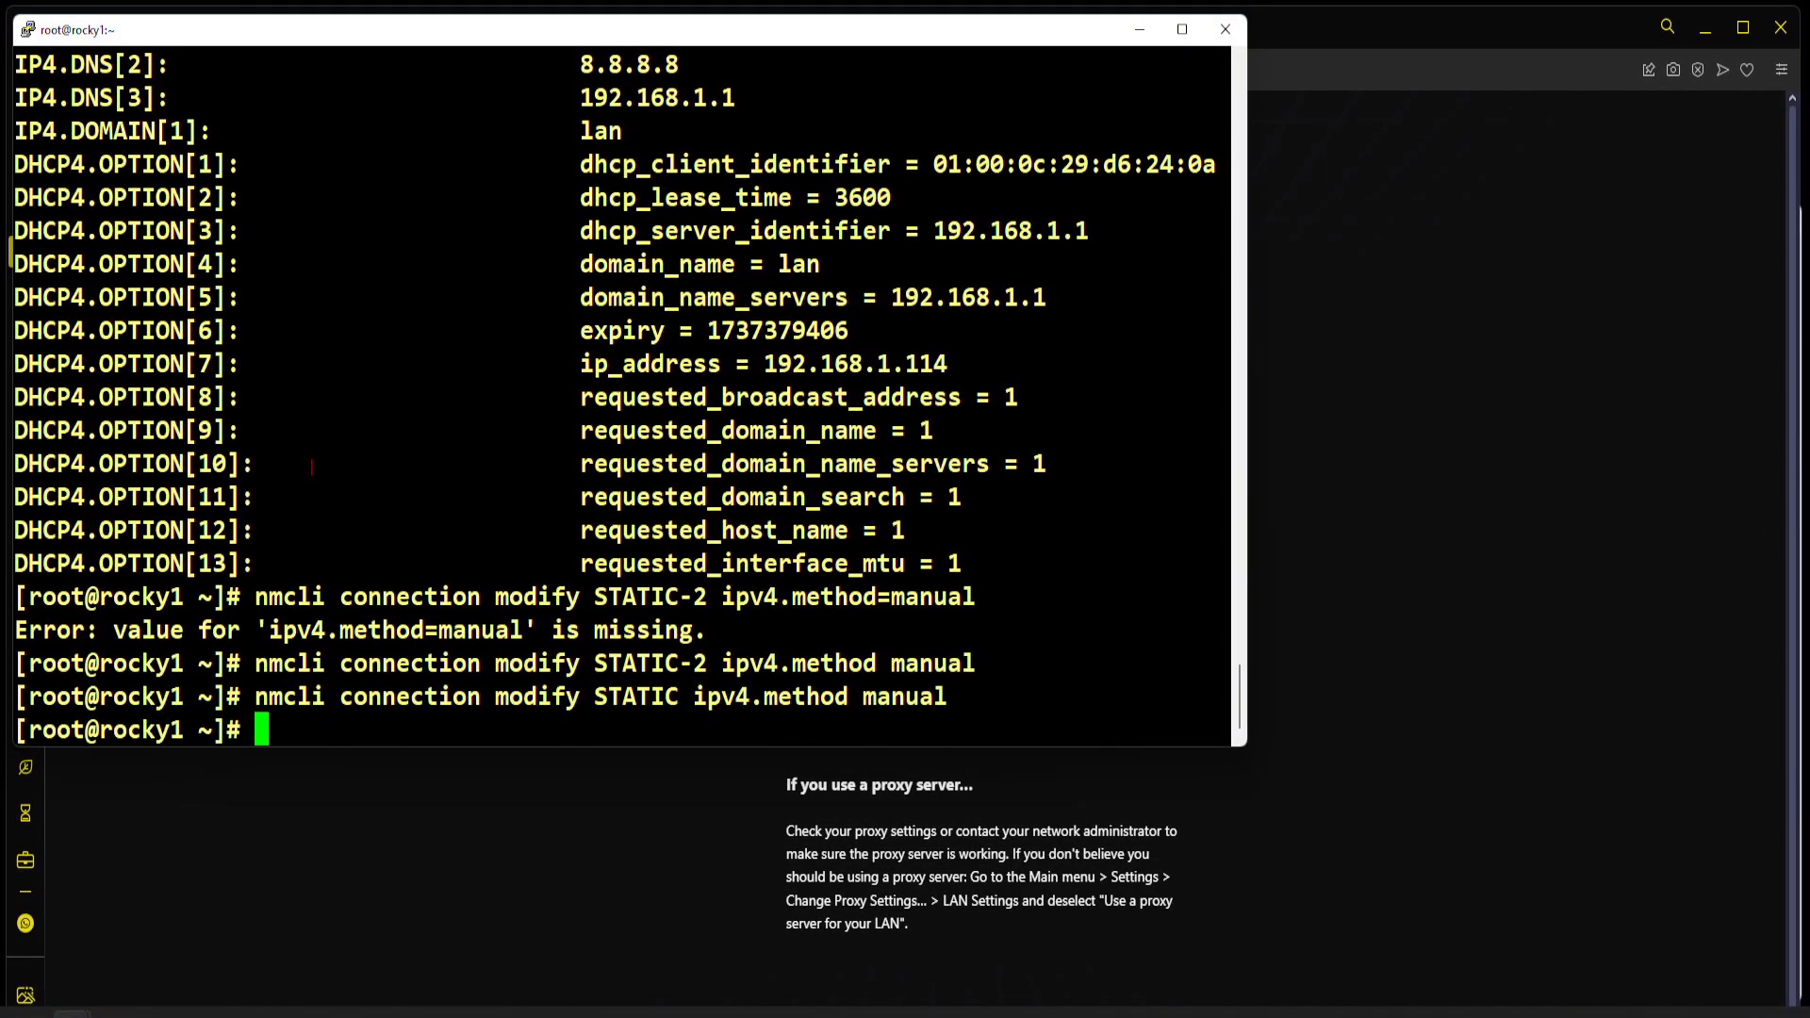
text(nmcli connection modify STATIC-2 ipv4.method=manual)
text(nmcli connection show STATIC-2)
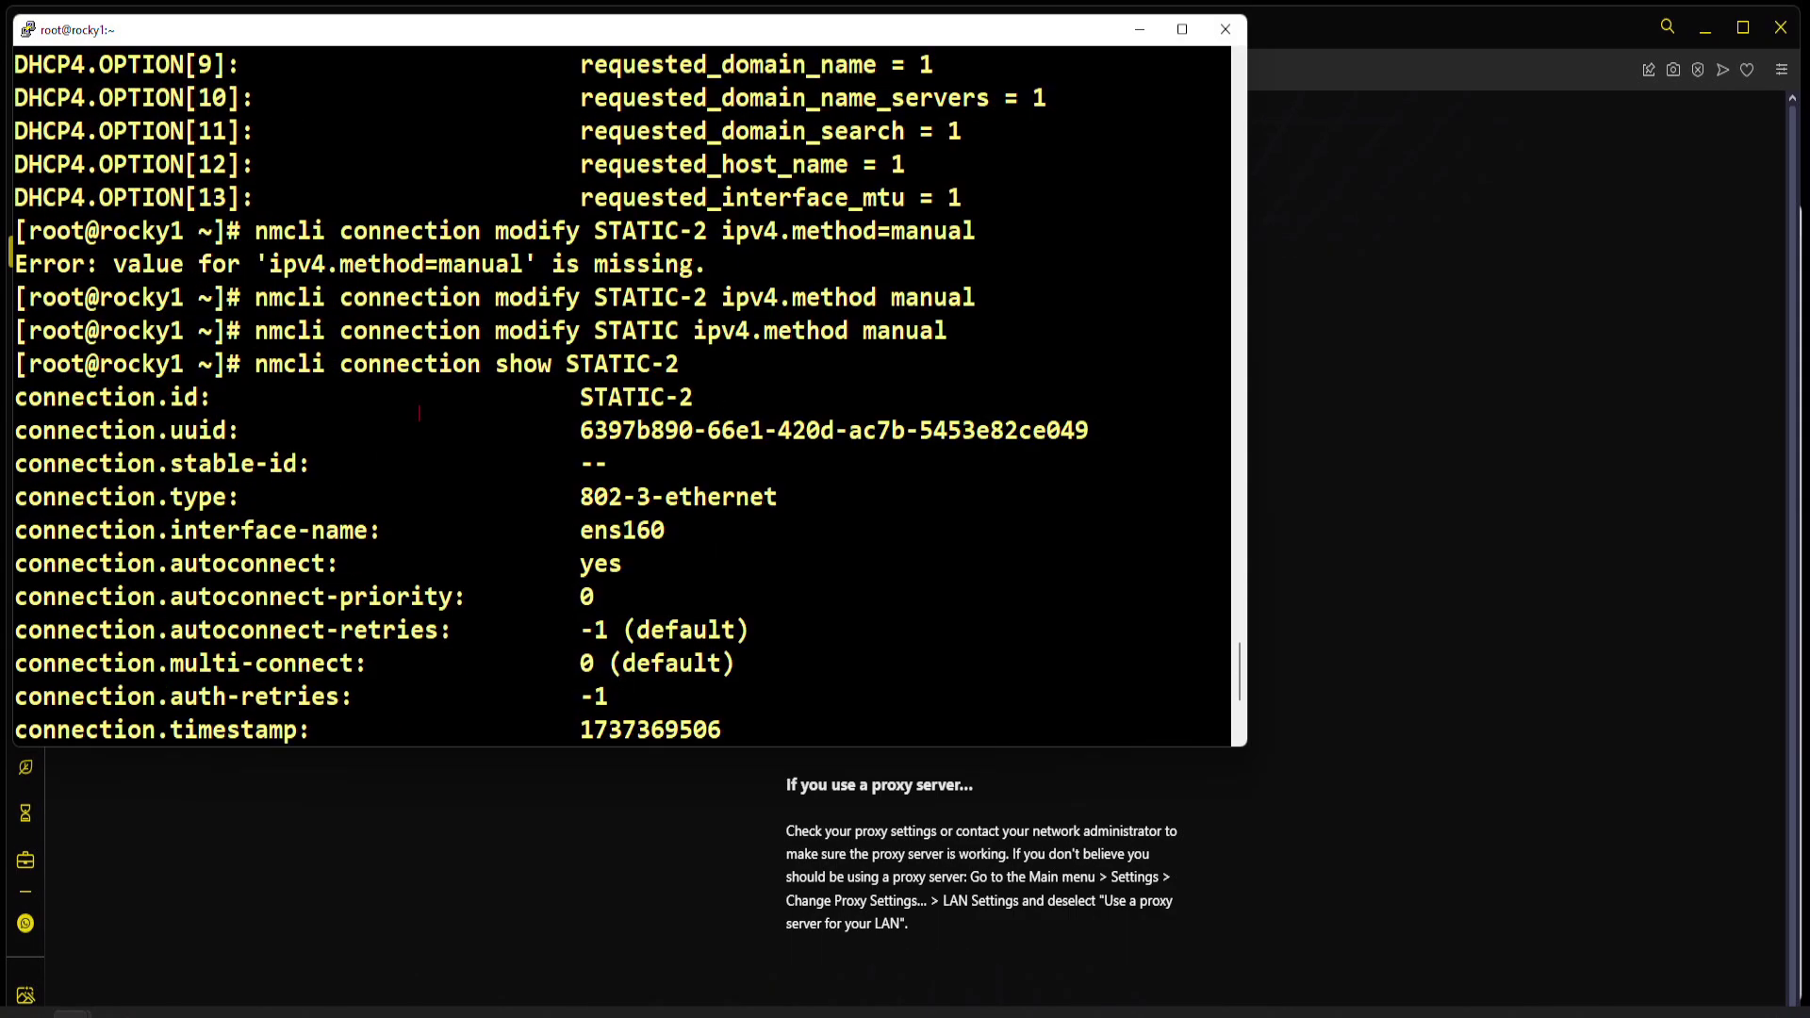
Step: Verify STATIC-2 now reports ipv4.method manual, then leave the listing
scroll(down, 3)
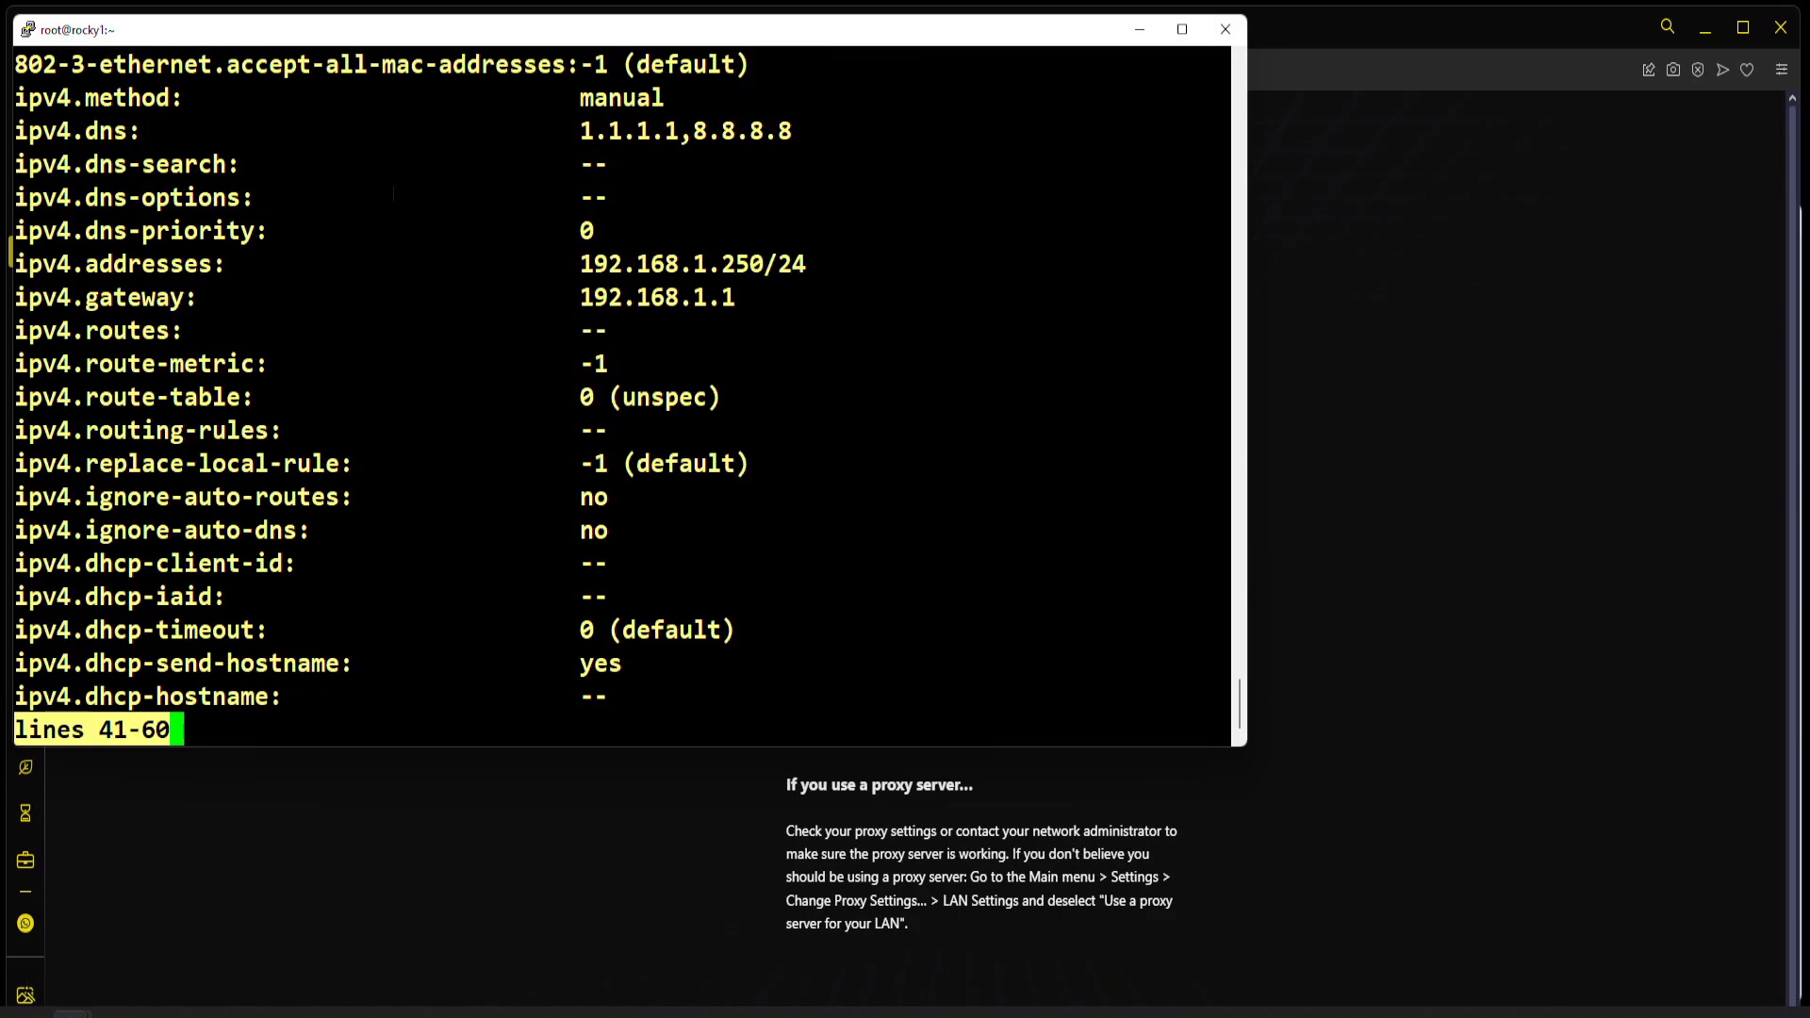
double_click(620, 96)
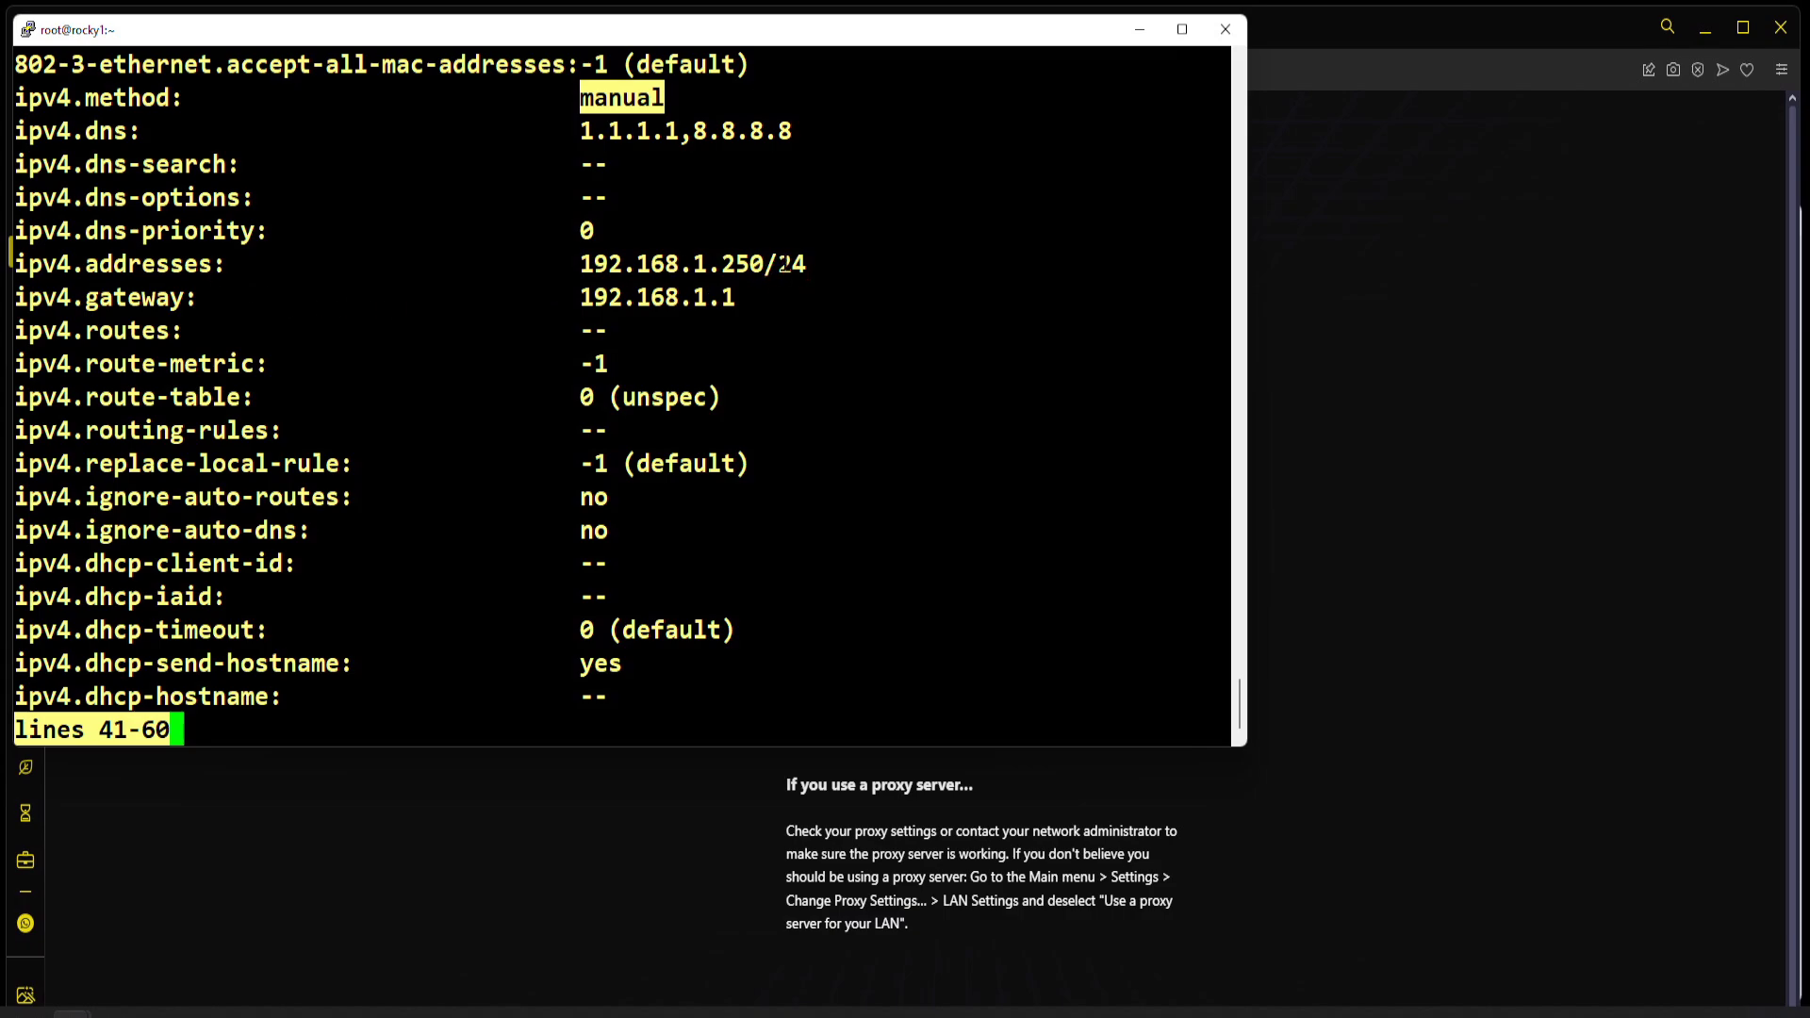
key(q)
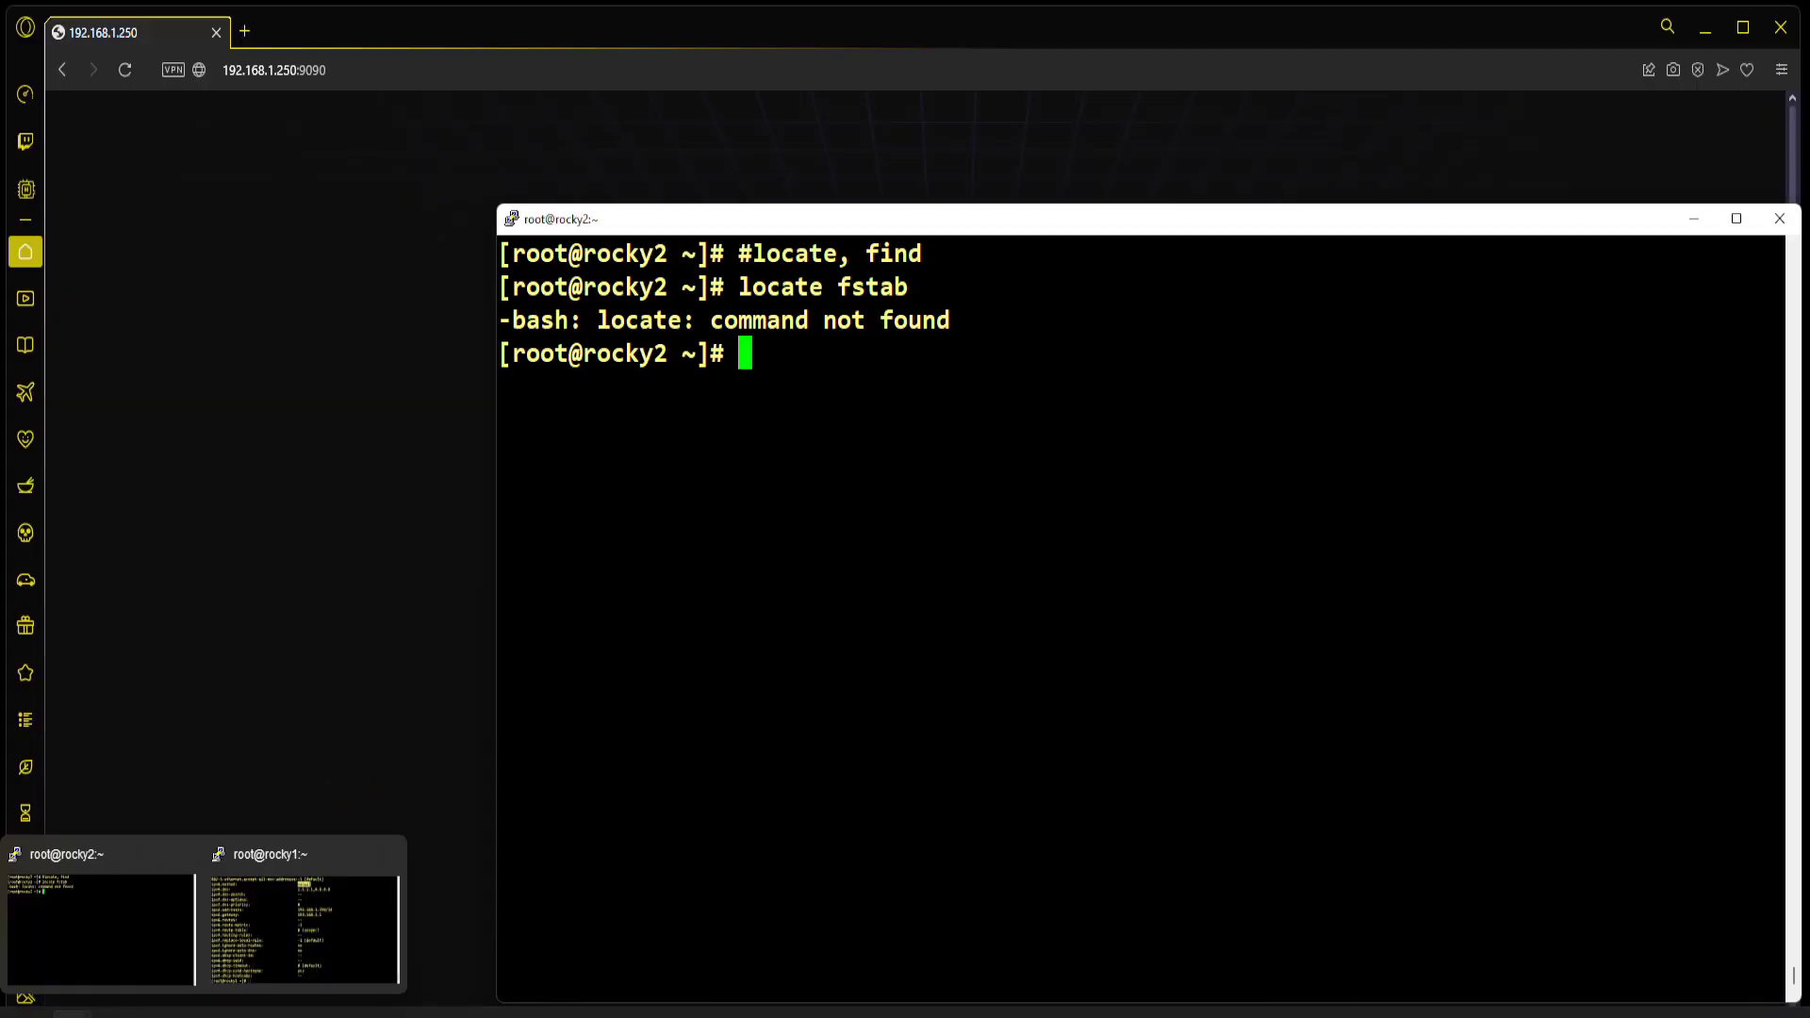
Step: Clear the nmcli output, leaving an empty root prompt on rocky1
click(301, 924)
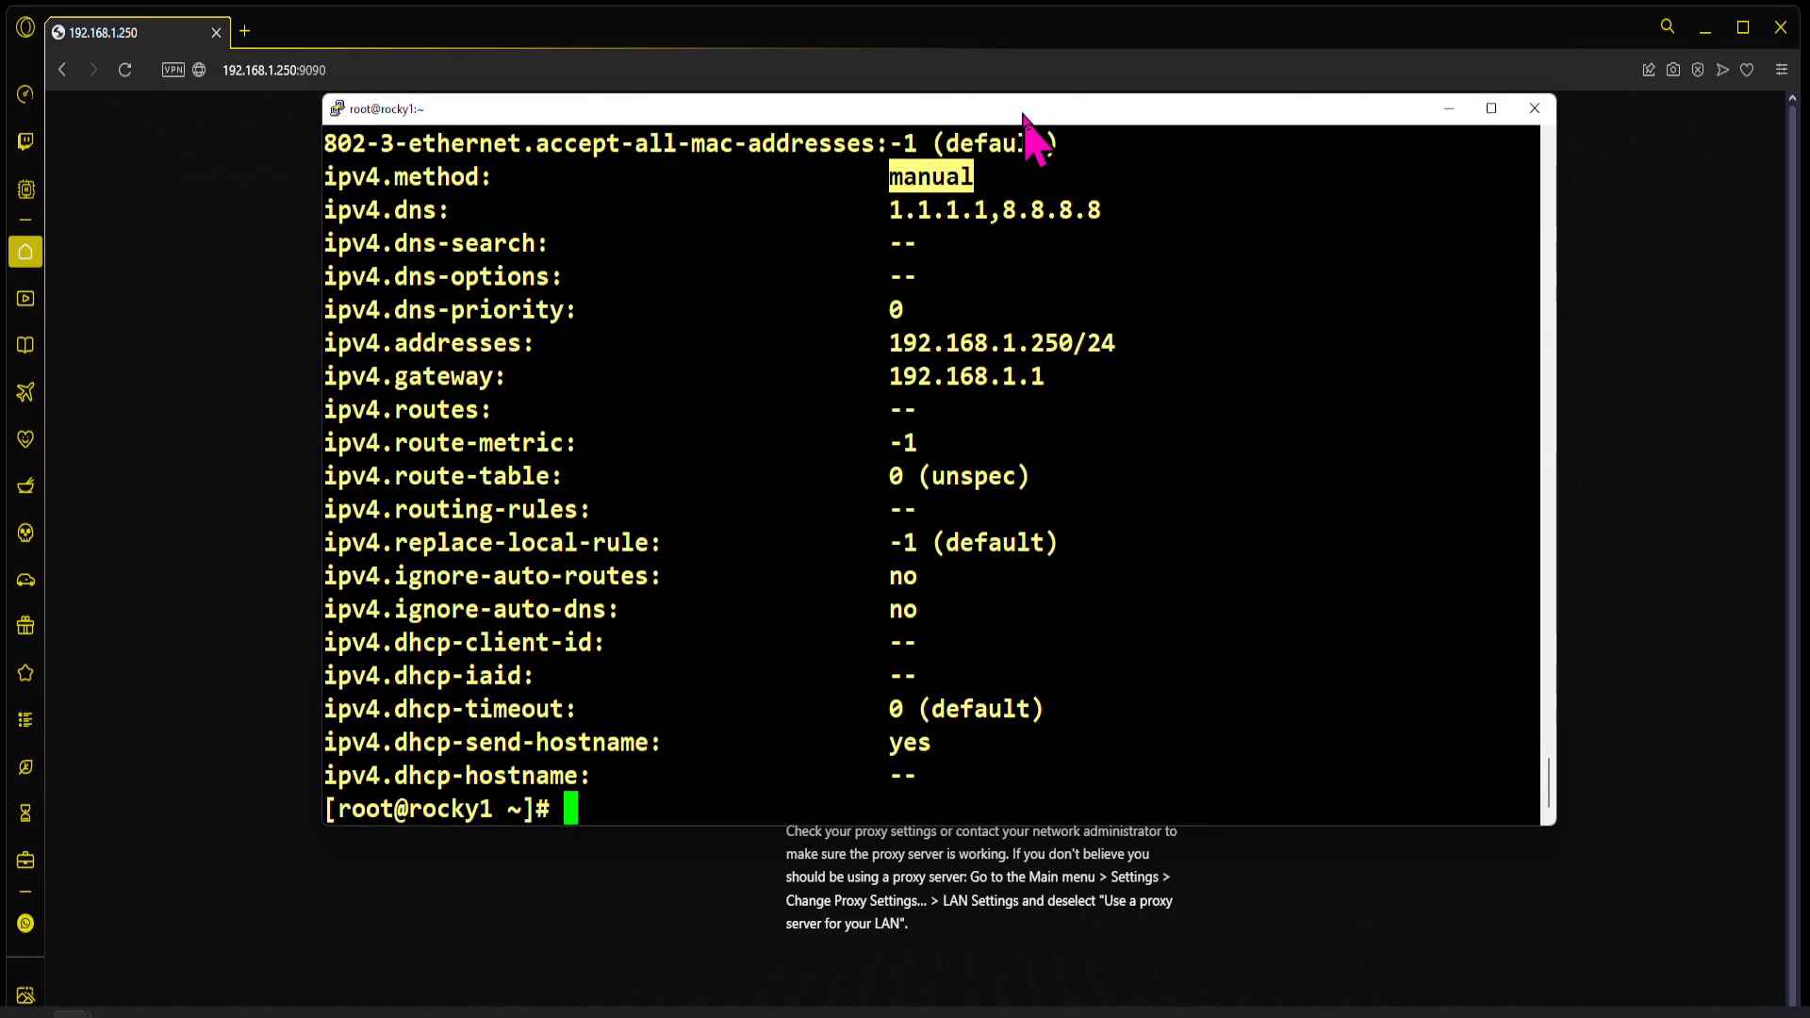
mouse_move(1033, 120)
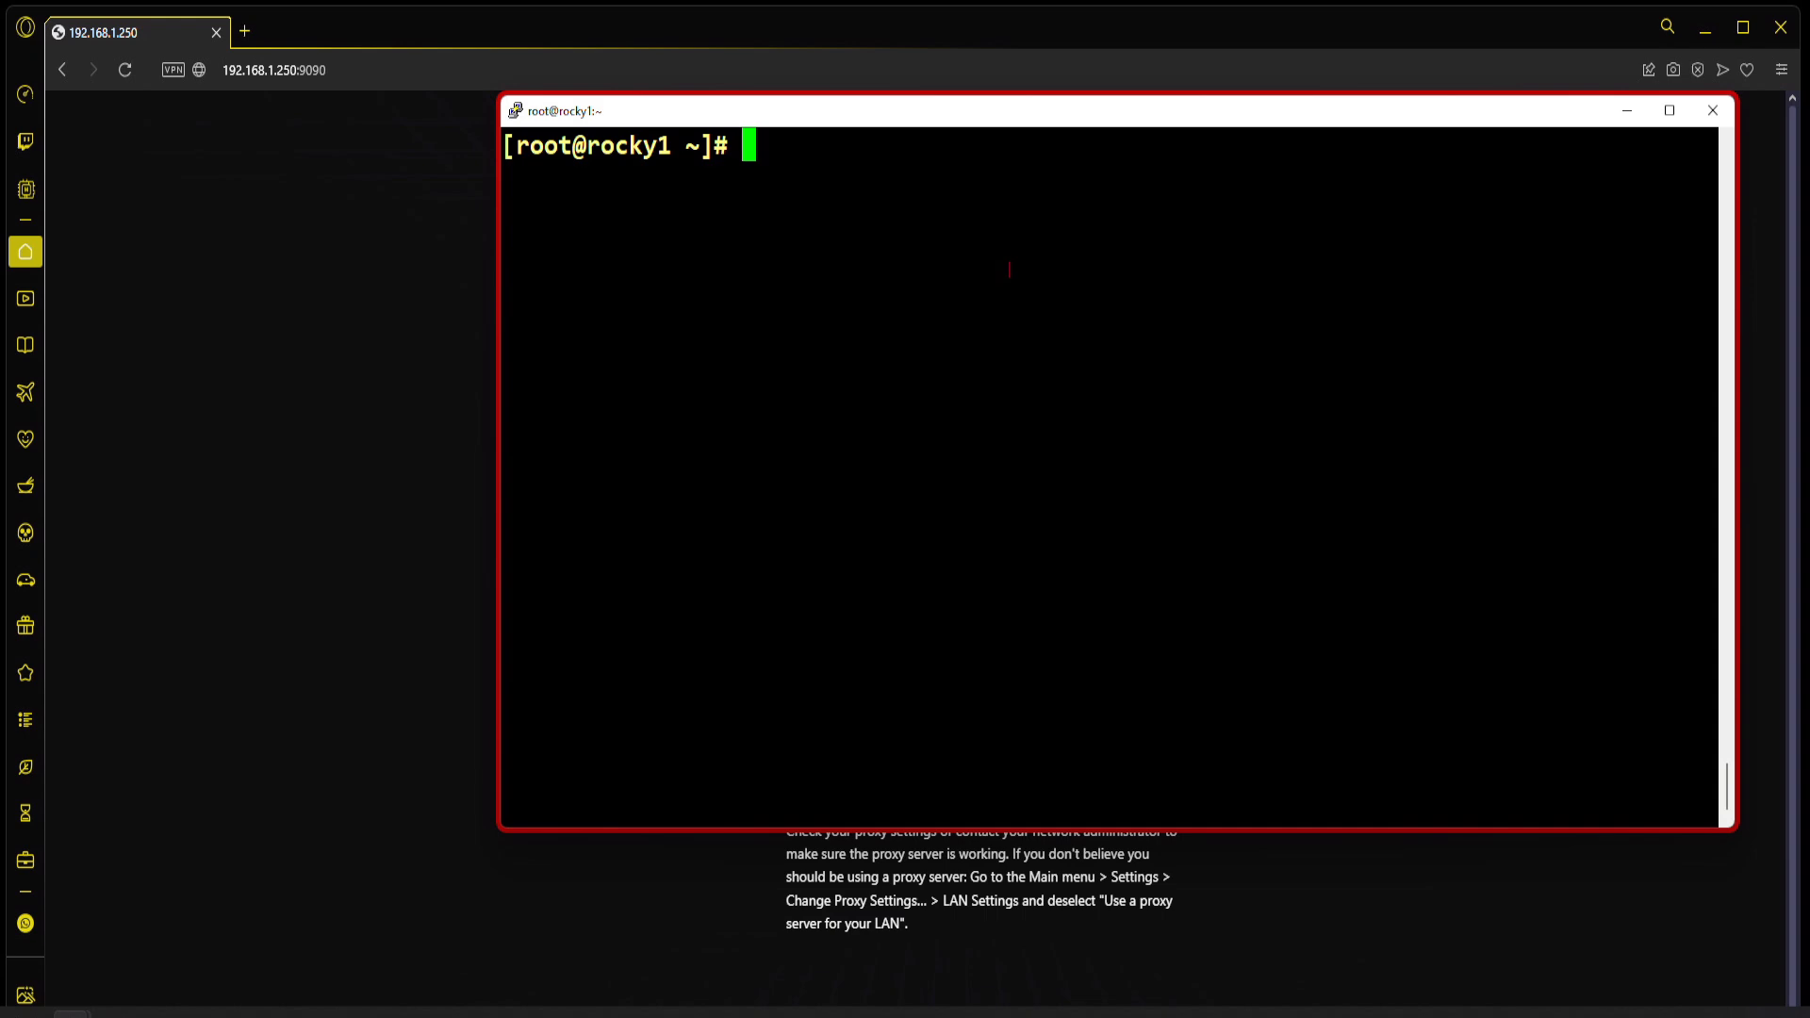
Step: Run dnf install cockpit to upgrade Cockpit to version 323.1
text(dnf)
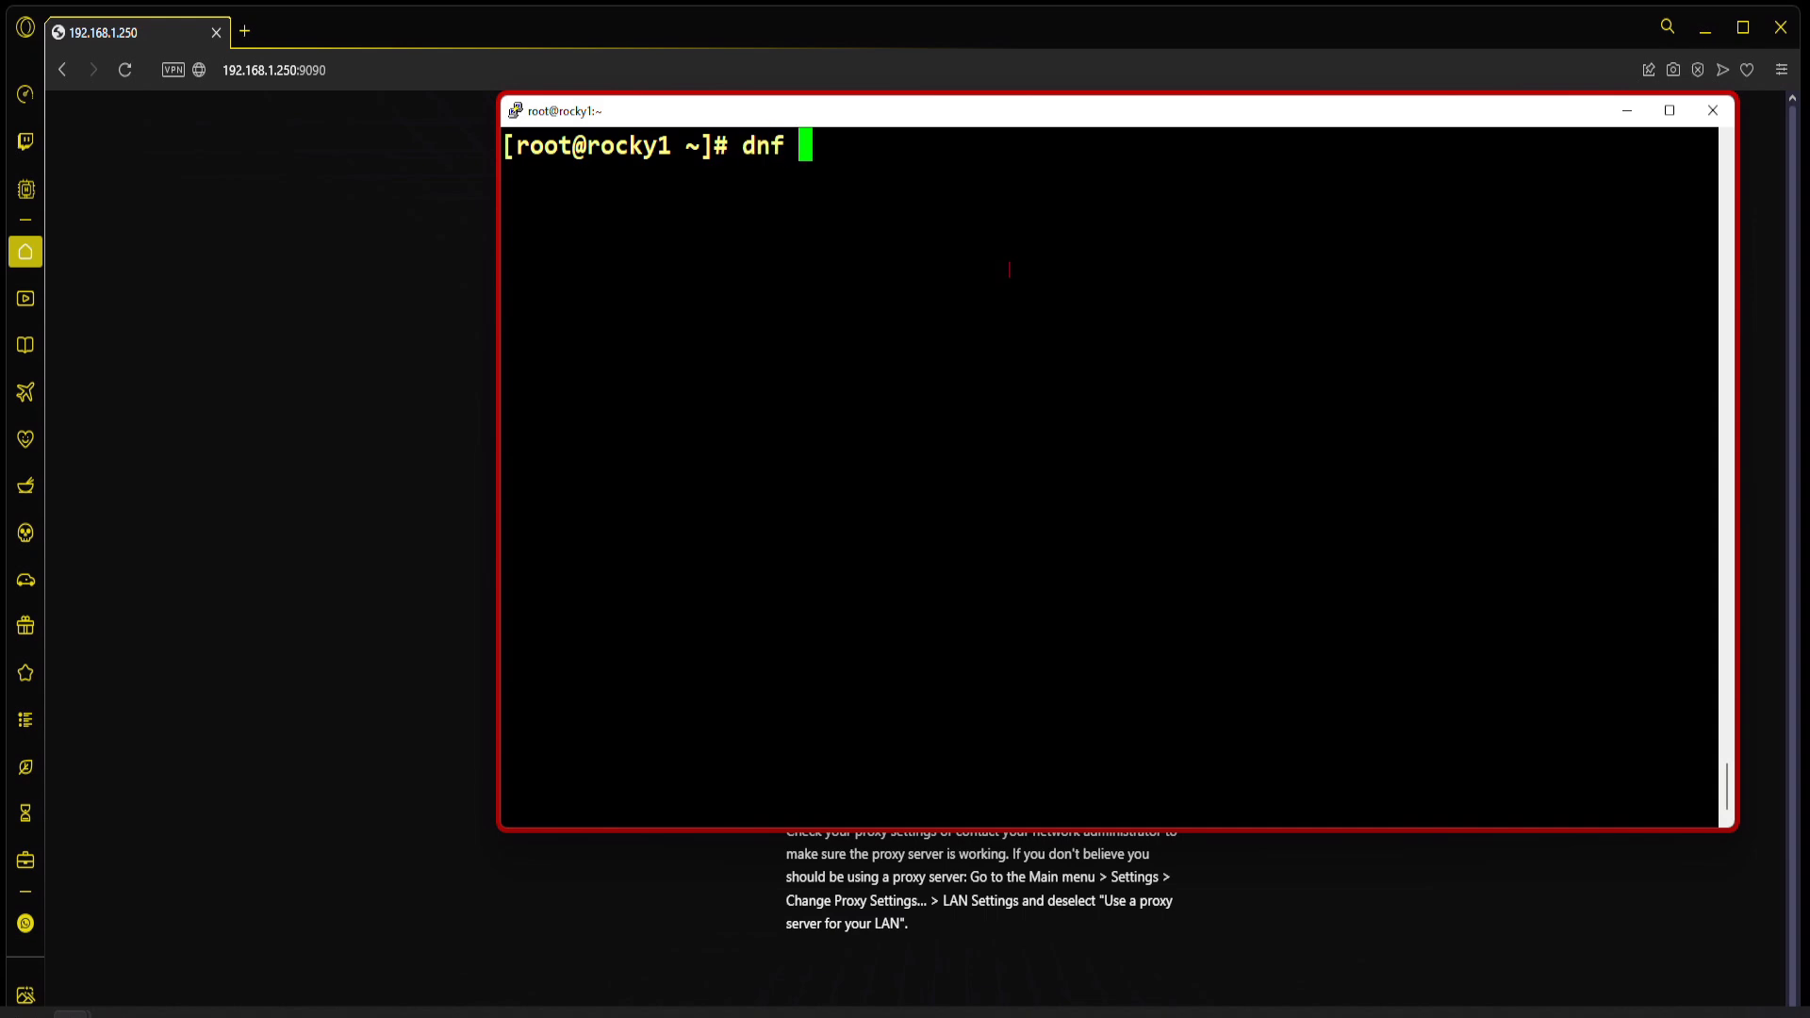
text(install coc)
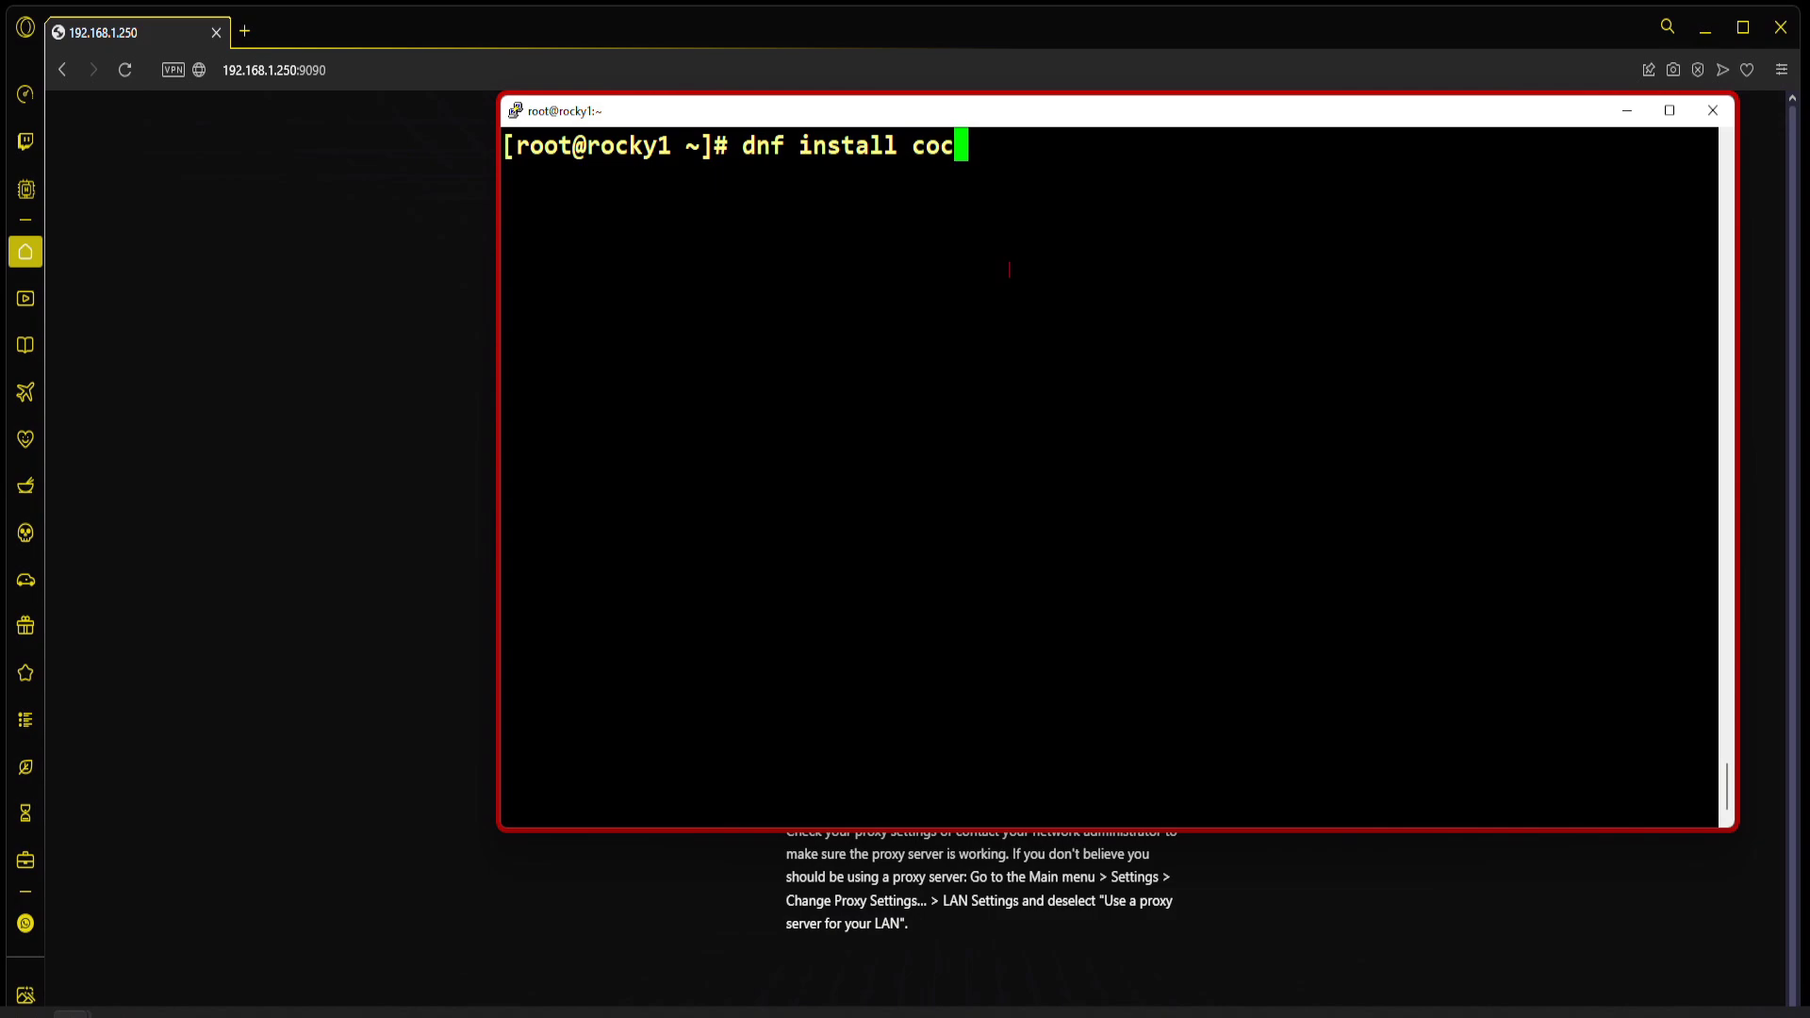
text(kp)
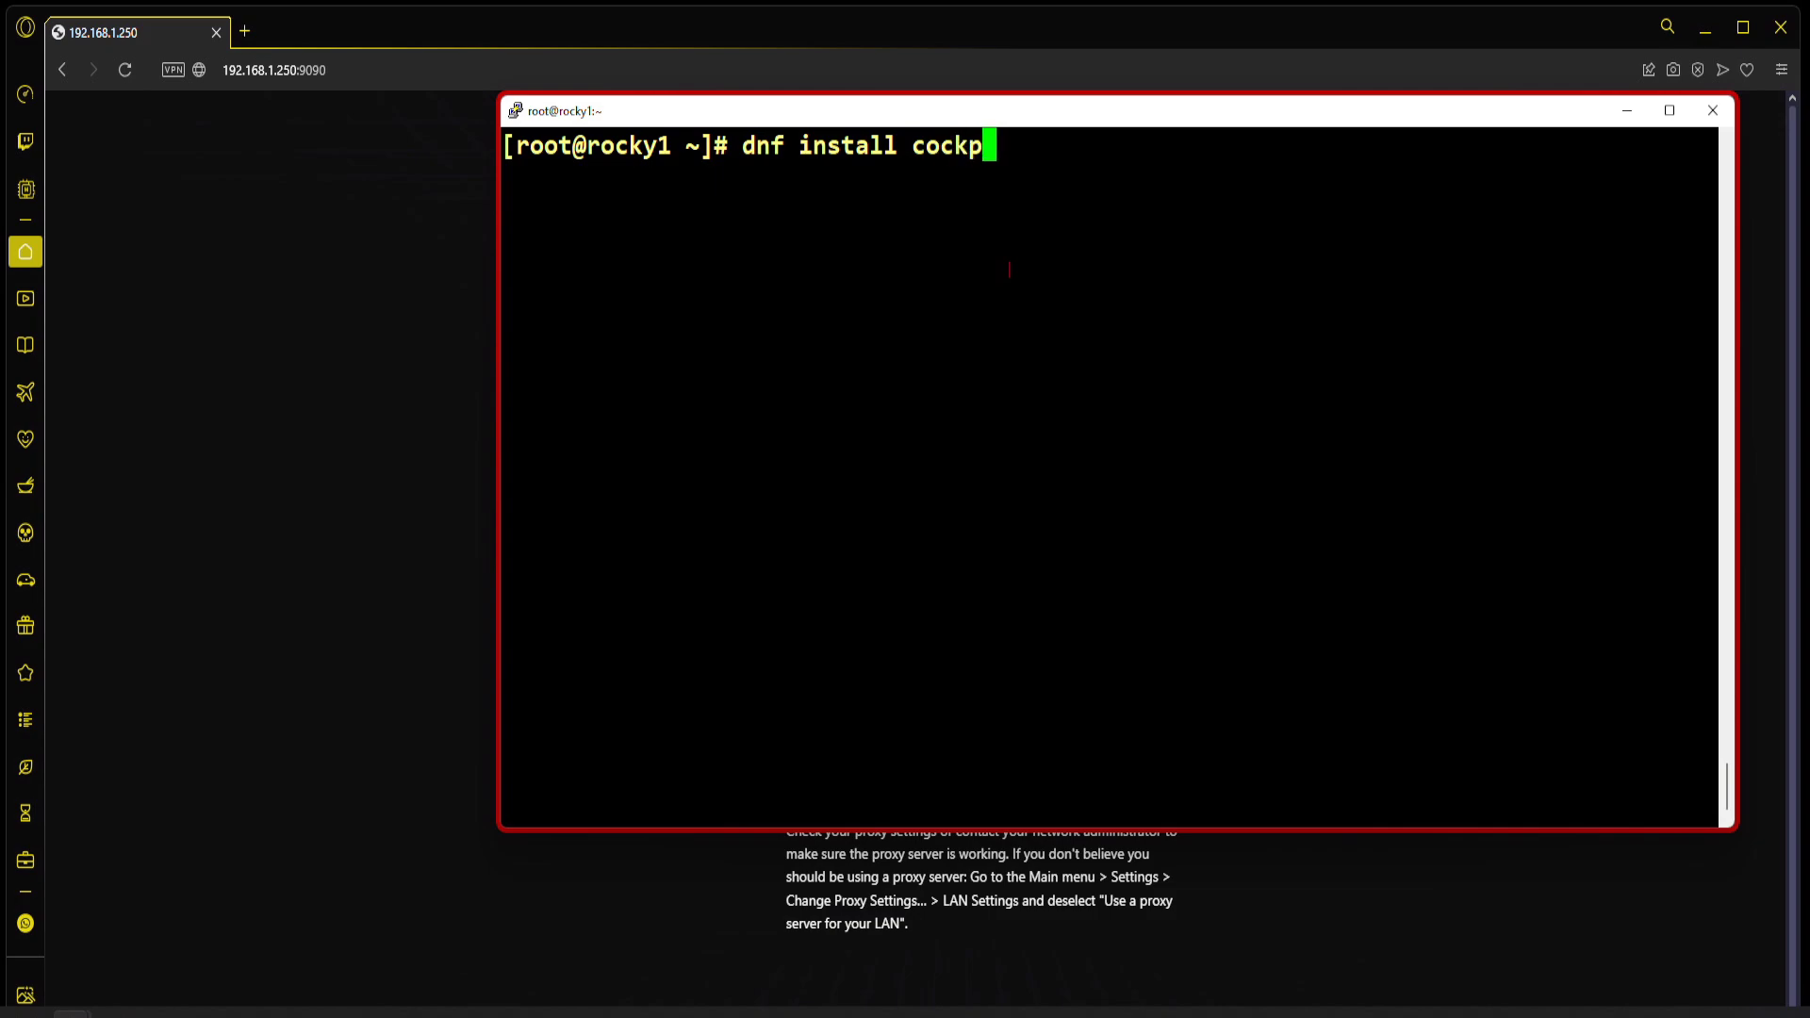
text(it)
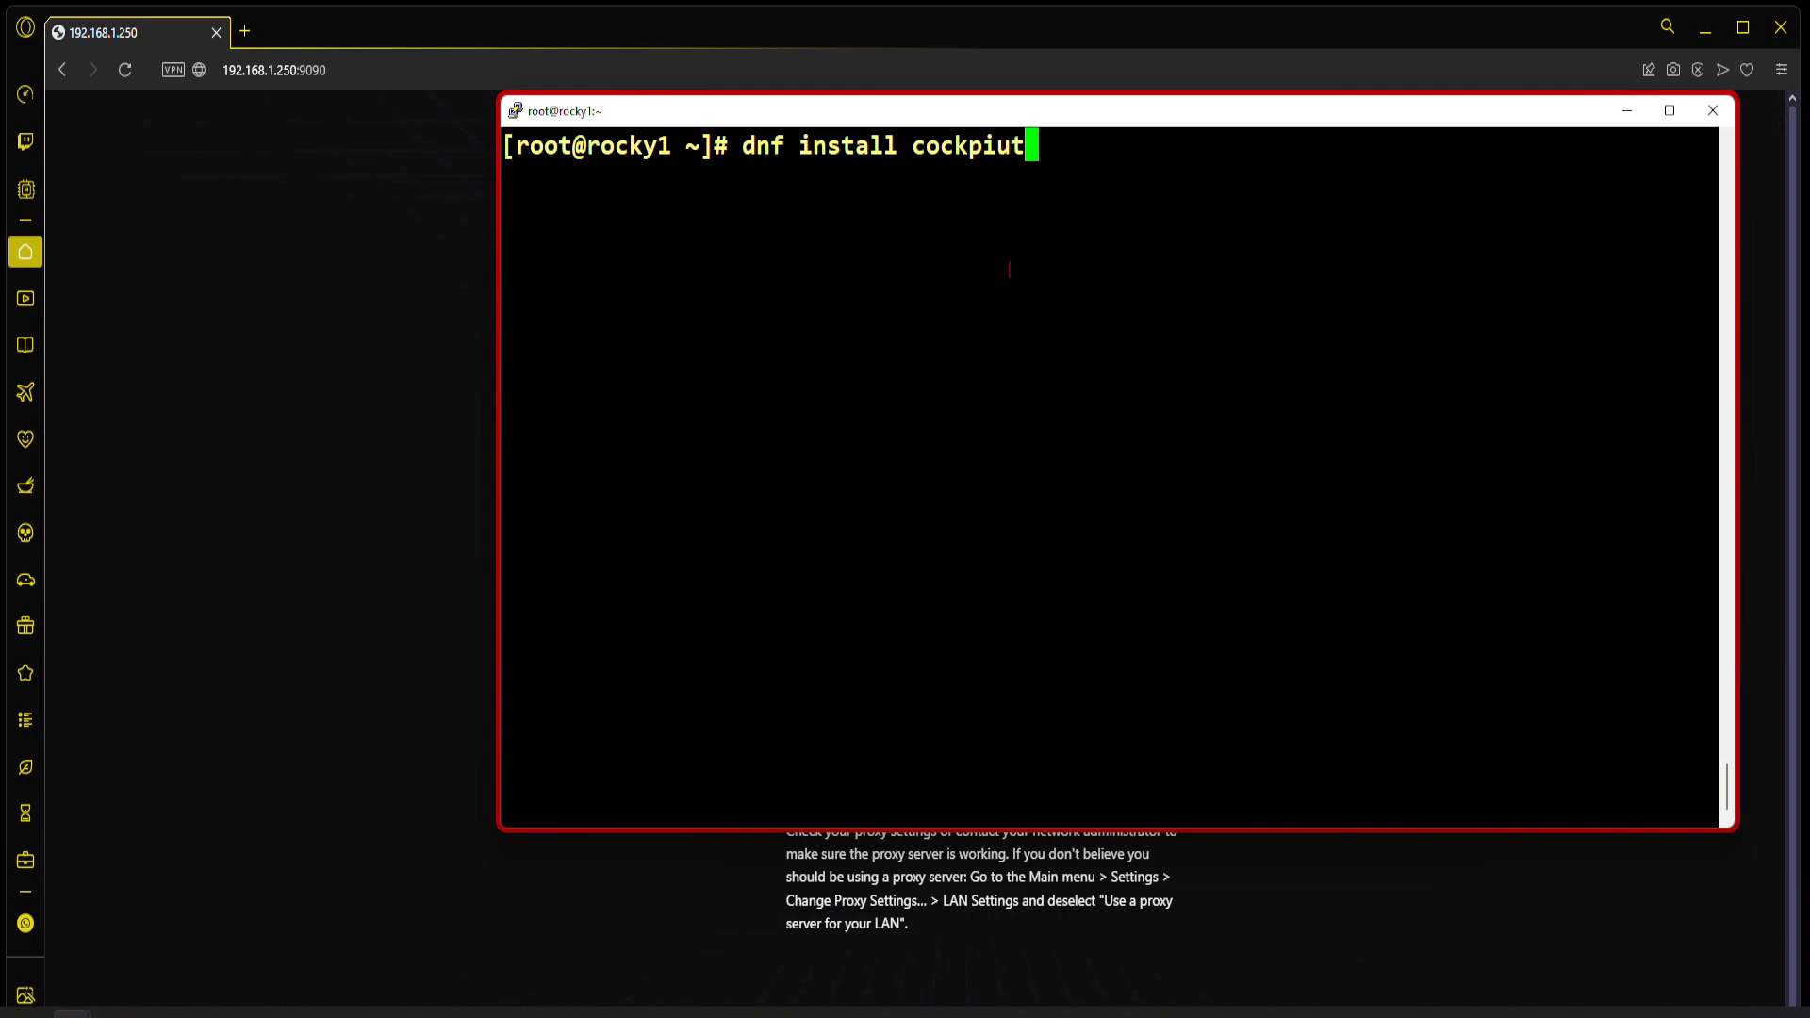
key(Return)
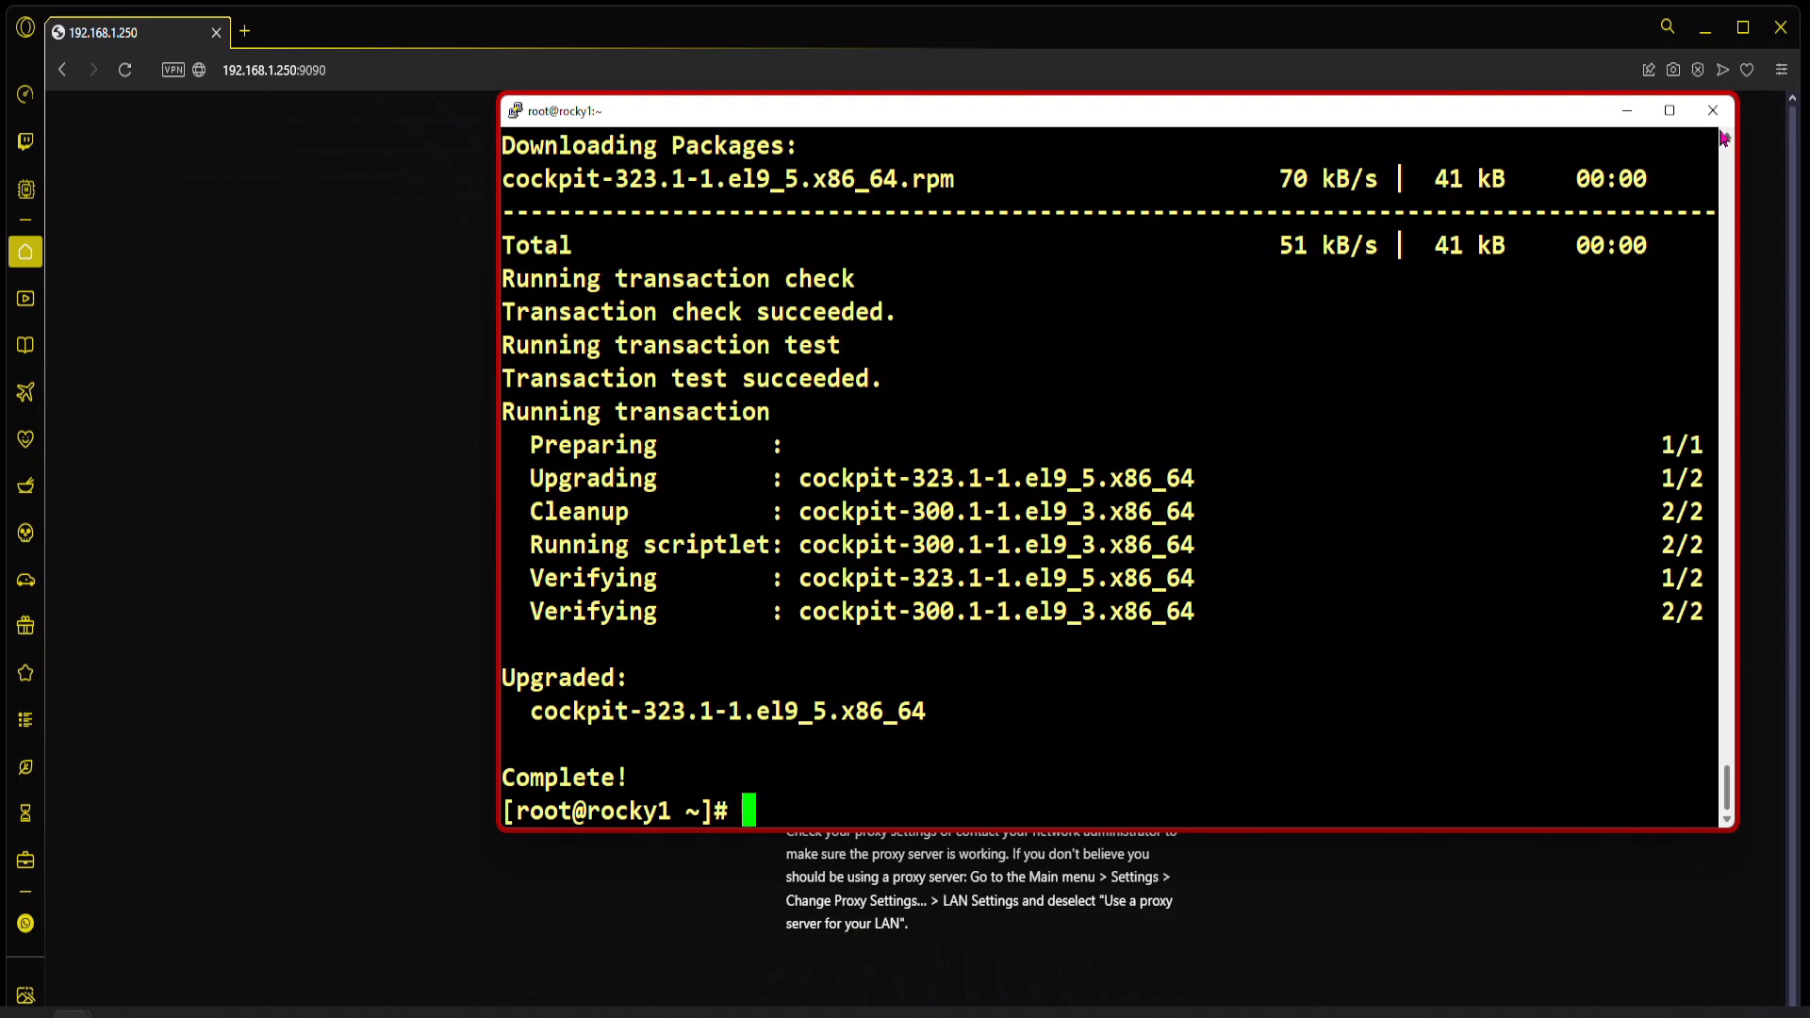
click(1712, 109)
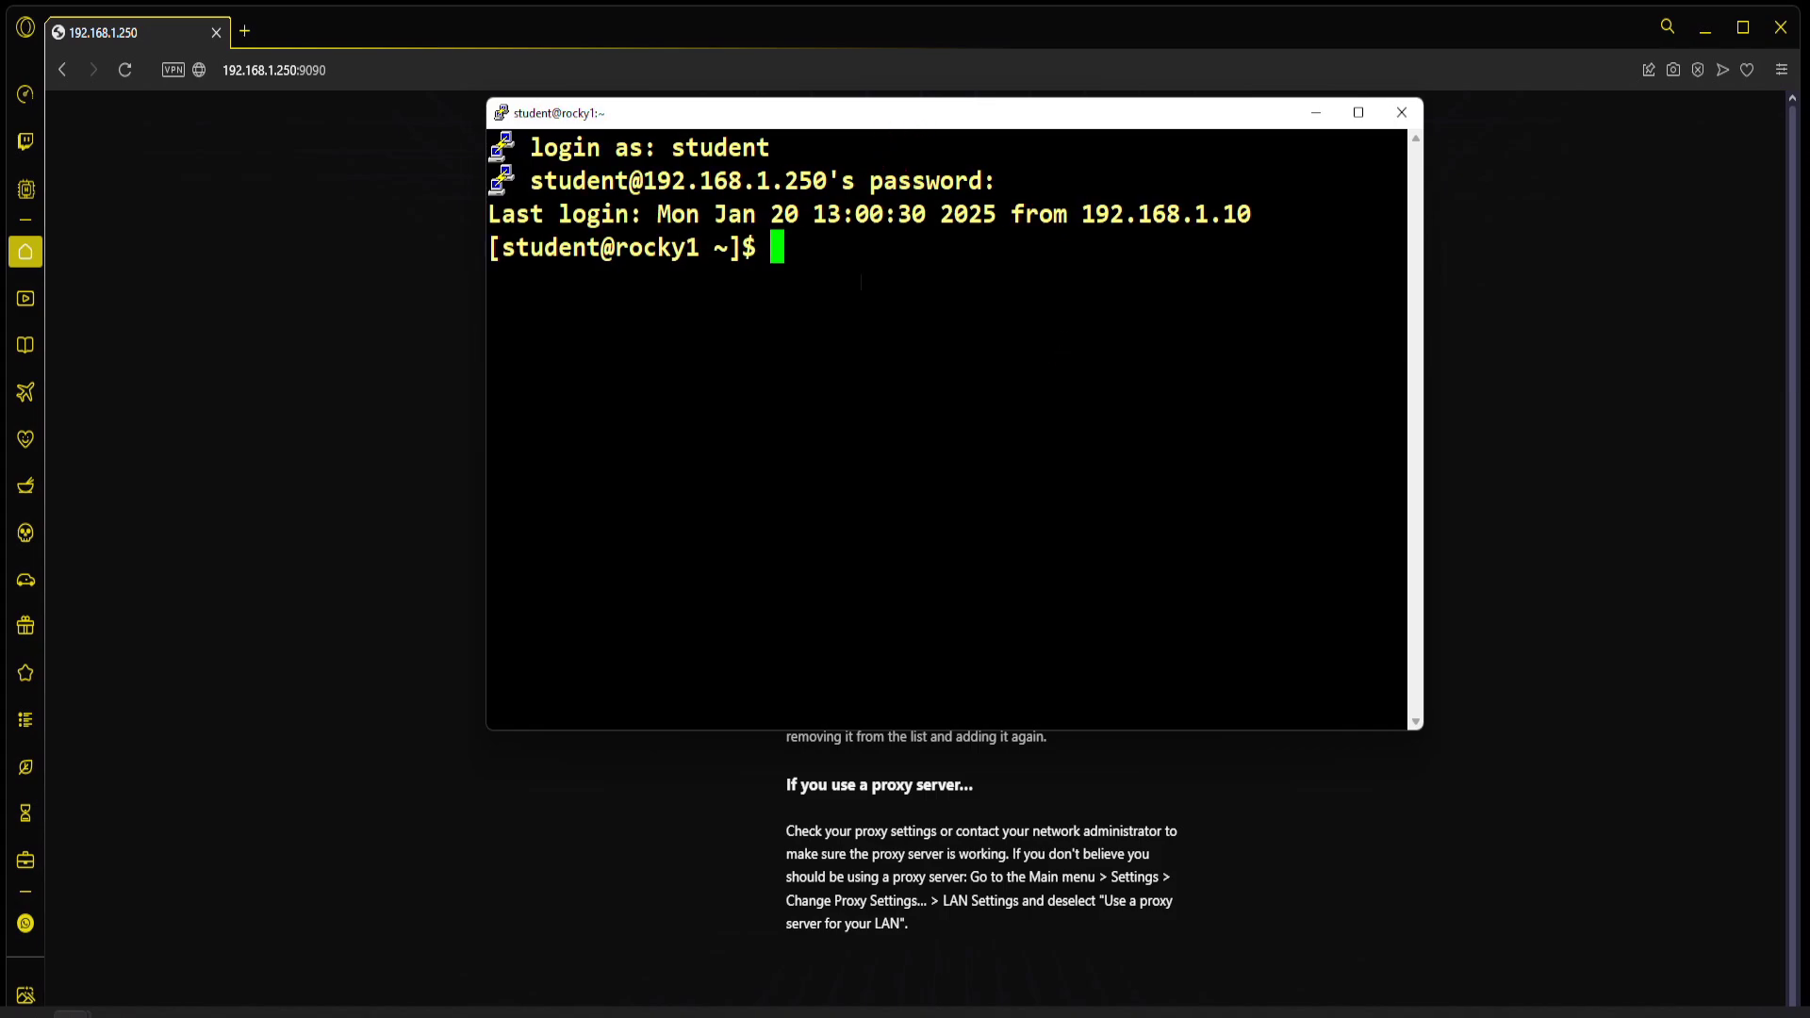
mouse_move(948, 326)
text(su -)
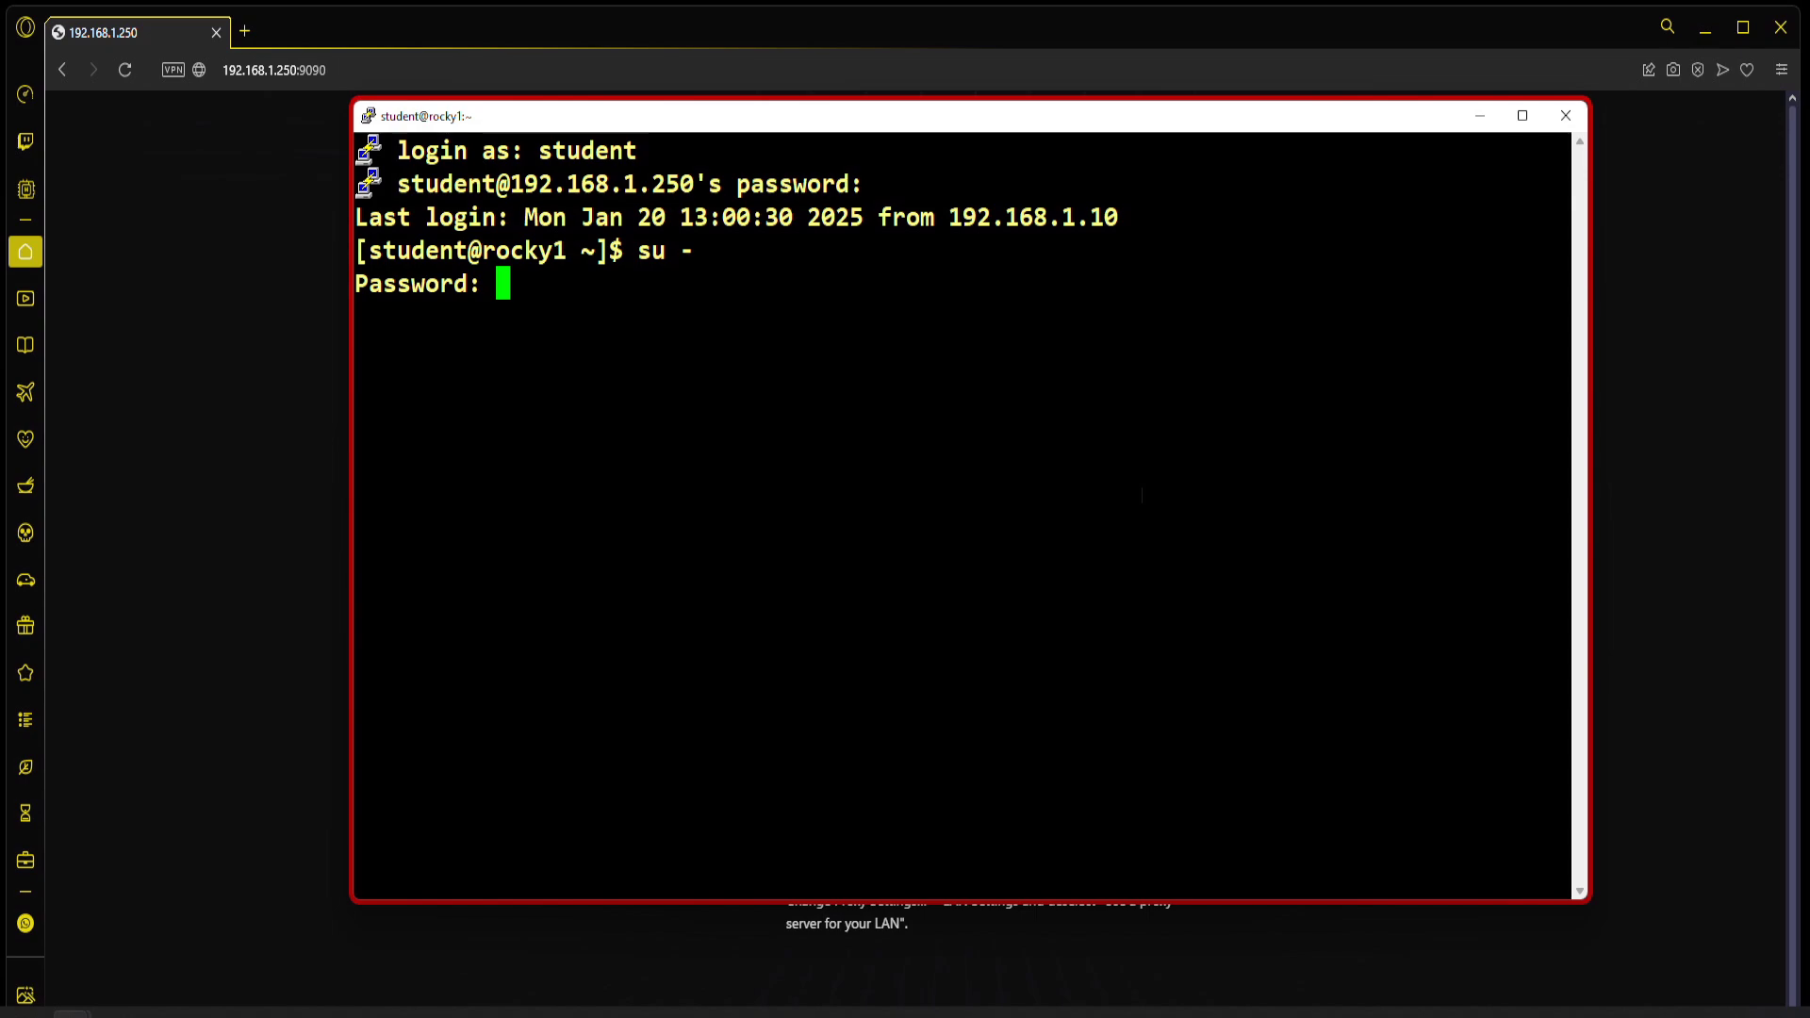
Step: Become root with su - in the student session, retrying after one failed password attempt
key(Return)
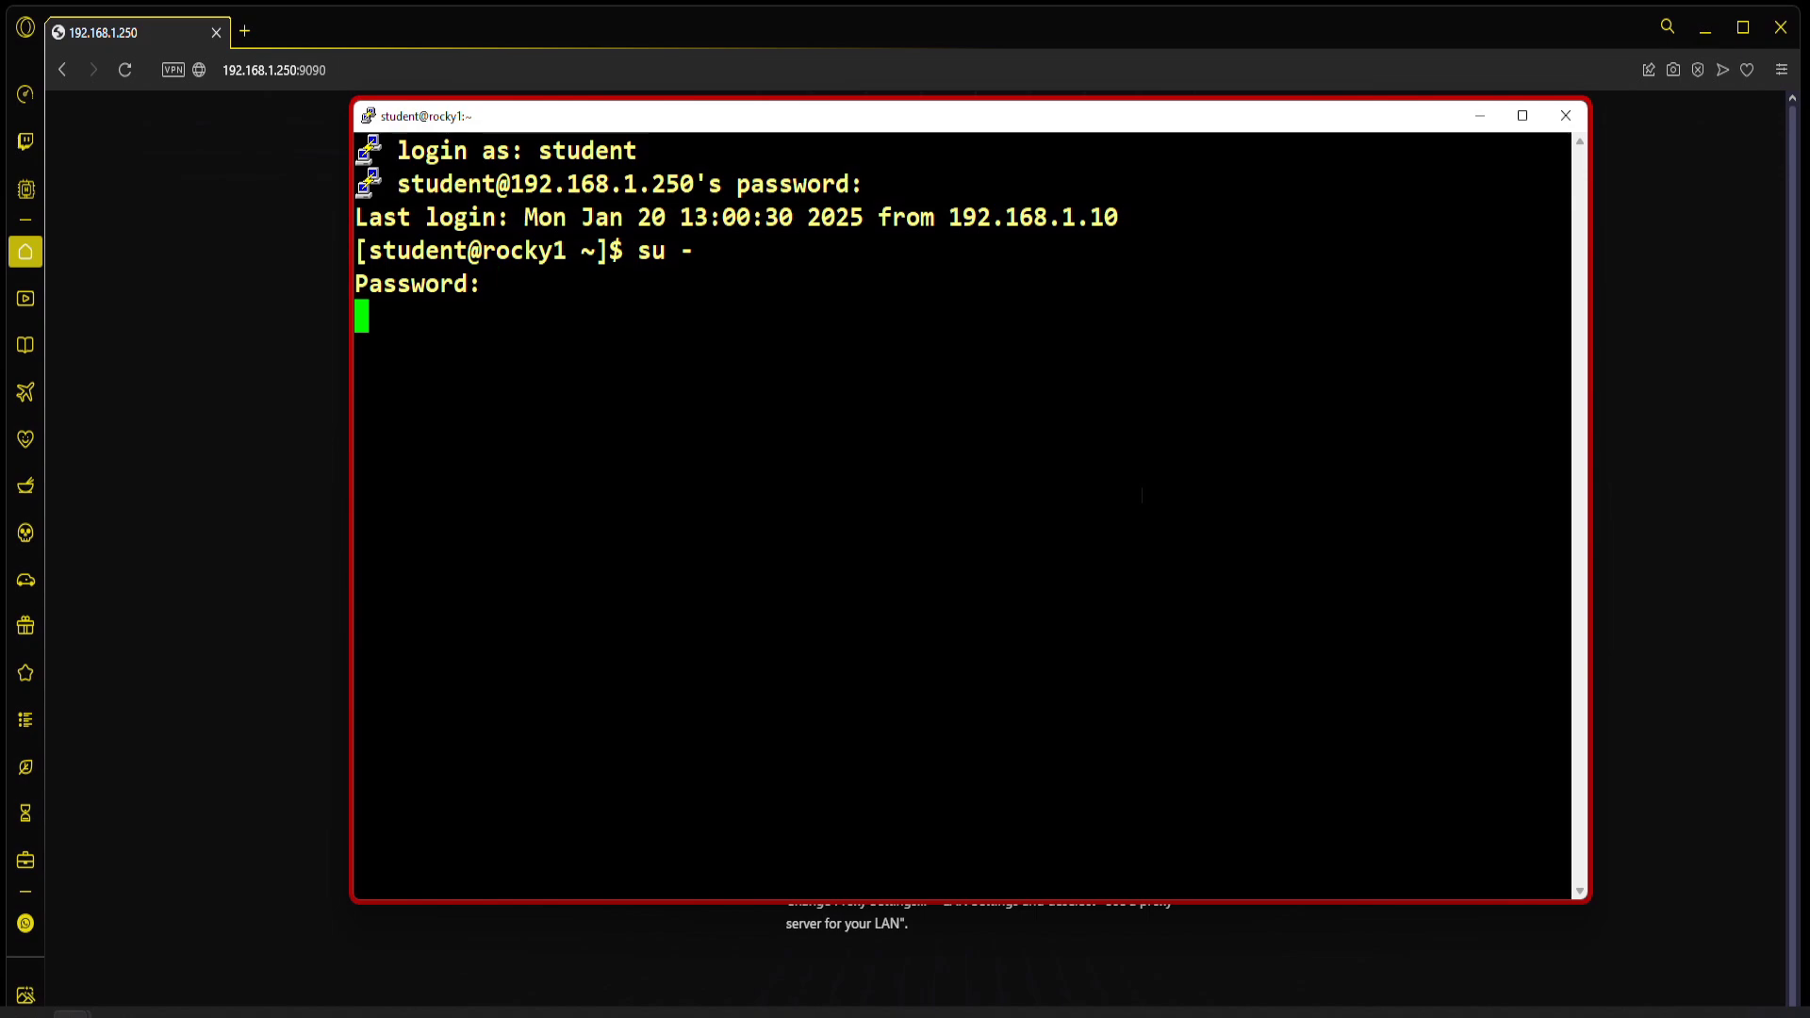
key(Return)
text(su -)
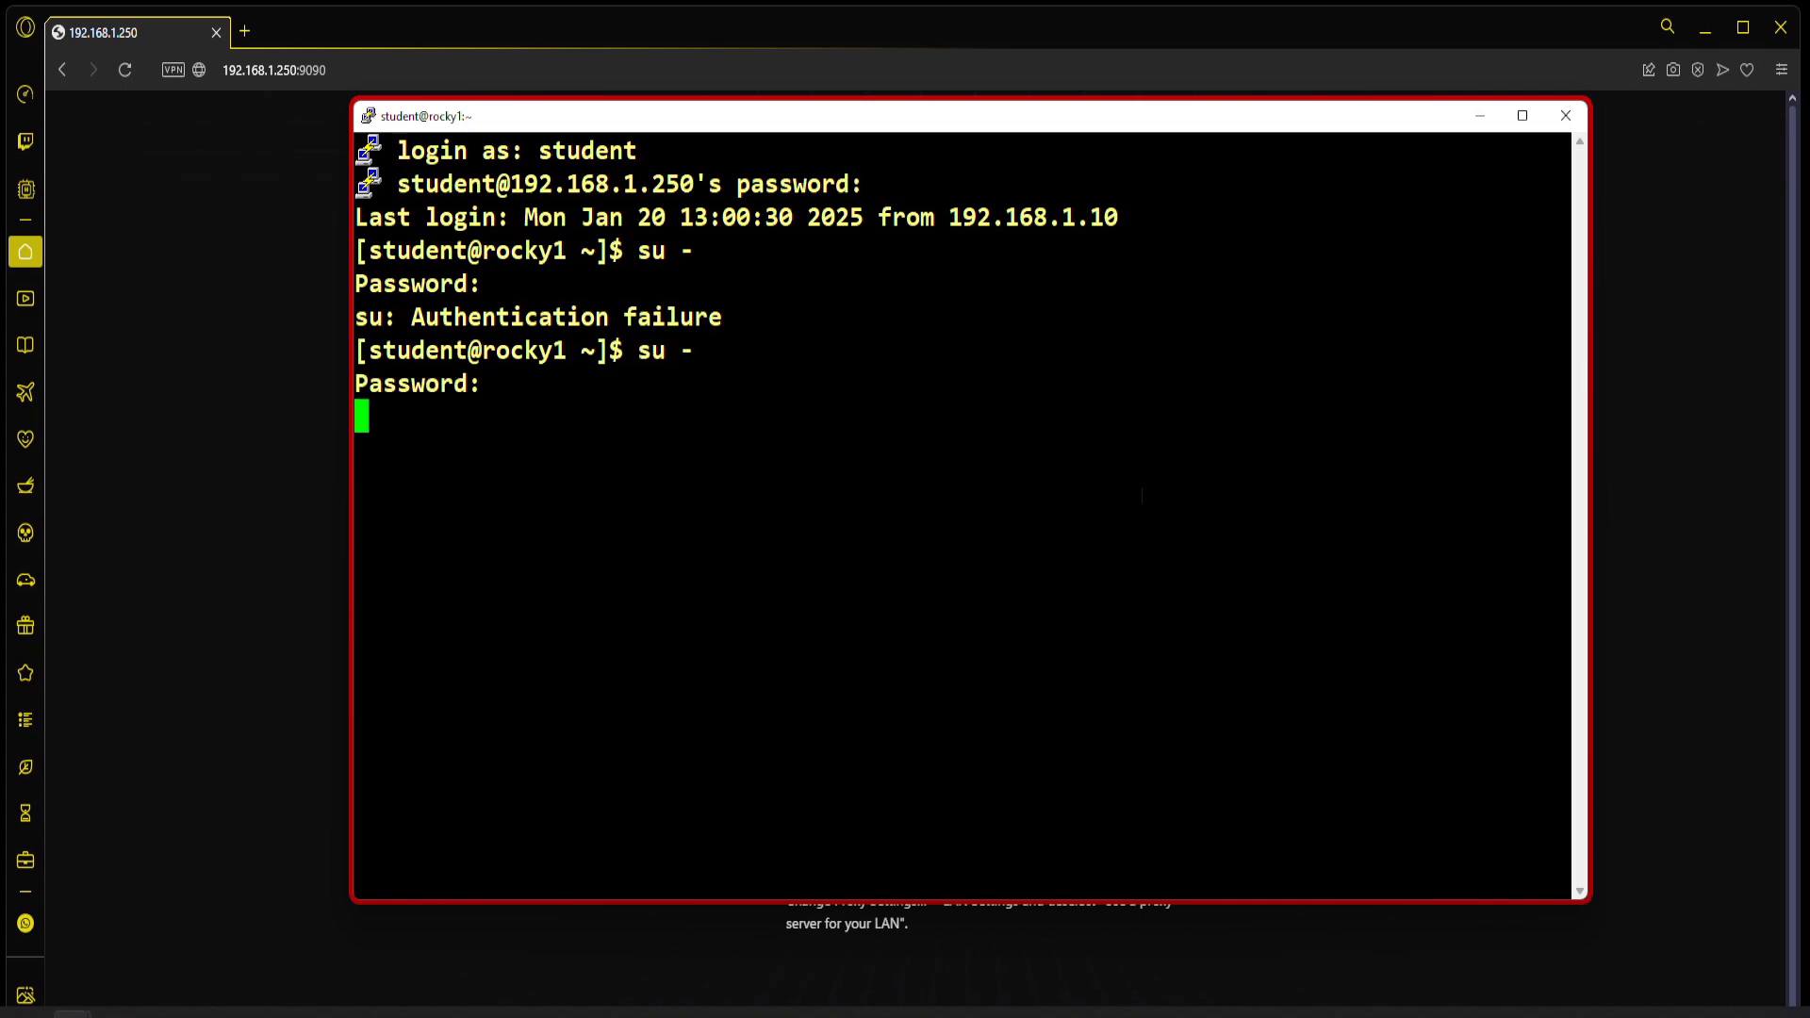
key(Return)
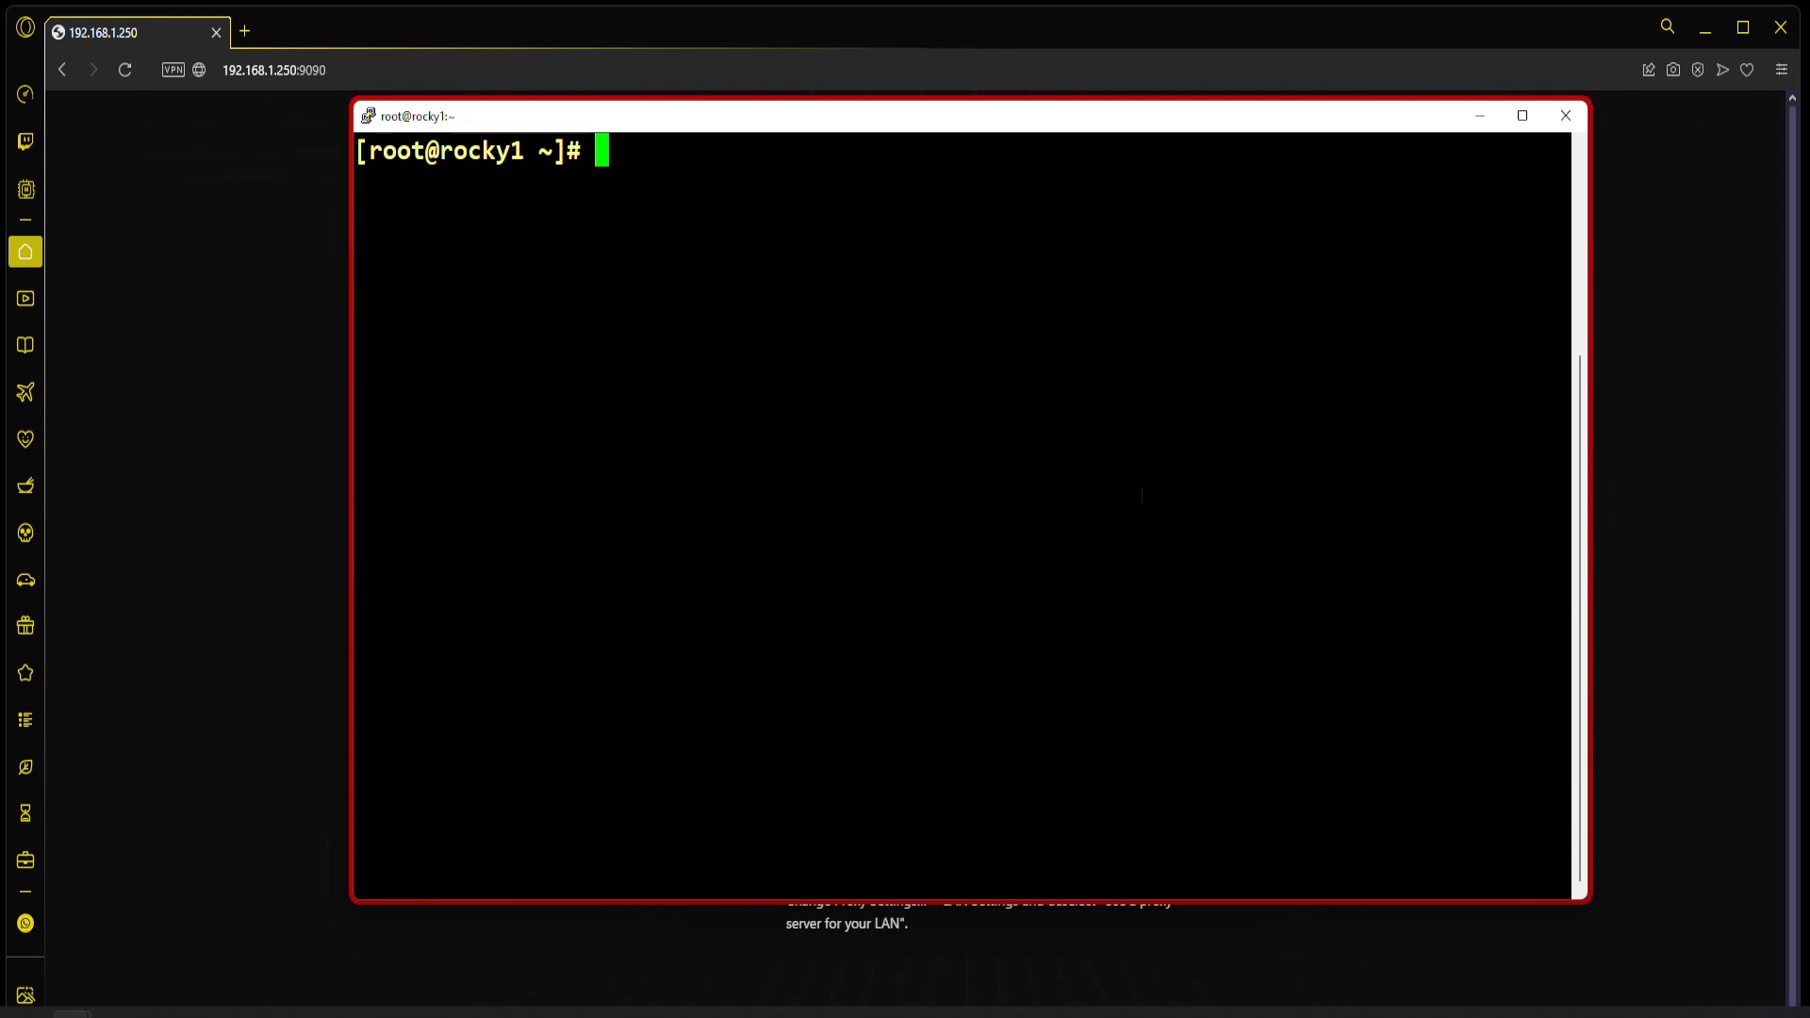
click(125, 69)
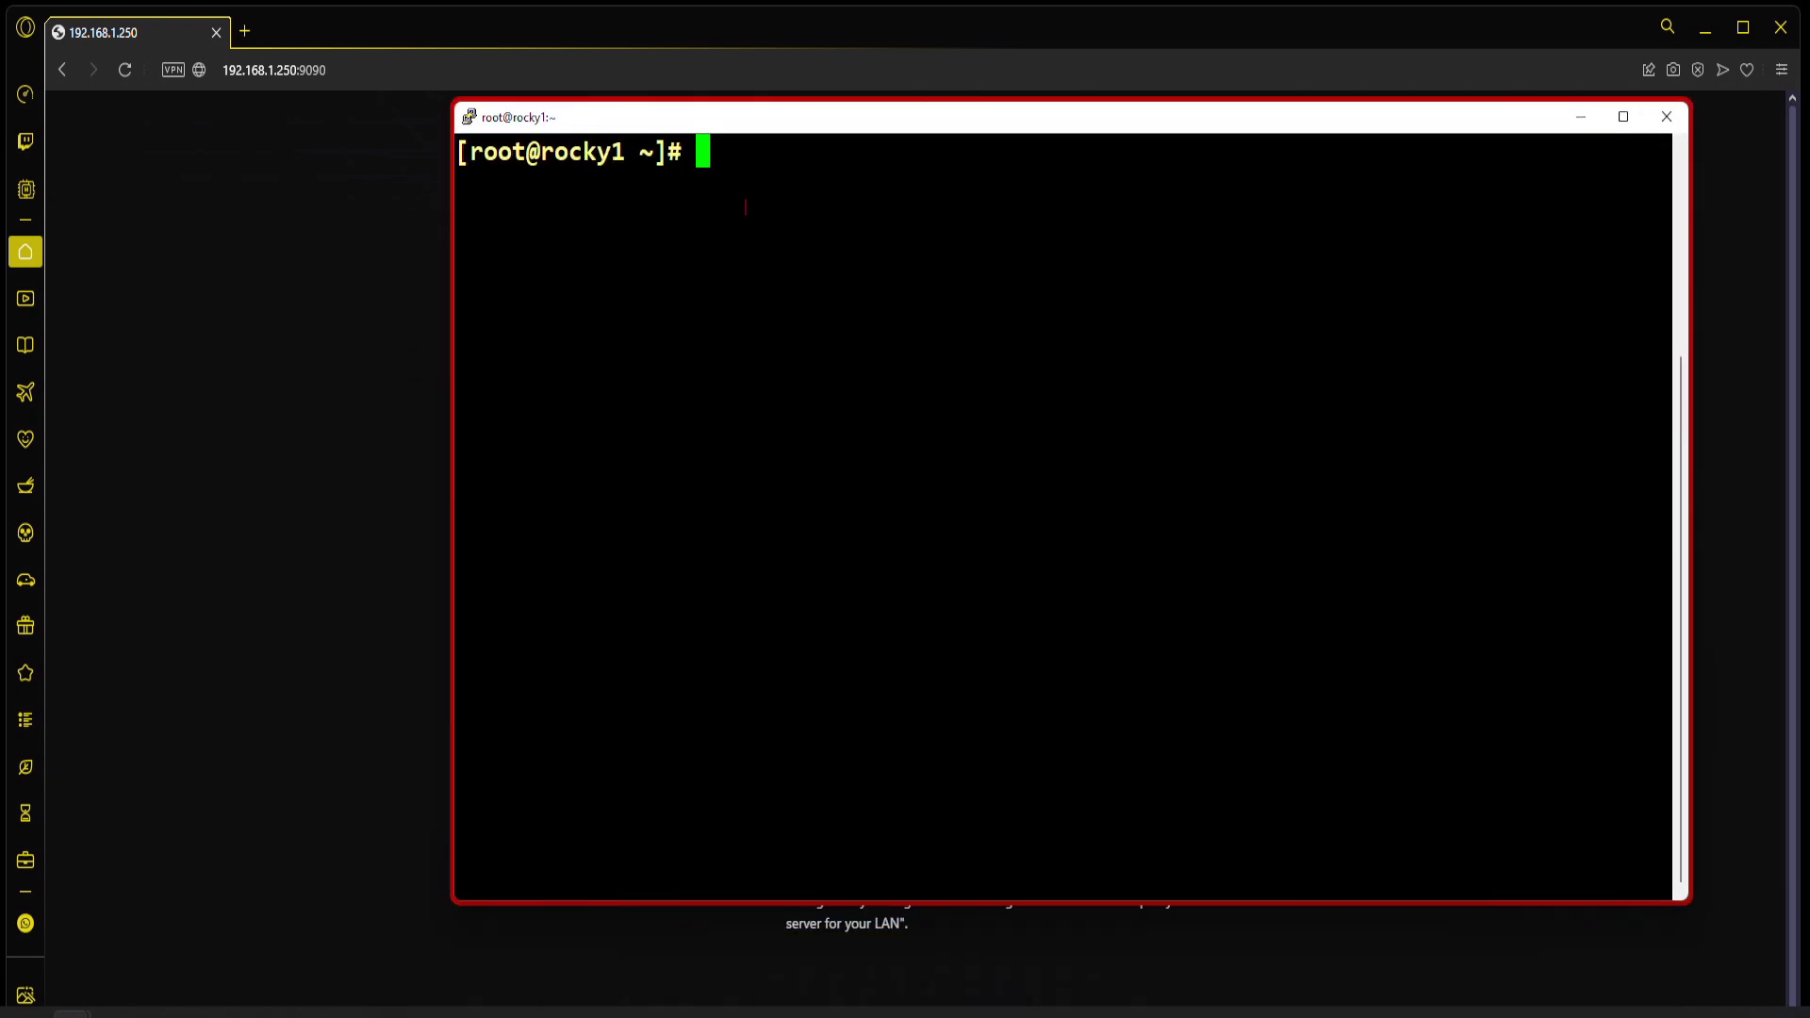
mouse_move(817, 306)
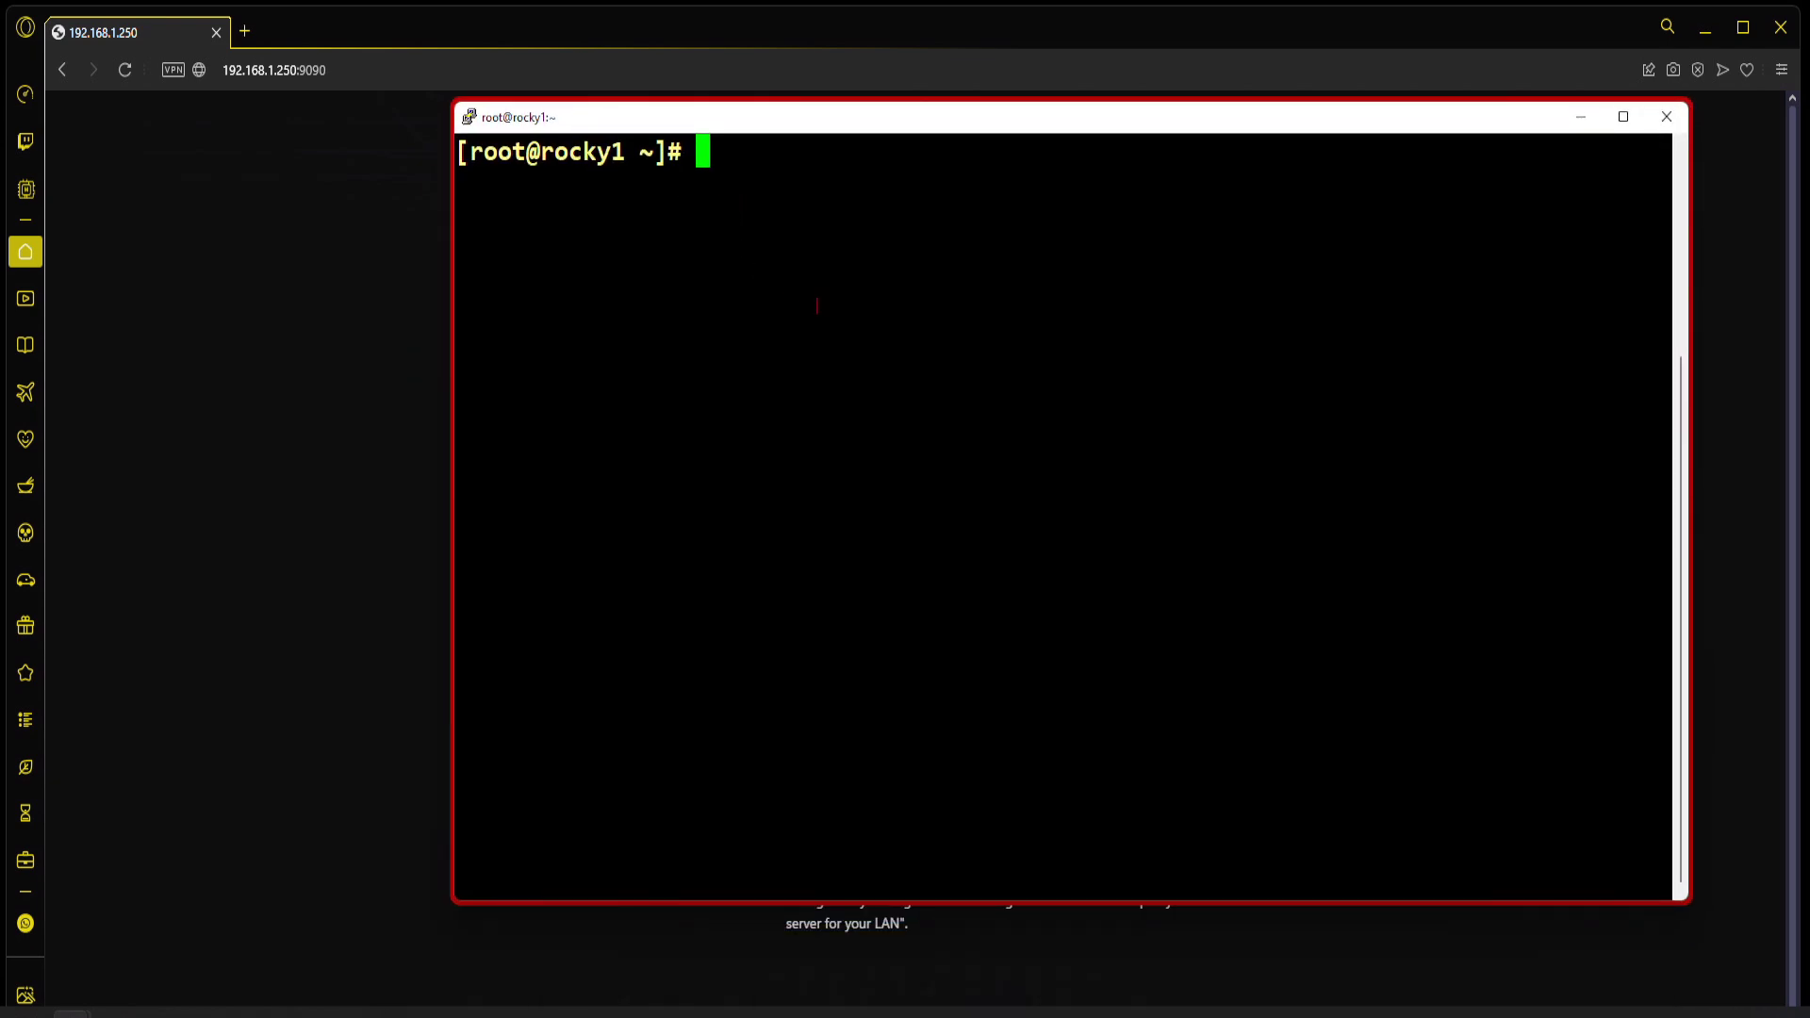
Step: Run systemctl enable --now cockpit to enable and start the Cockpit service
text(syste)
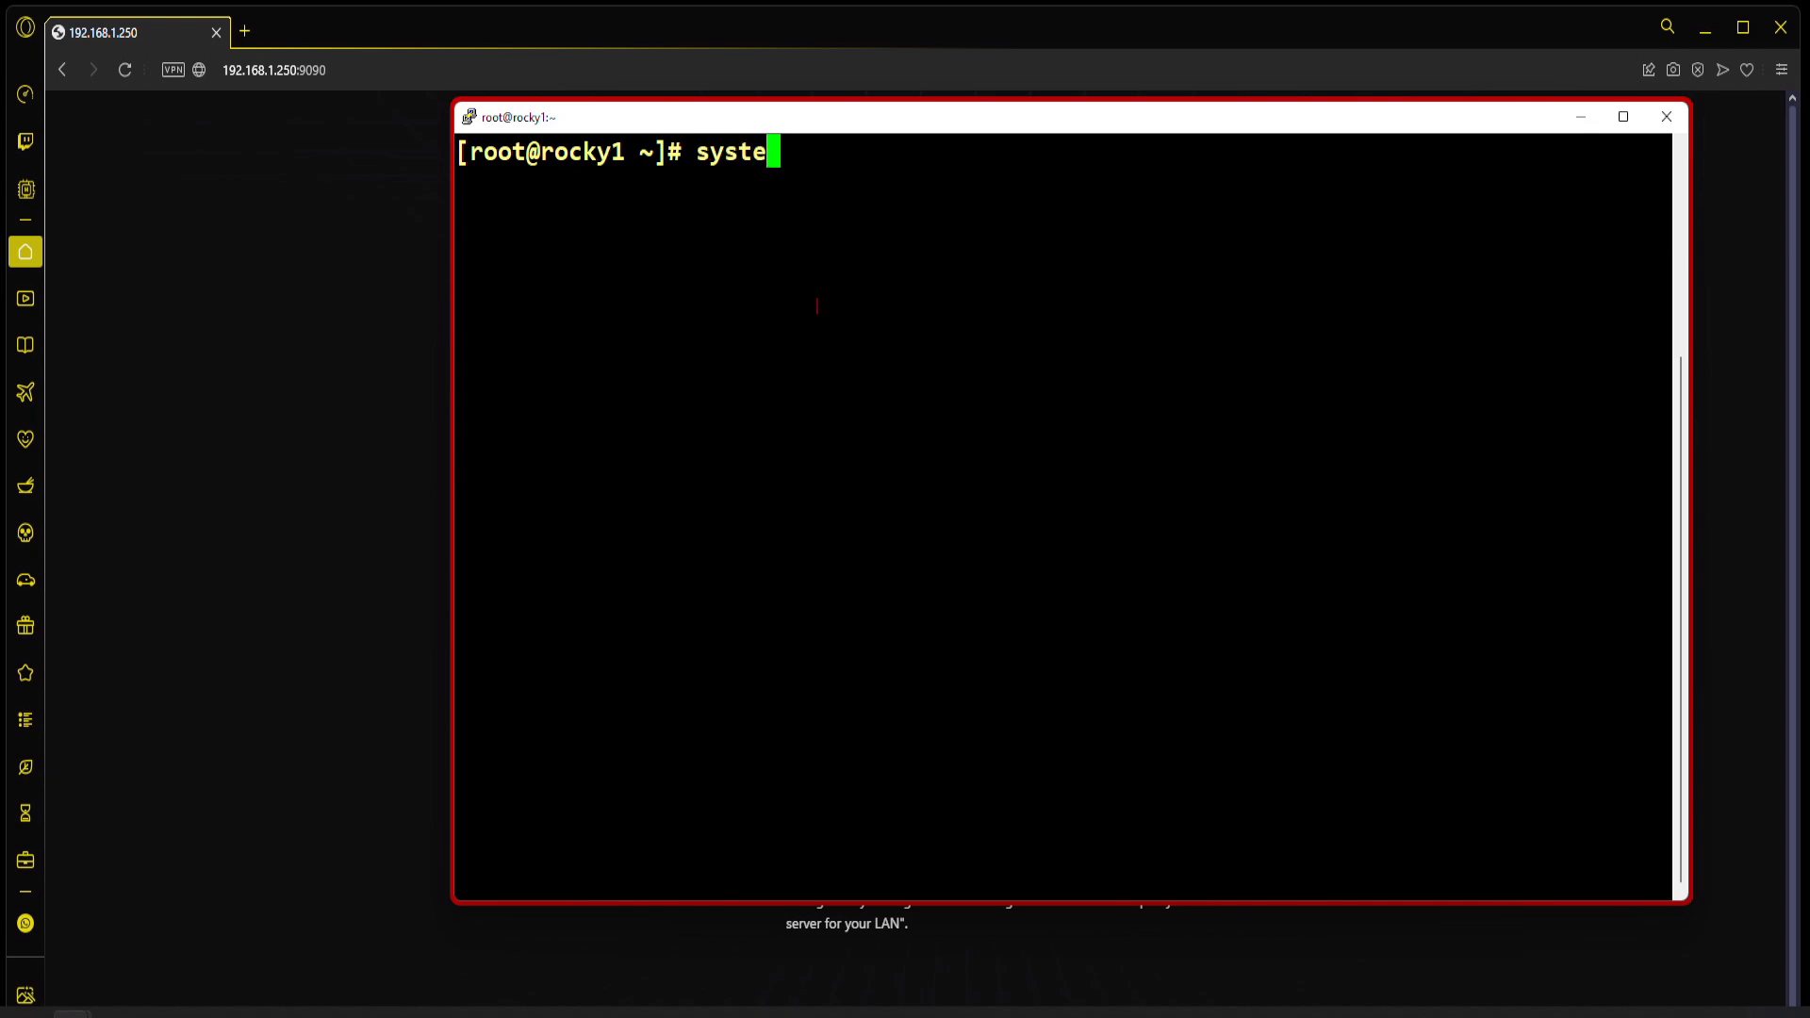
text(mctl ema)
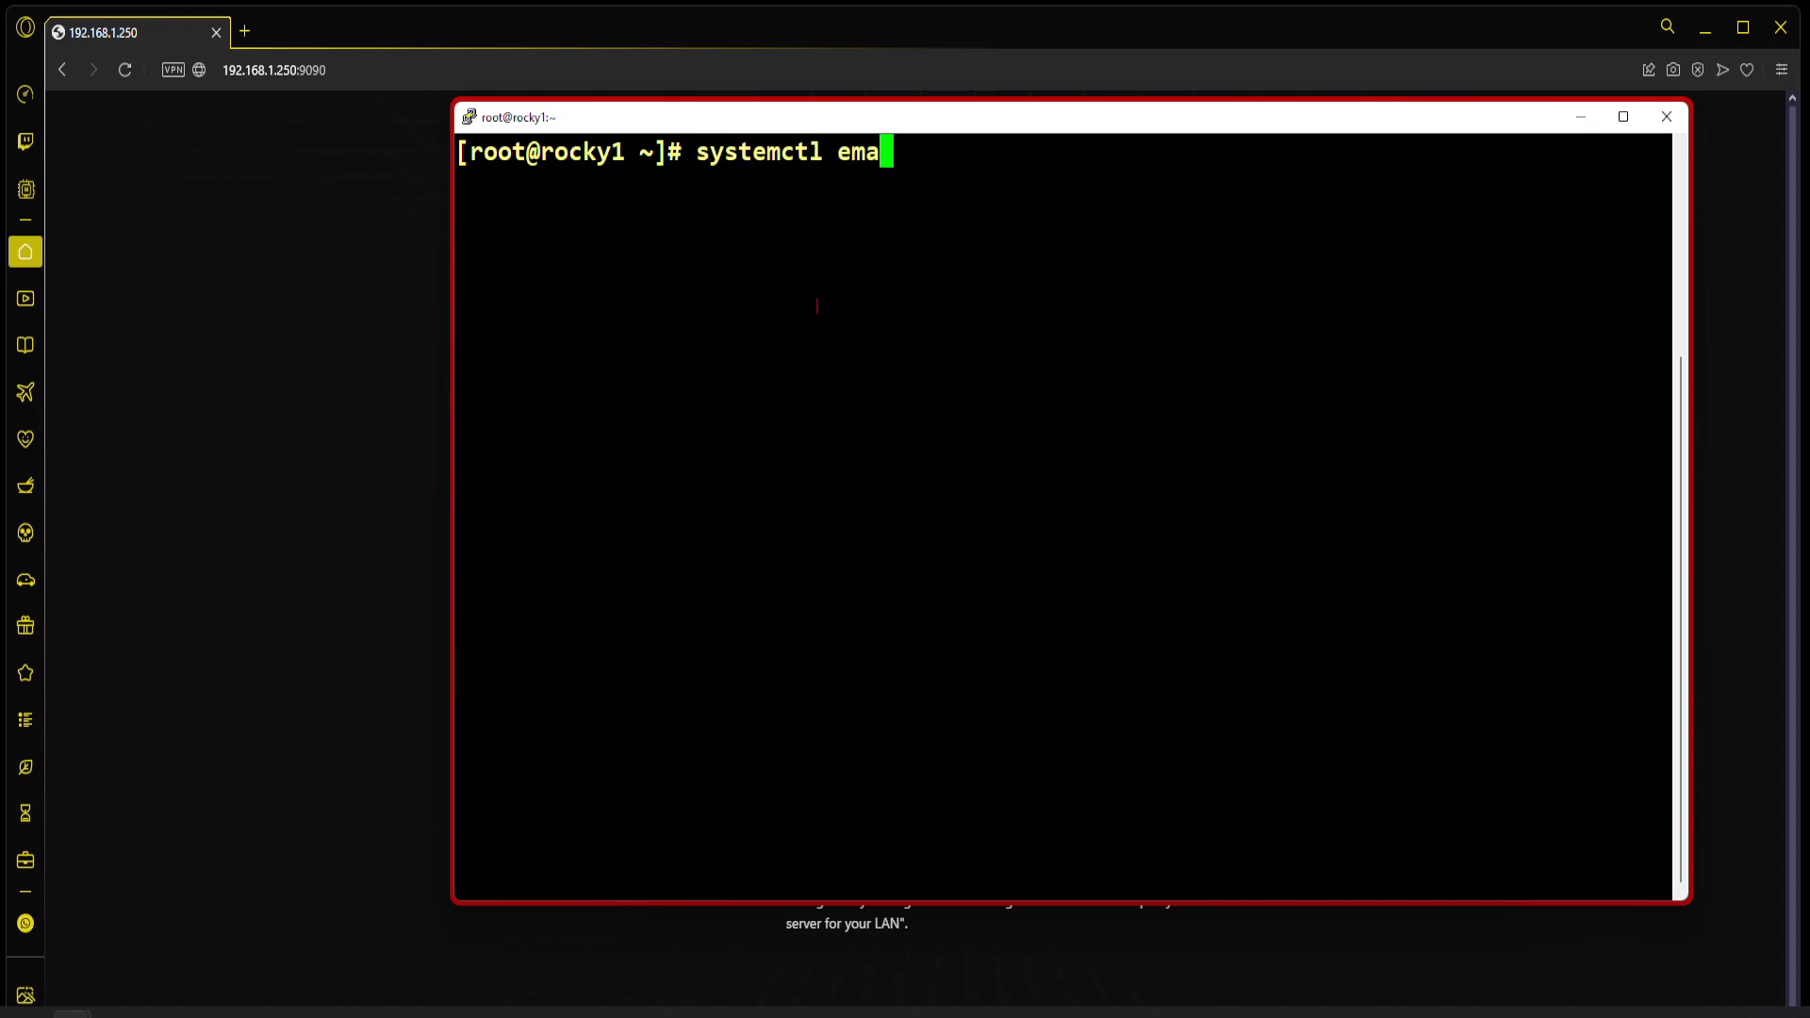
text(ble --)
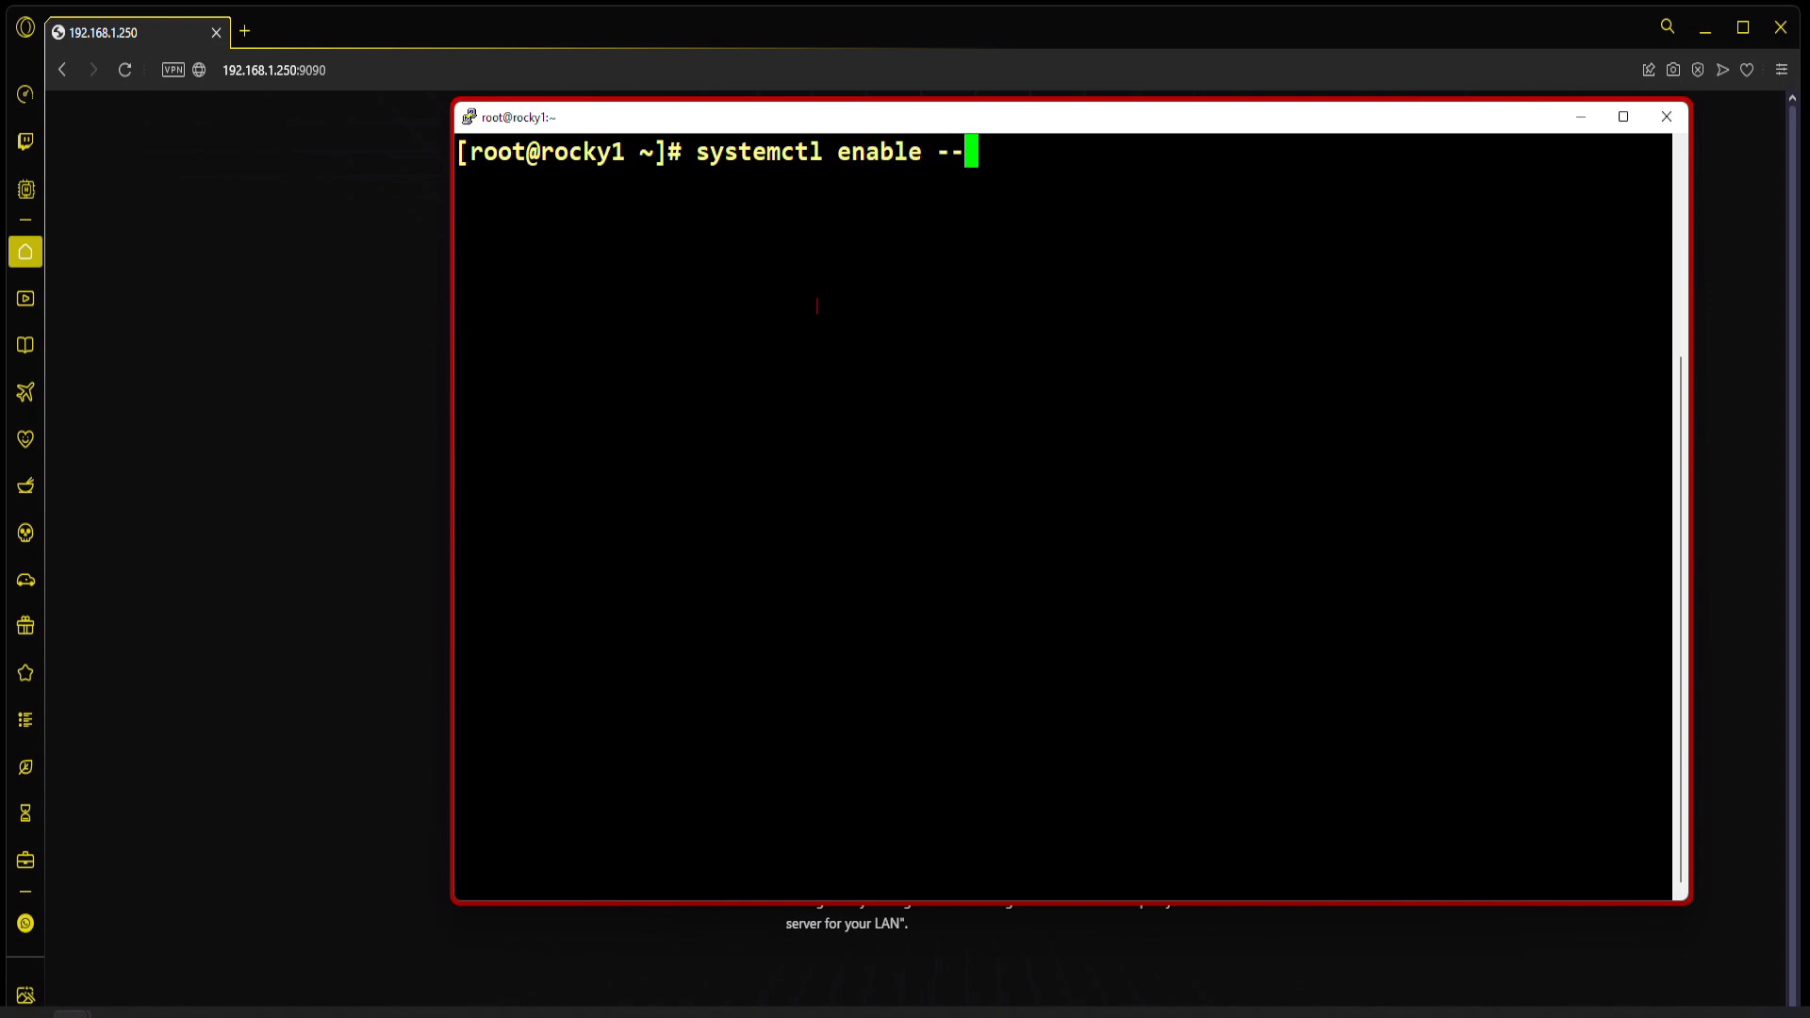
text(now cokc)
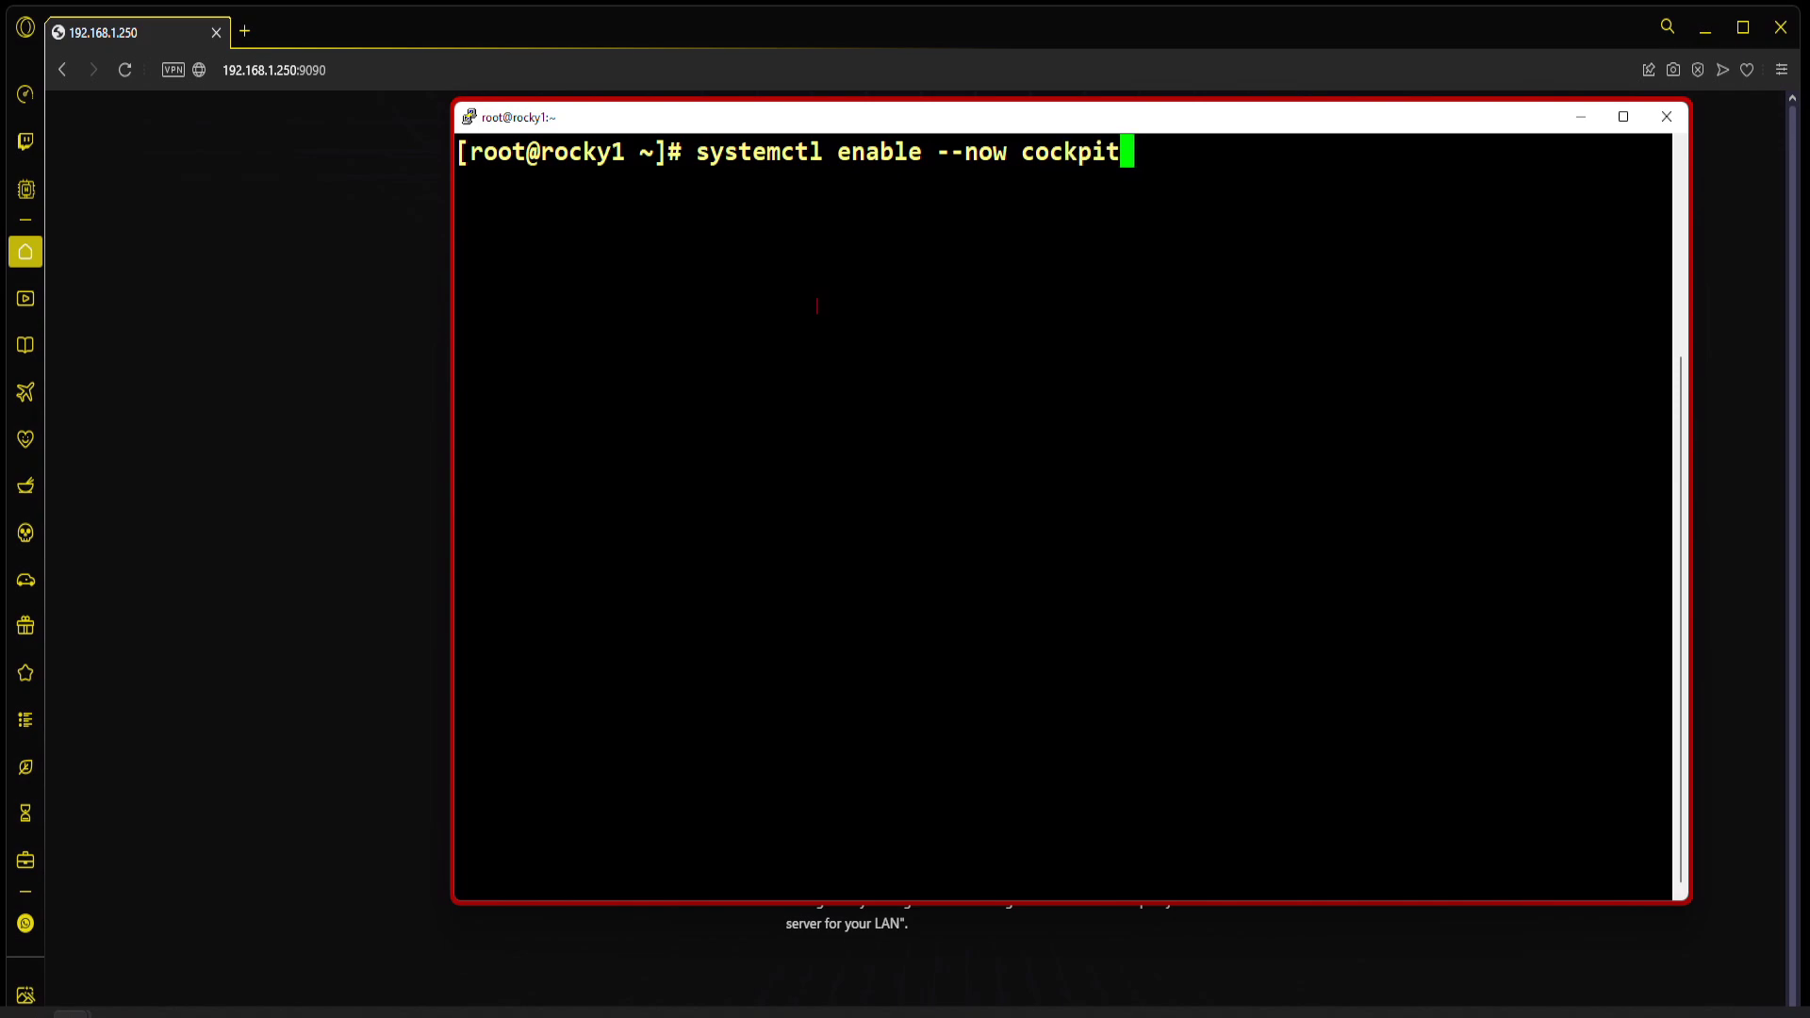
key(Return)
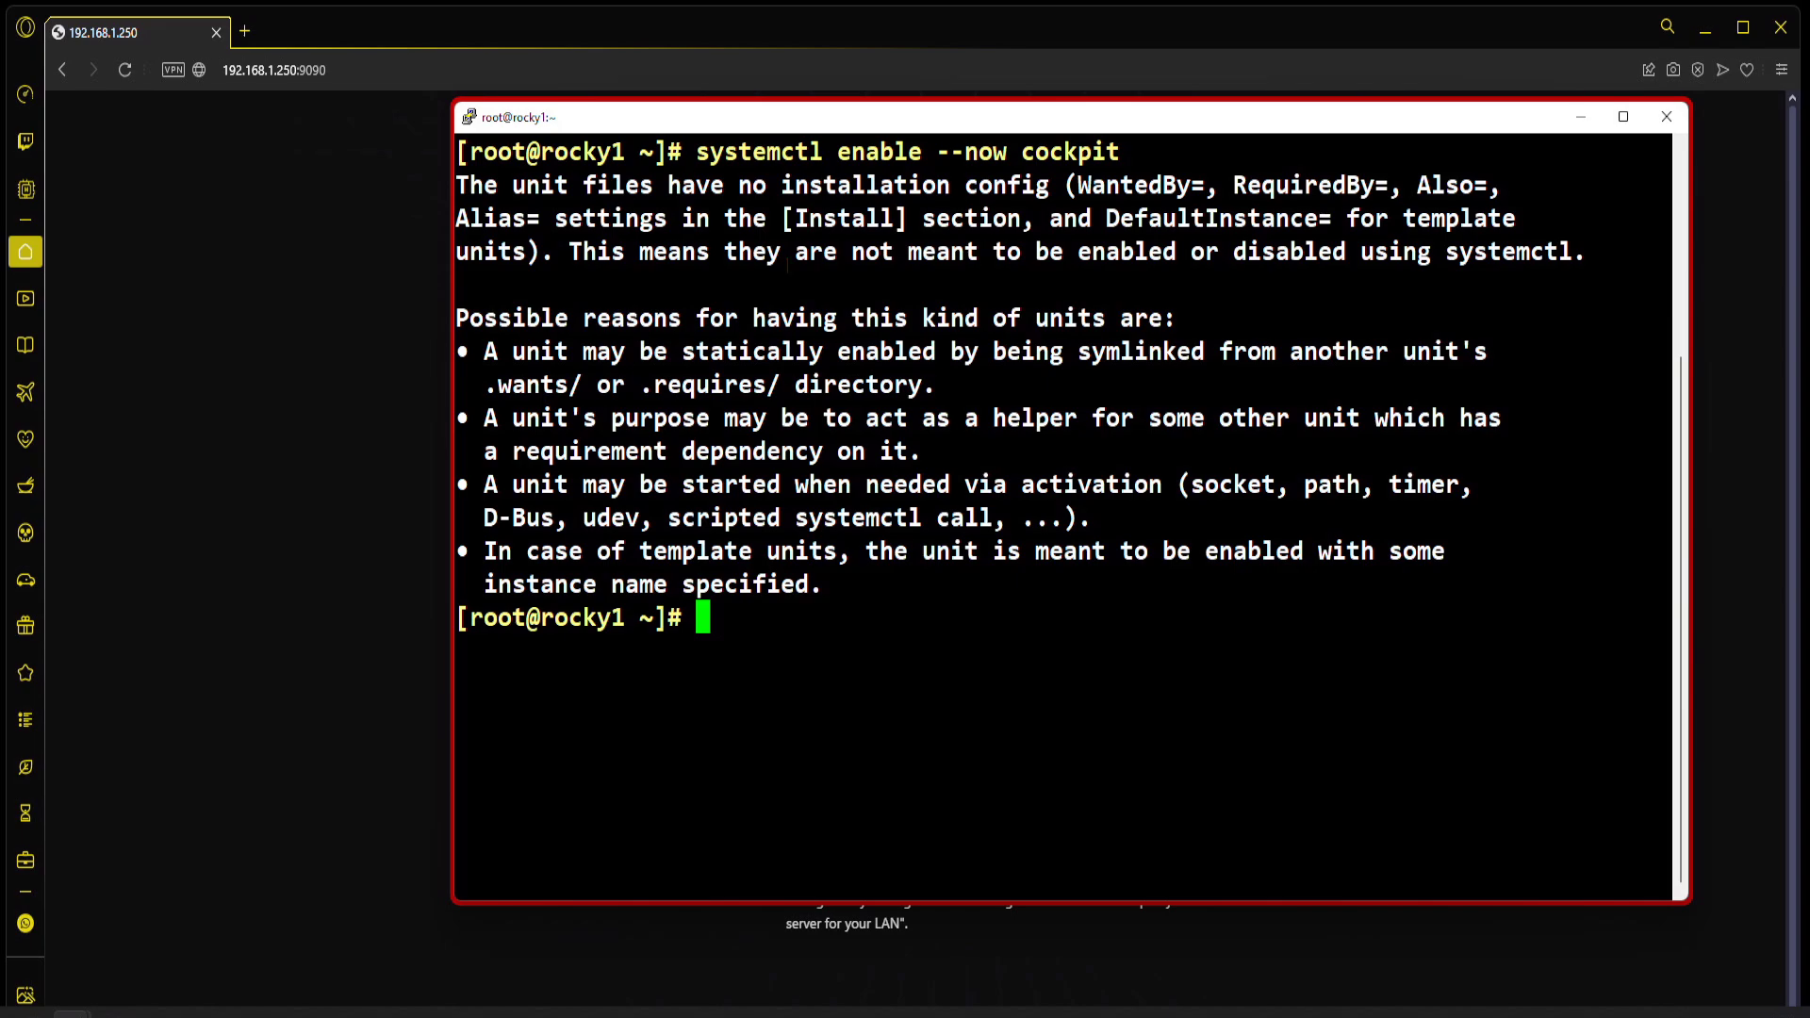
mouse_move(218, 111)
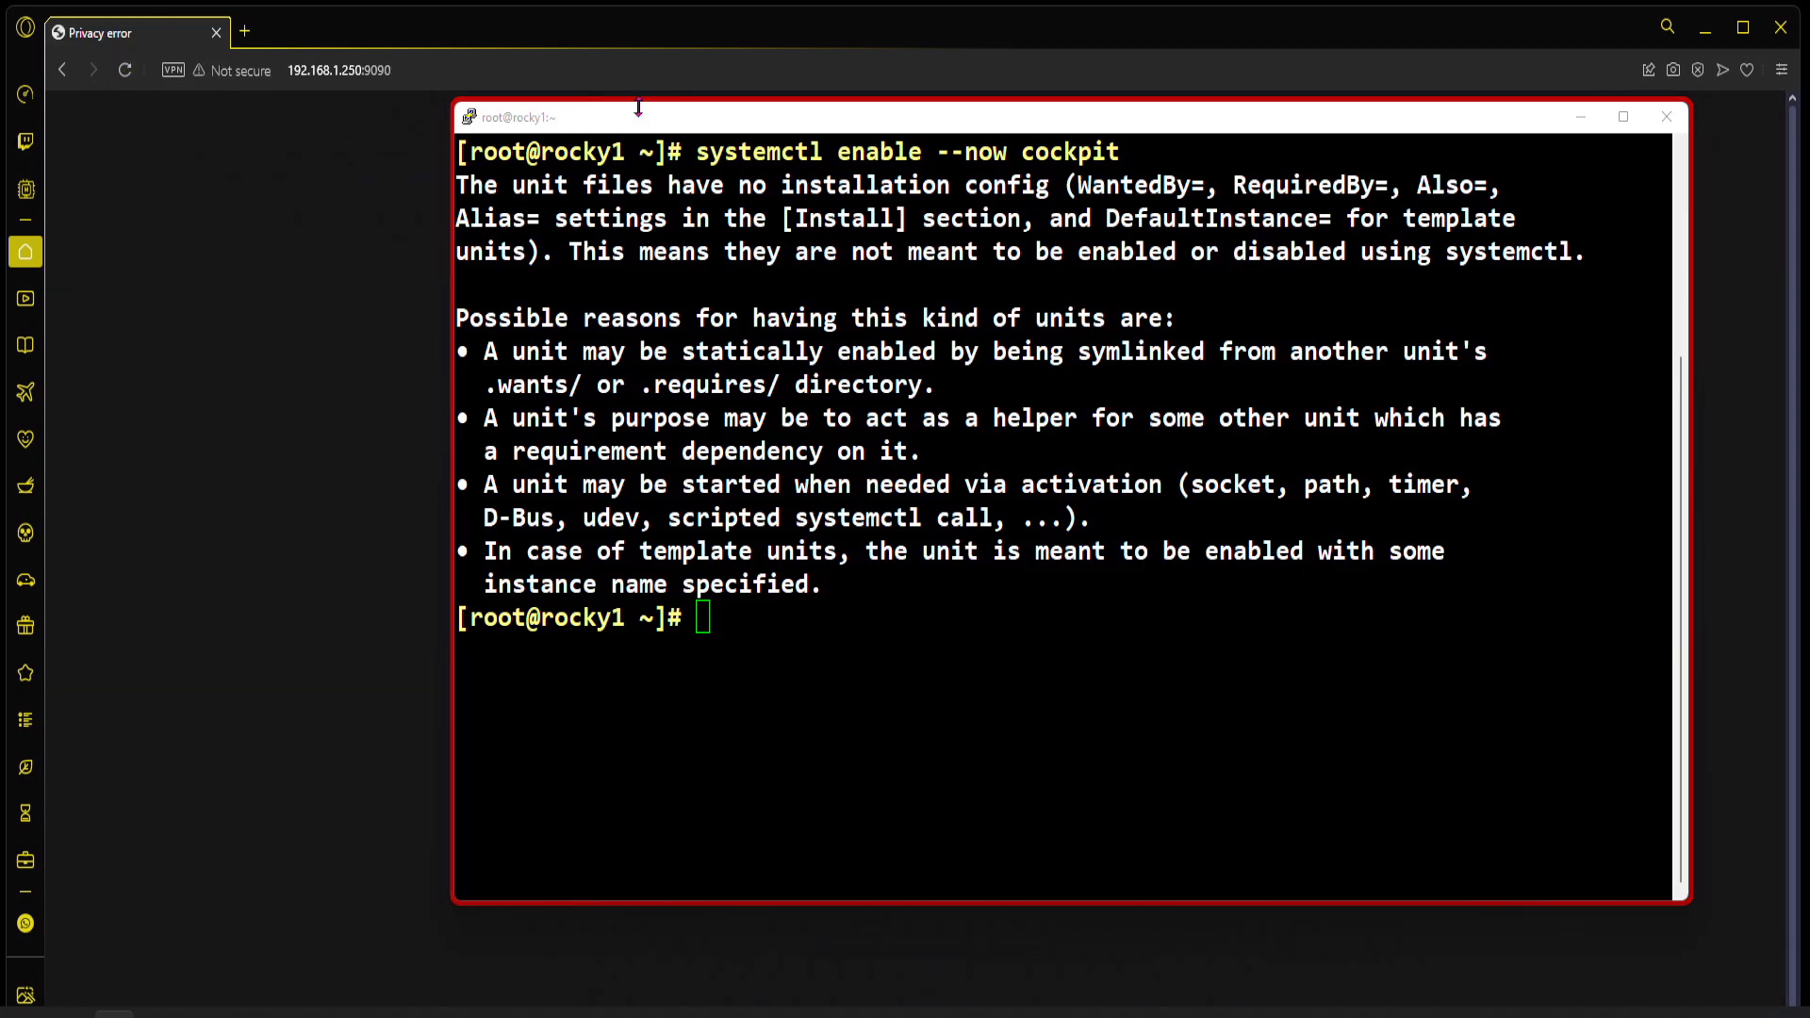
Step: Move PuTTY aside and proceed past the untrusted-certificate warning to 192.168.1.250:9090
drag(639, 115, 523, 324)
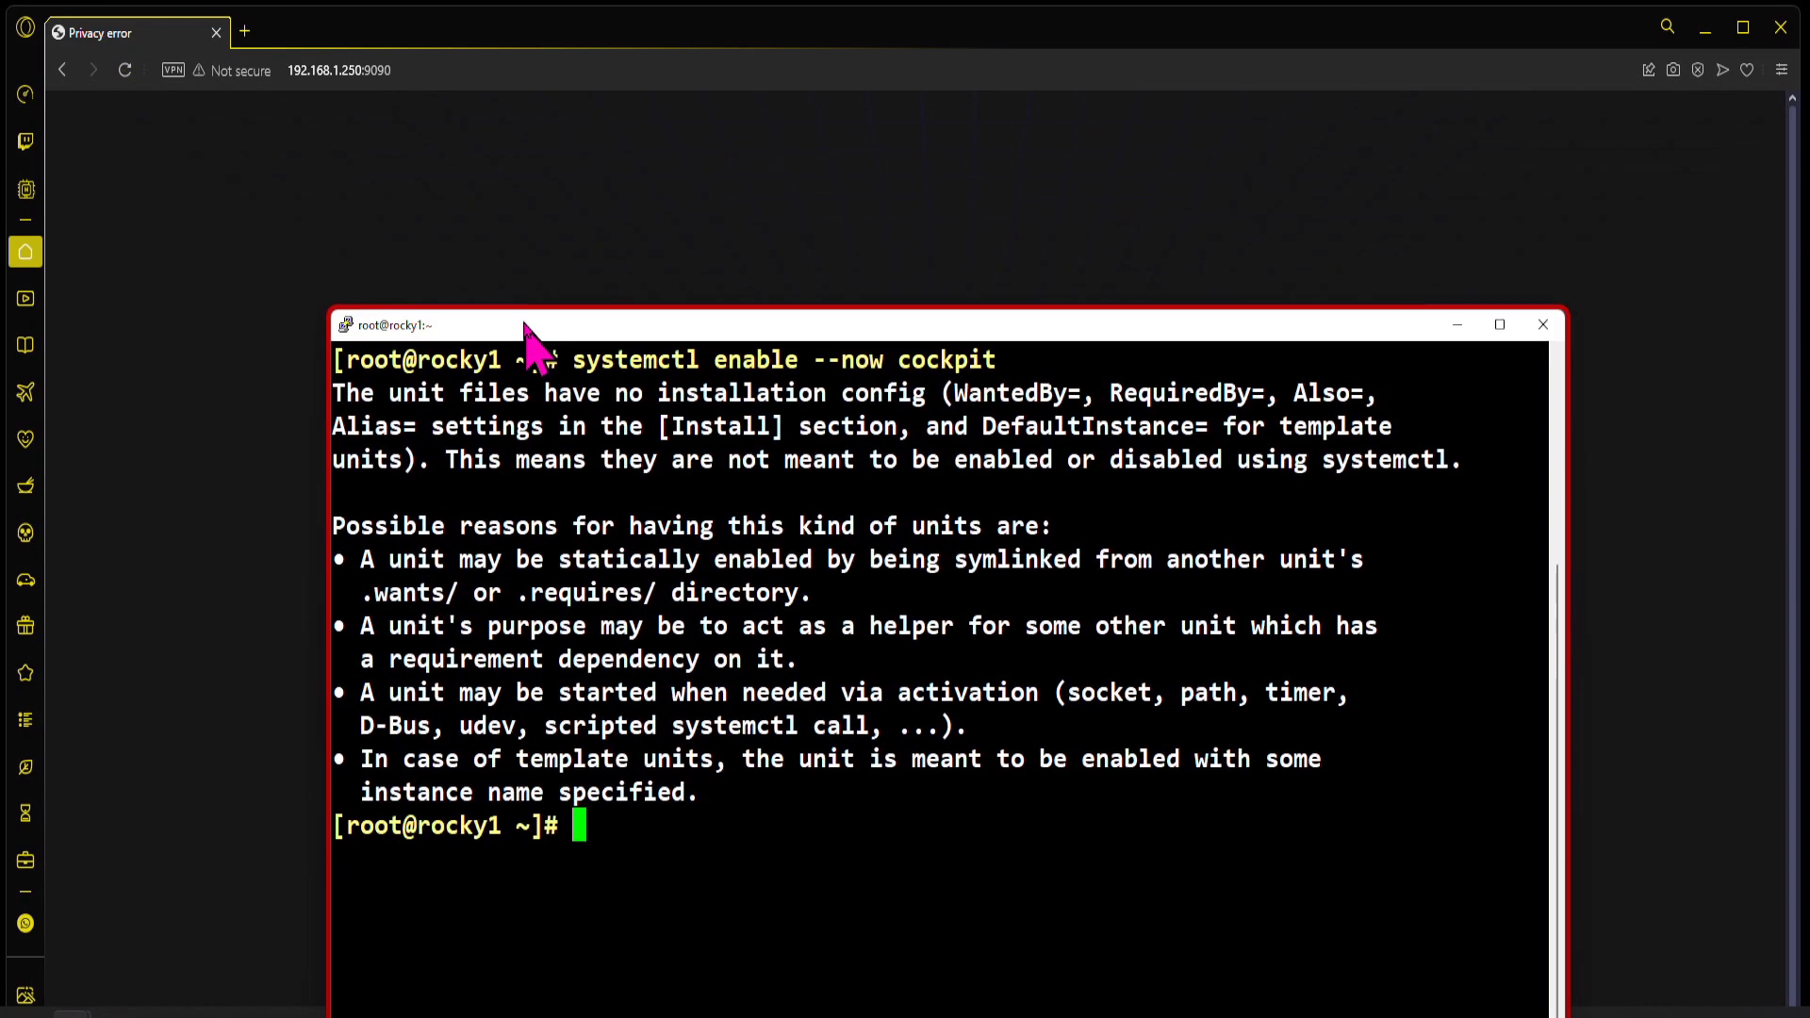
drag(524, 324, 625, 109)
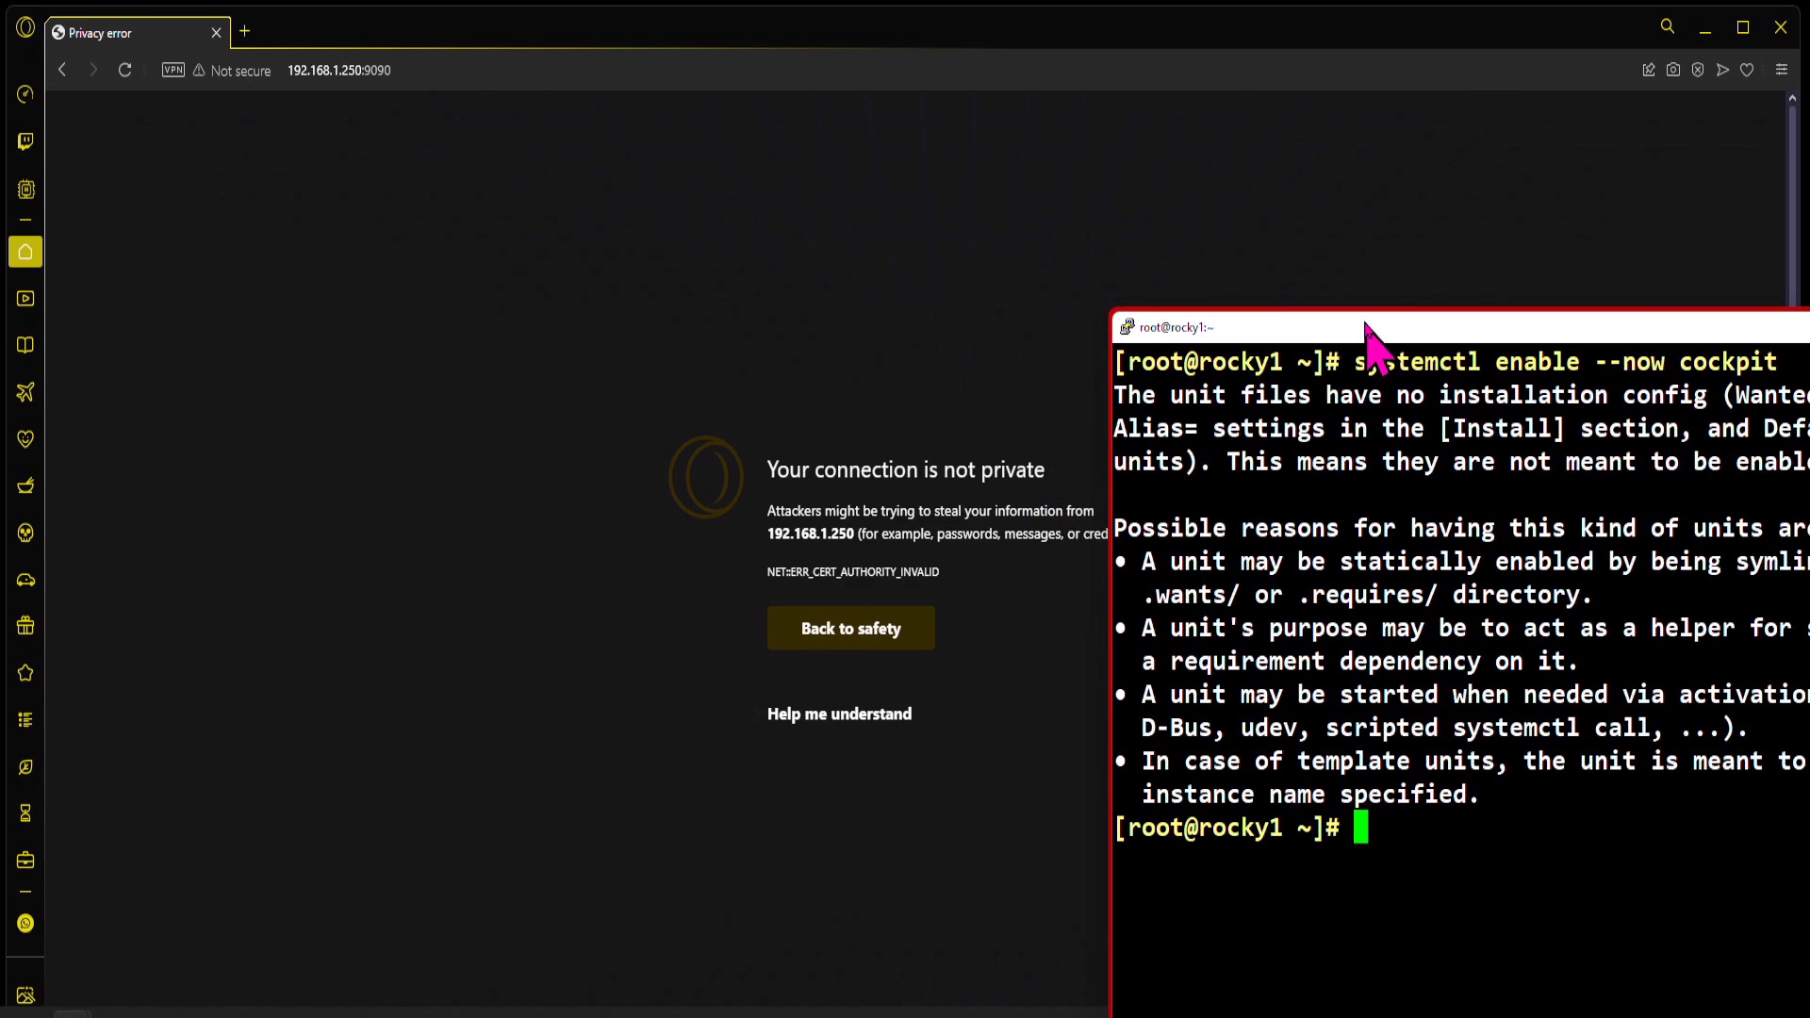
click(839, 712)
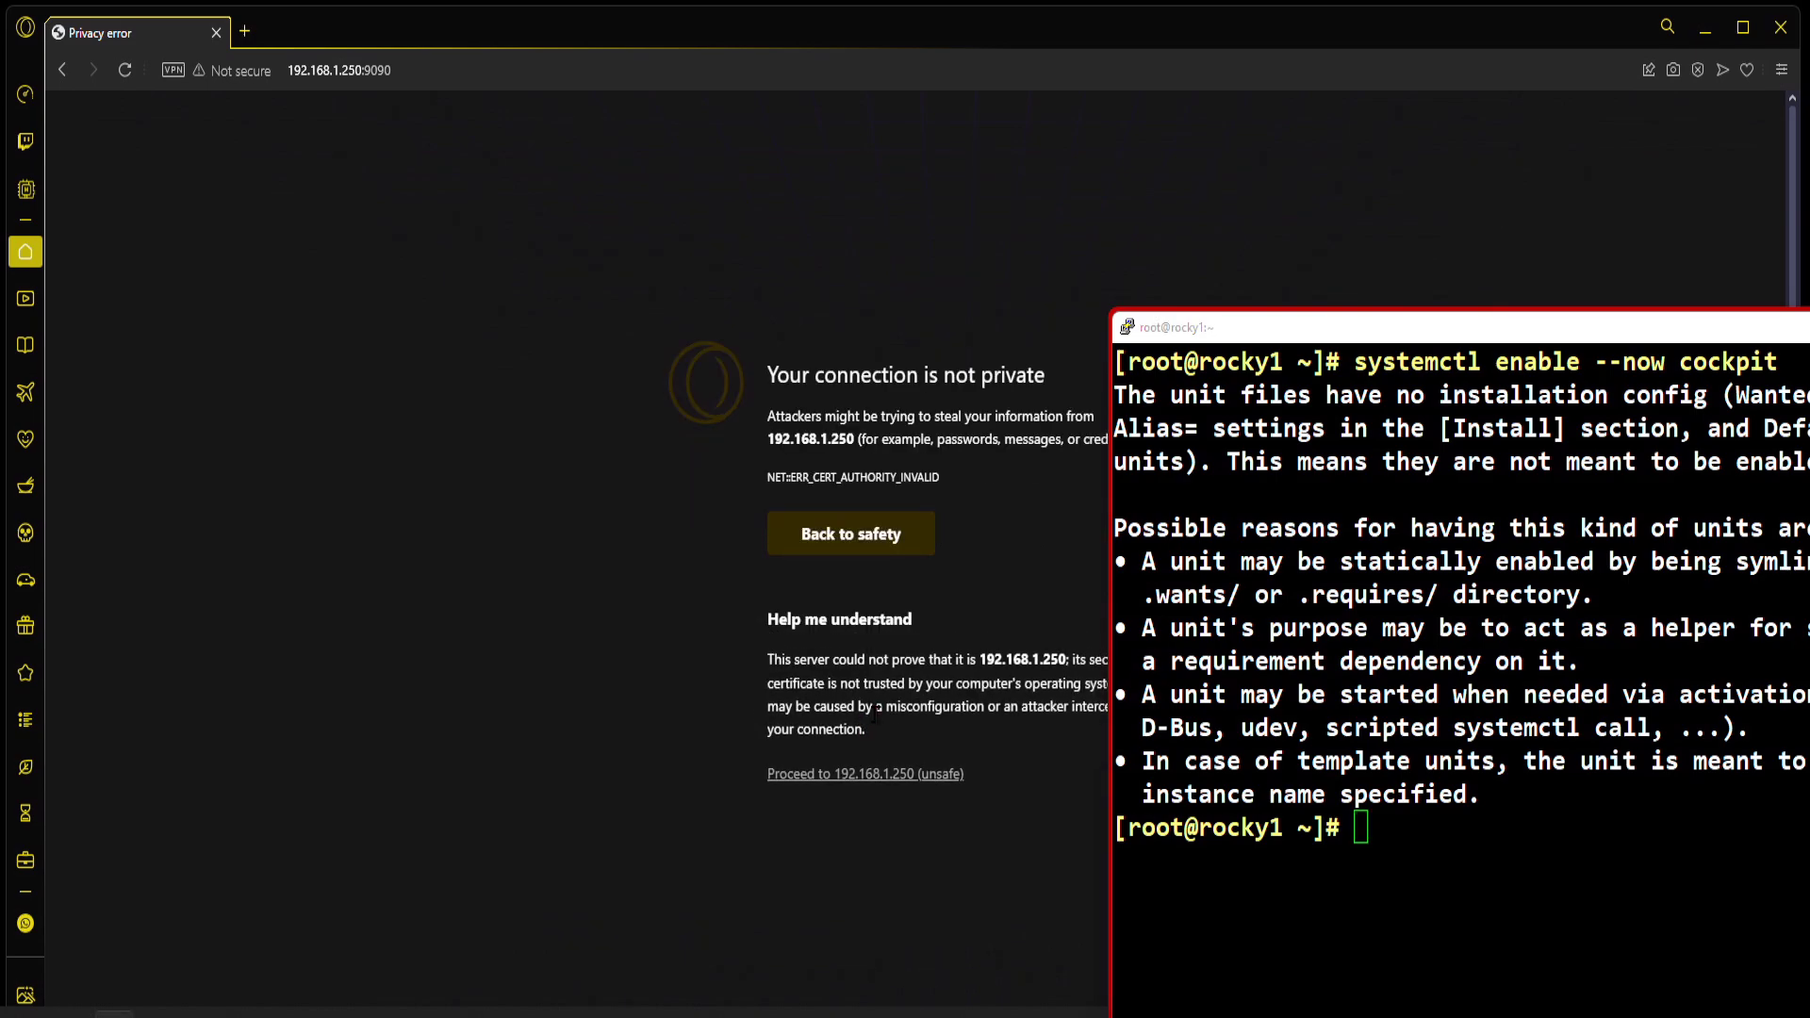
click(863, 773)
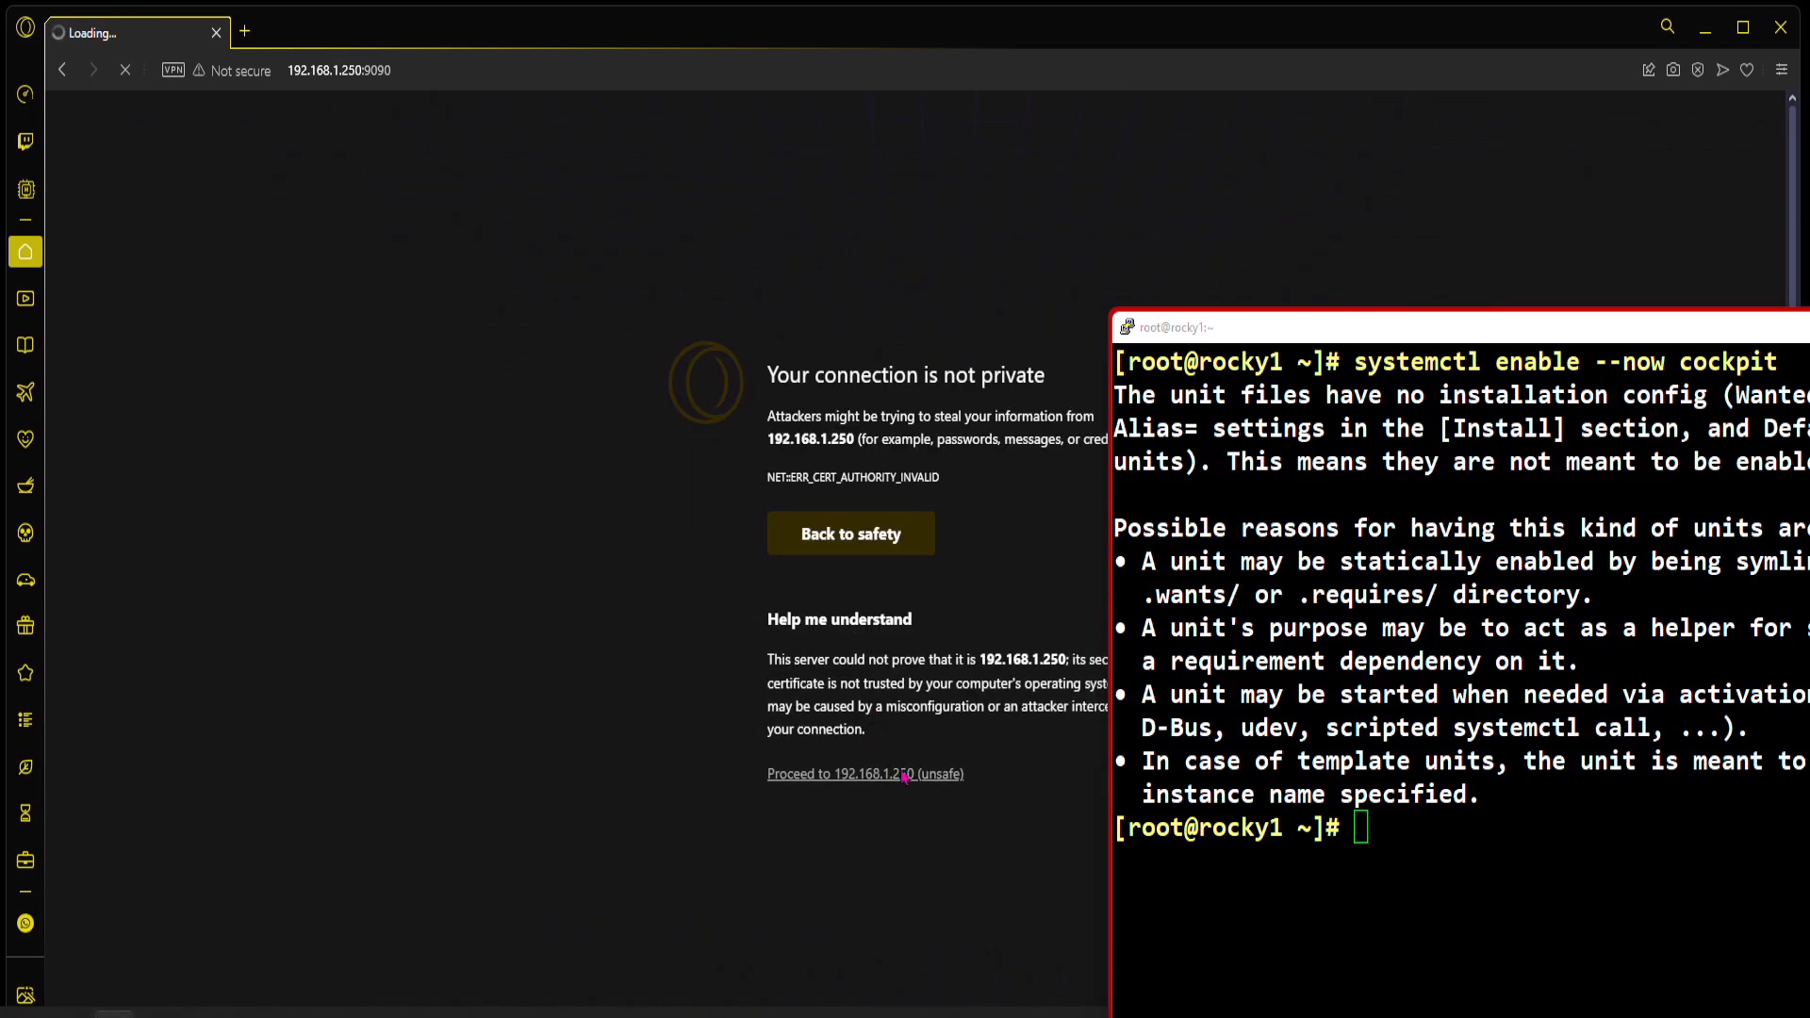
click(864, 773)
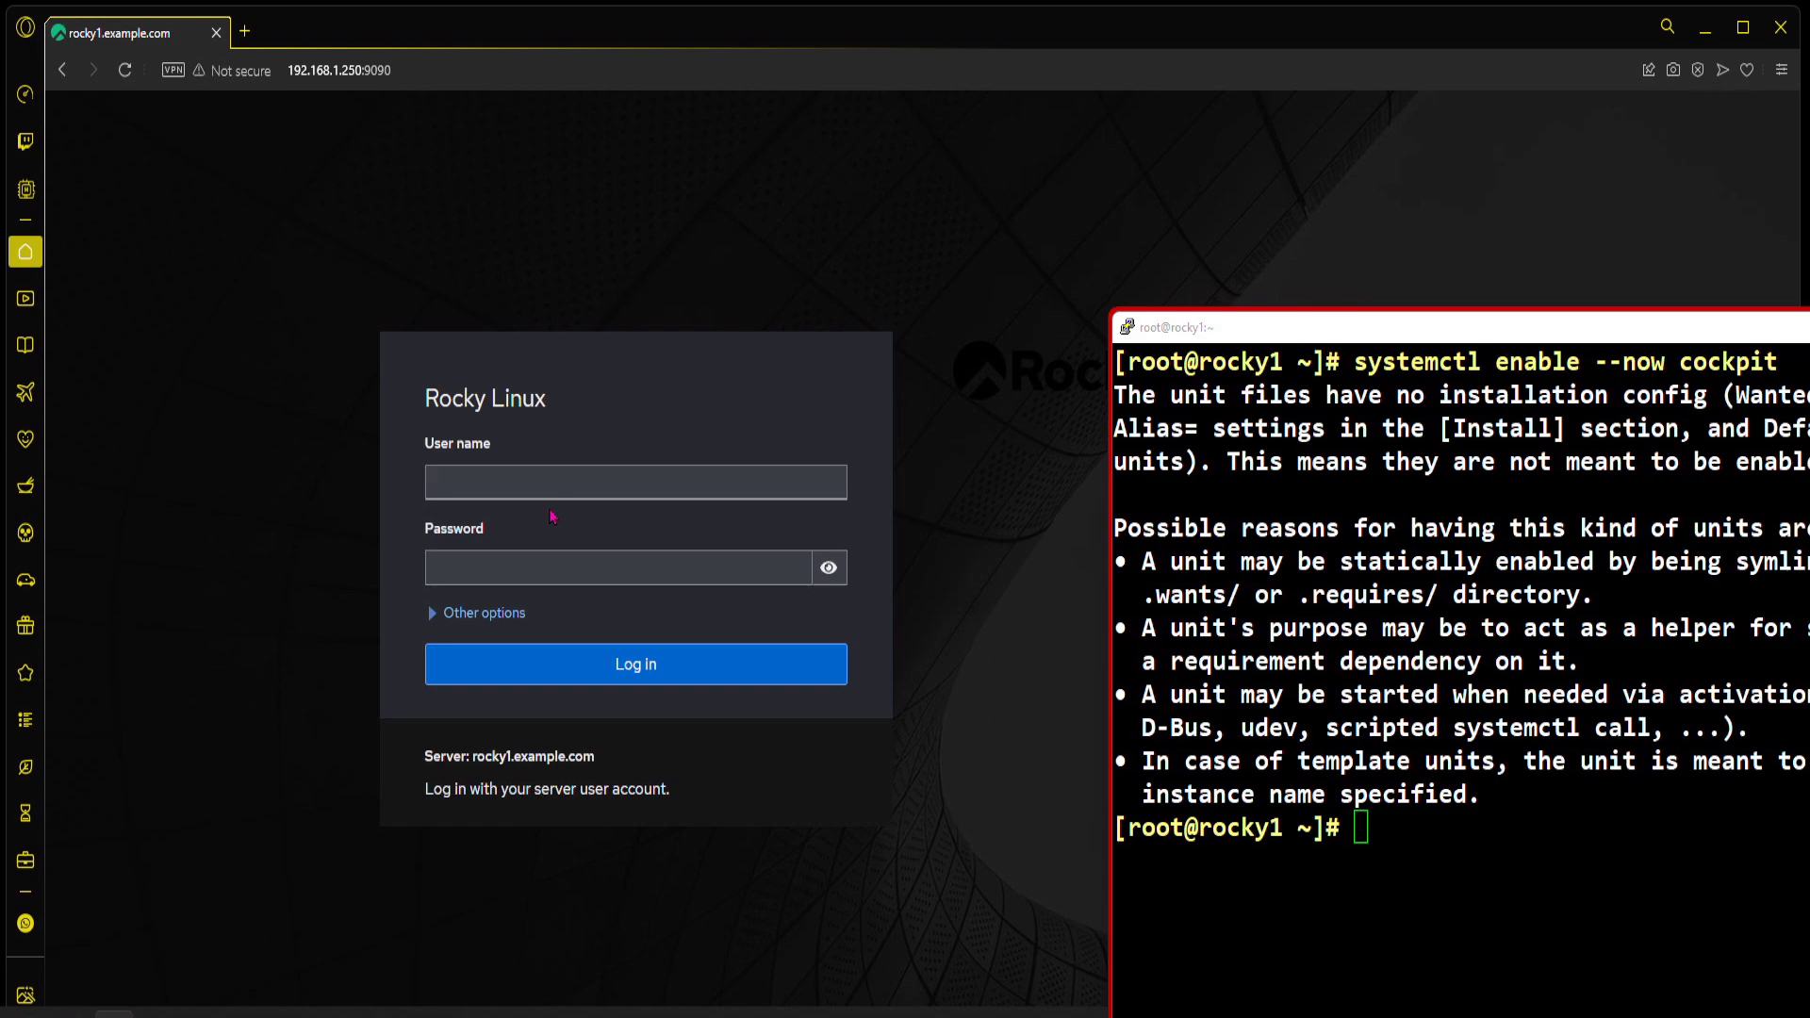
Step: Log in to Cockpit as student and reach the rocky1.example.com Overview page
text(nu)
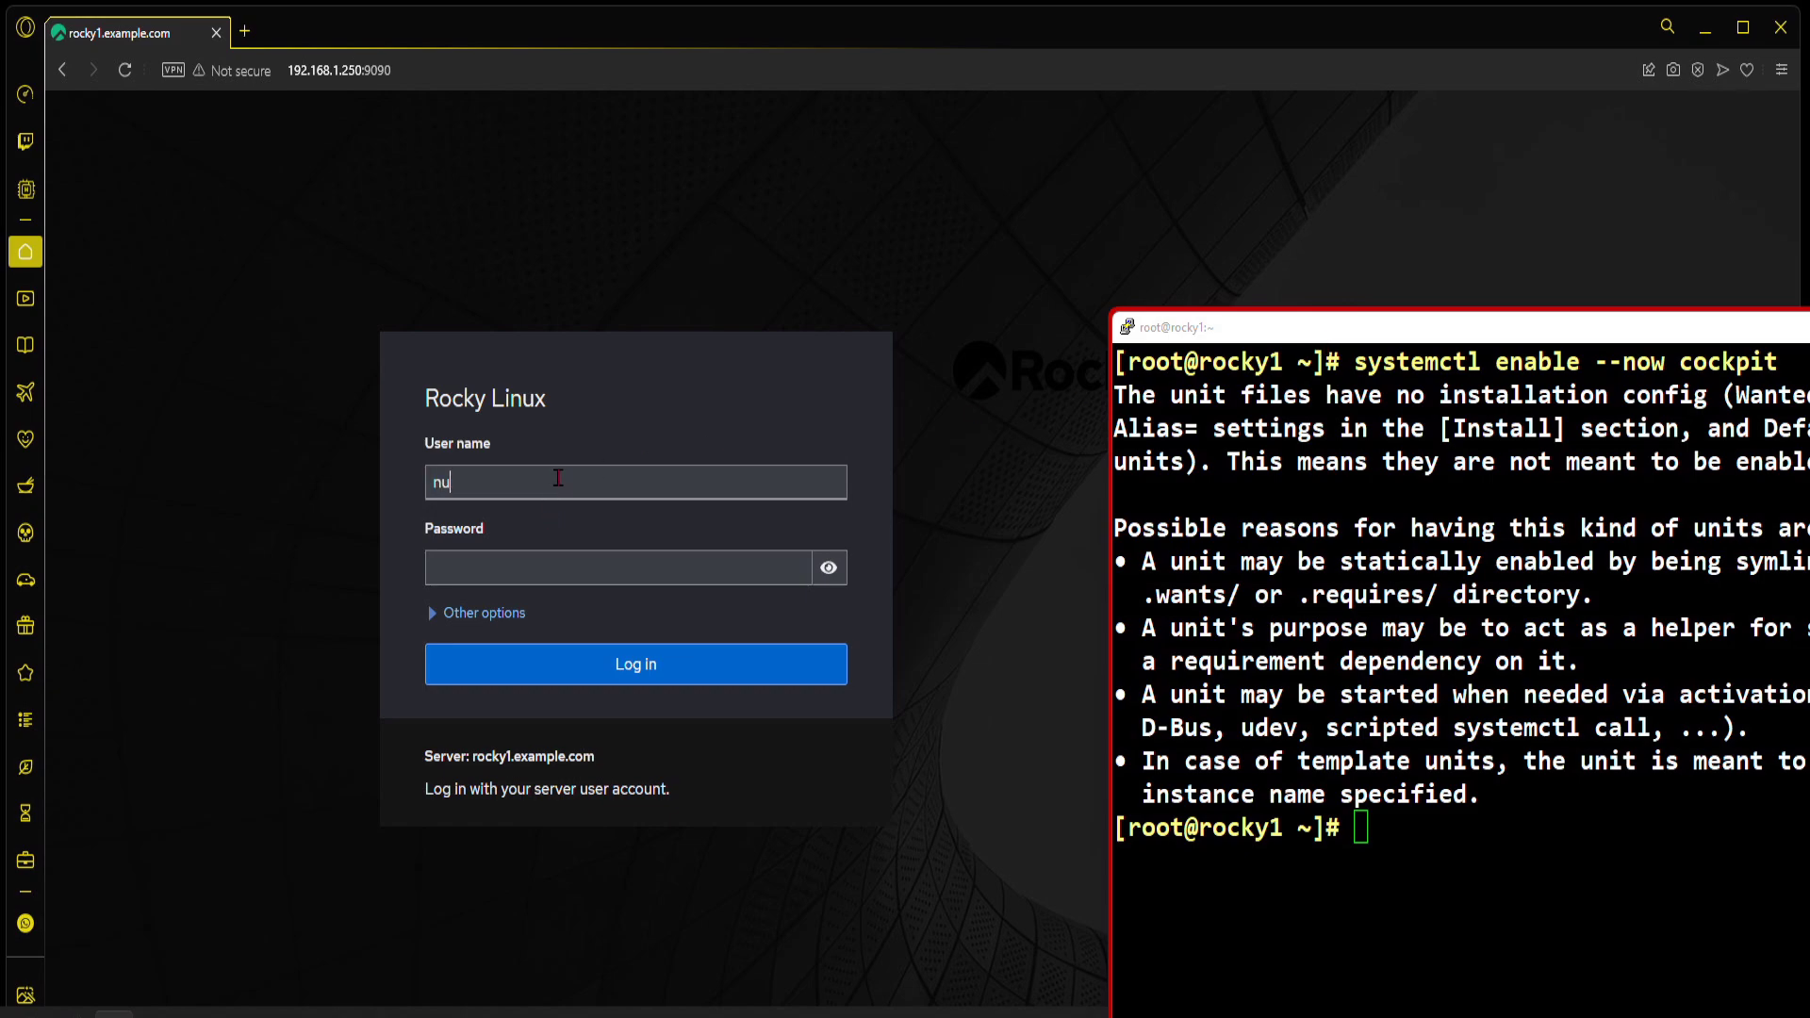
text(stude)
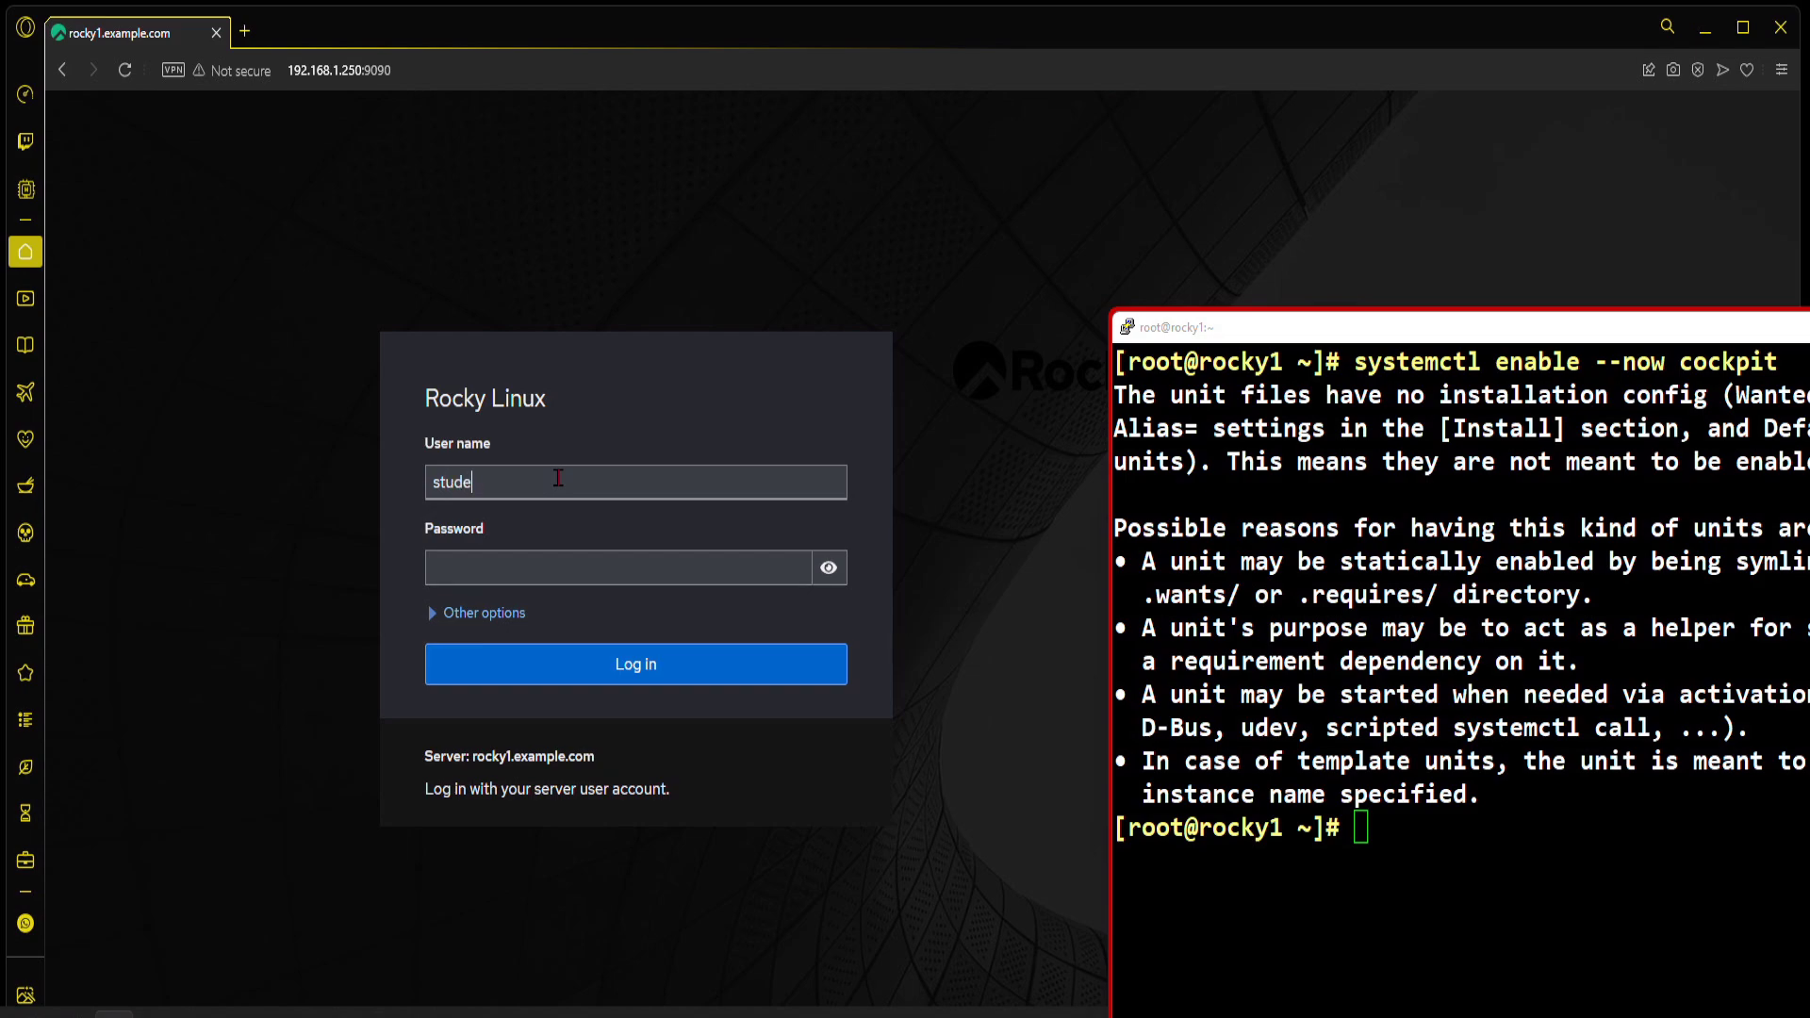
text(nt)
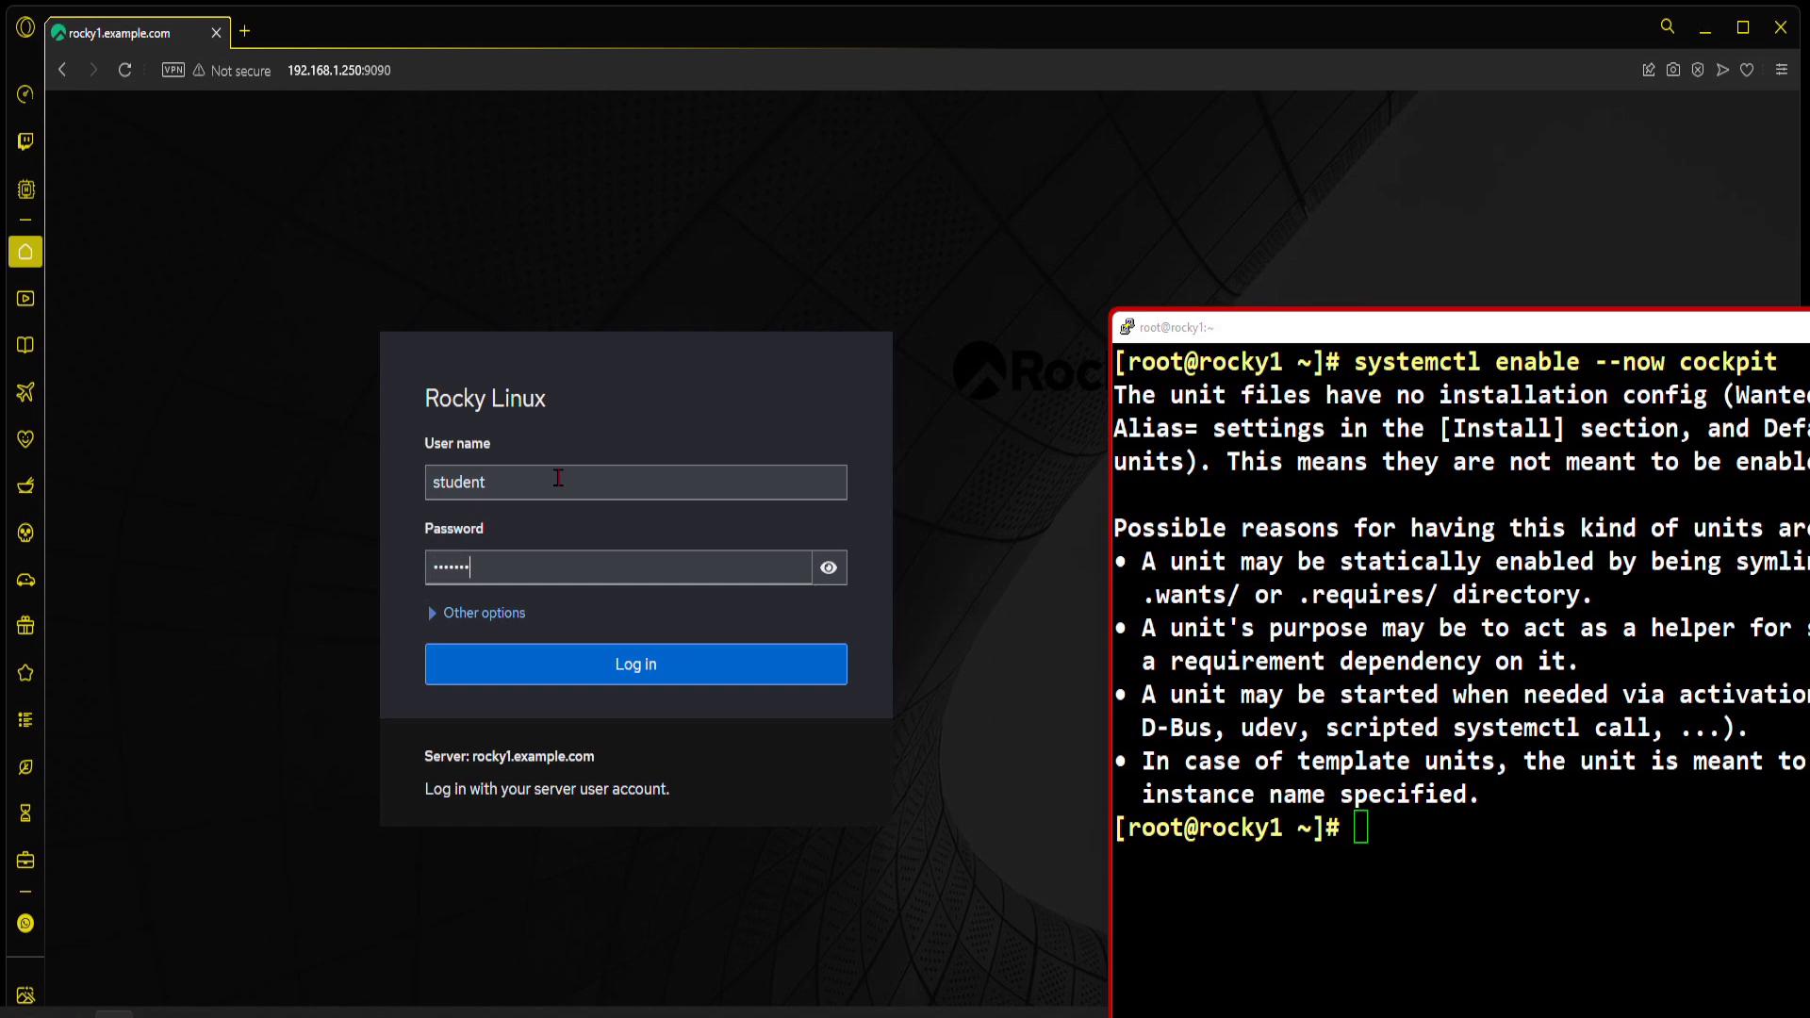
click(634, 663)
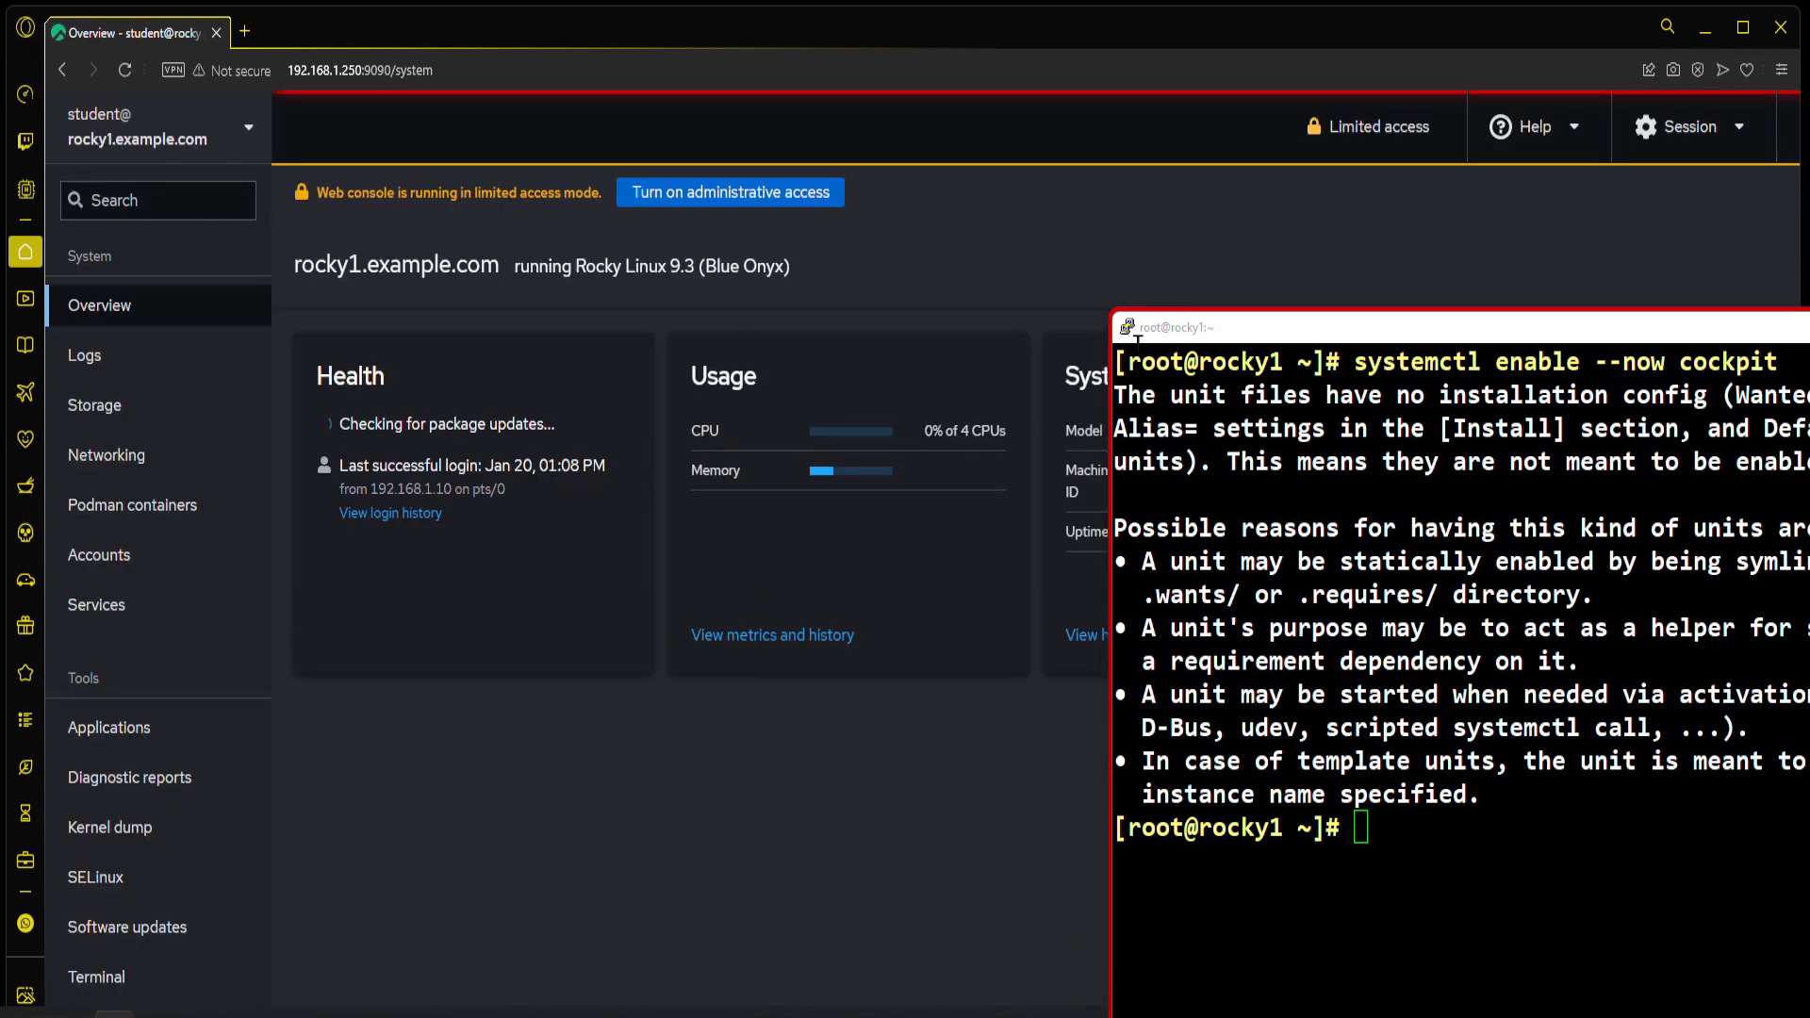
mouse_move(944, 310)
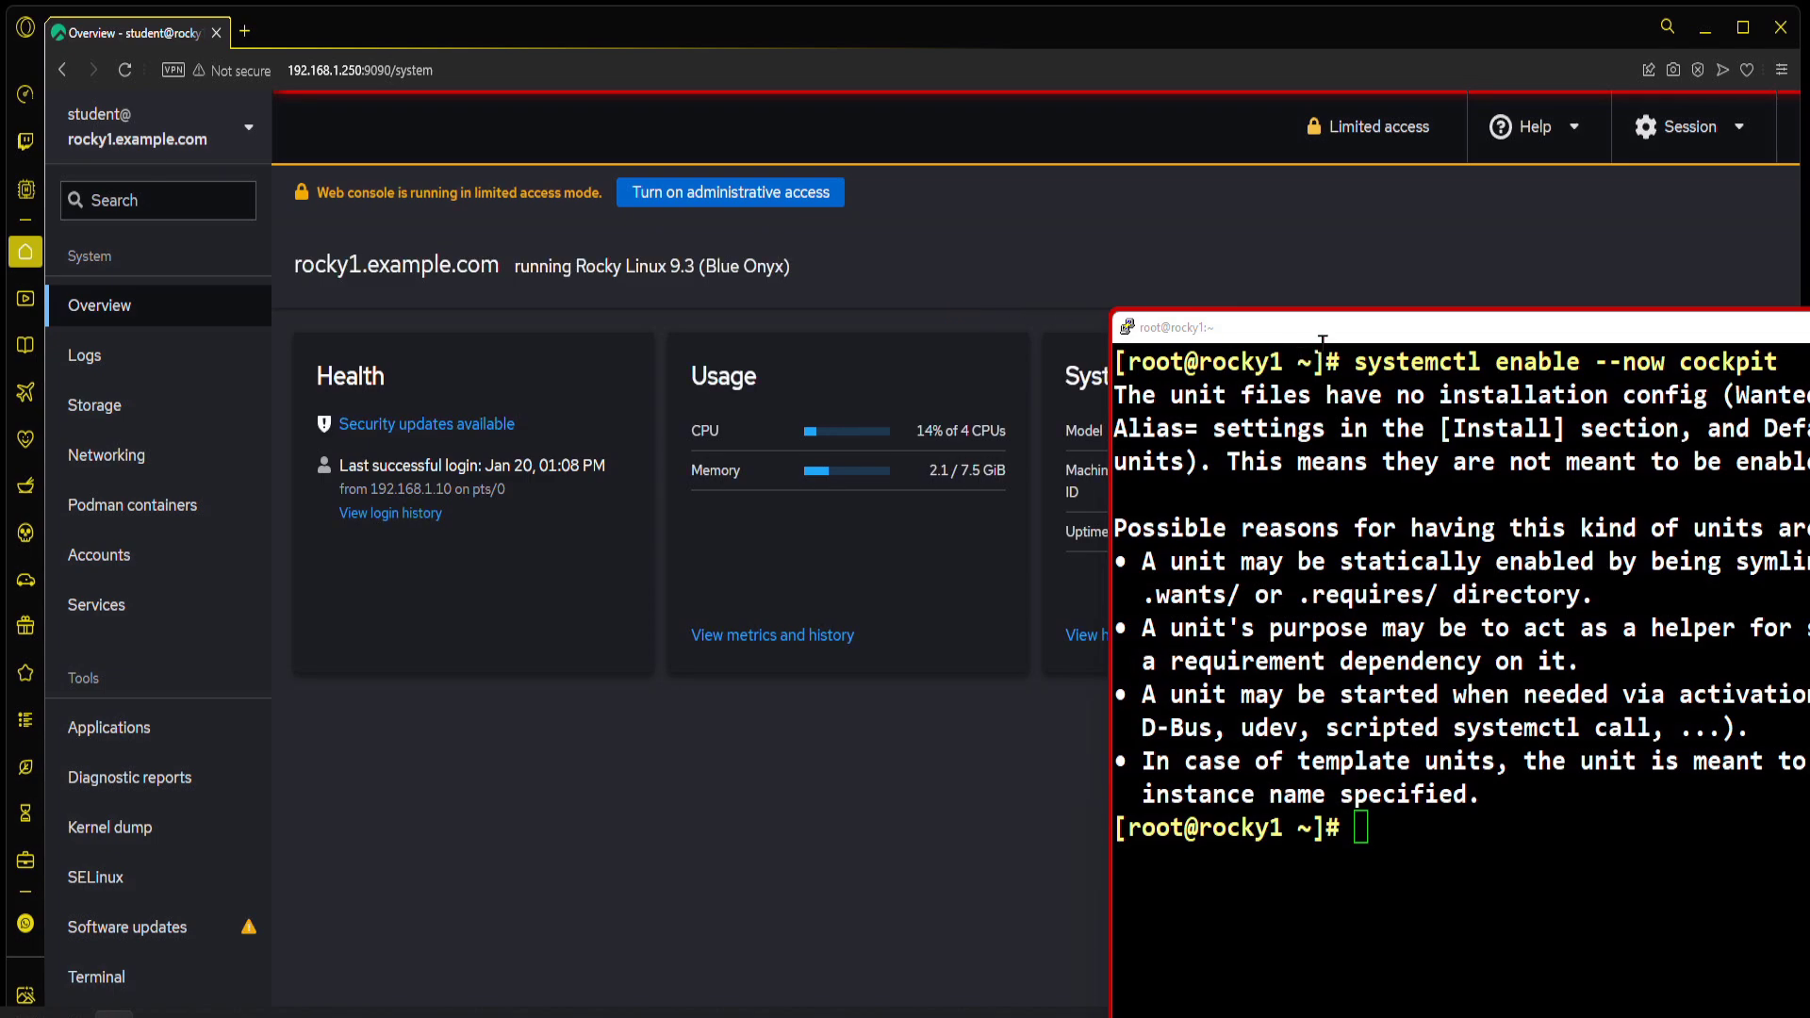
mouse_move(1342, 341)
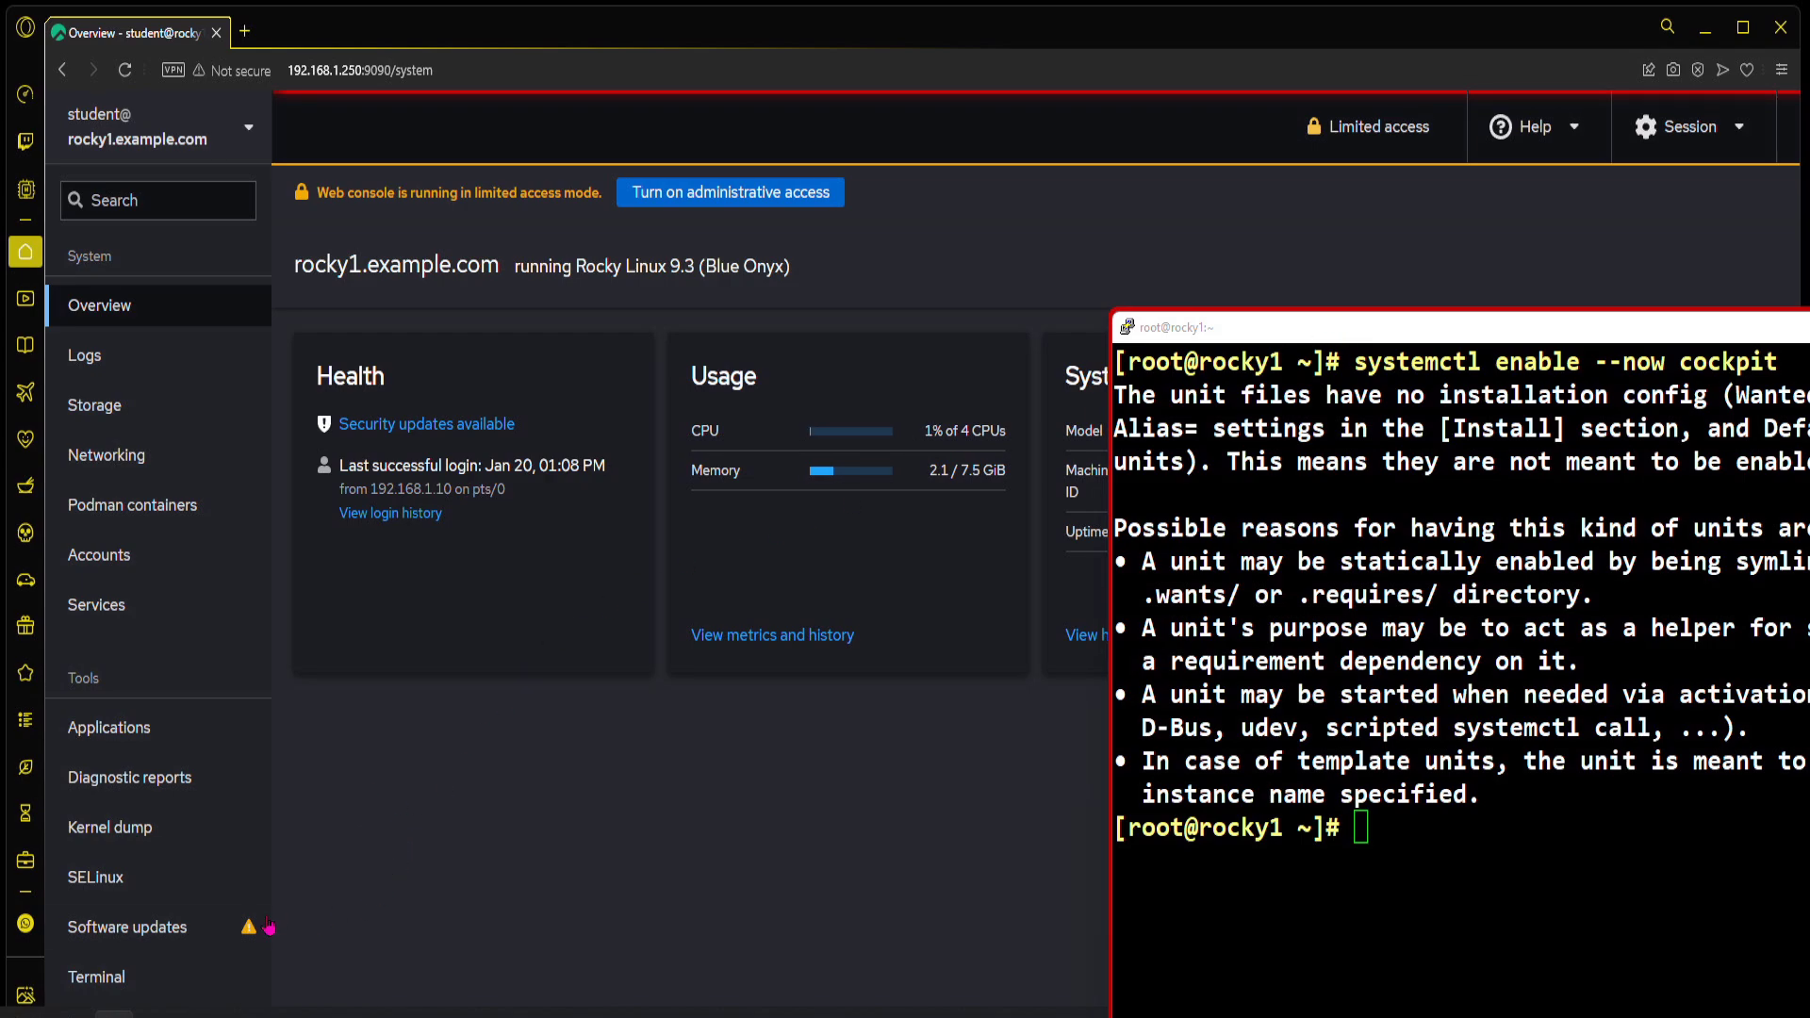
Step: Turn on administrative access, authenticating as student with the account password
click(728, 193)
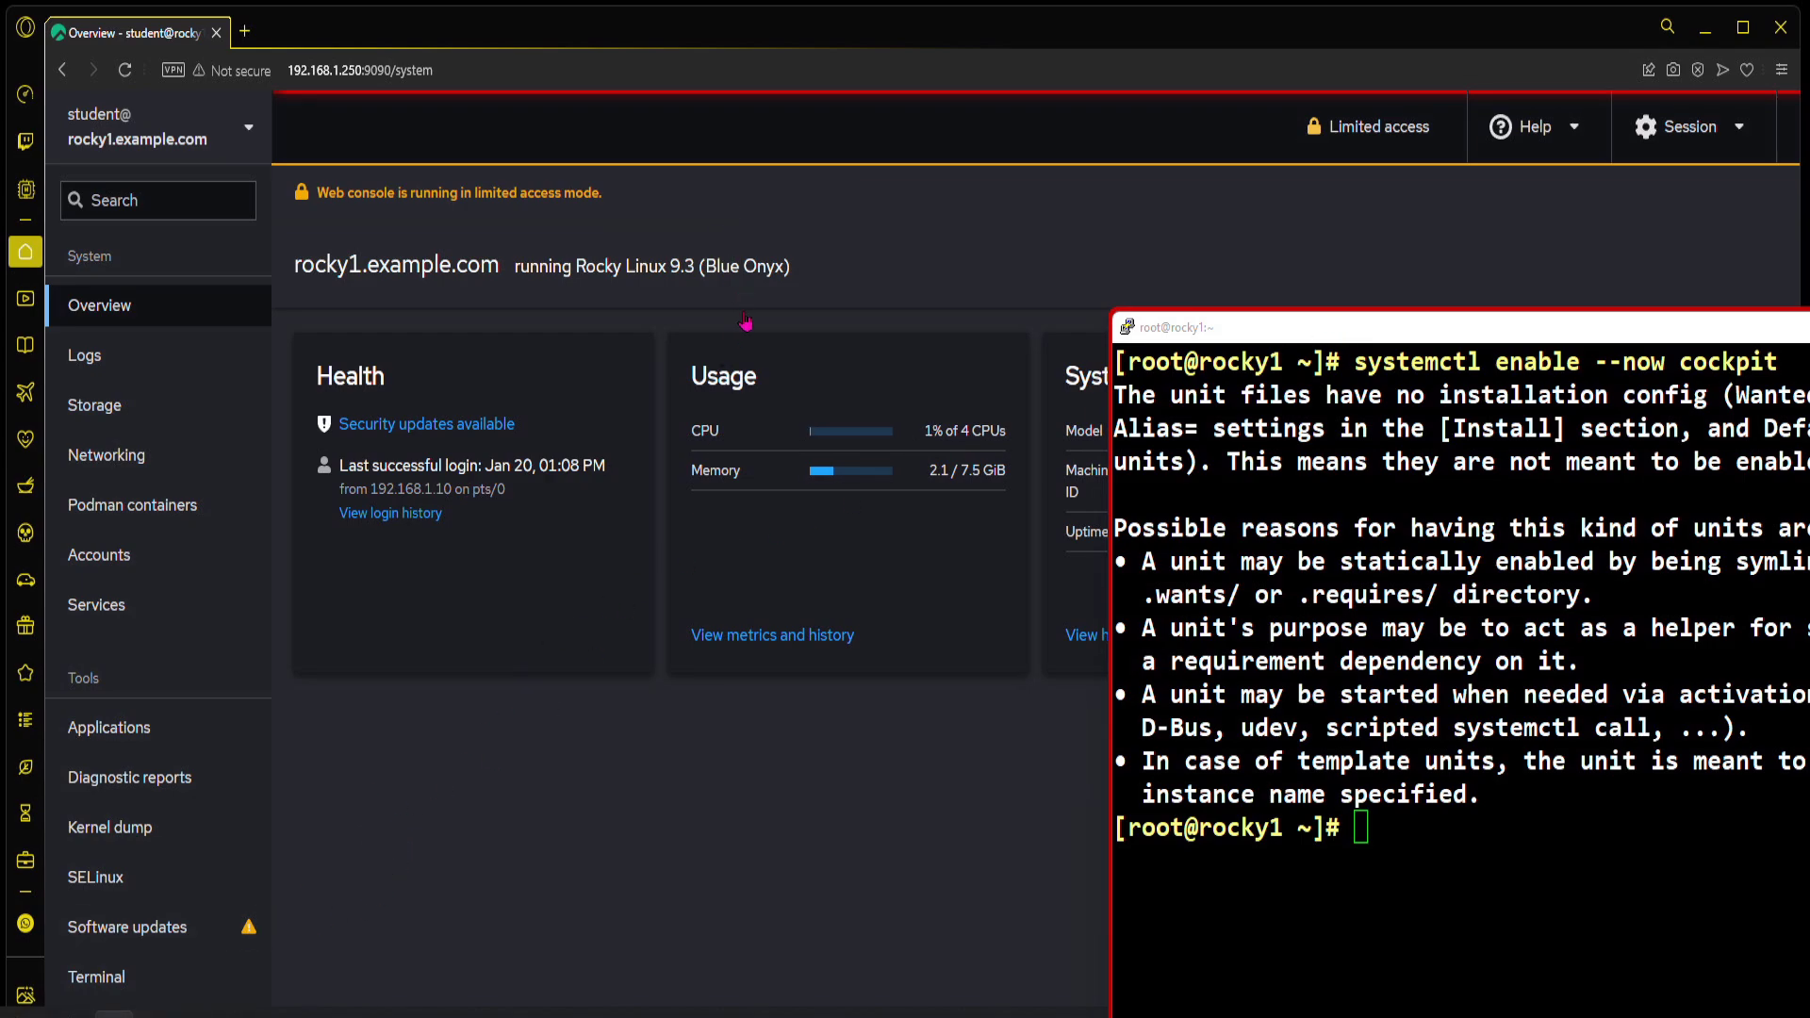
click(1377, 127)
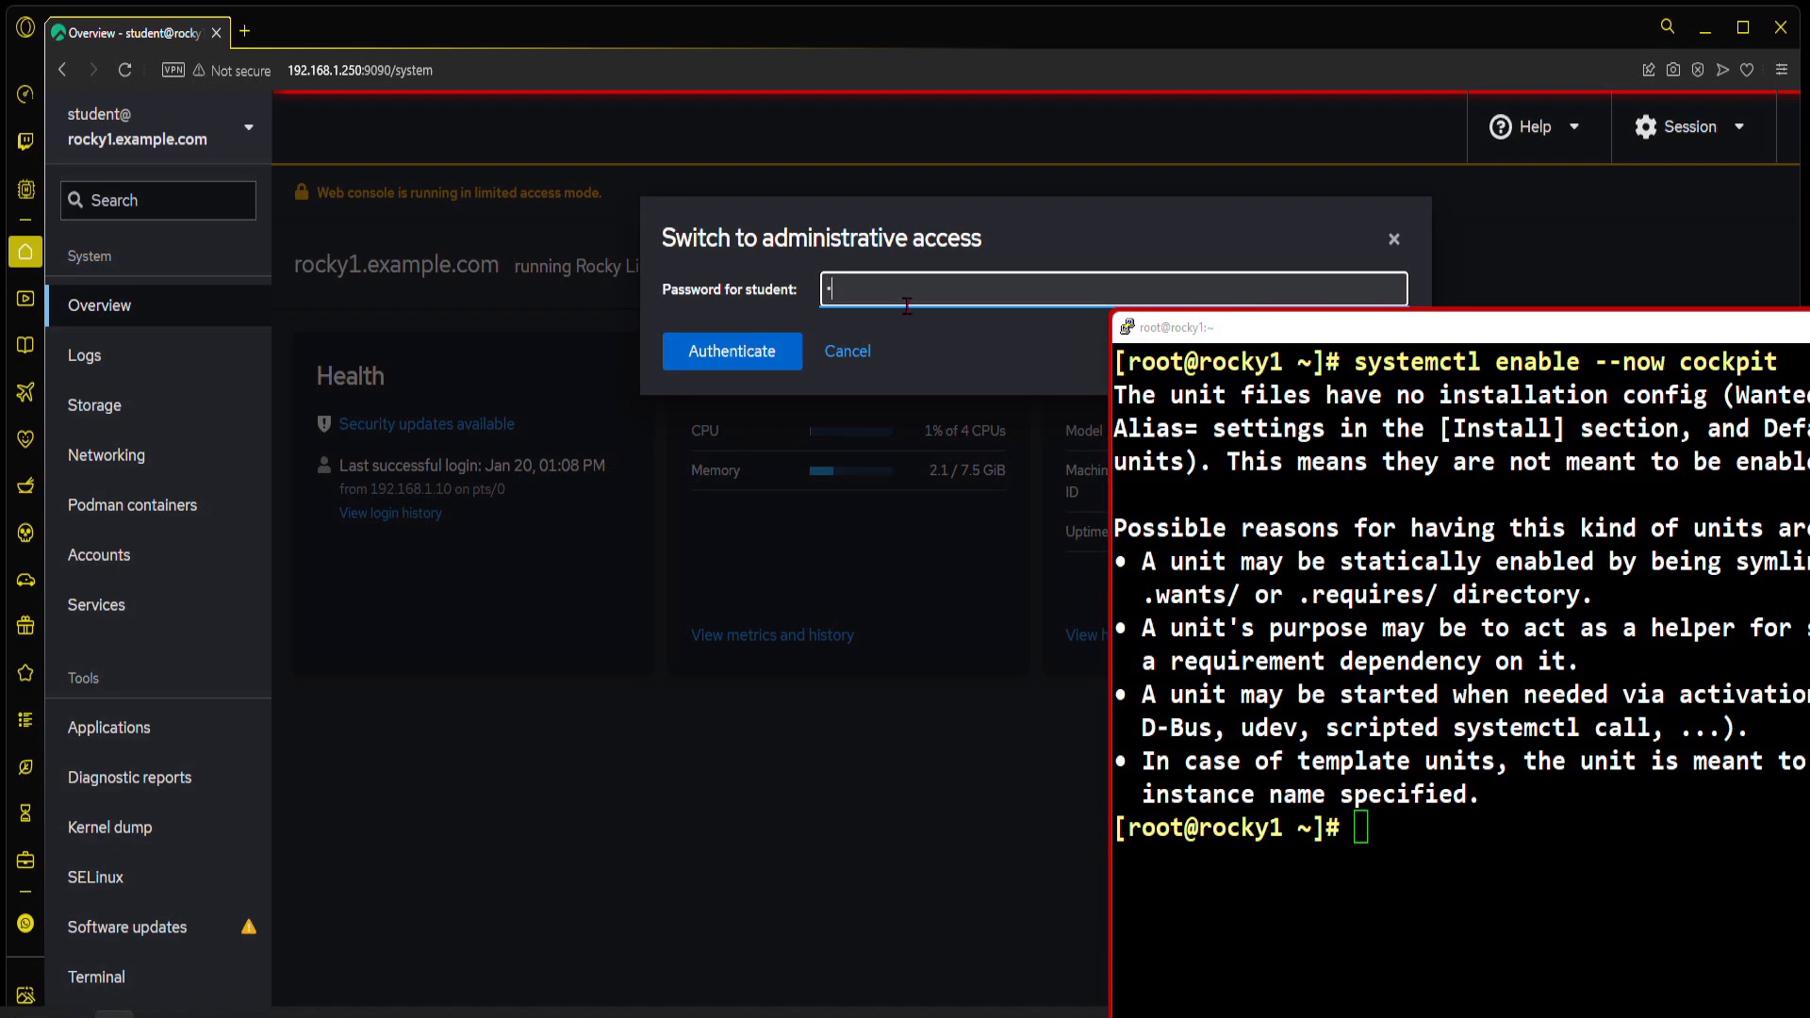
click(731, 350)
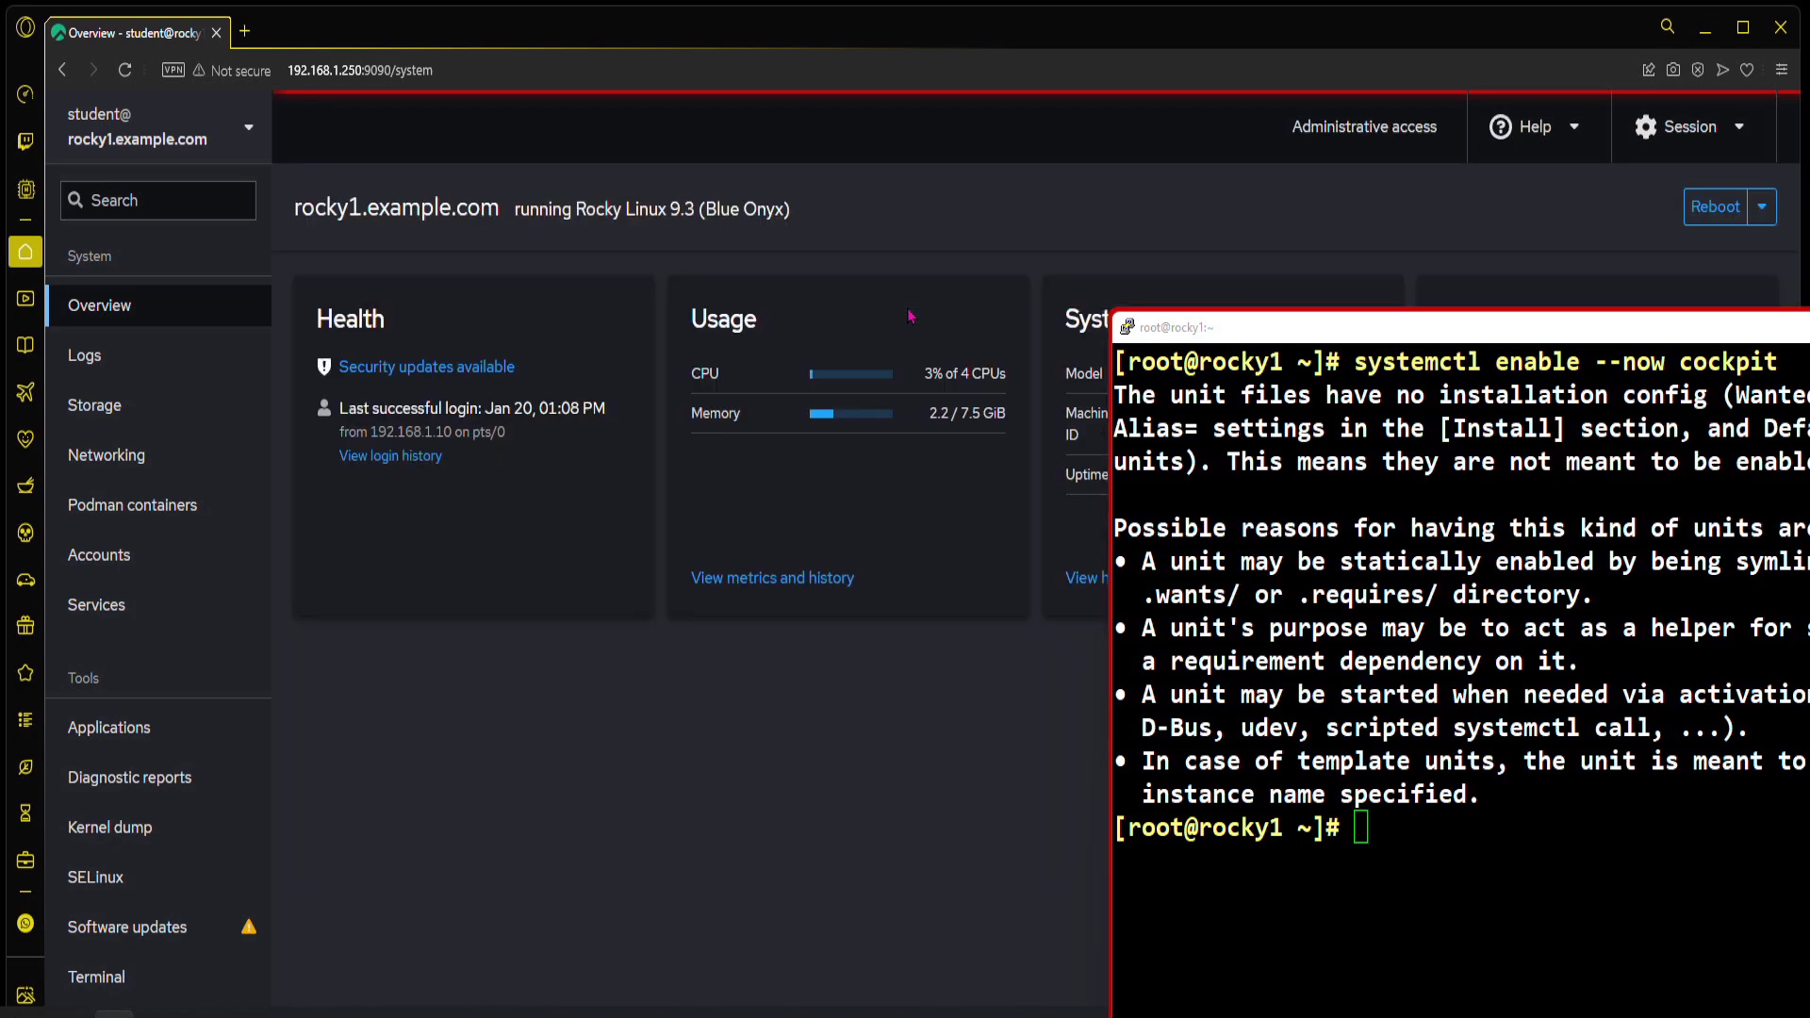
mouse_move(577, 500)
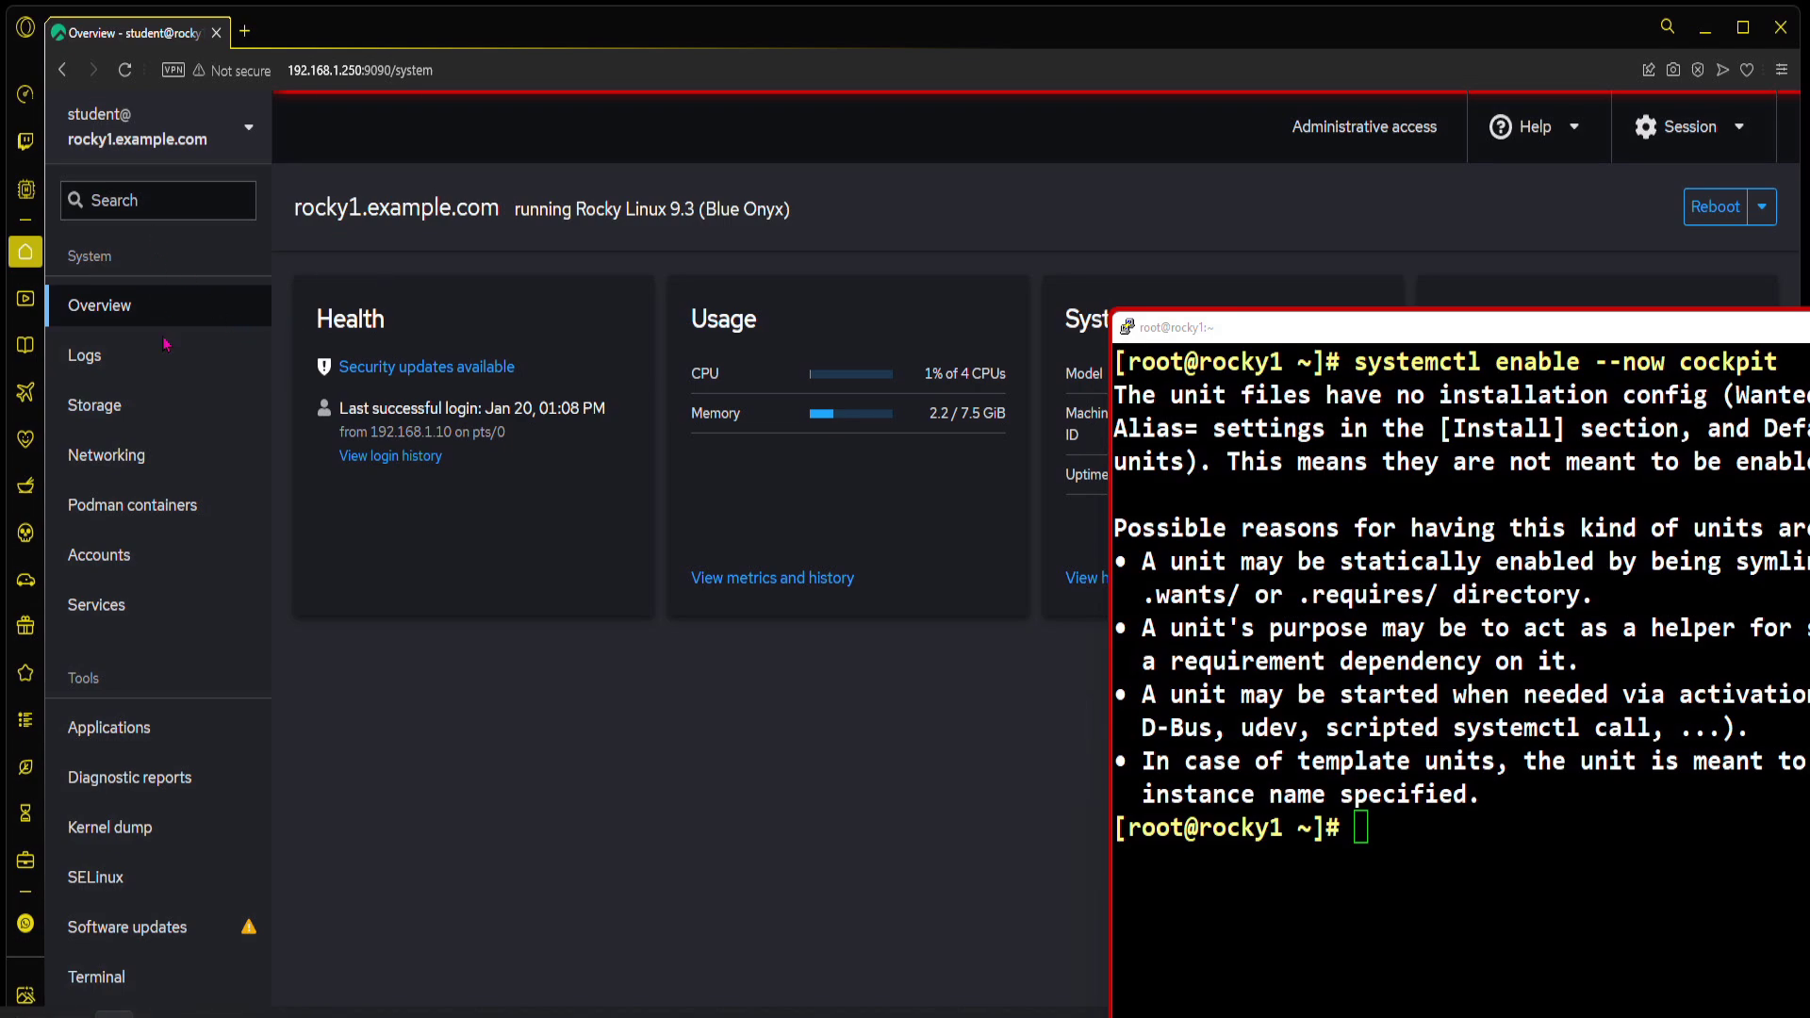
Step: Browse the Storage, Networking, Podman containers and Accounts pages from the sidebar
click(95, 404)
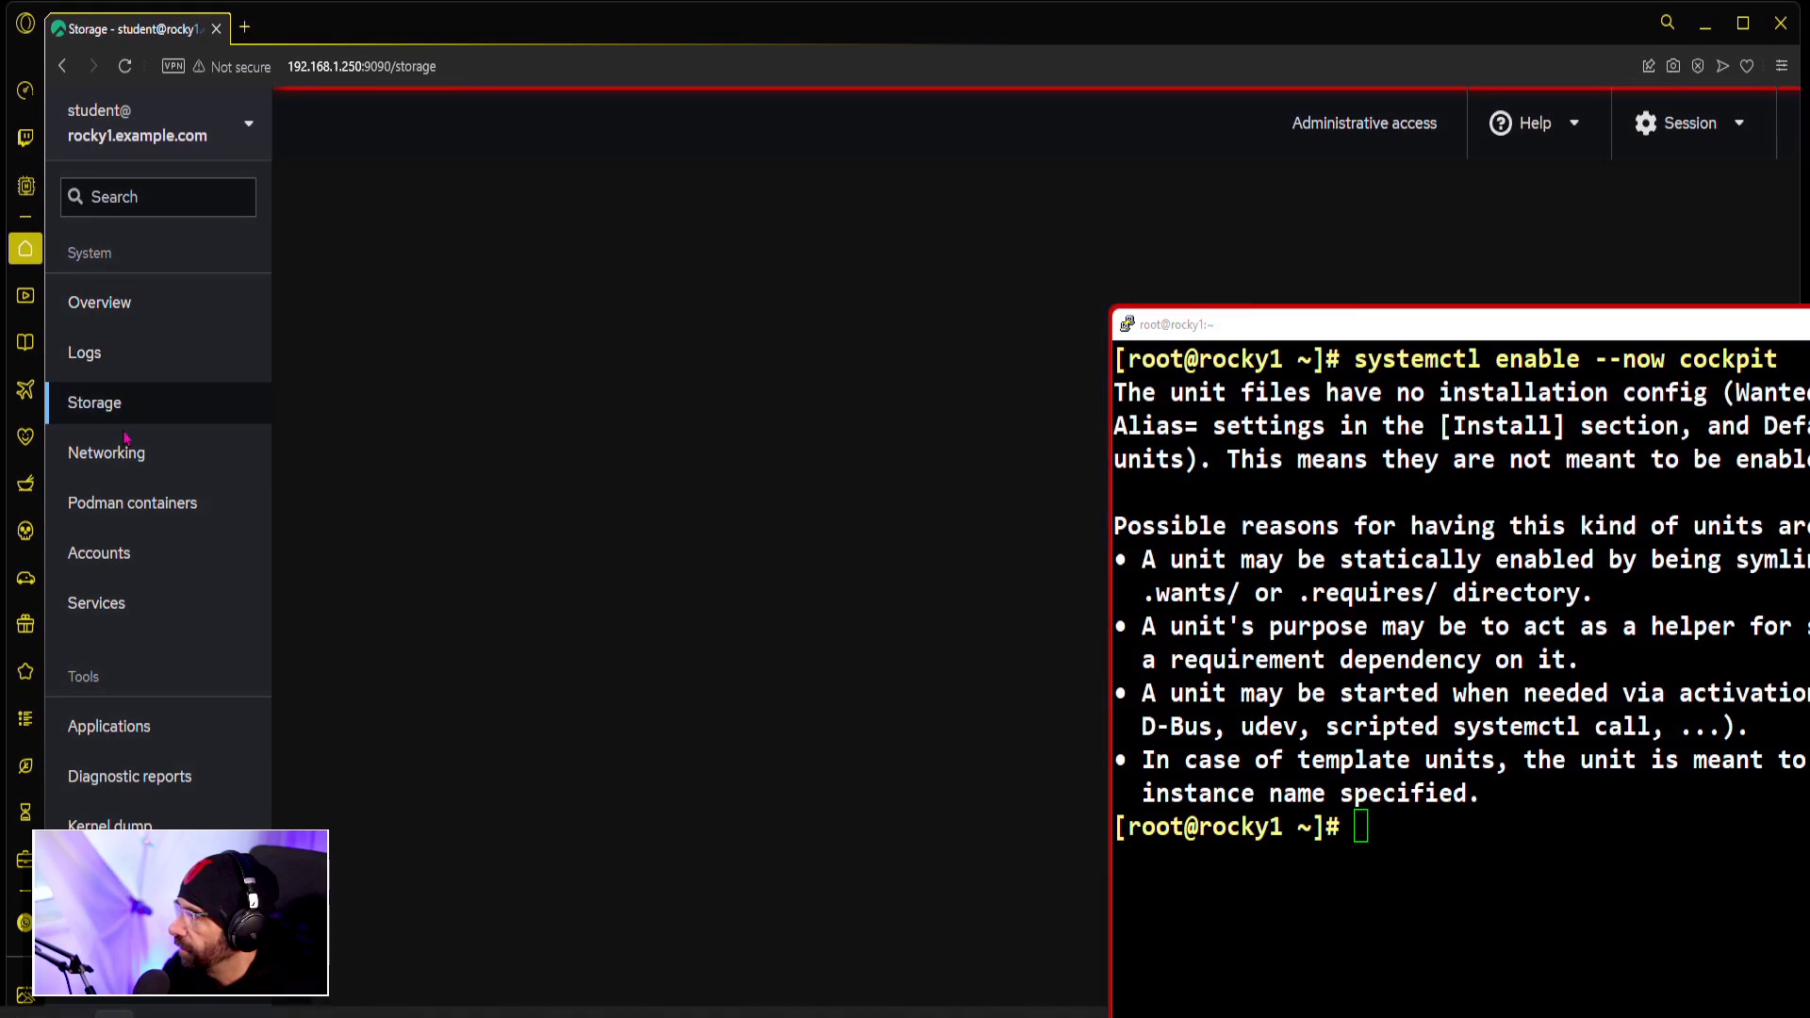
click(105, 453)
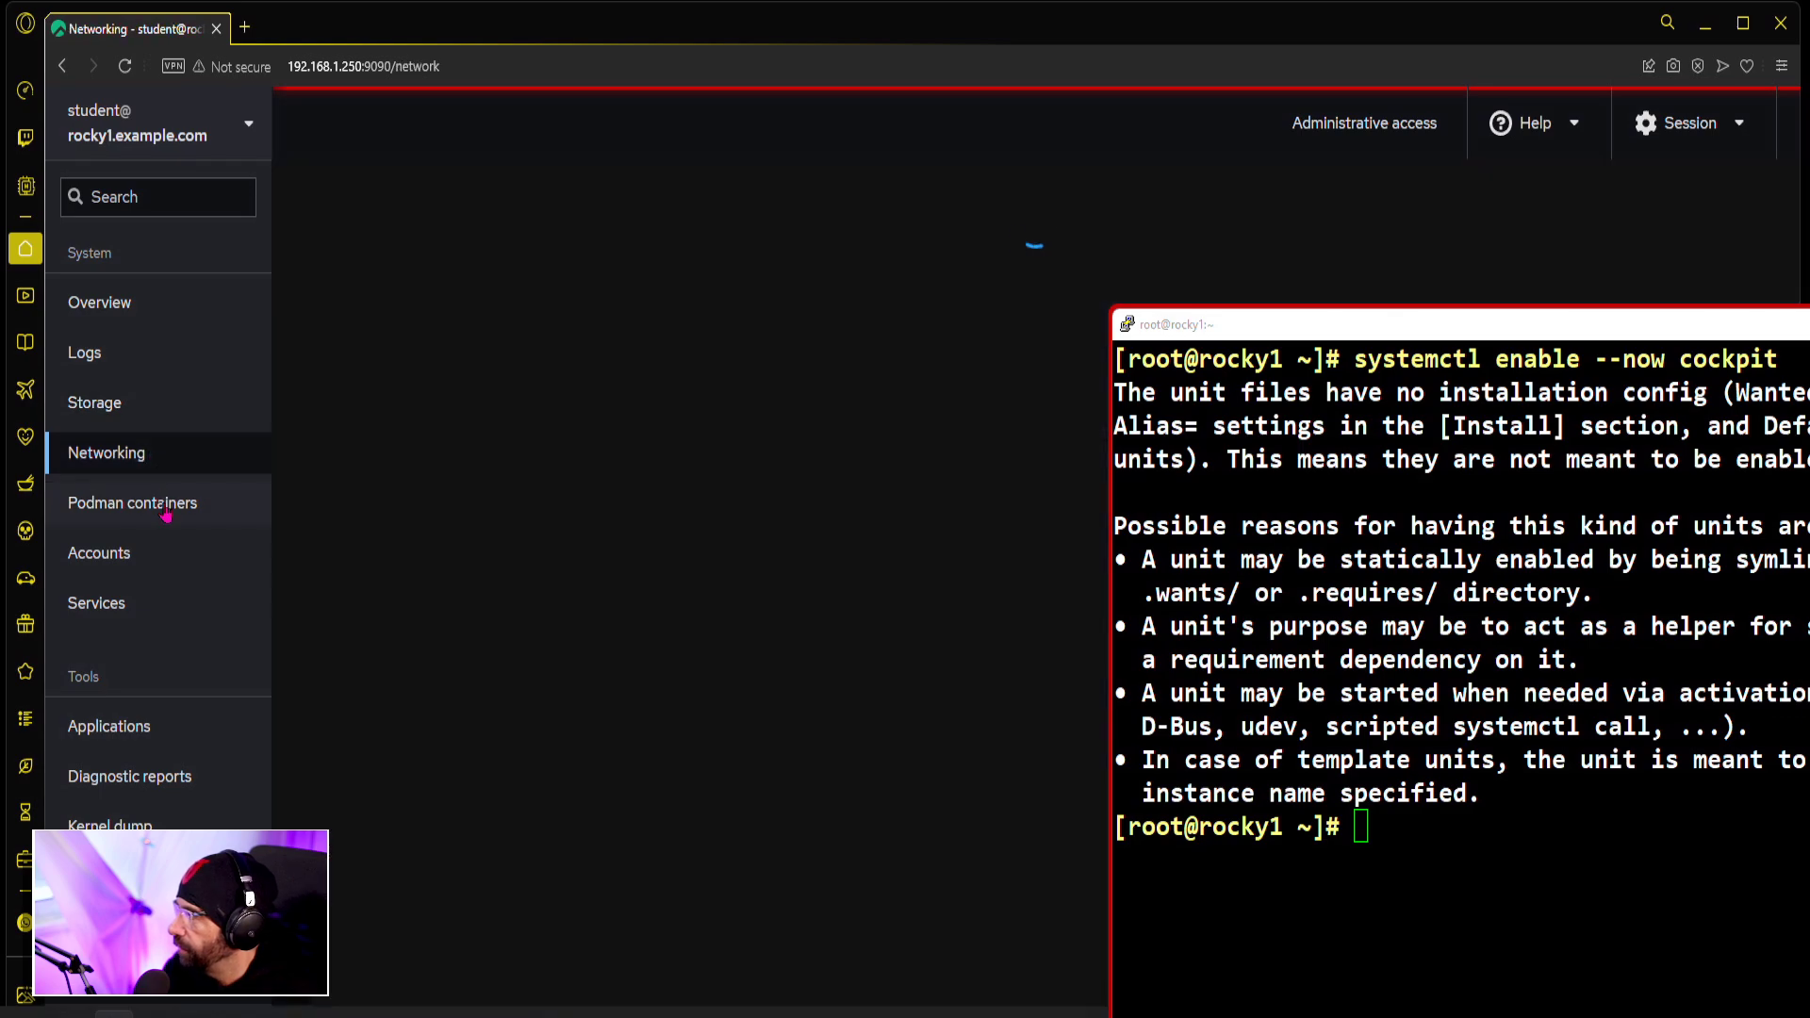
click(132, 503)
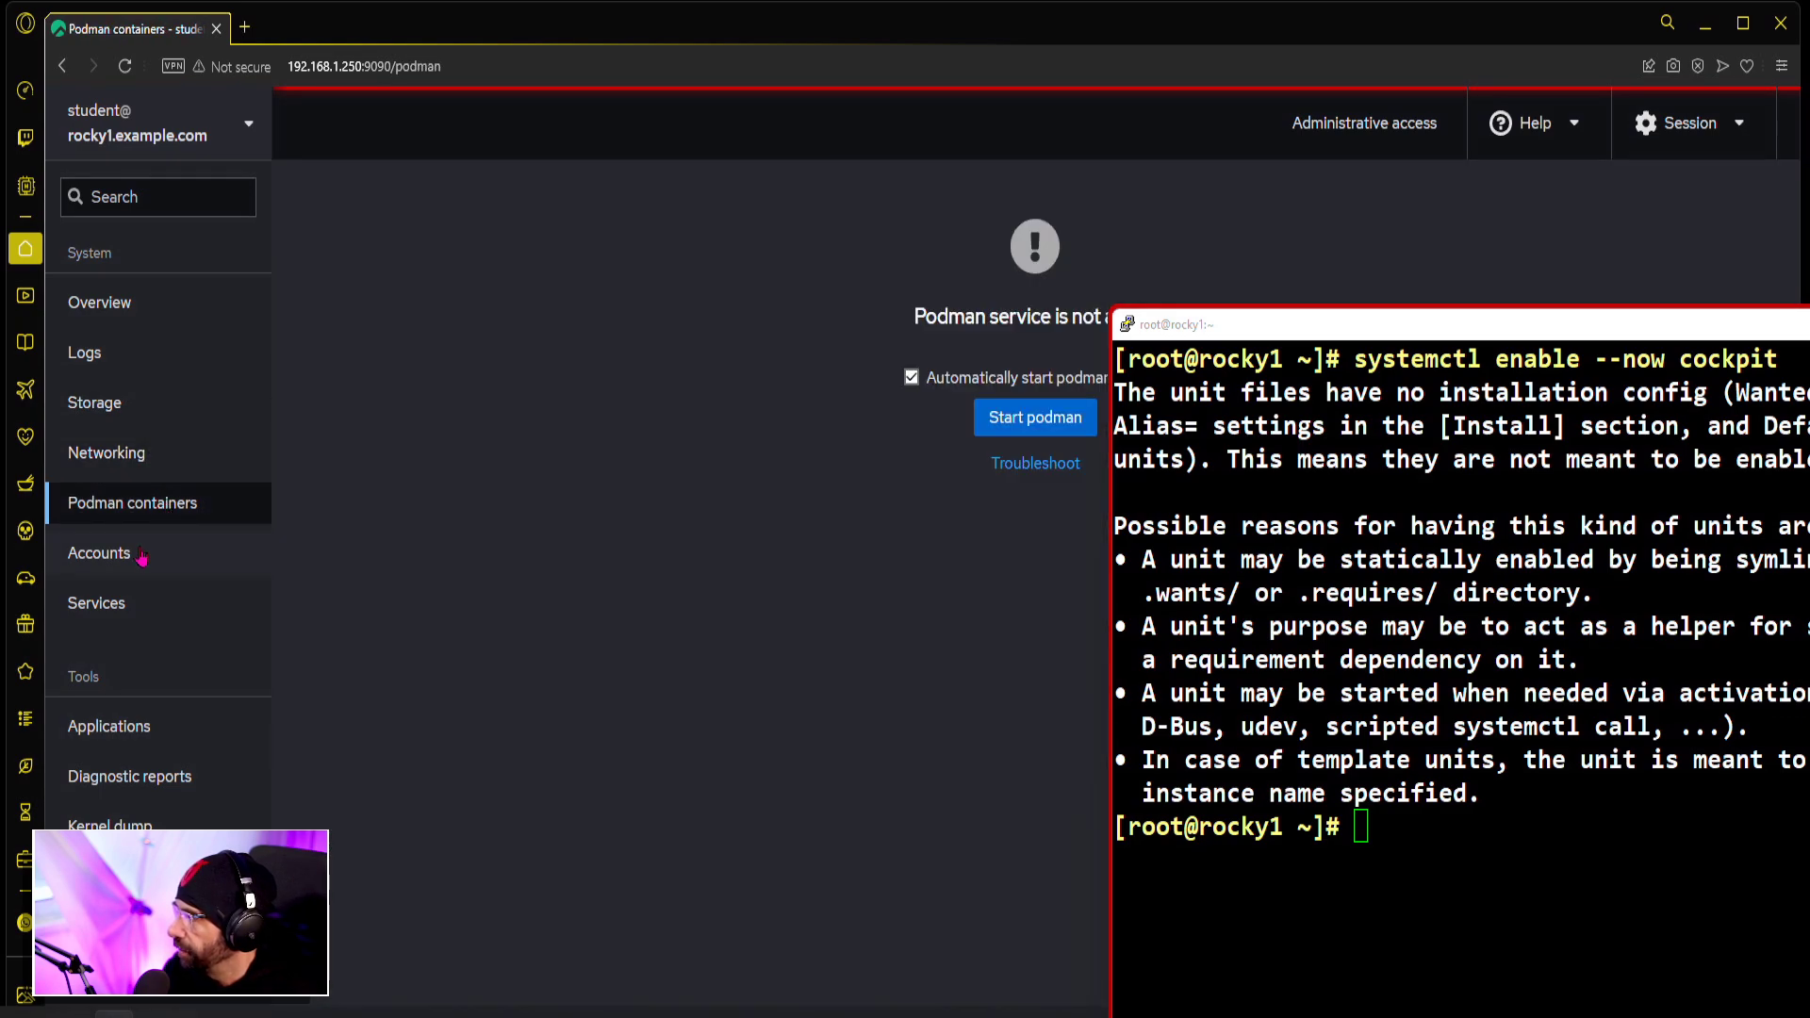
click(96, 603)
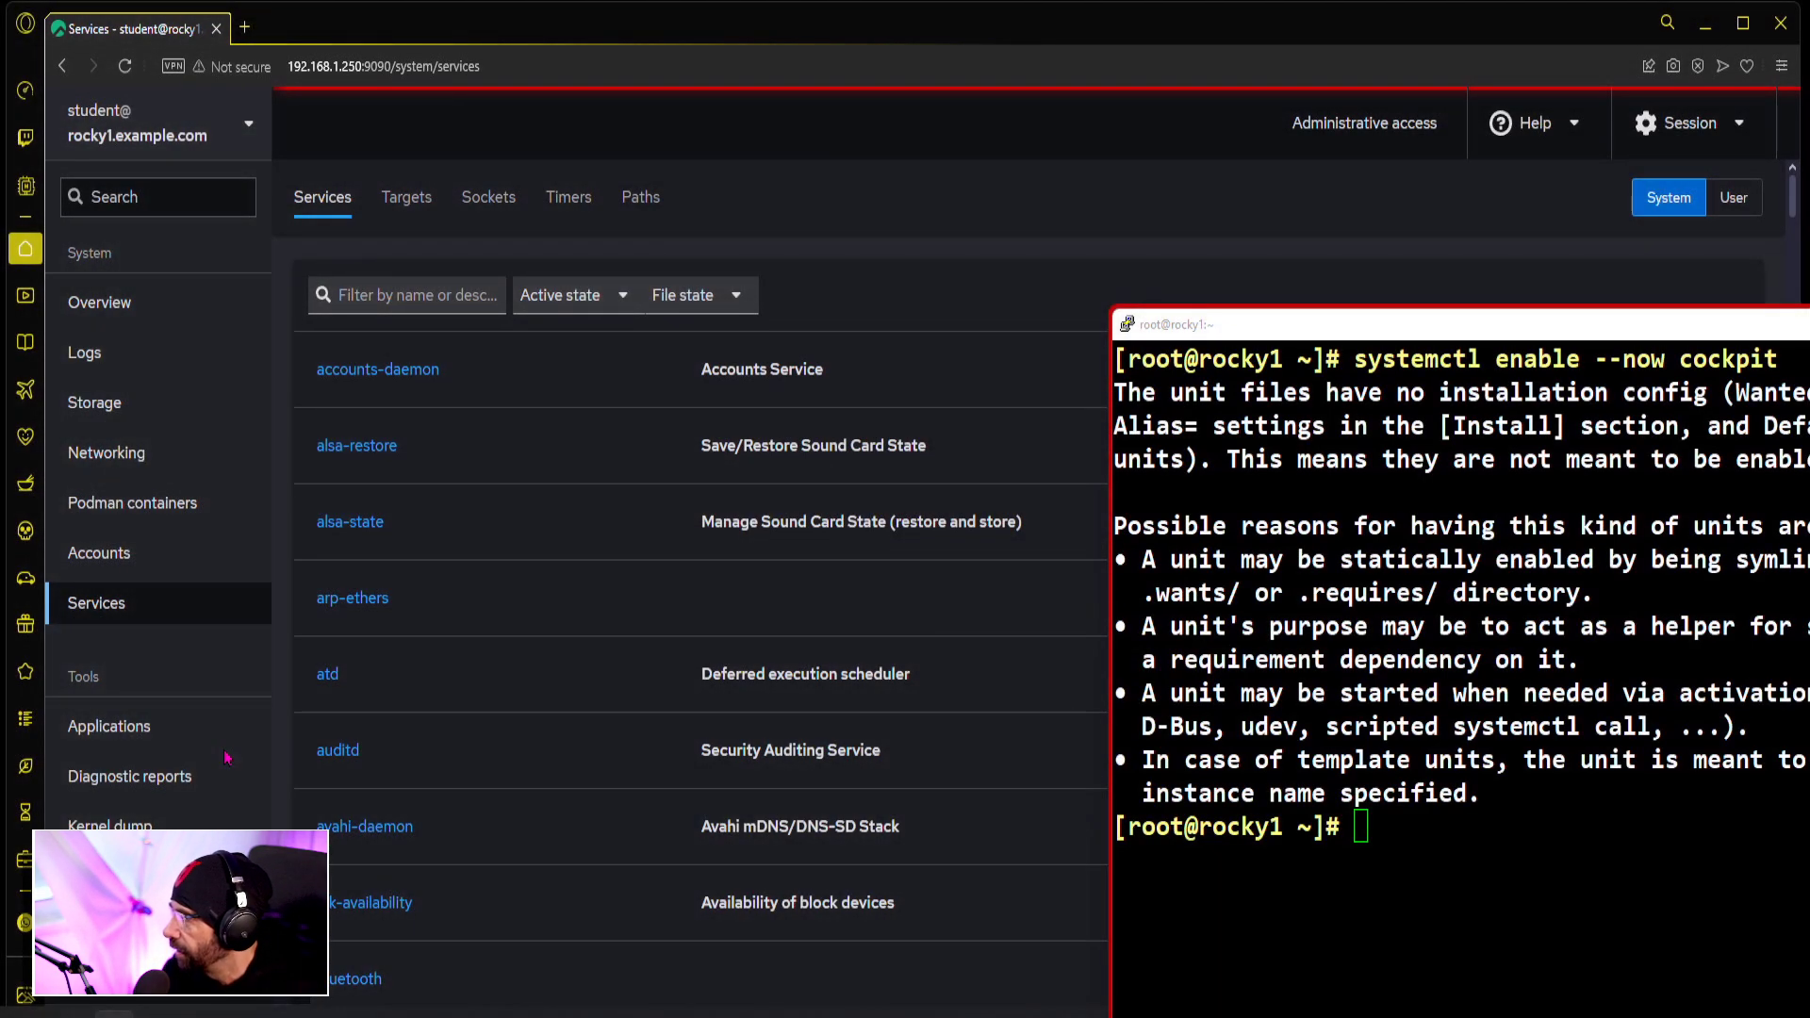
mouse_move(287, 475)
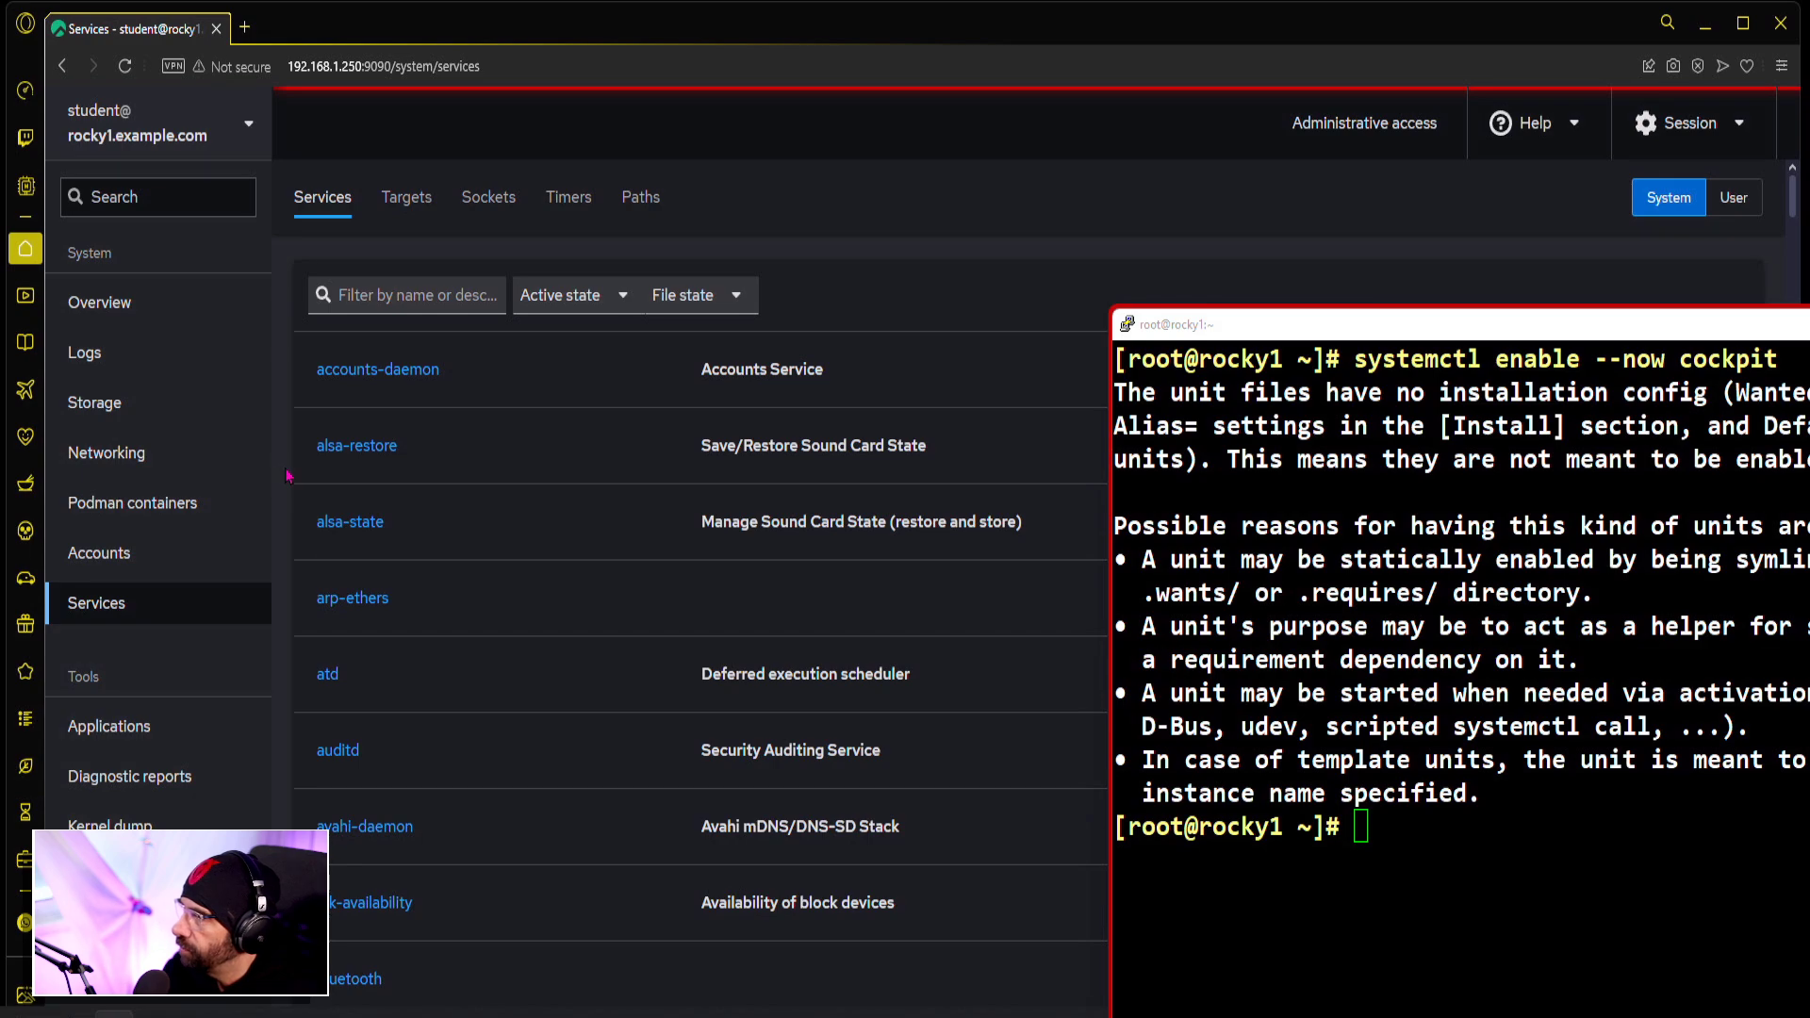
mouse_move(219, 773)
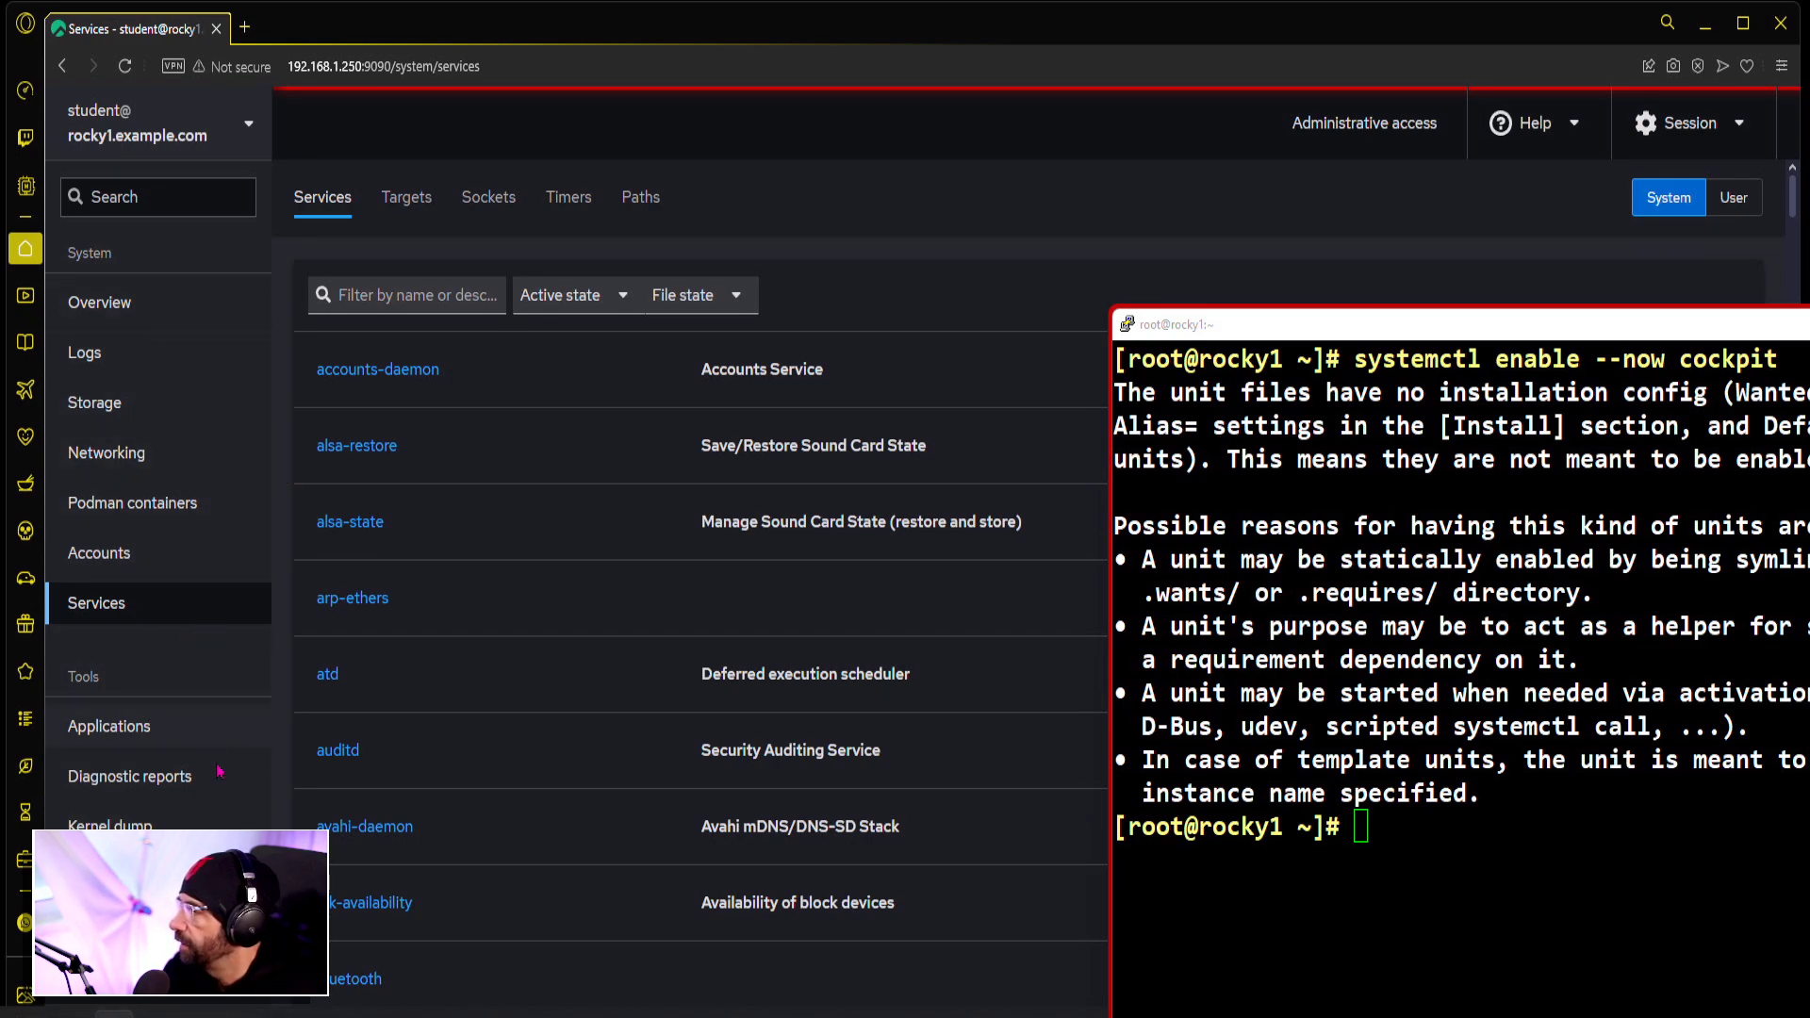
mouse_move(202, 528)
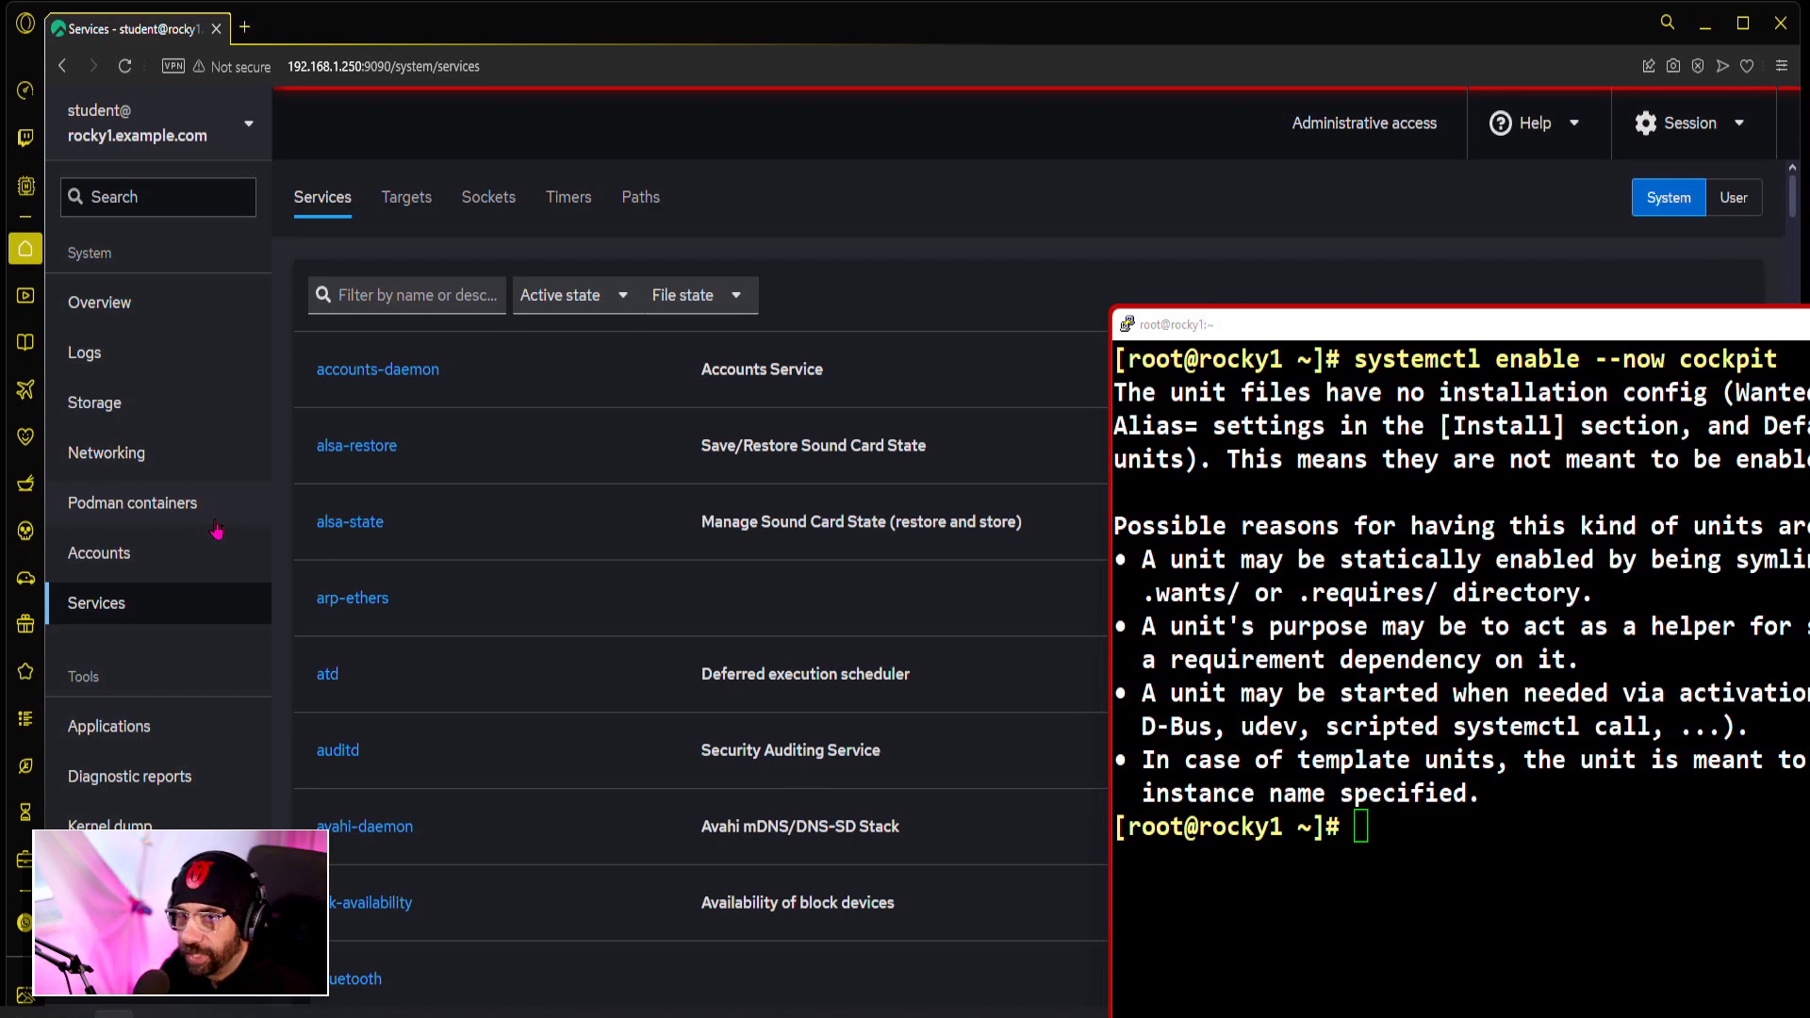
mouse_move(205, 503)
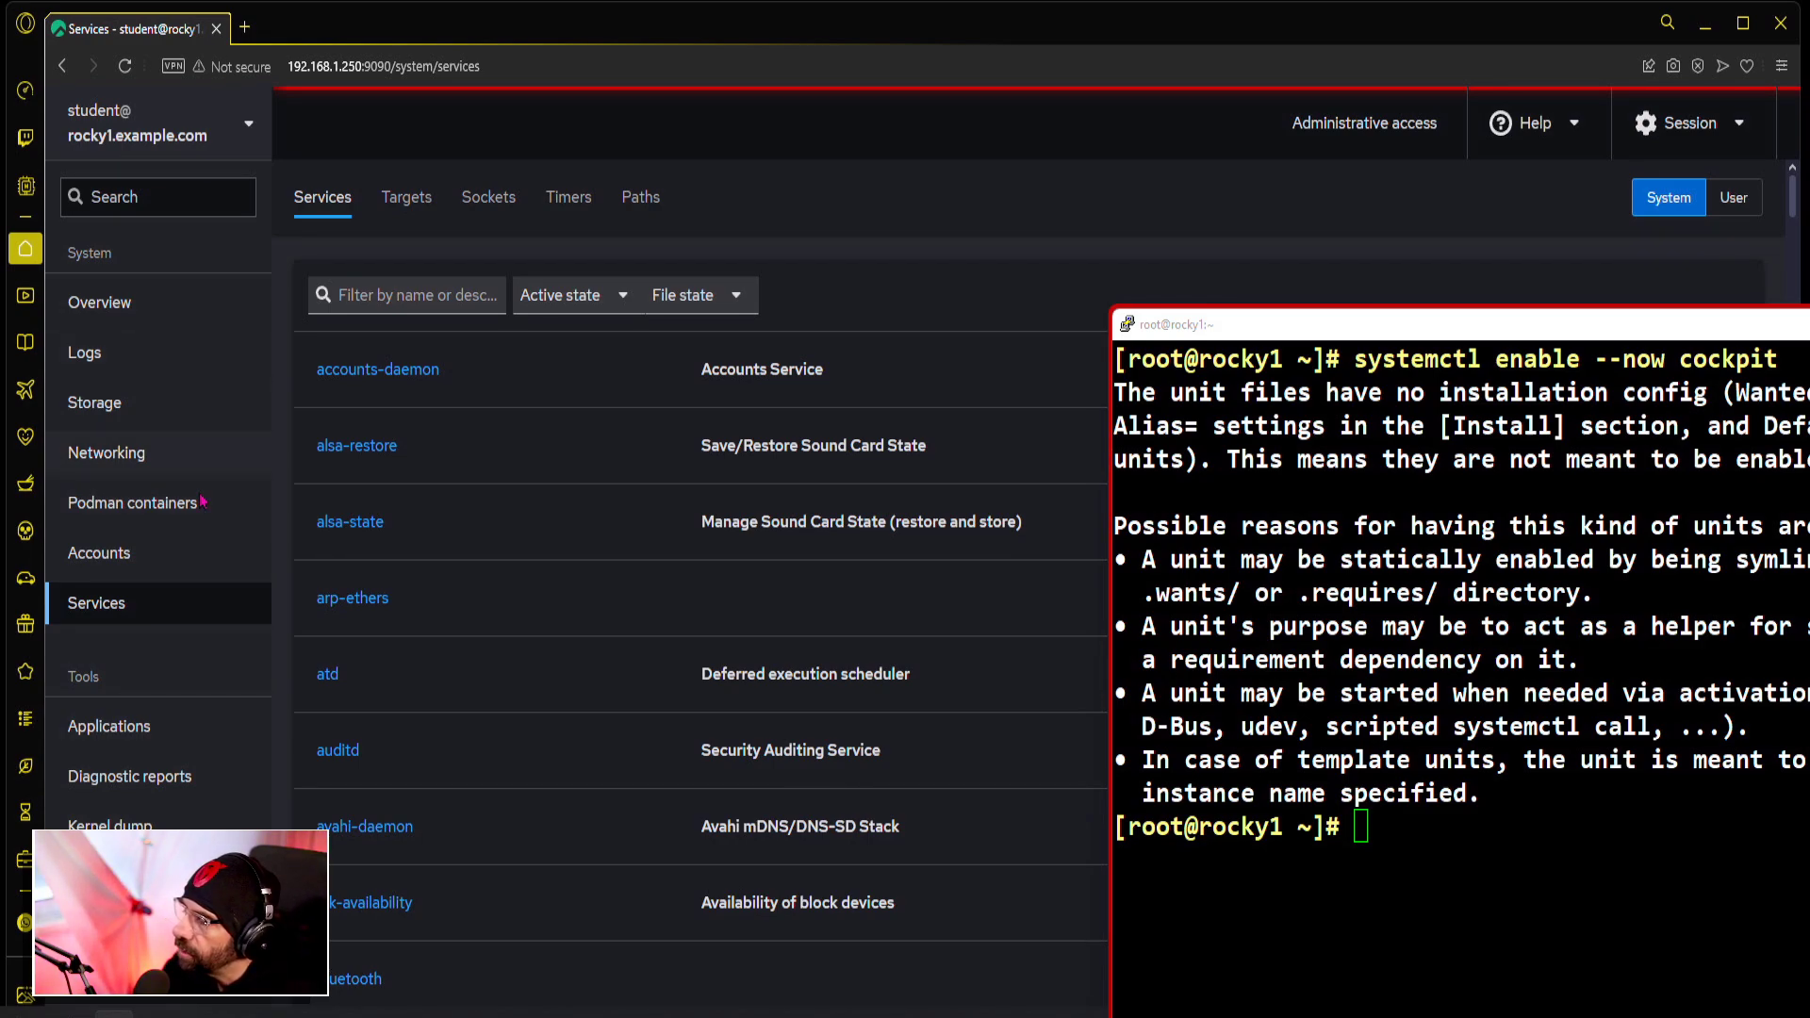
mouse_move(174, 483)
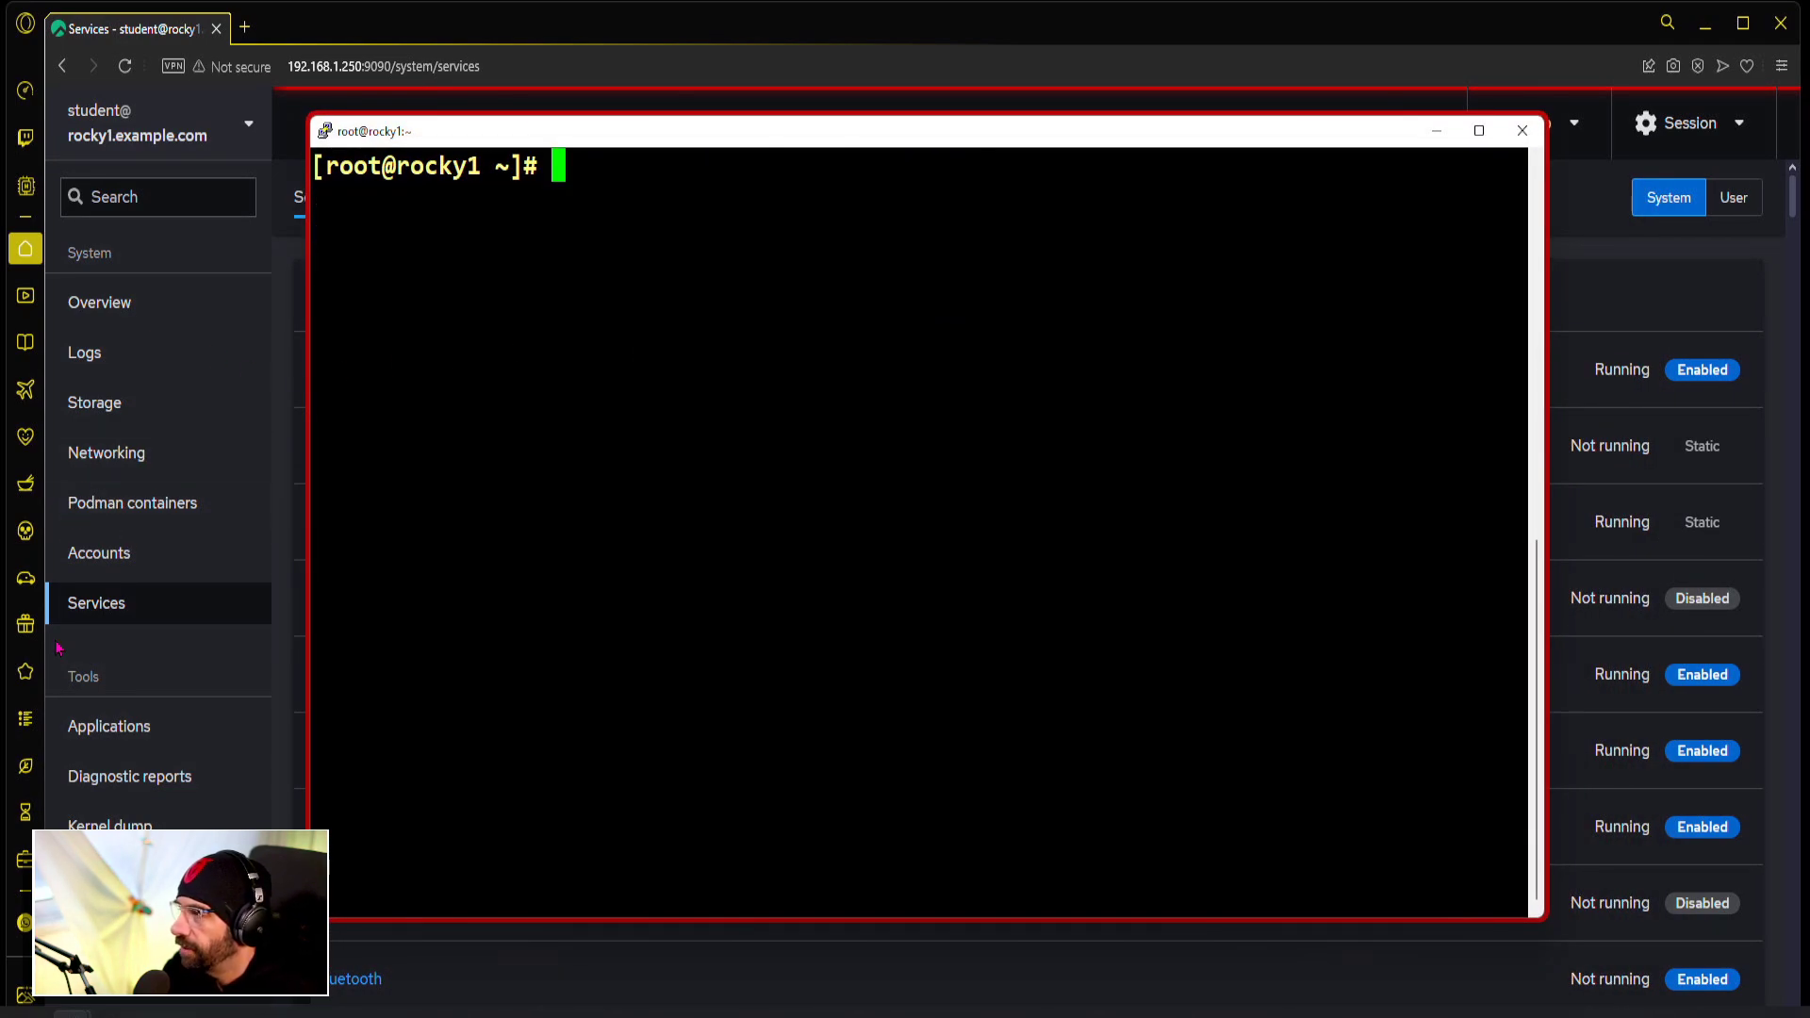
mouse_move(138, 436)
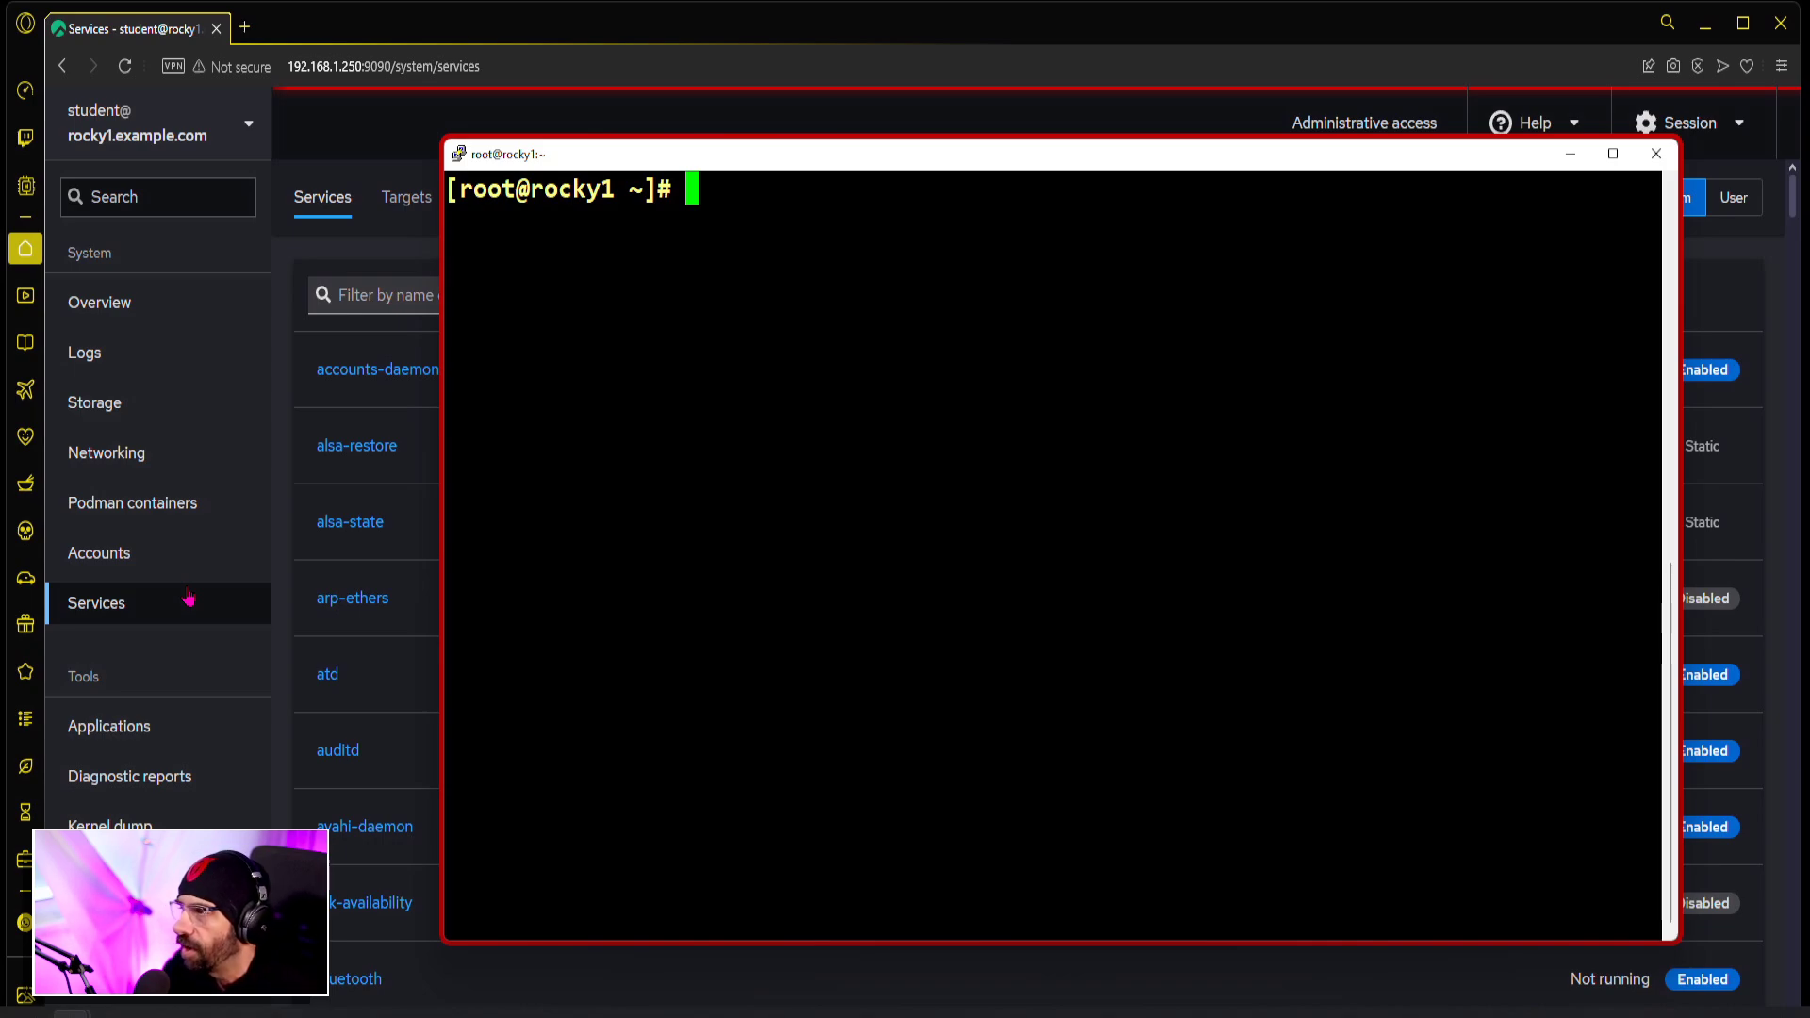
mouse_move(132, 501)
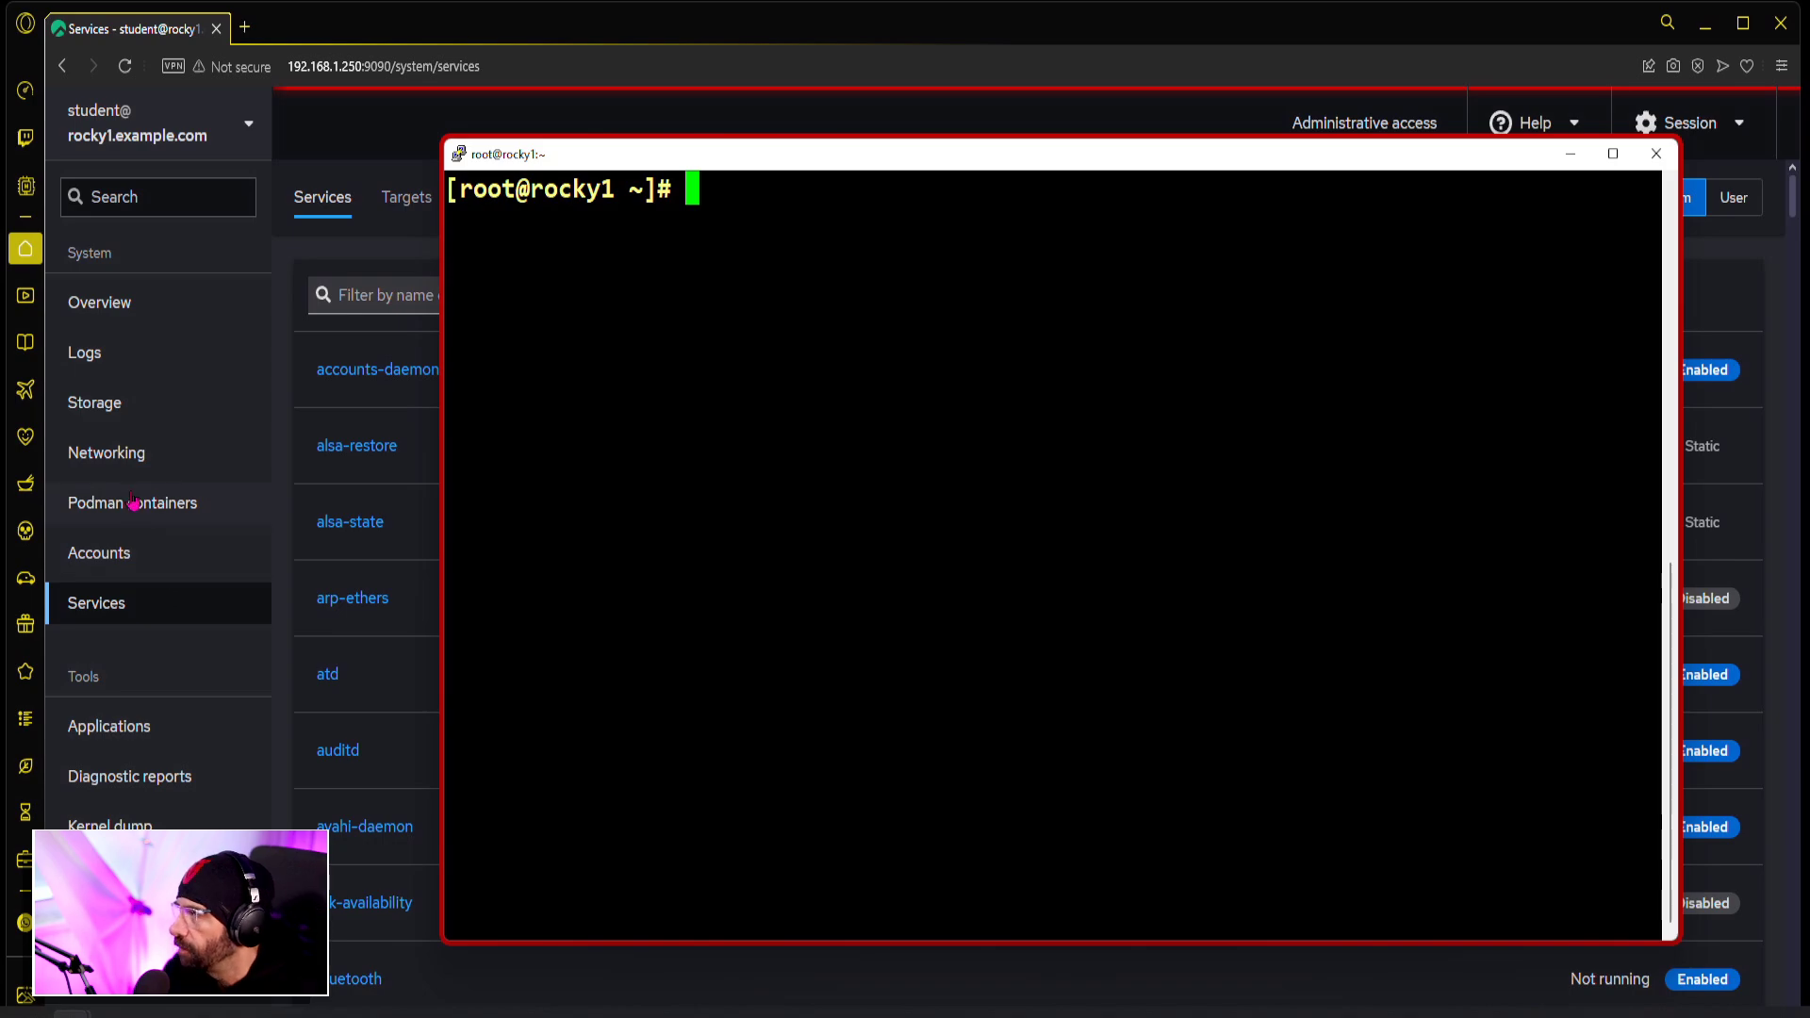
Step: Show the Networking page in front of PuTTY and look over traffic, firewall and interfaces
click(105, 453)
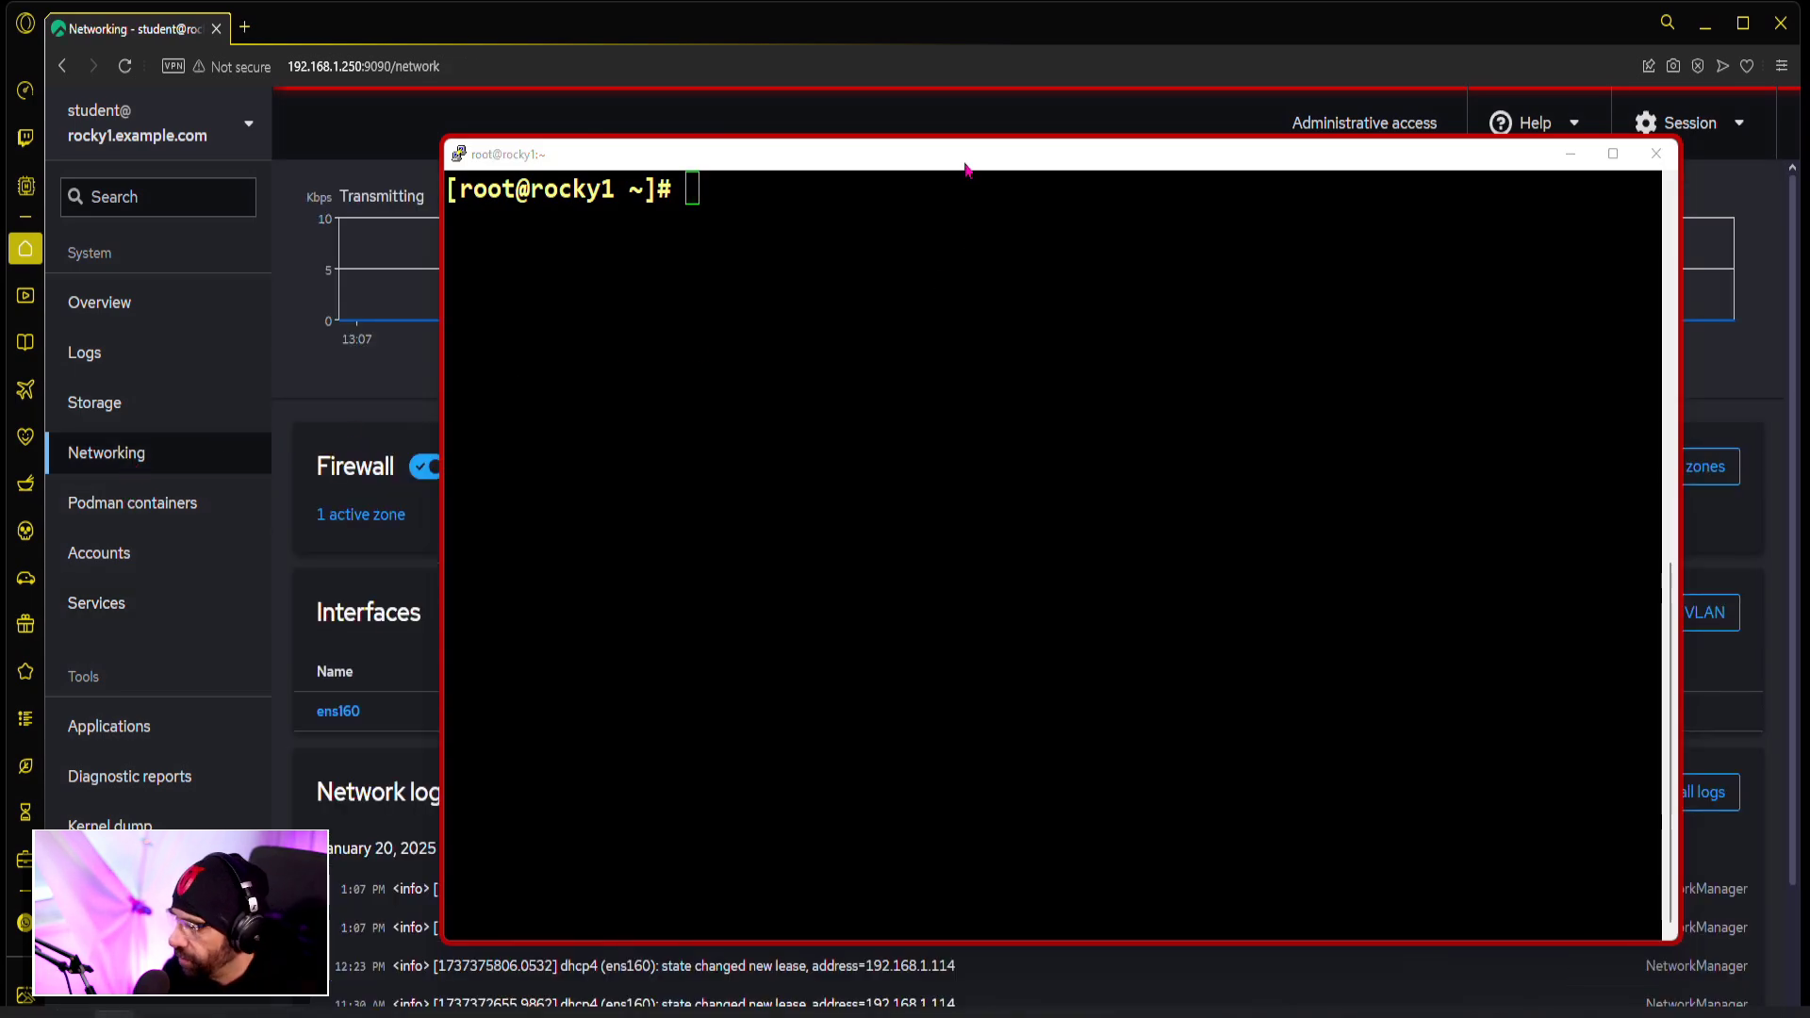
click(1656, 153)
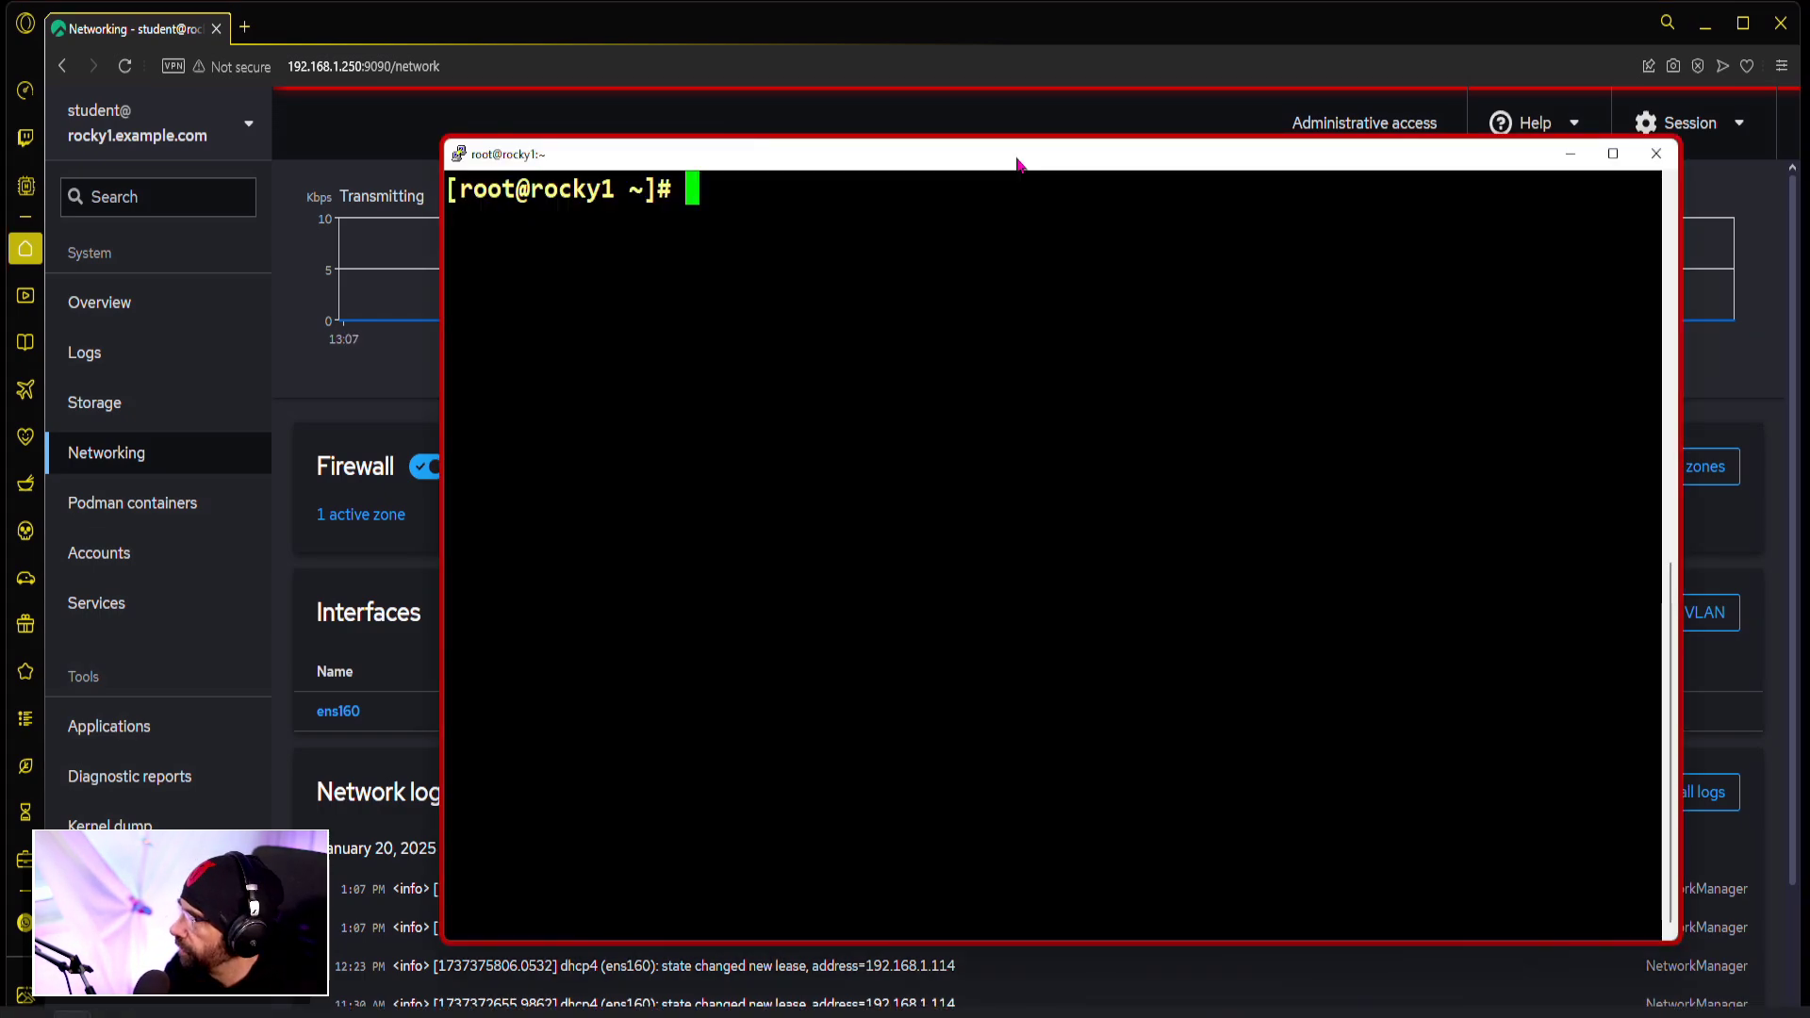
click(1655, 153)
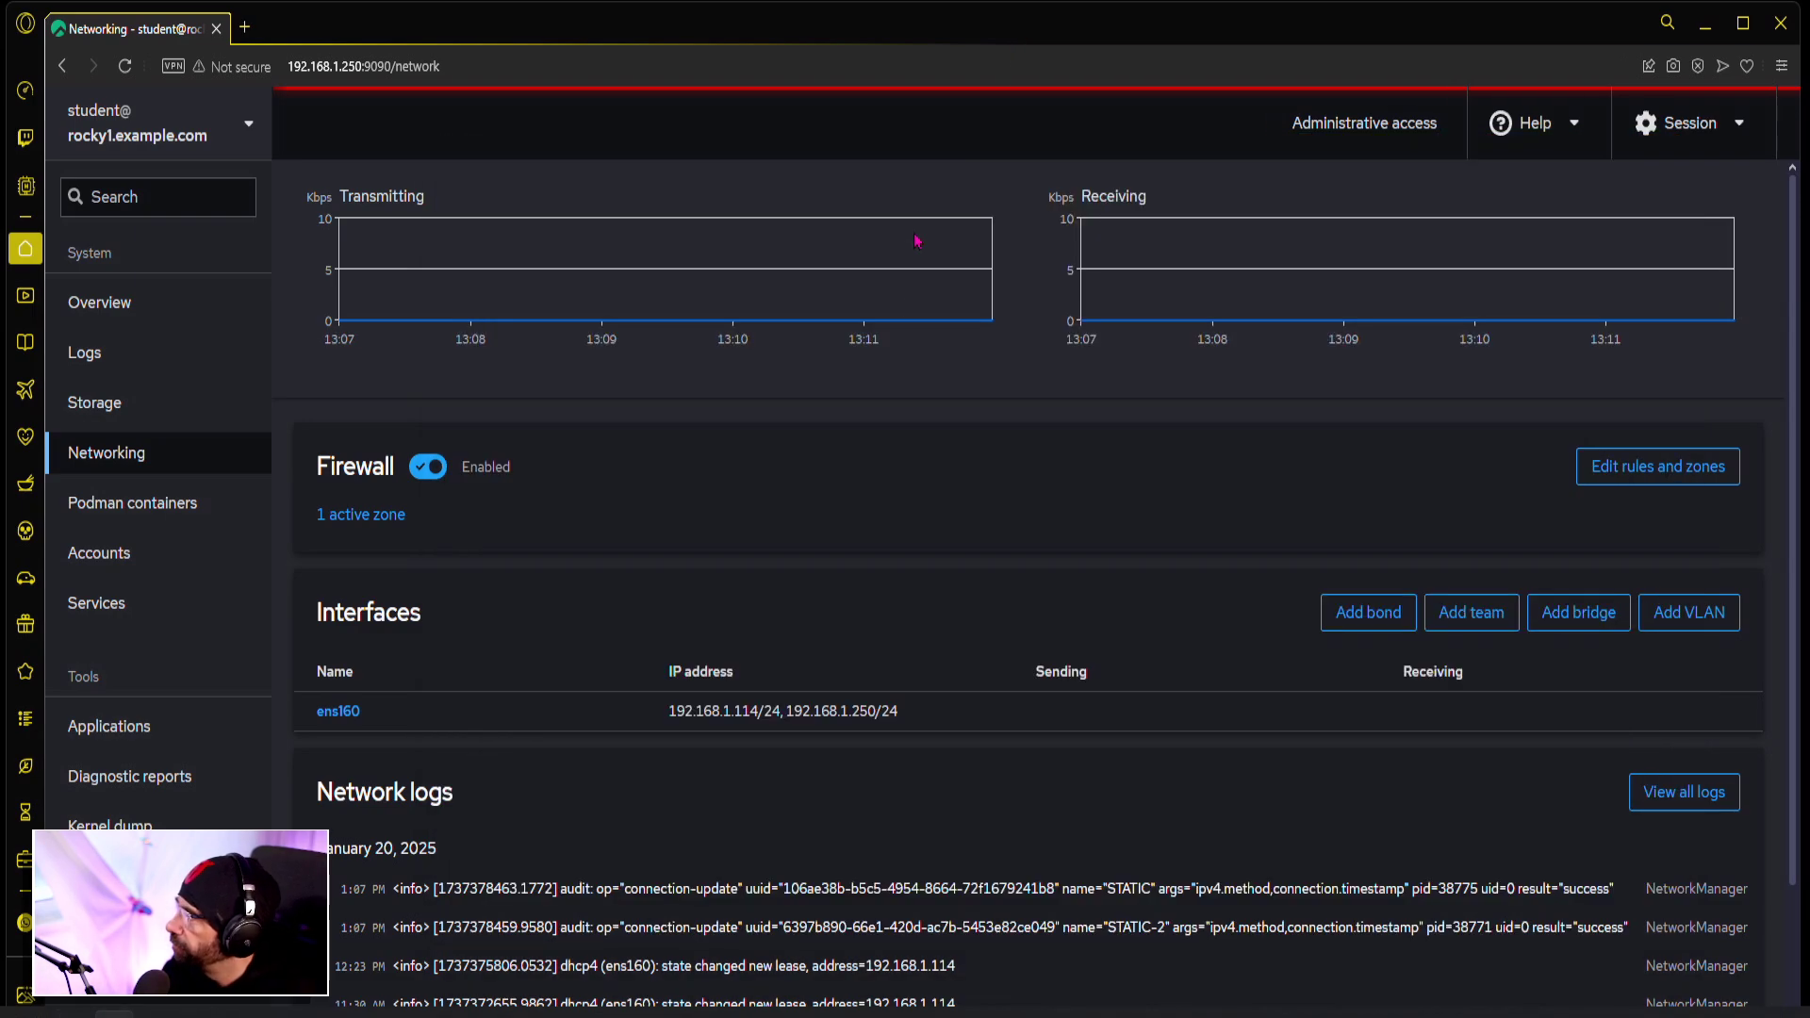
mouse_move(498, 635)
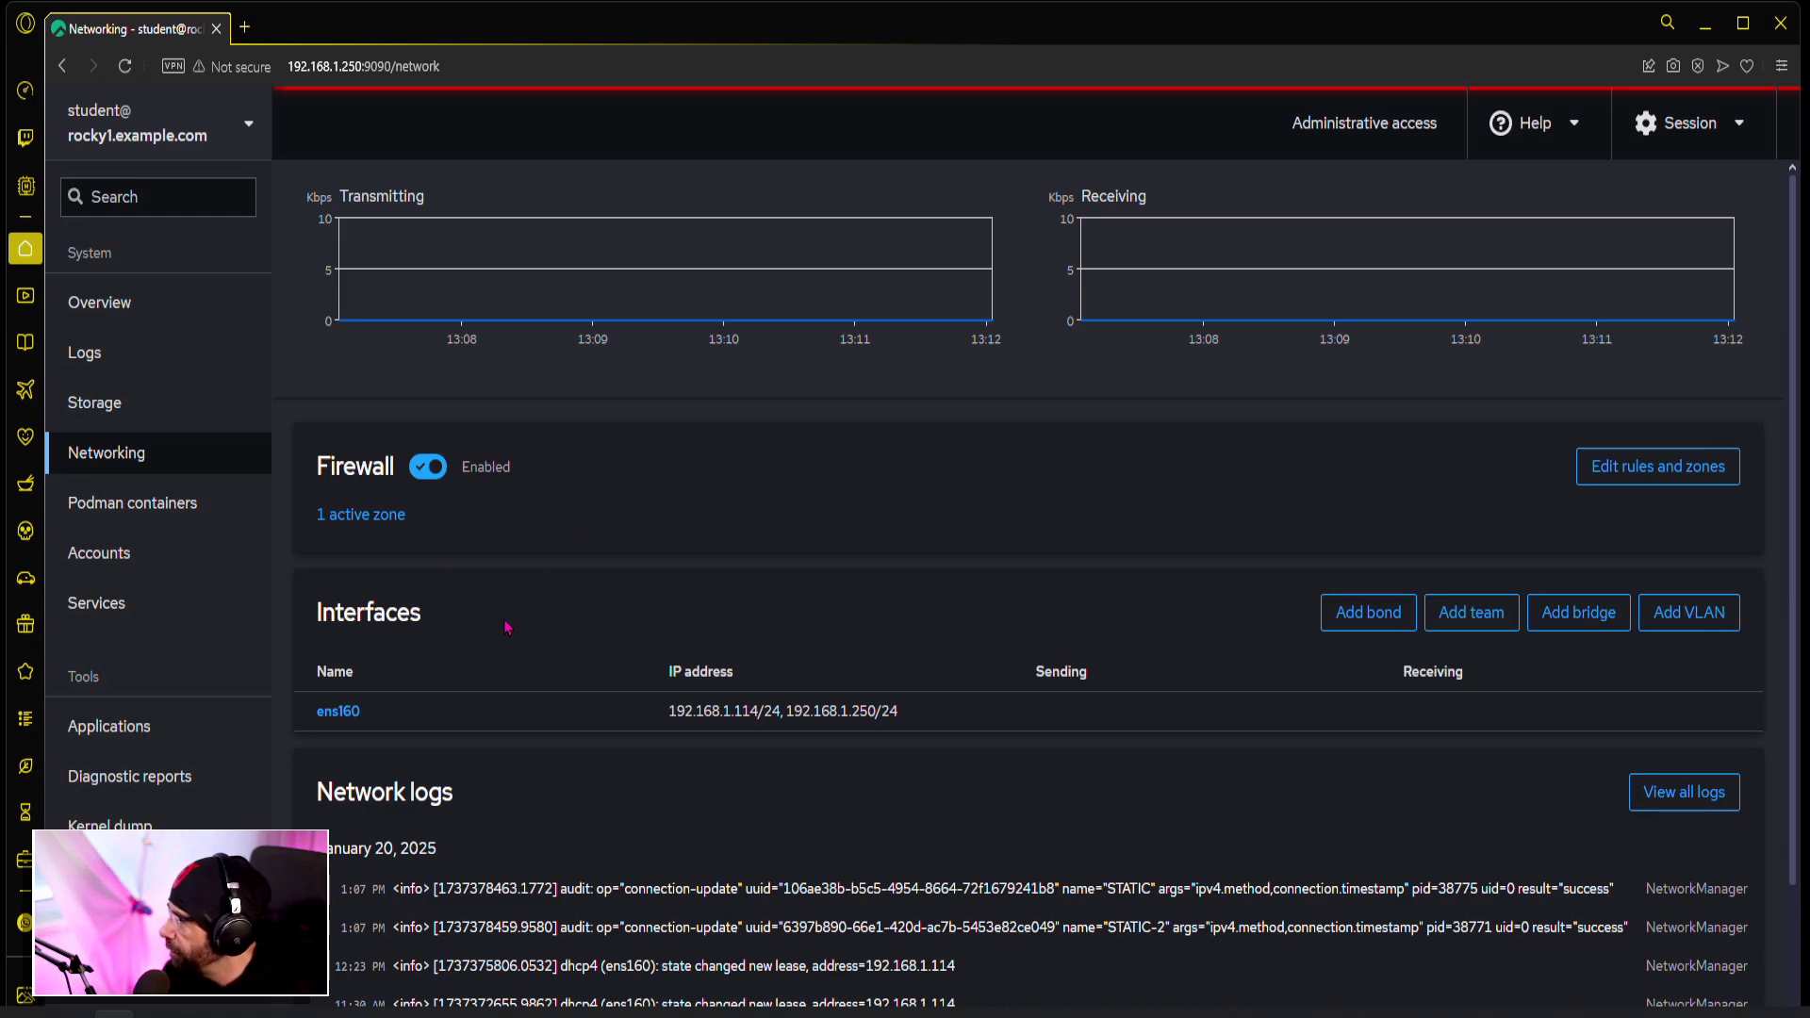
scroll(down, 3)
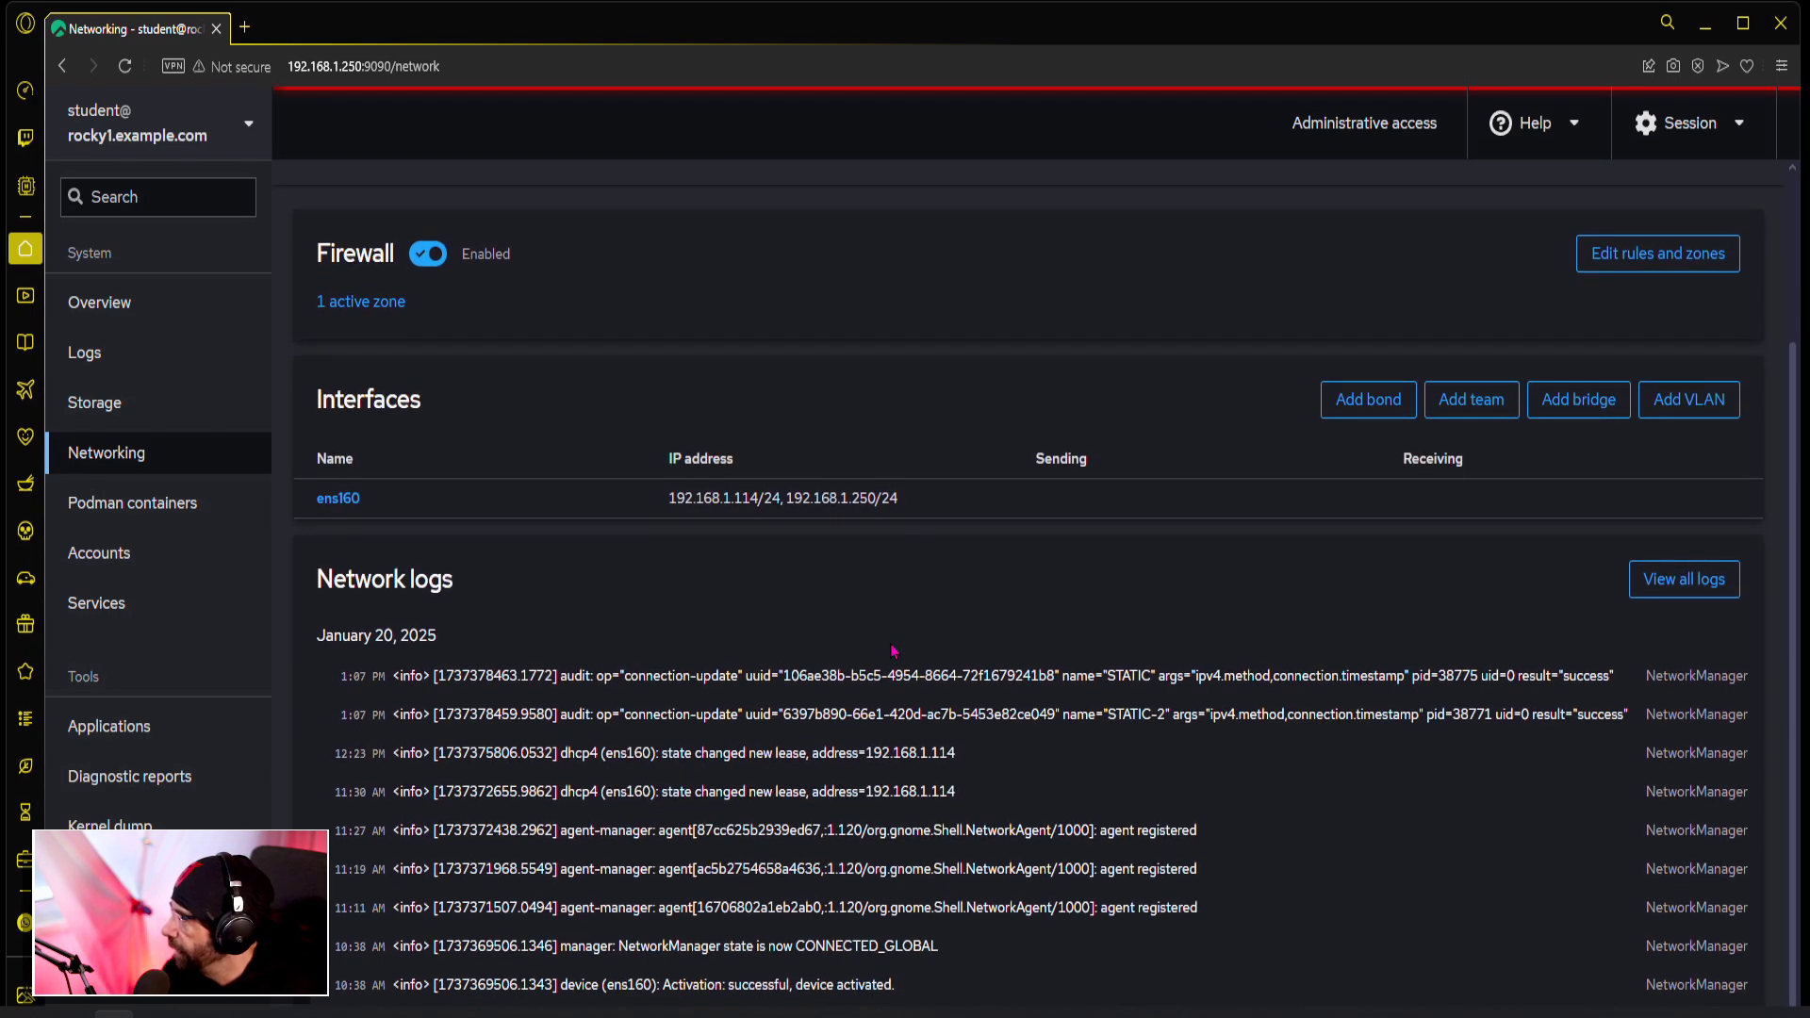
scroll(up, 3)
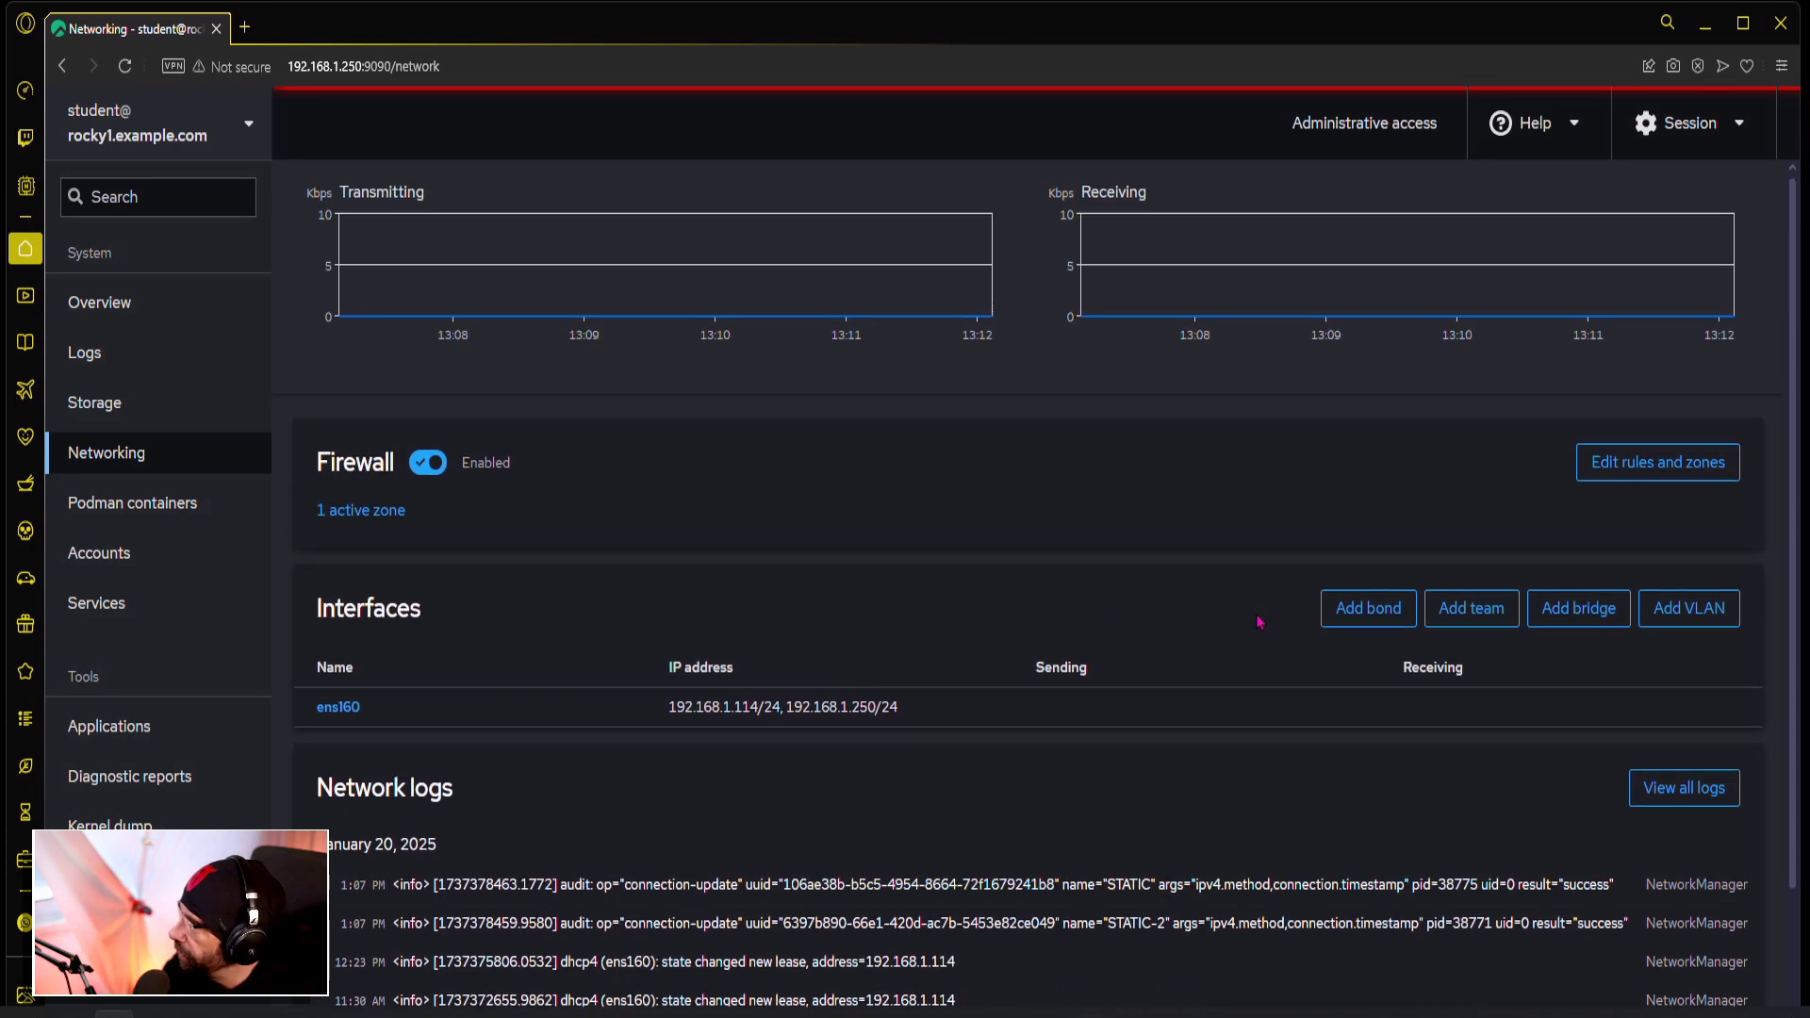
click(1655, 462)
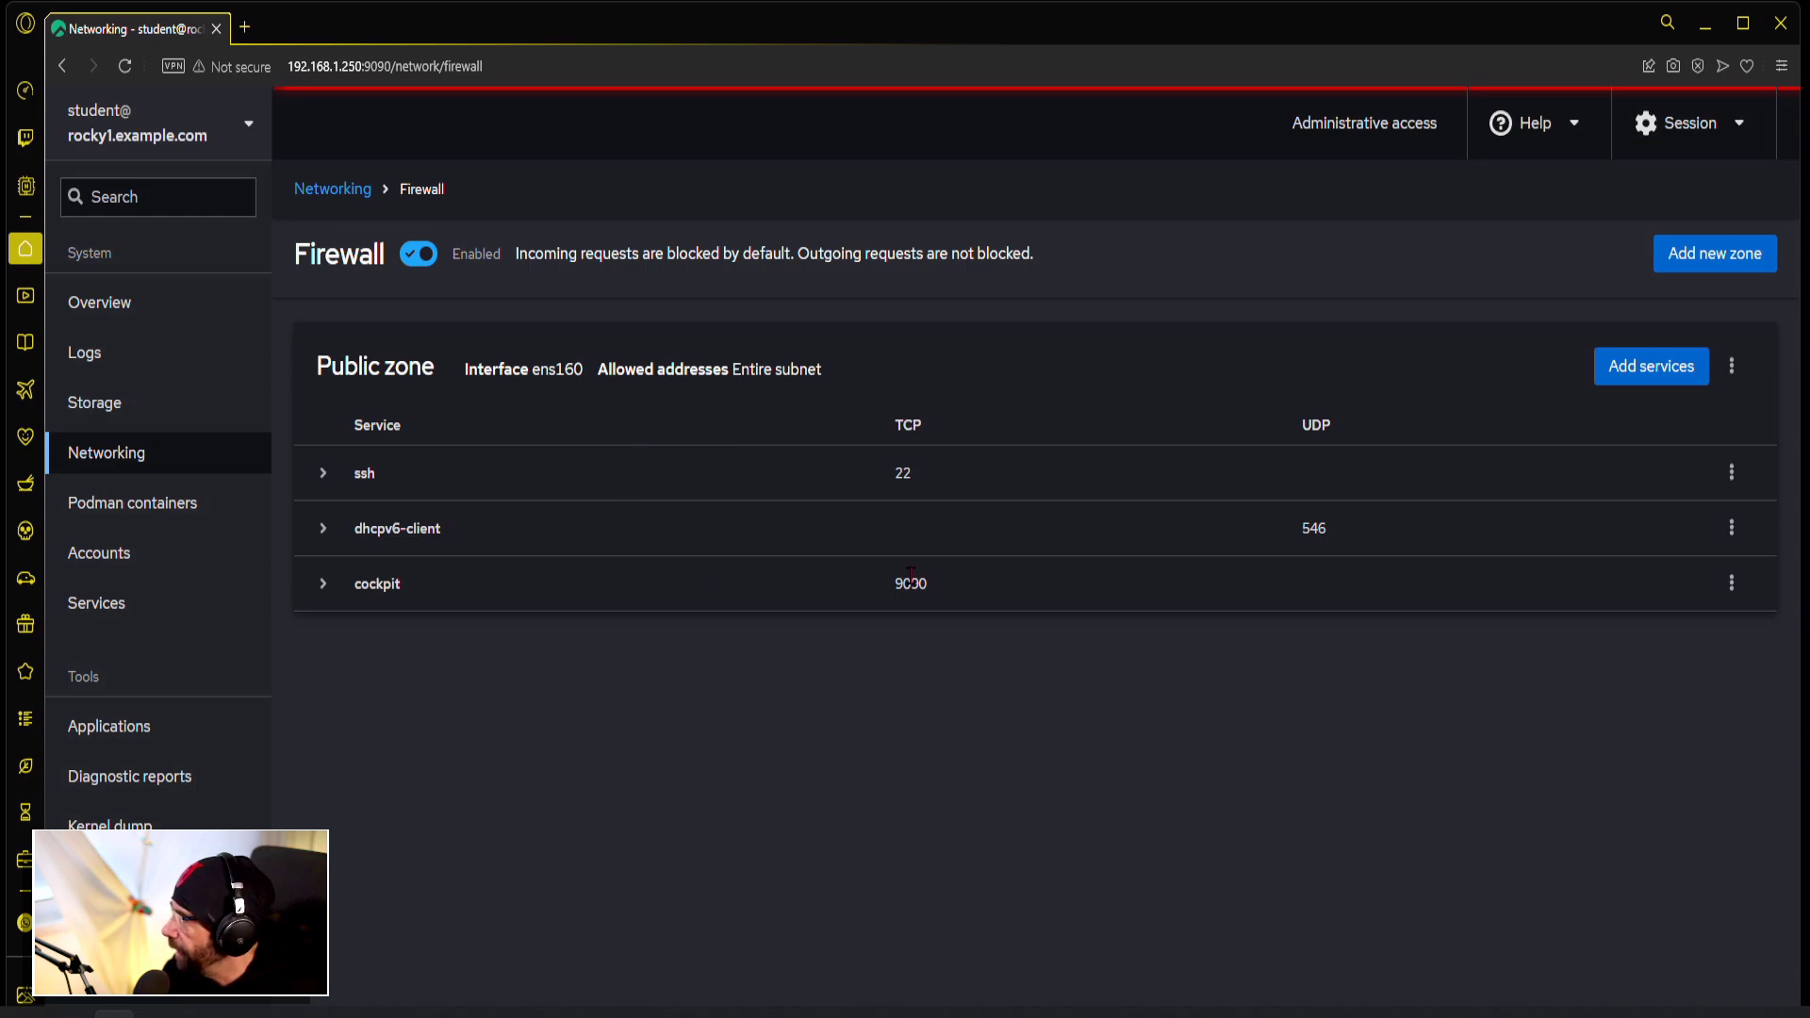
Step: Highlight the cockpit service's TCP port 9090 in the Public firewall zone
double_click(911, 583)
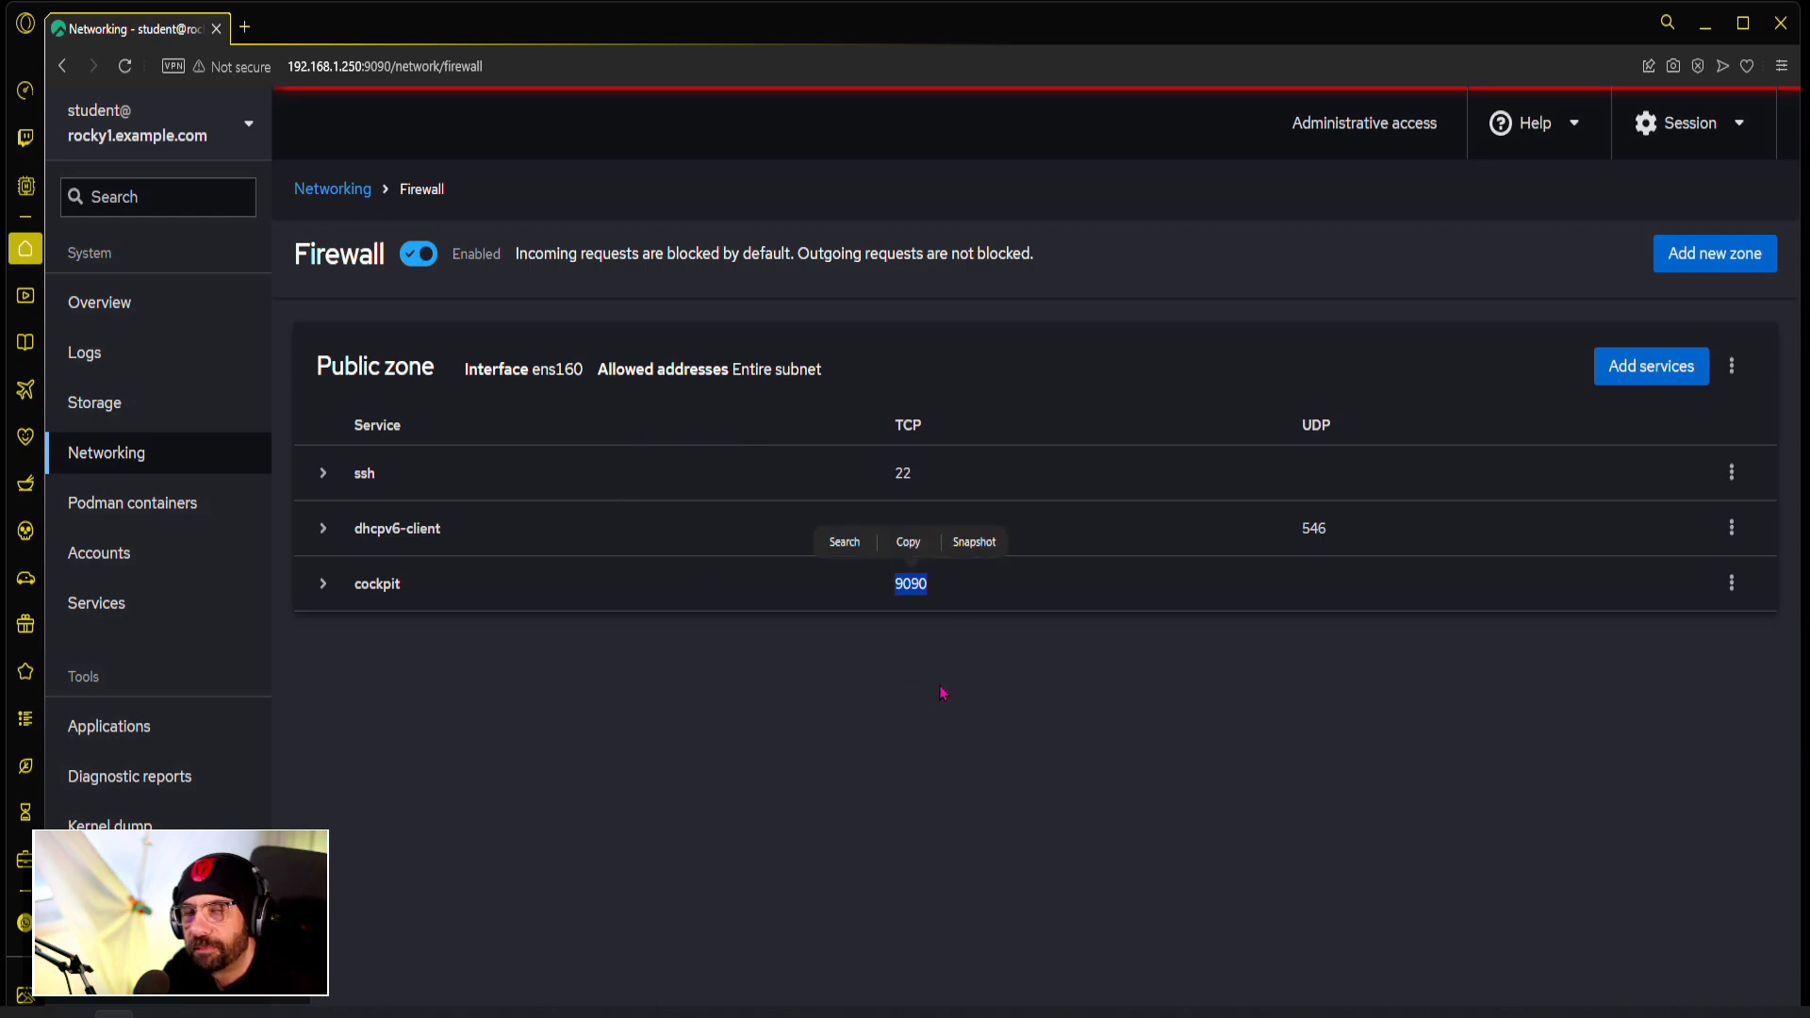
mouse_move(928, 701)
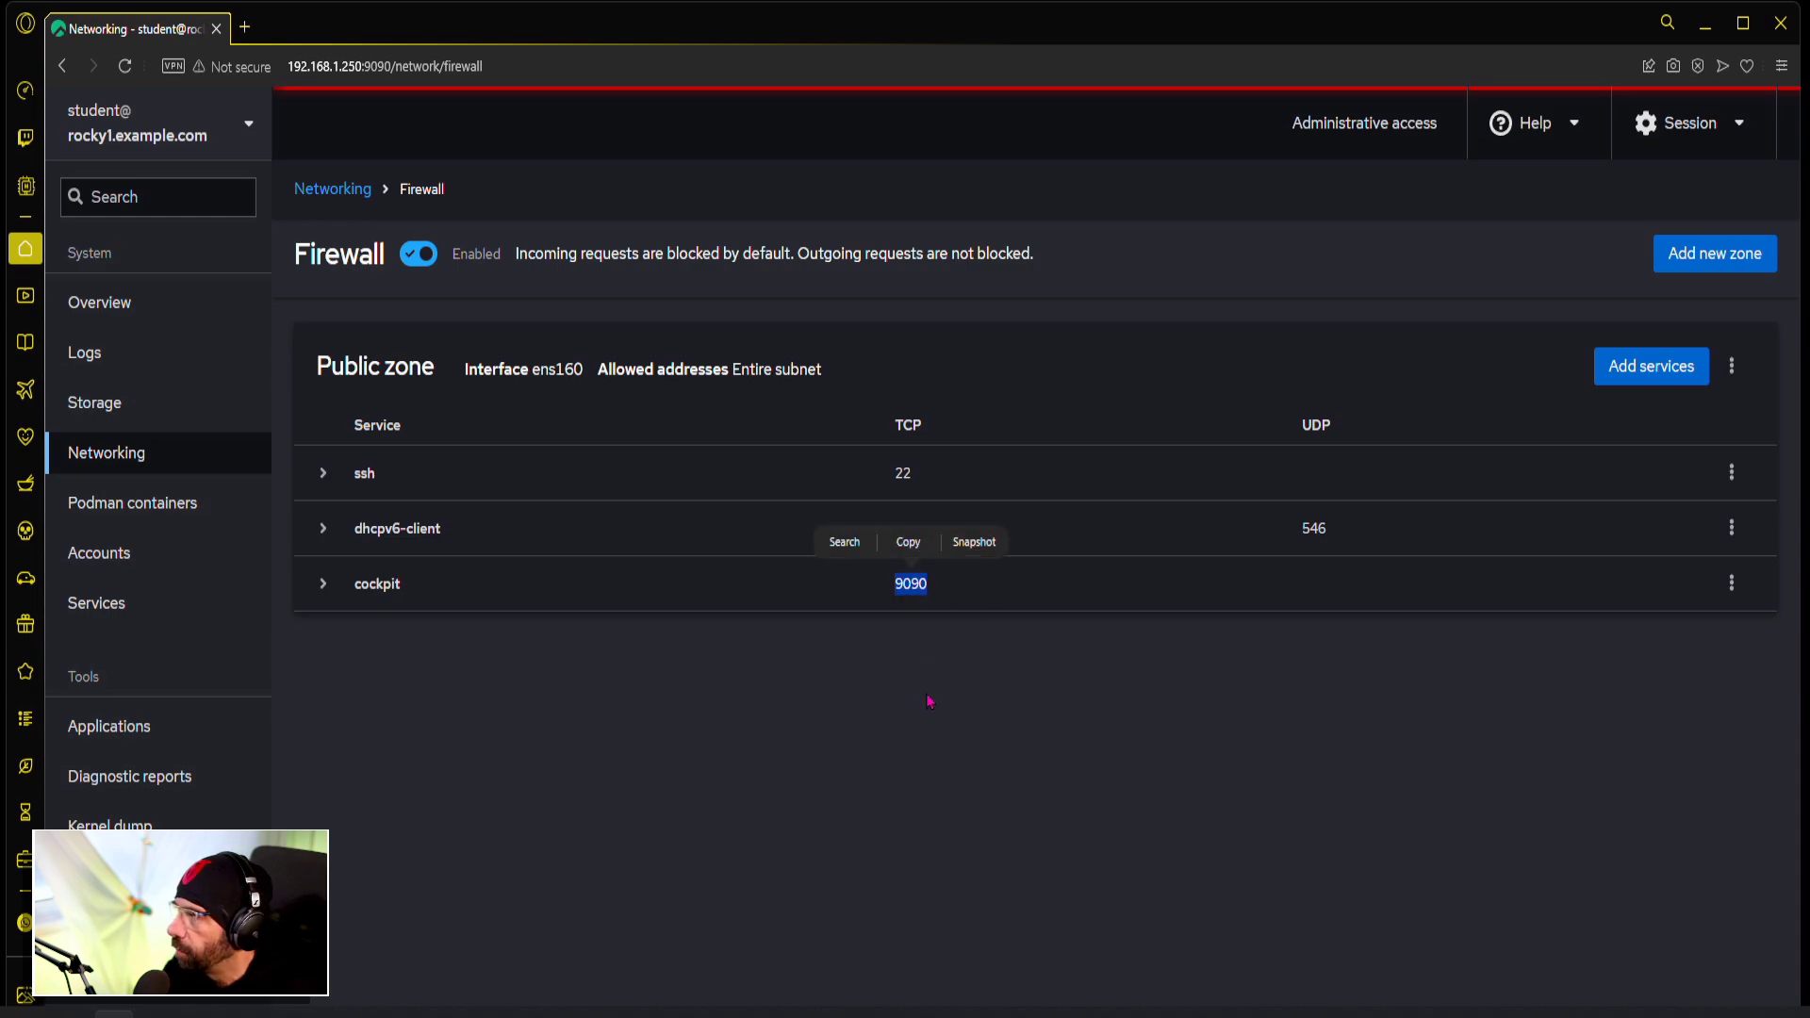
mouse_move(918, 702)
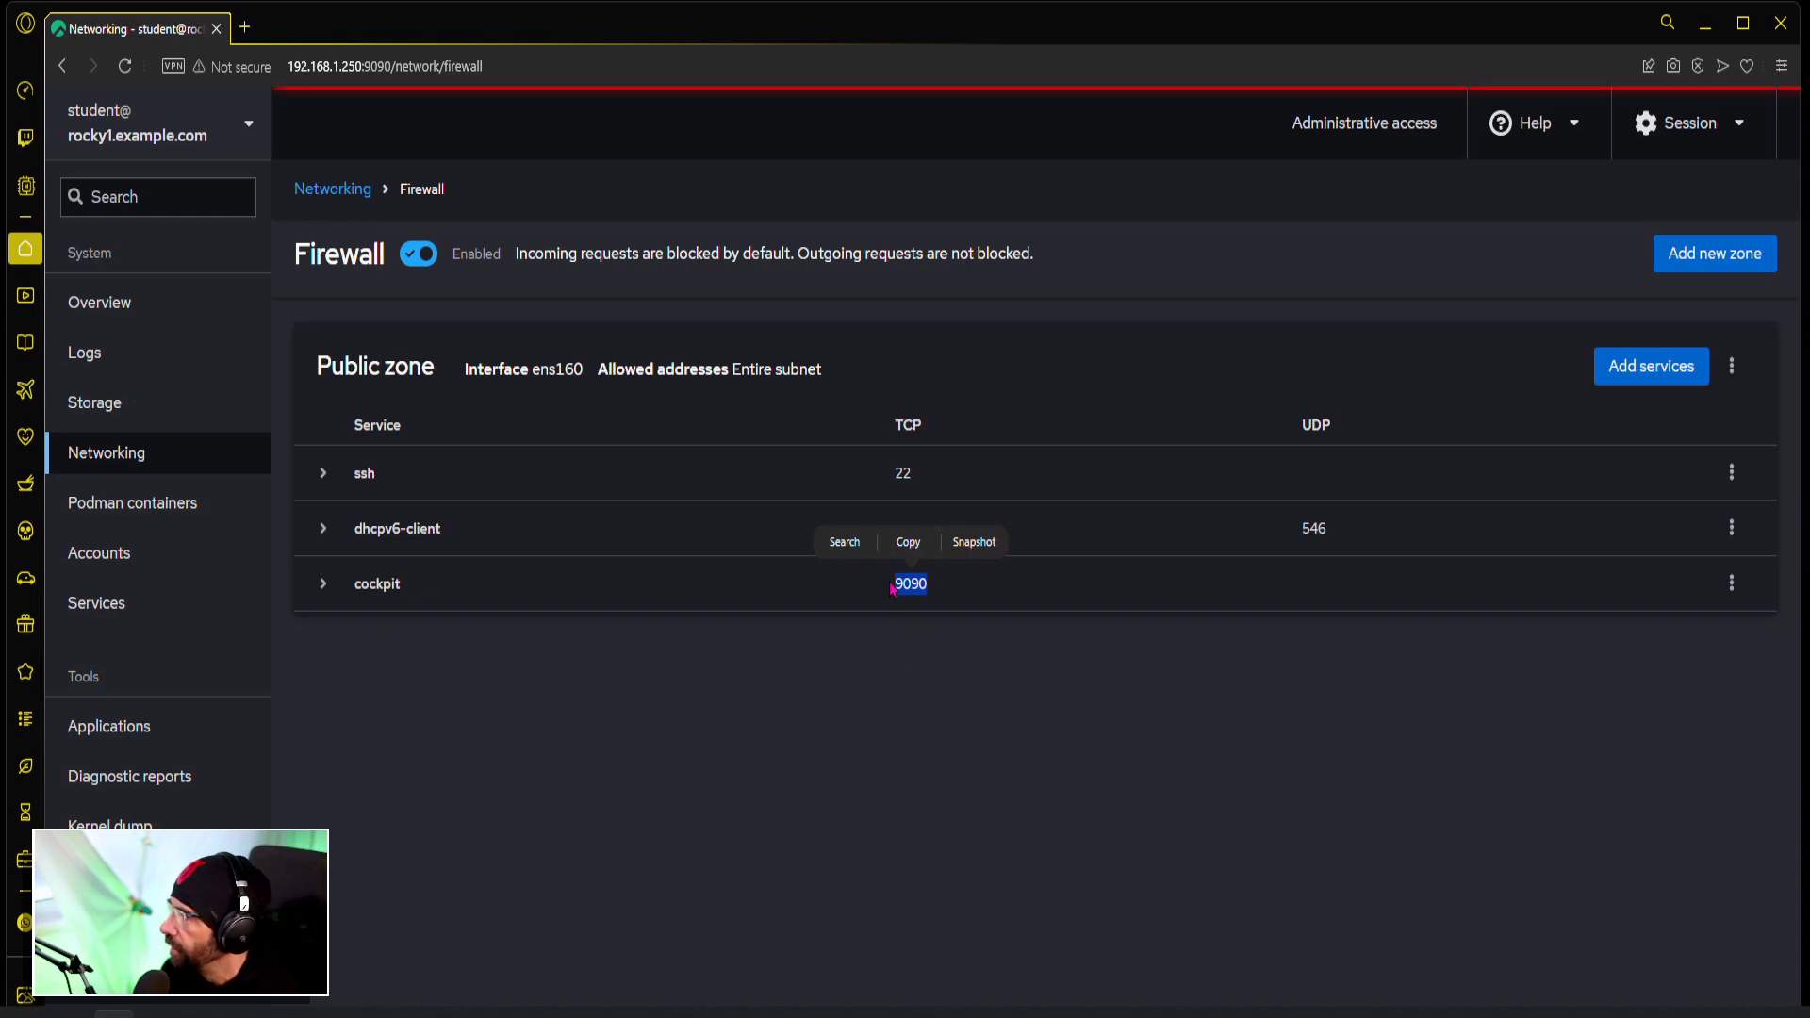
mouse_move(949, 605)
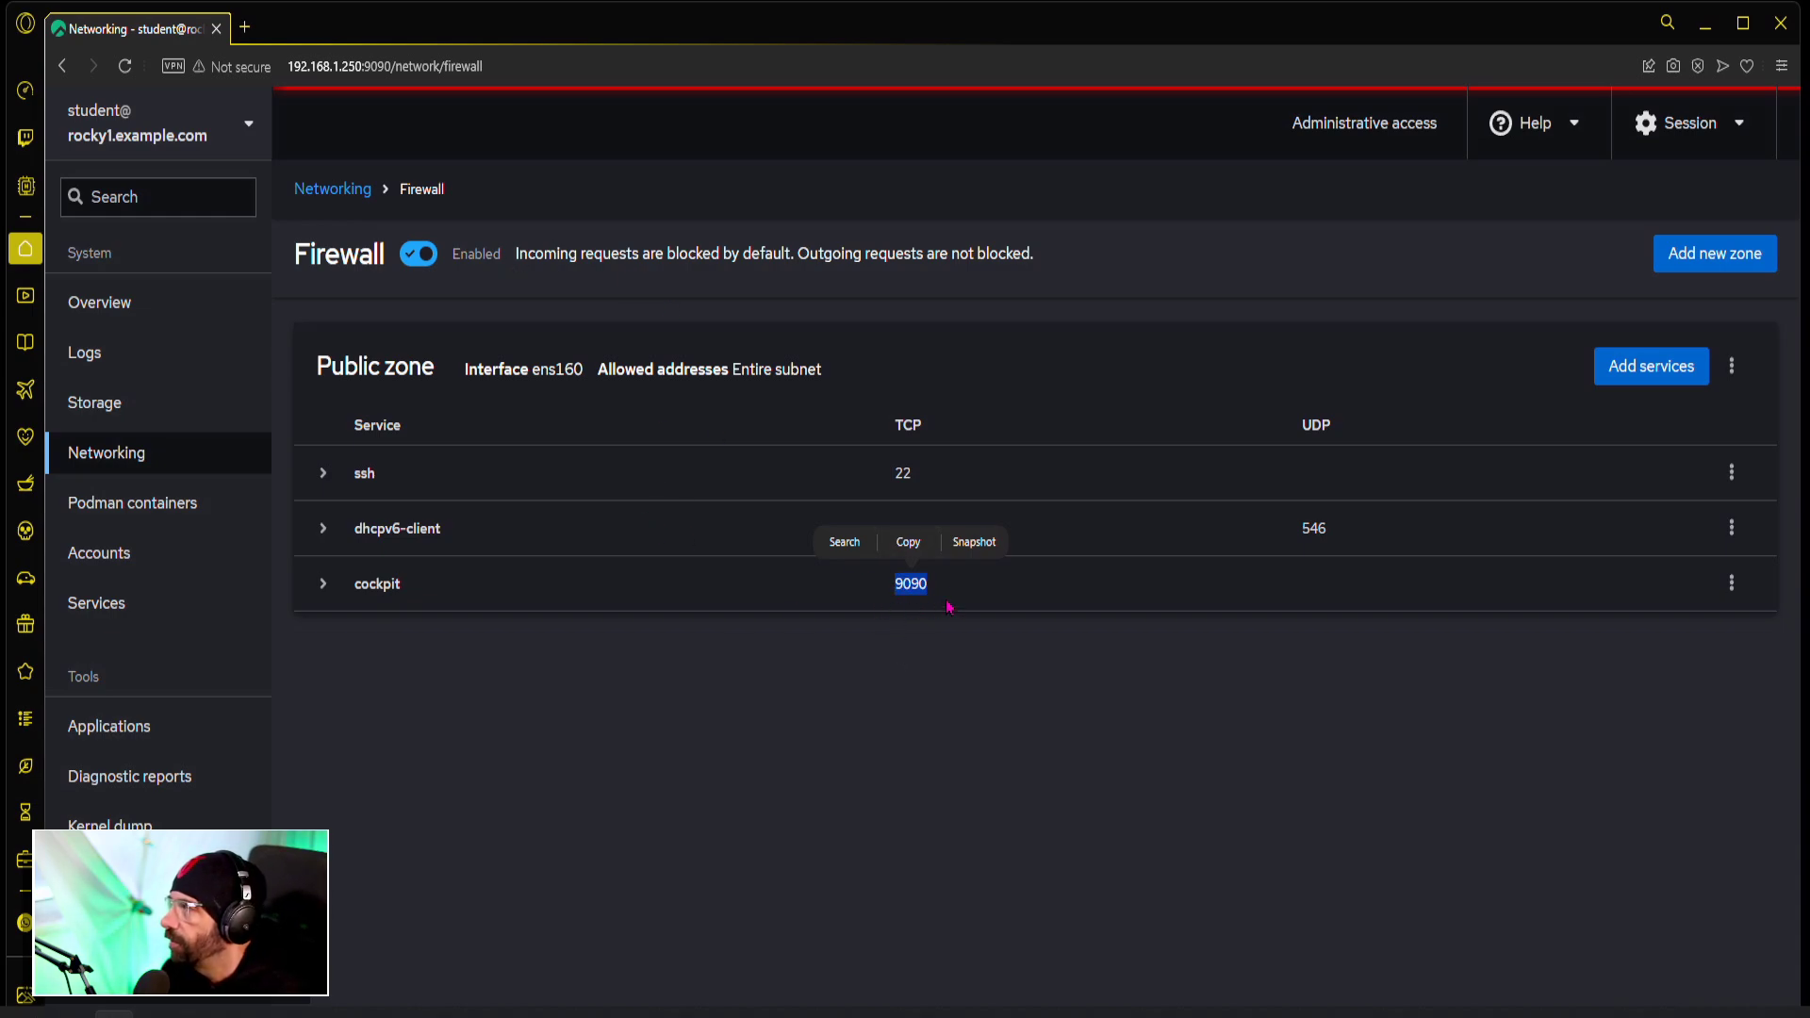
mouse_move(807, 470)
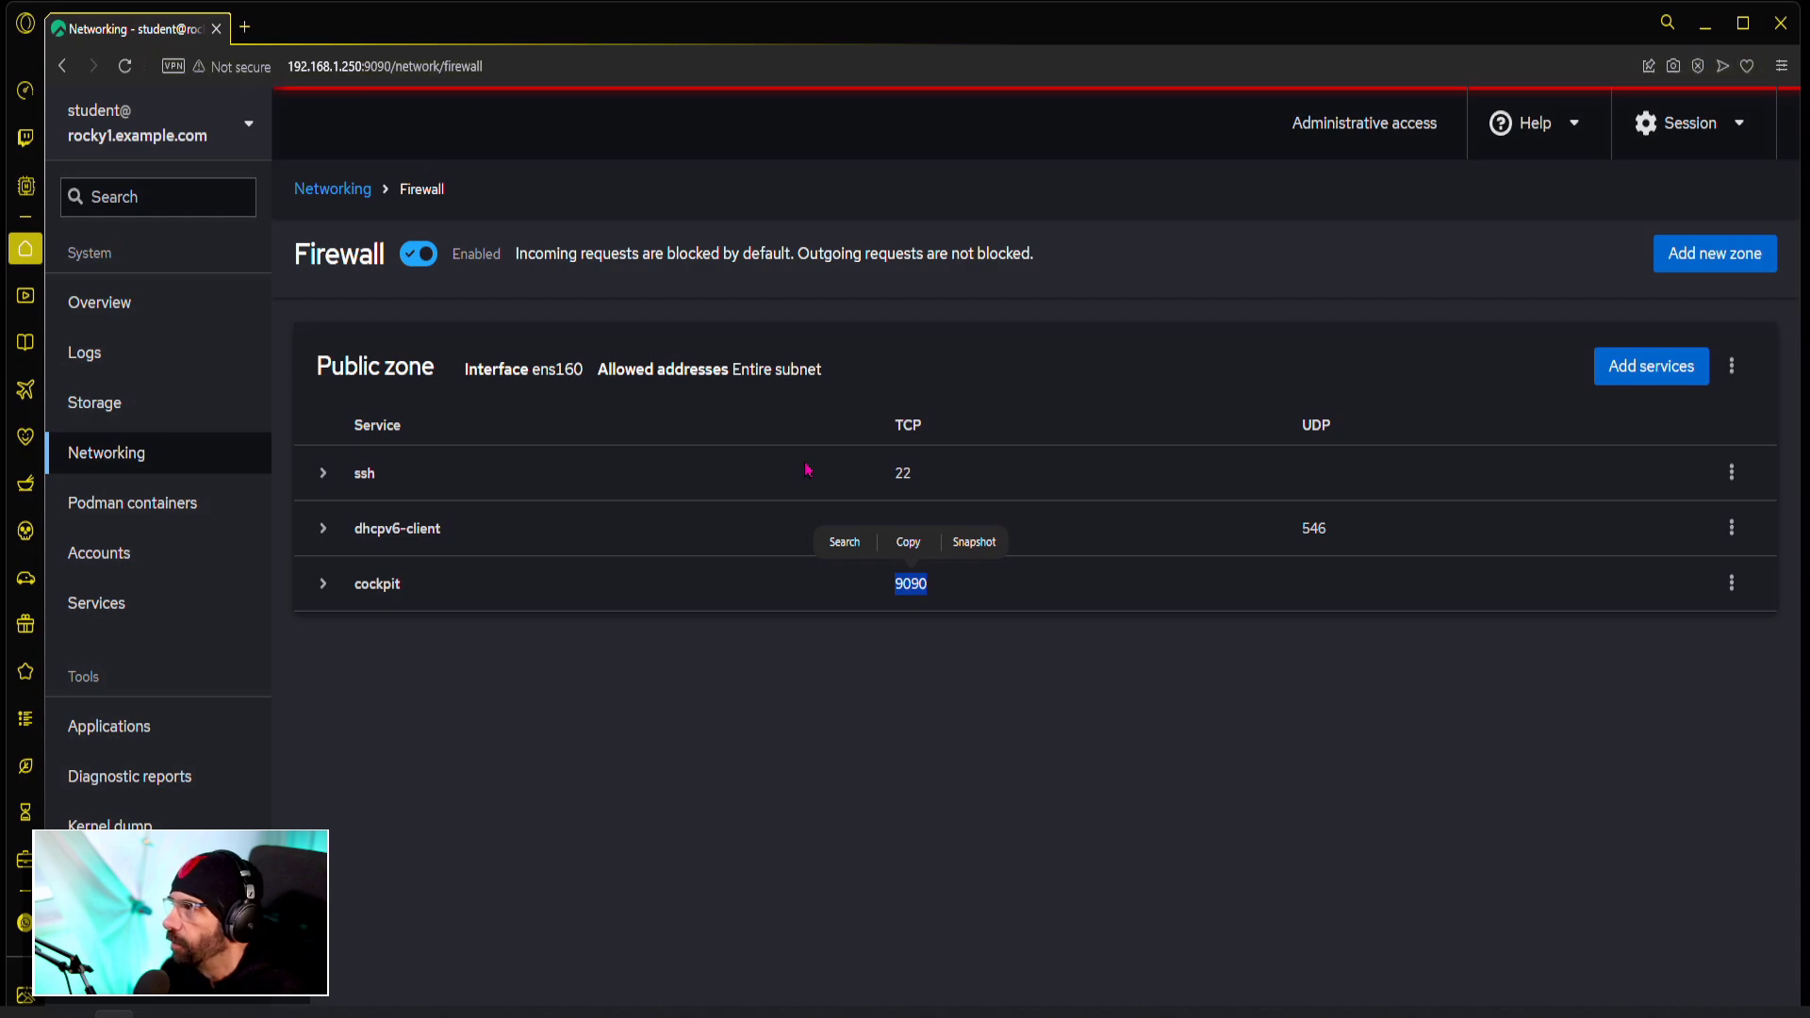
mouse_move(850, 588)
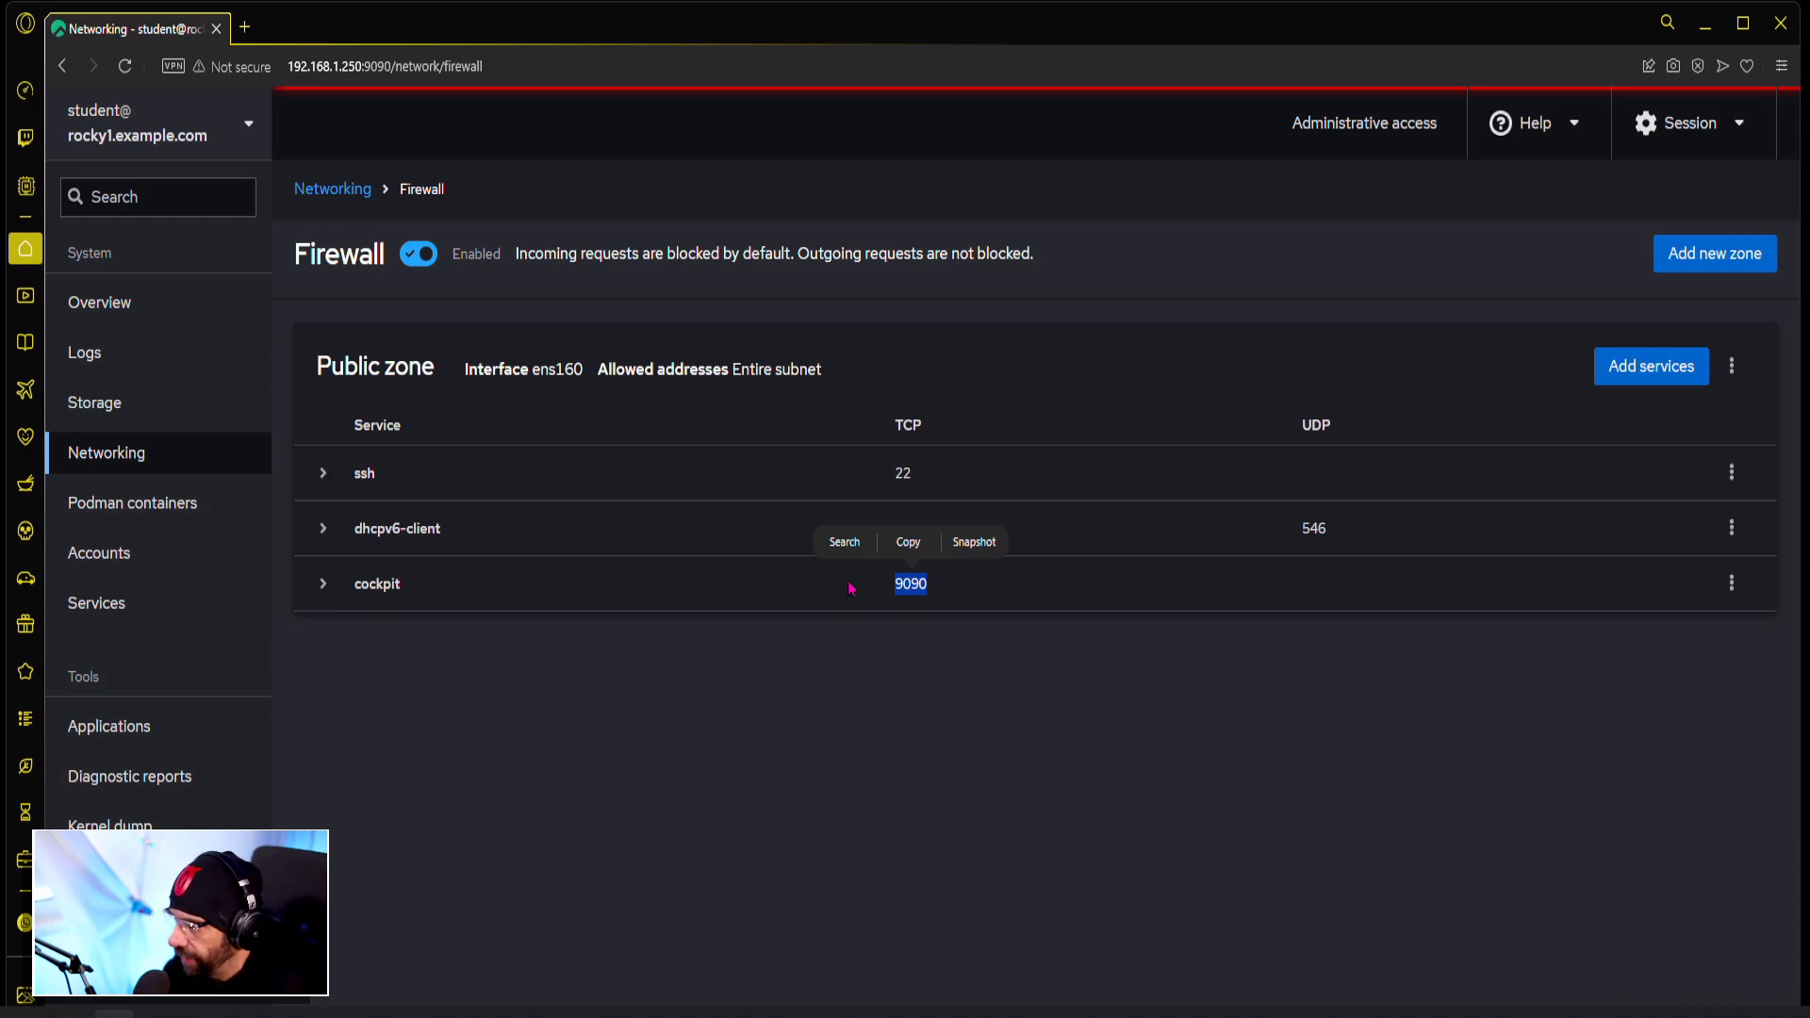
mouse_move(465, 868)
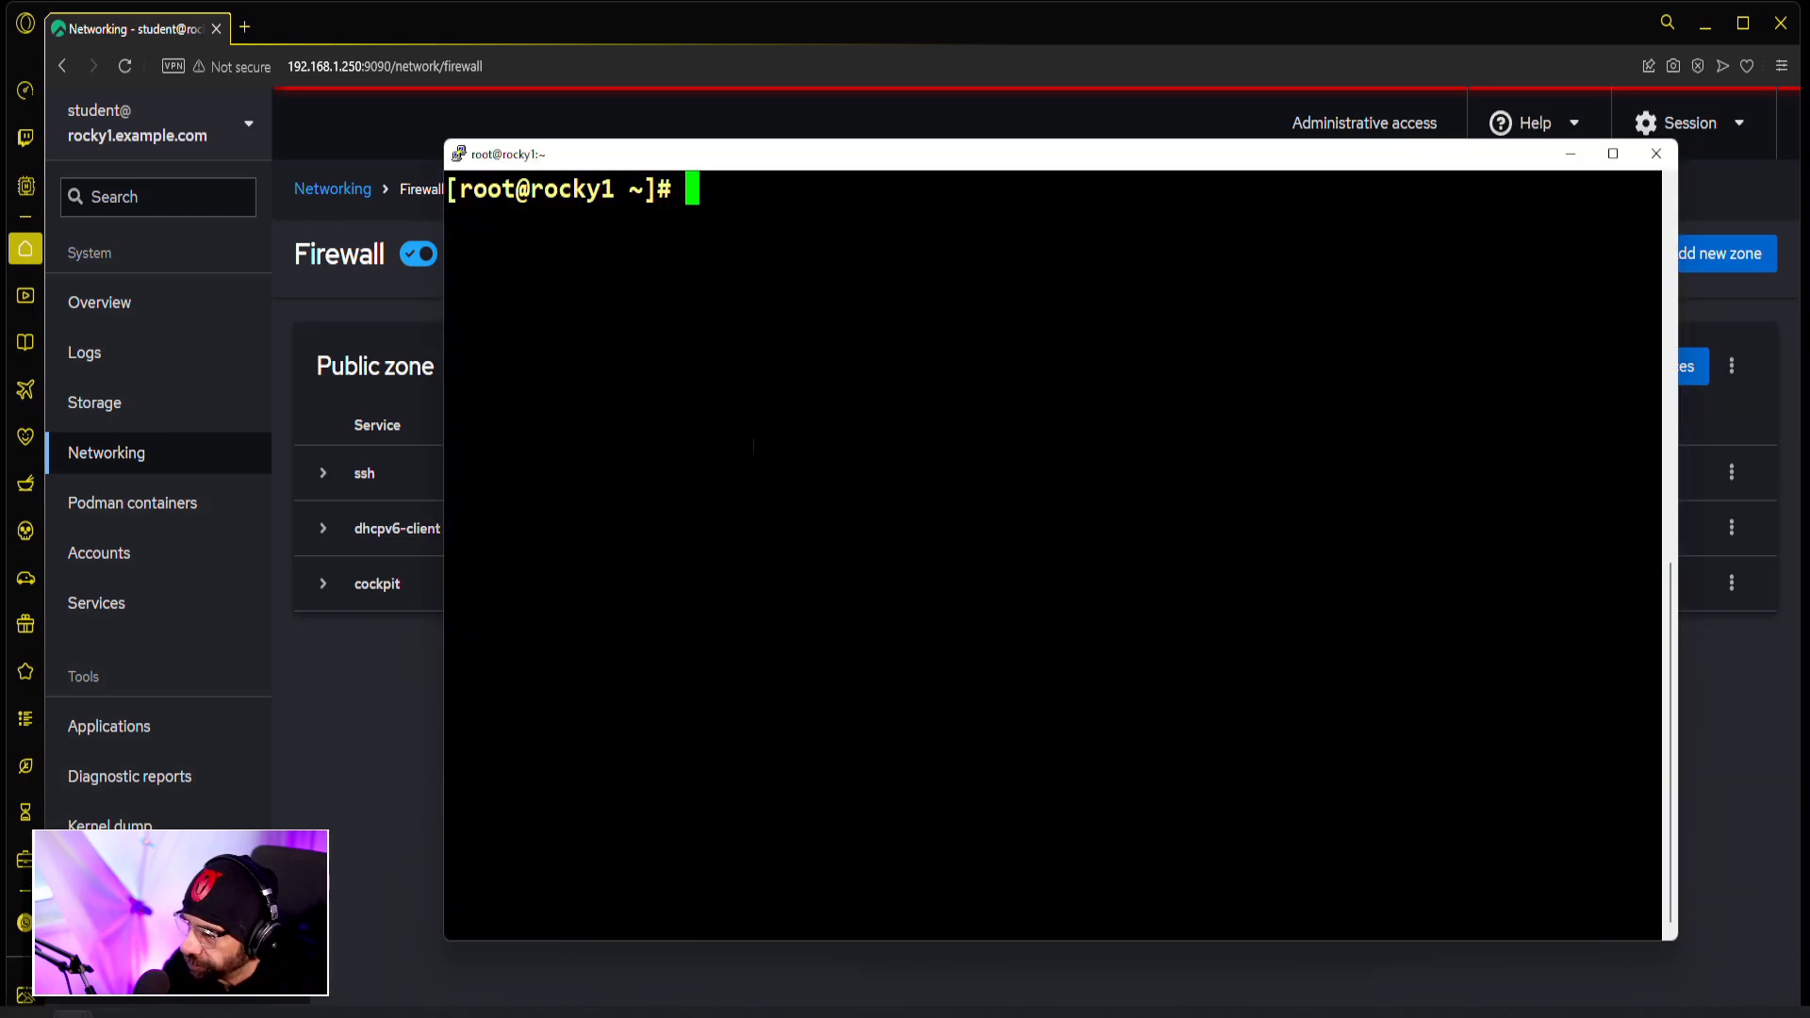
text(history)
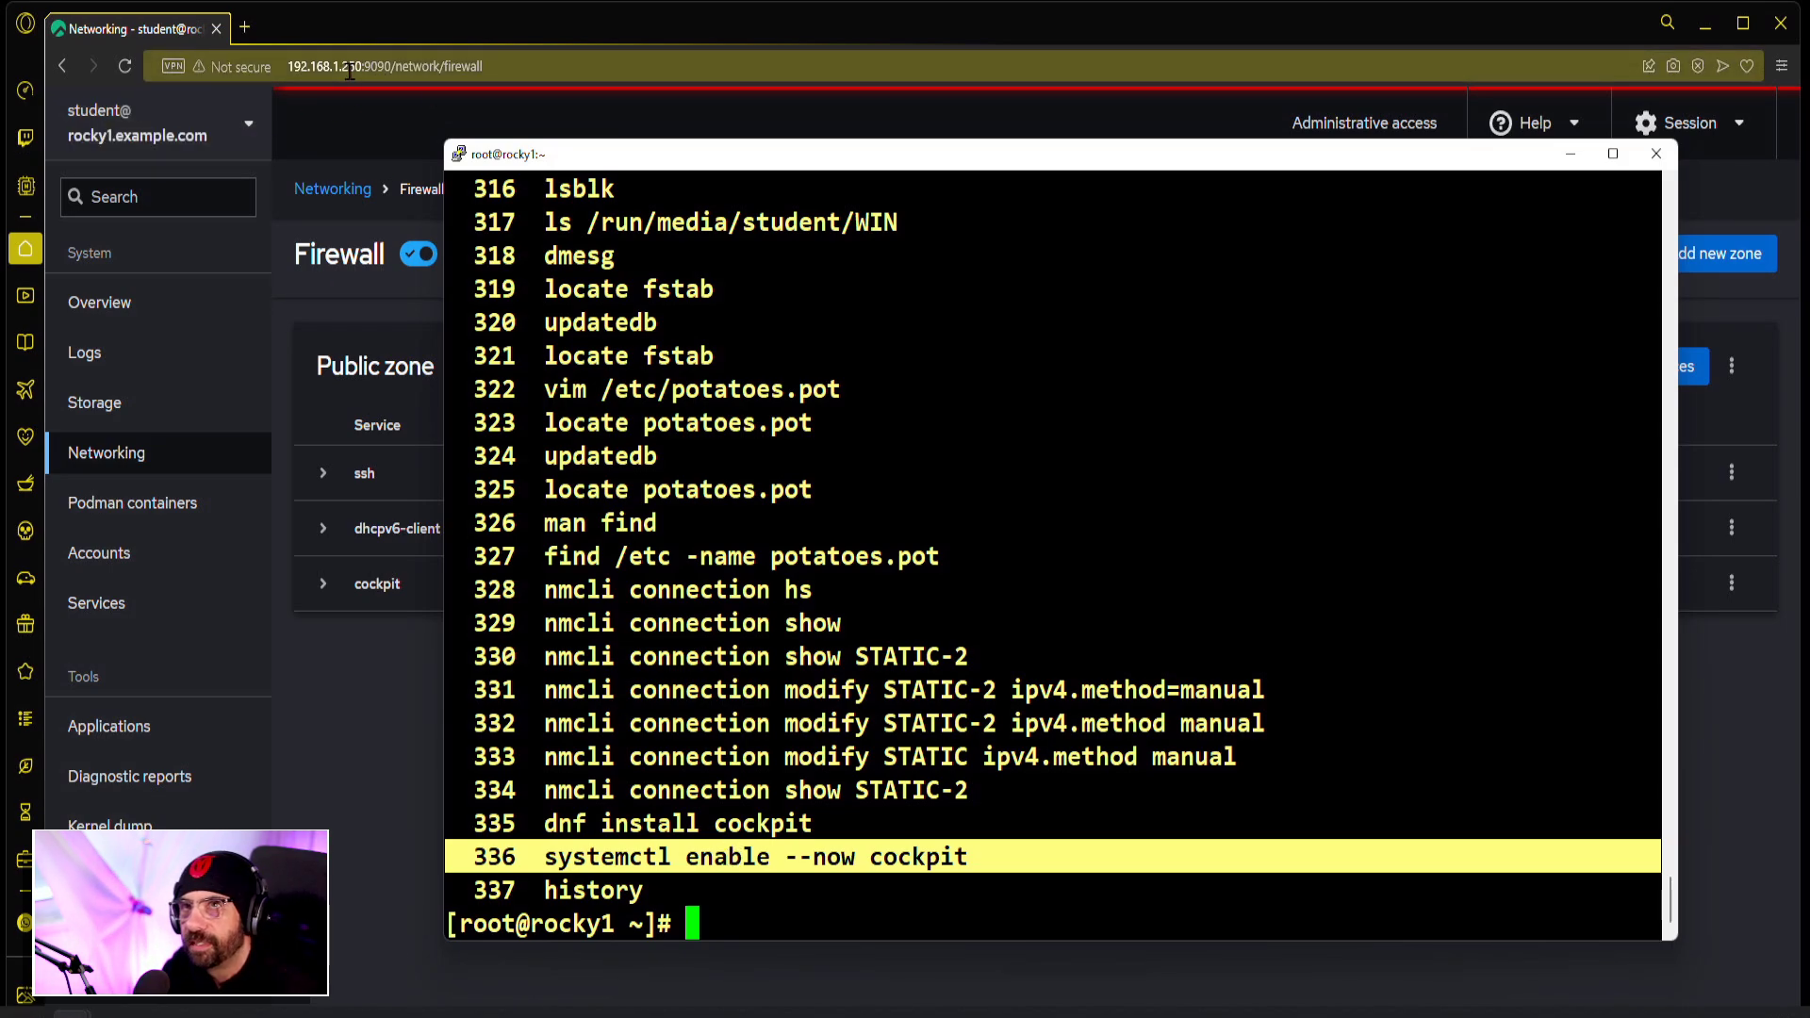
click(1656, 153)
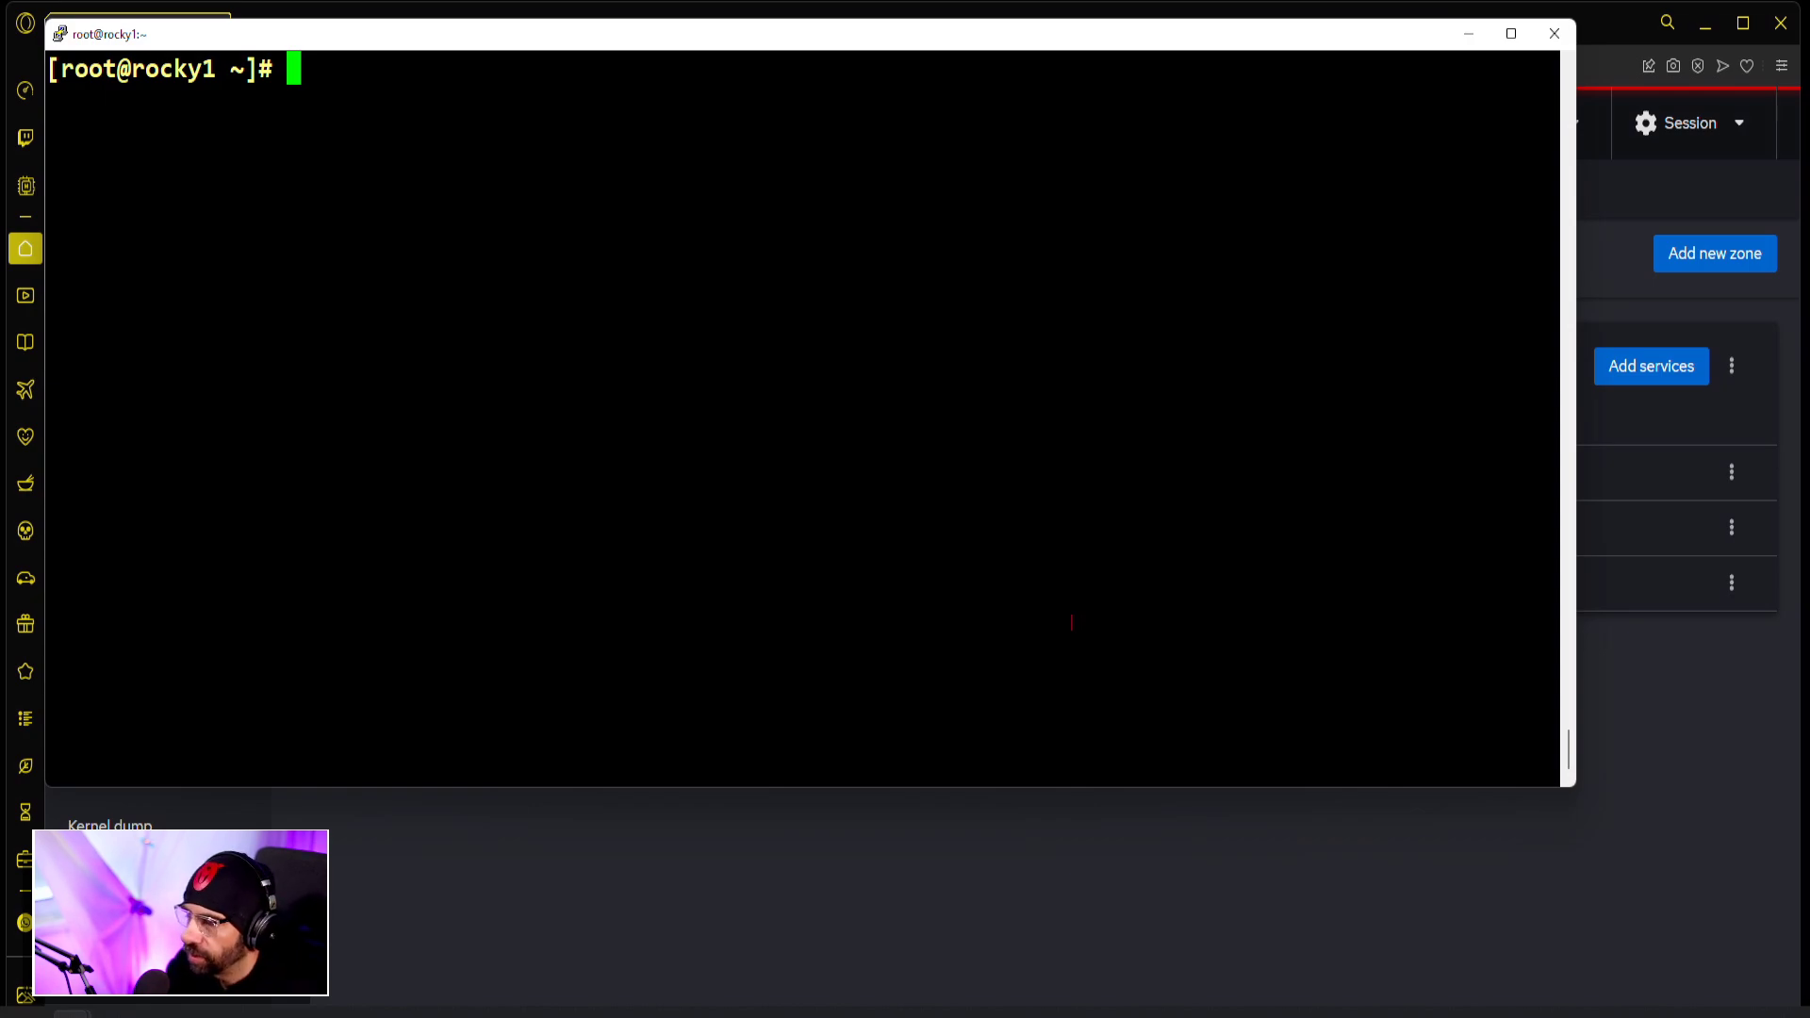
Step: Run sosreport with case id 01010101, producing a compressed archive in /var/tmp
text(sosreport)
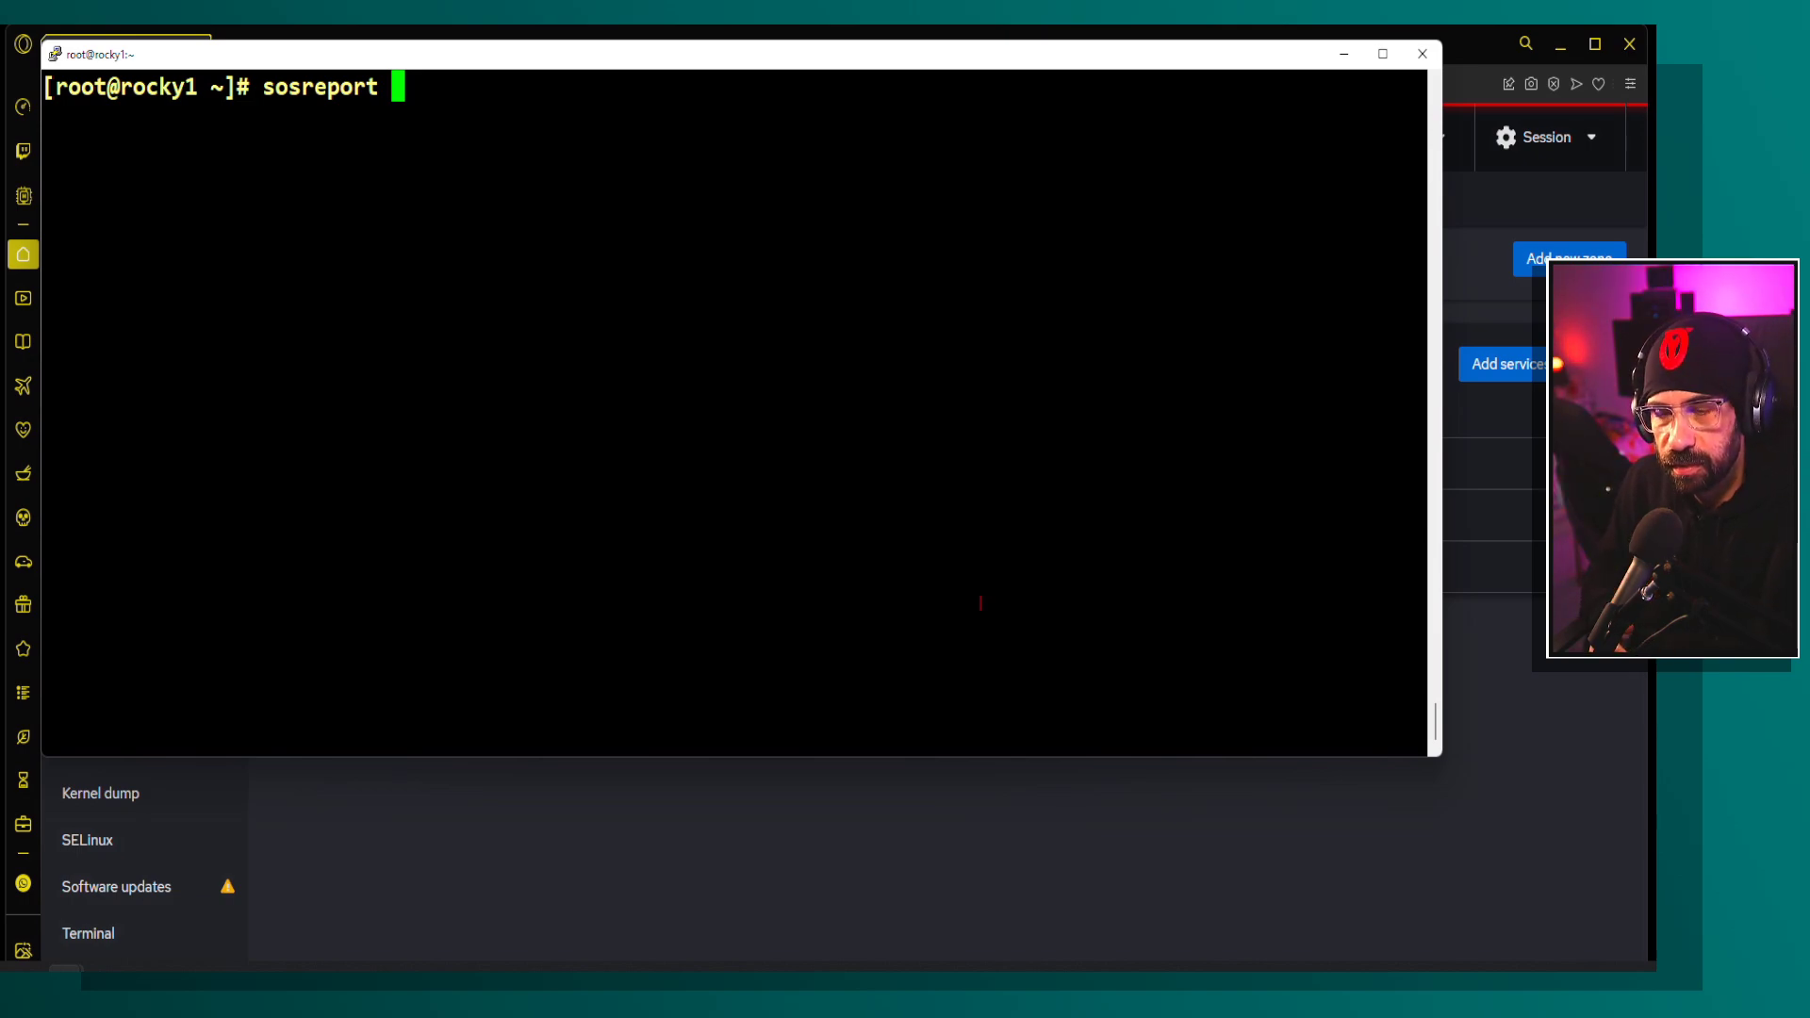
key(Return)
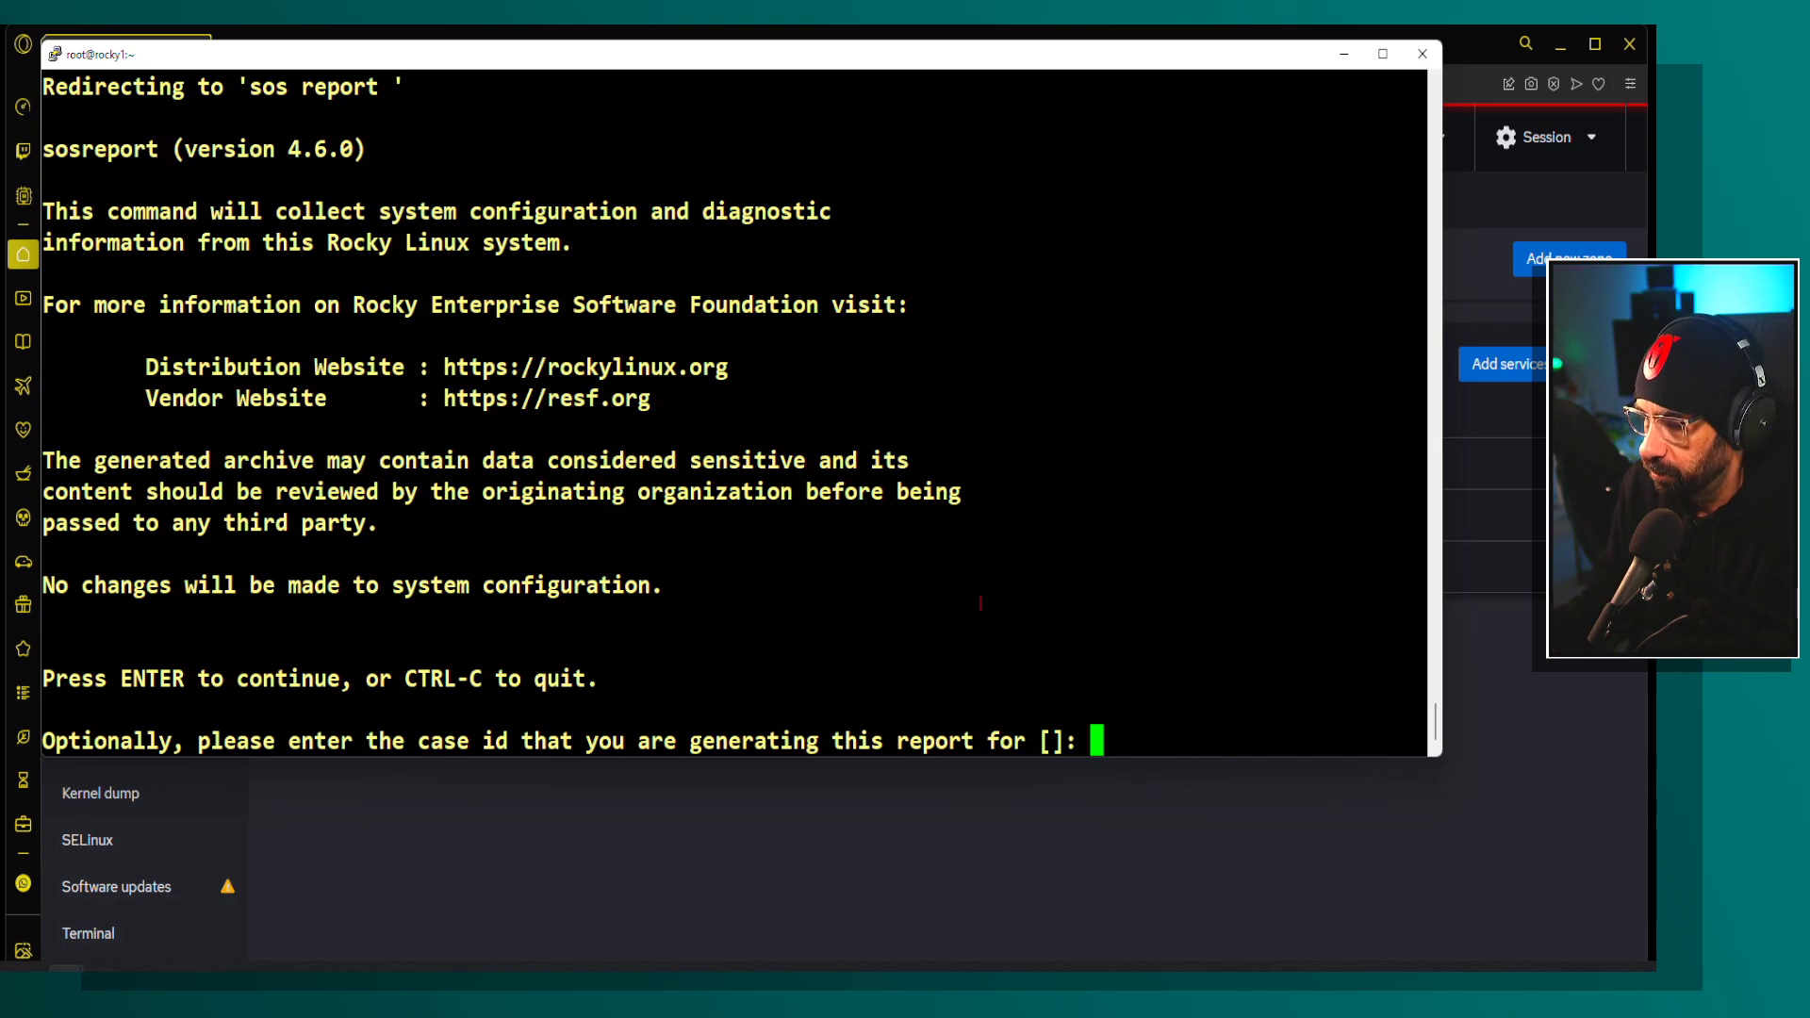
text(01010101)
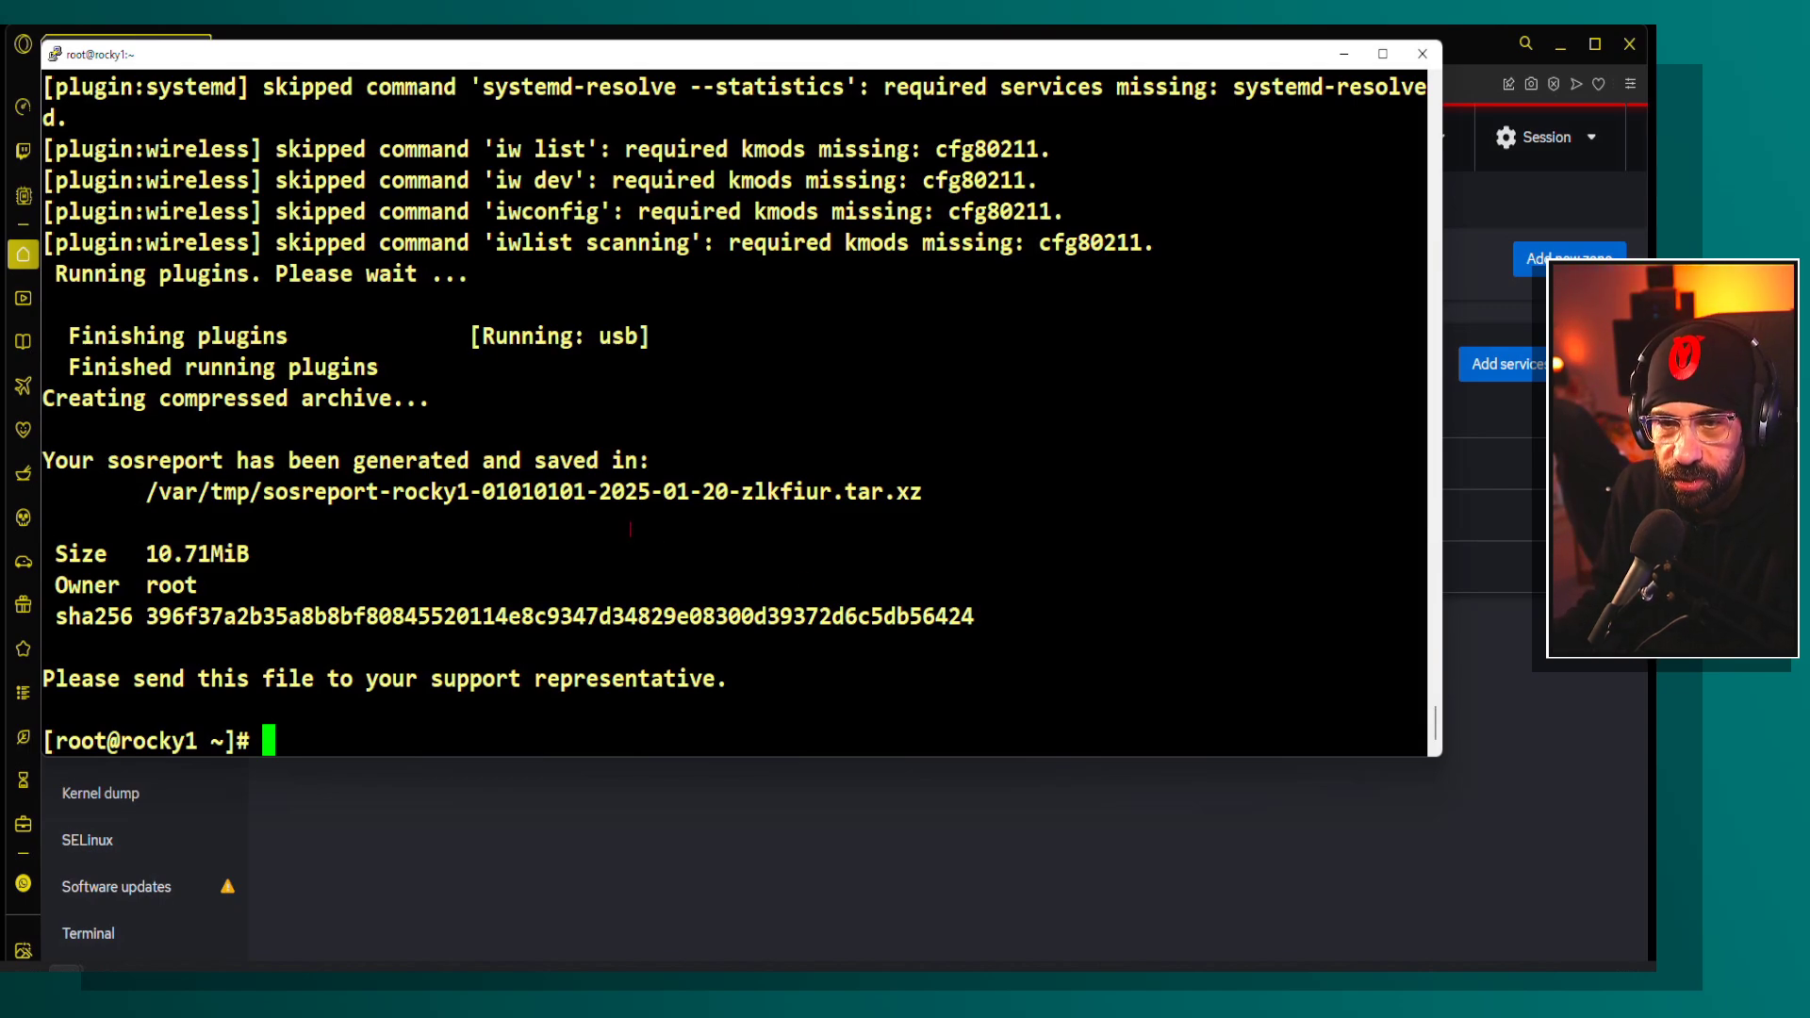
Step: Change into /var/tmp and list it to find the sosreport archive name
double_click(532, 492)
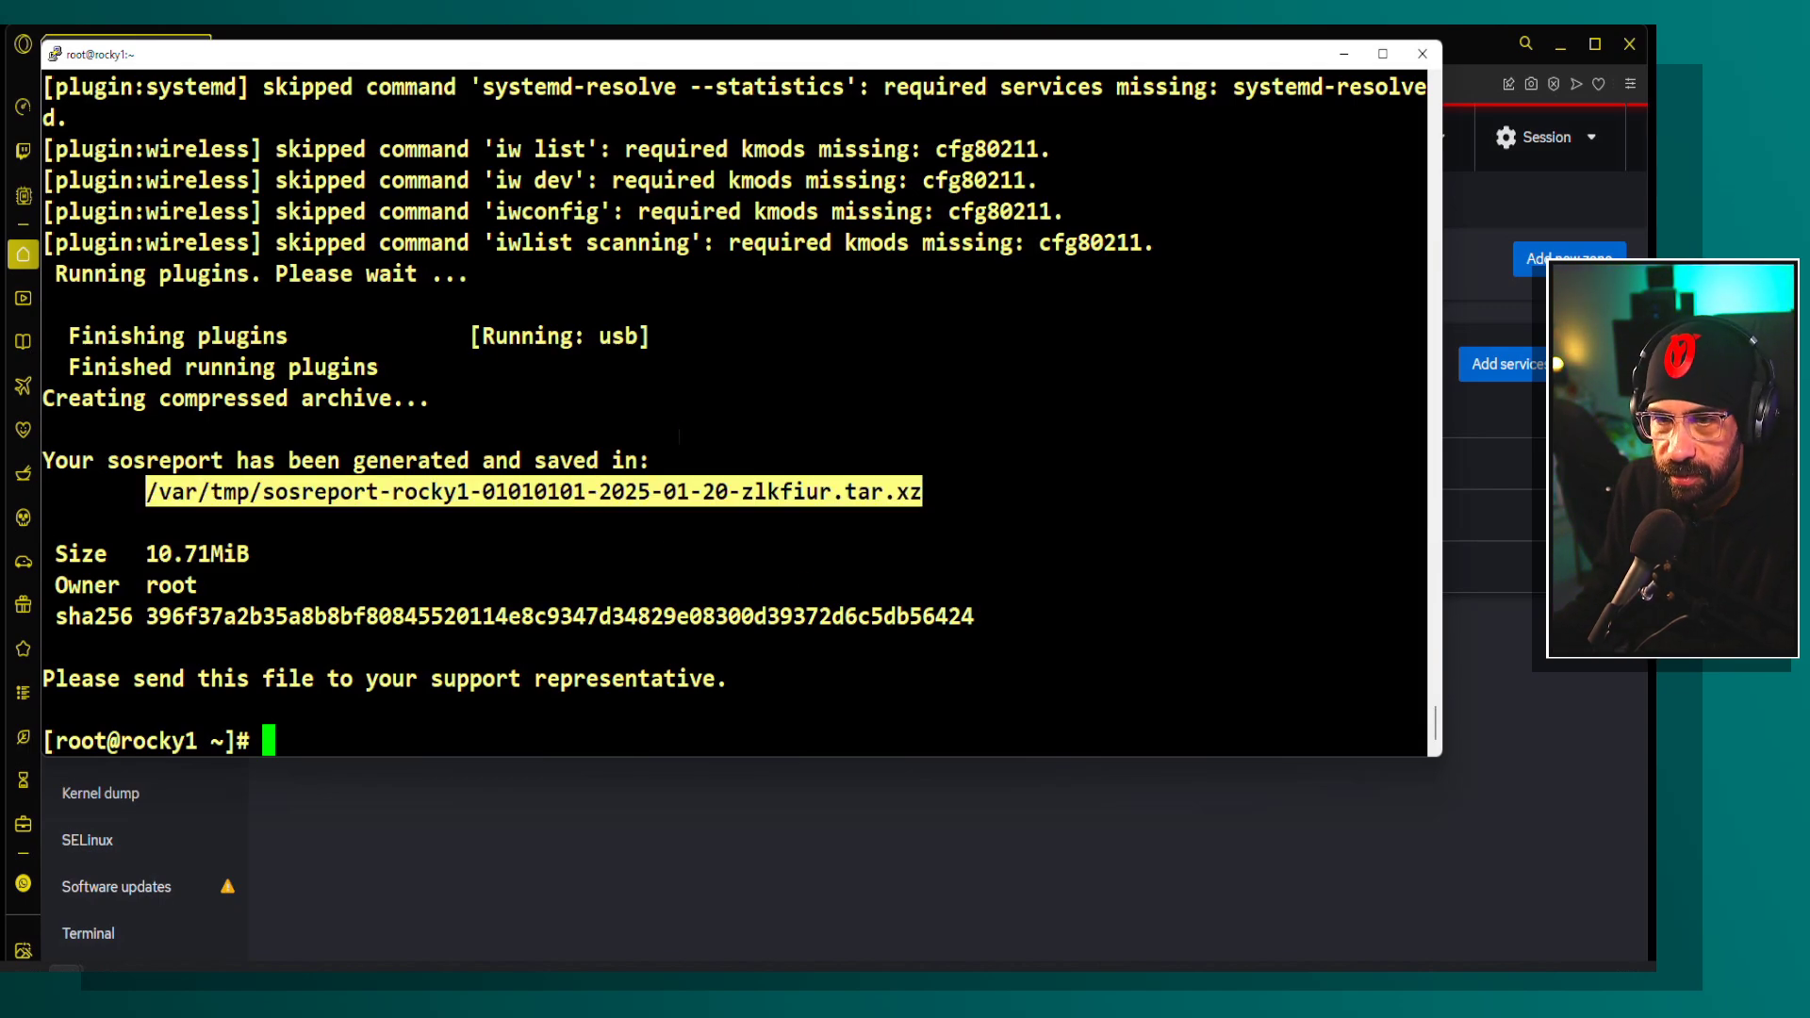
text(cd)
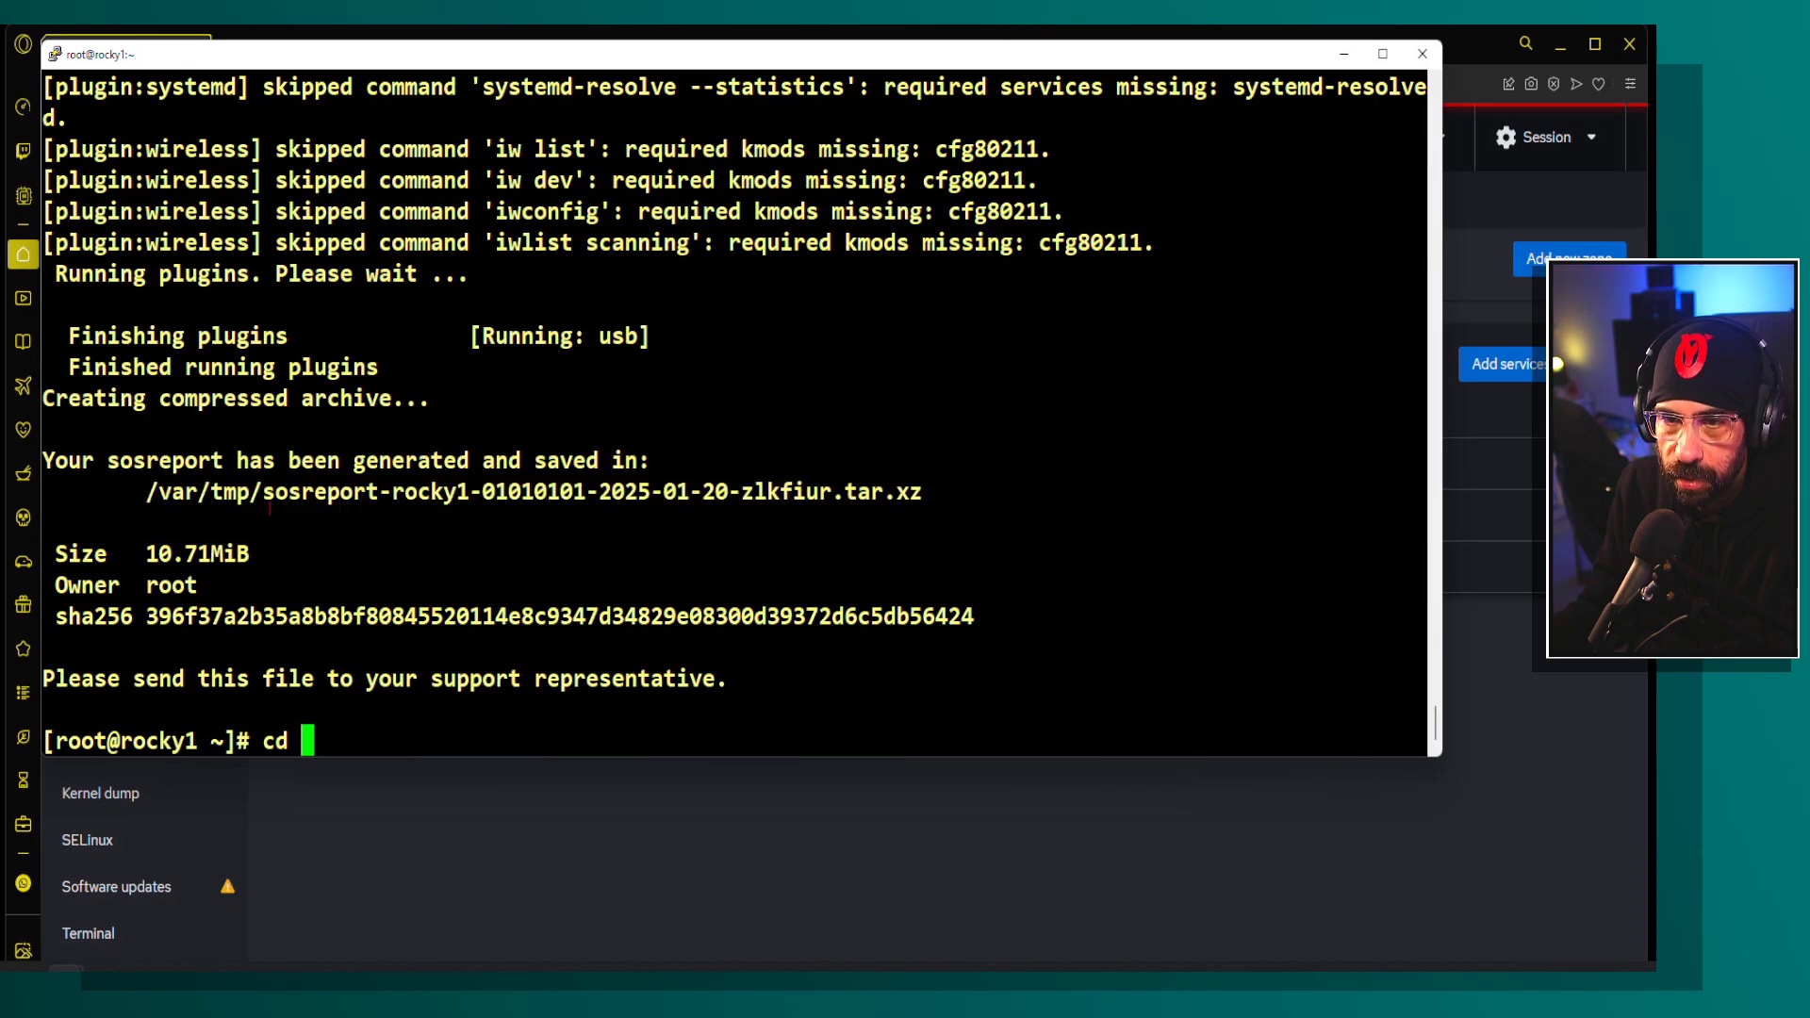
text(/var/tmp/)
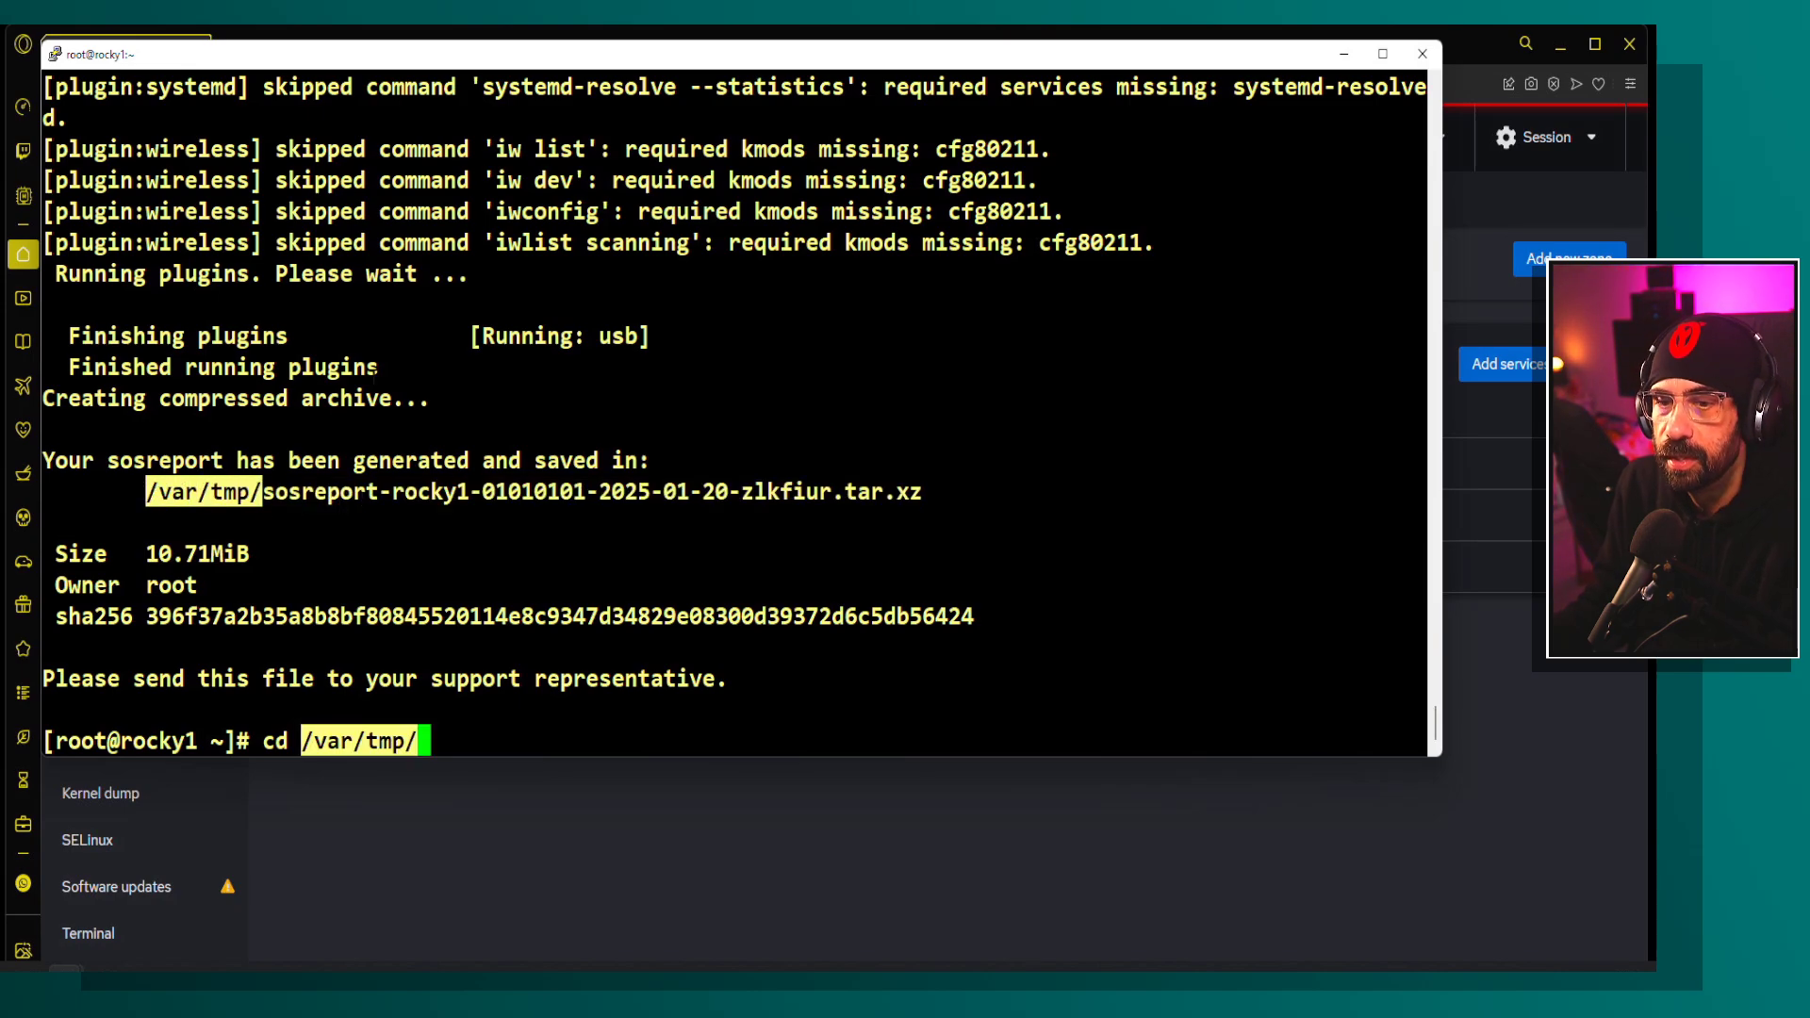
key(Return)
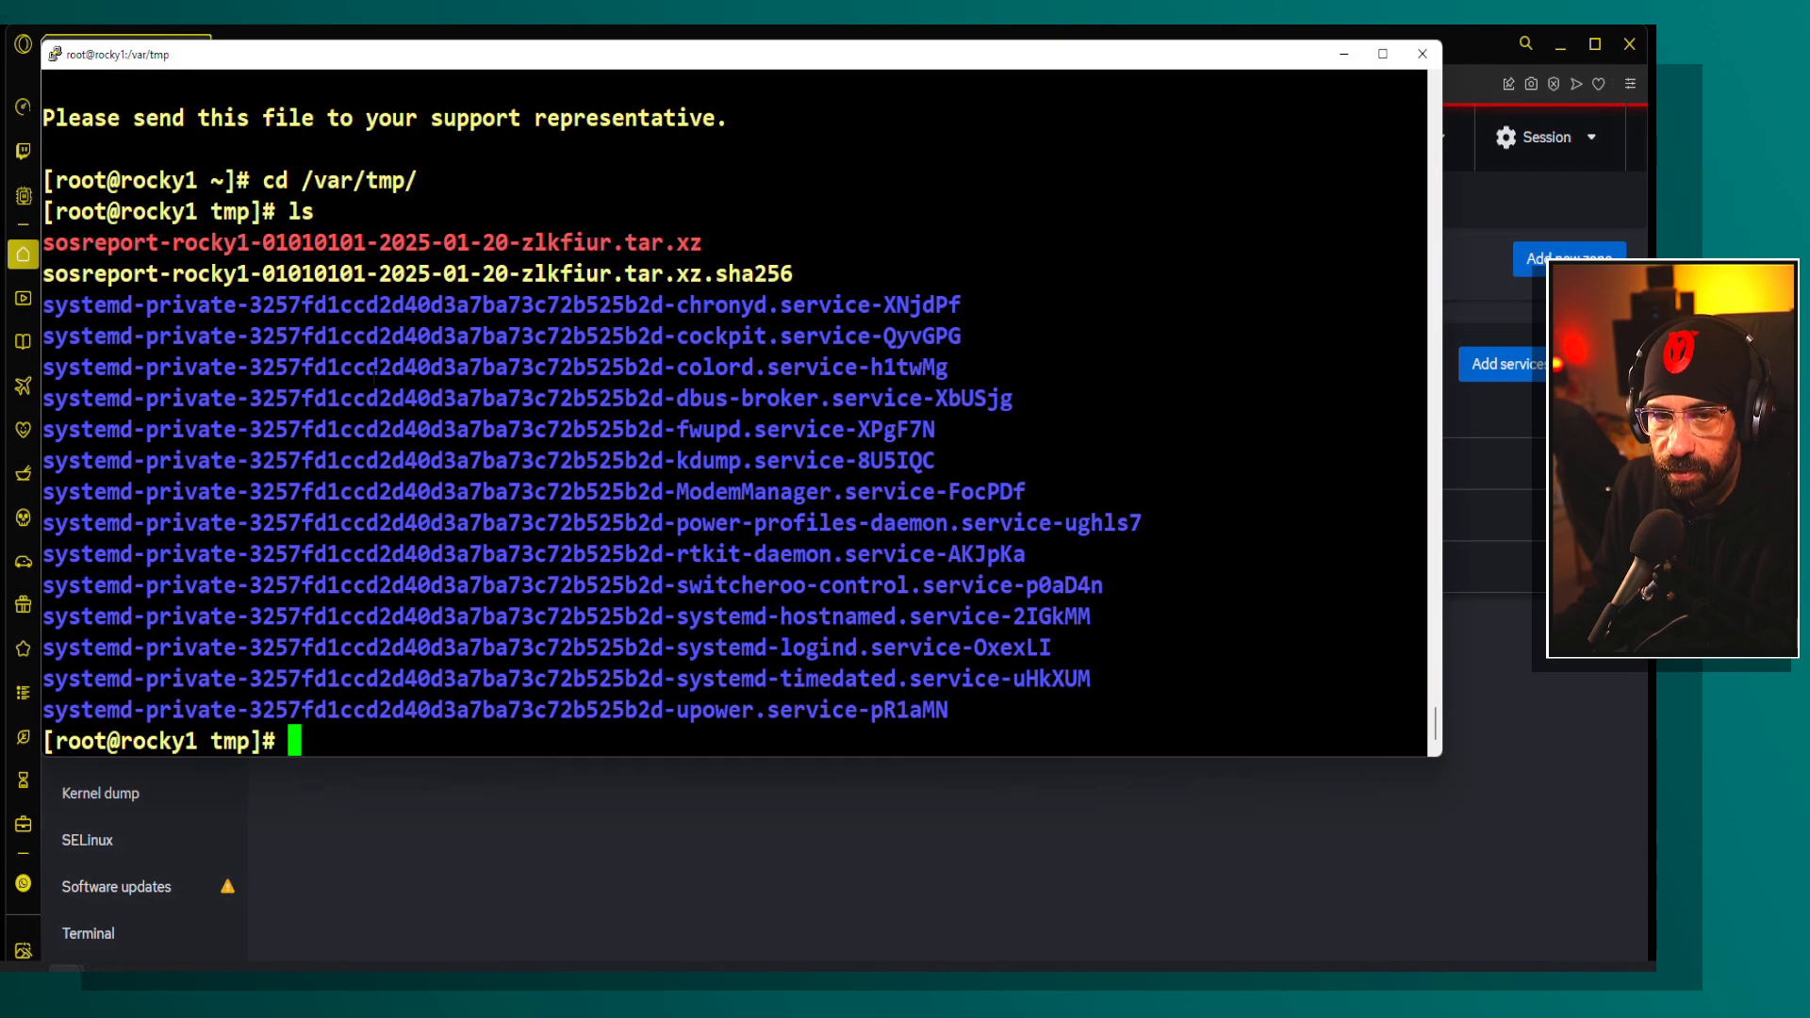
double_click(419, 274)
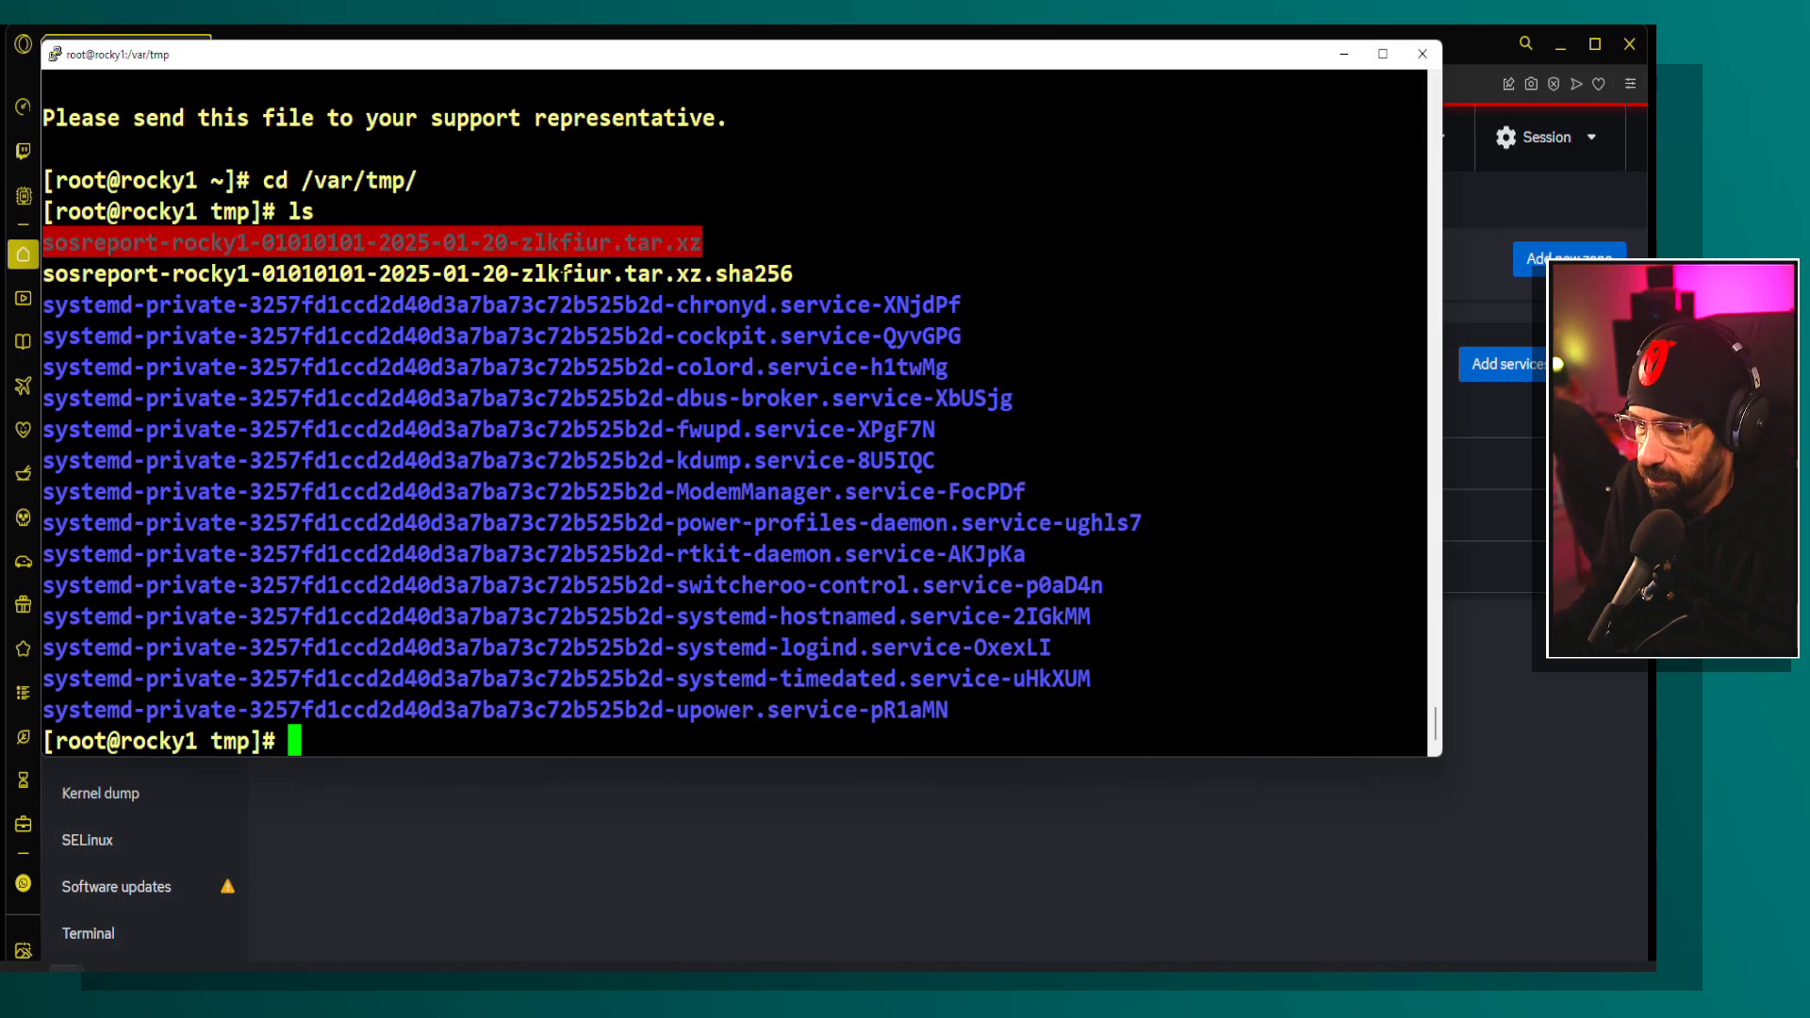
Step: Extract the sosreport archive with tar xvf and start changing into its directory
text(tar x)
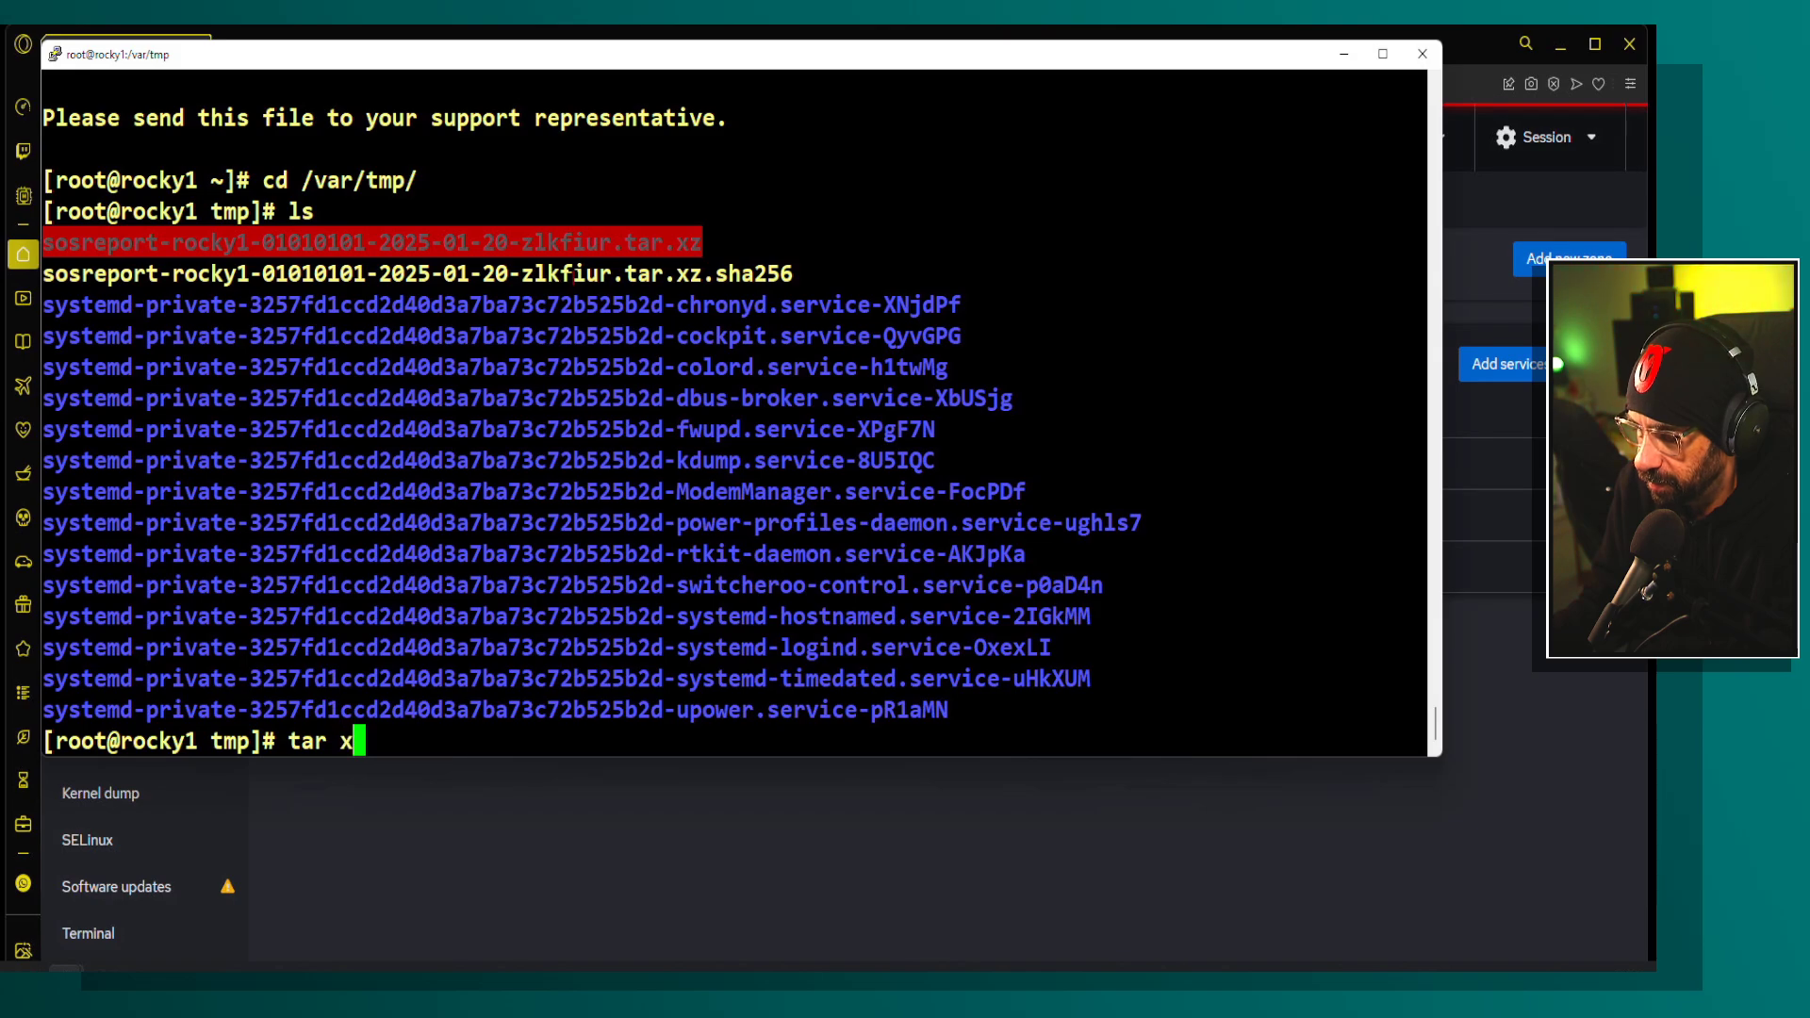
text(vf)
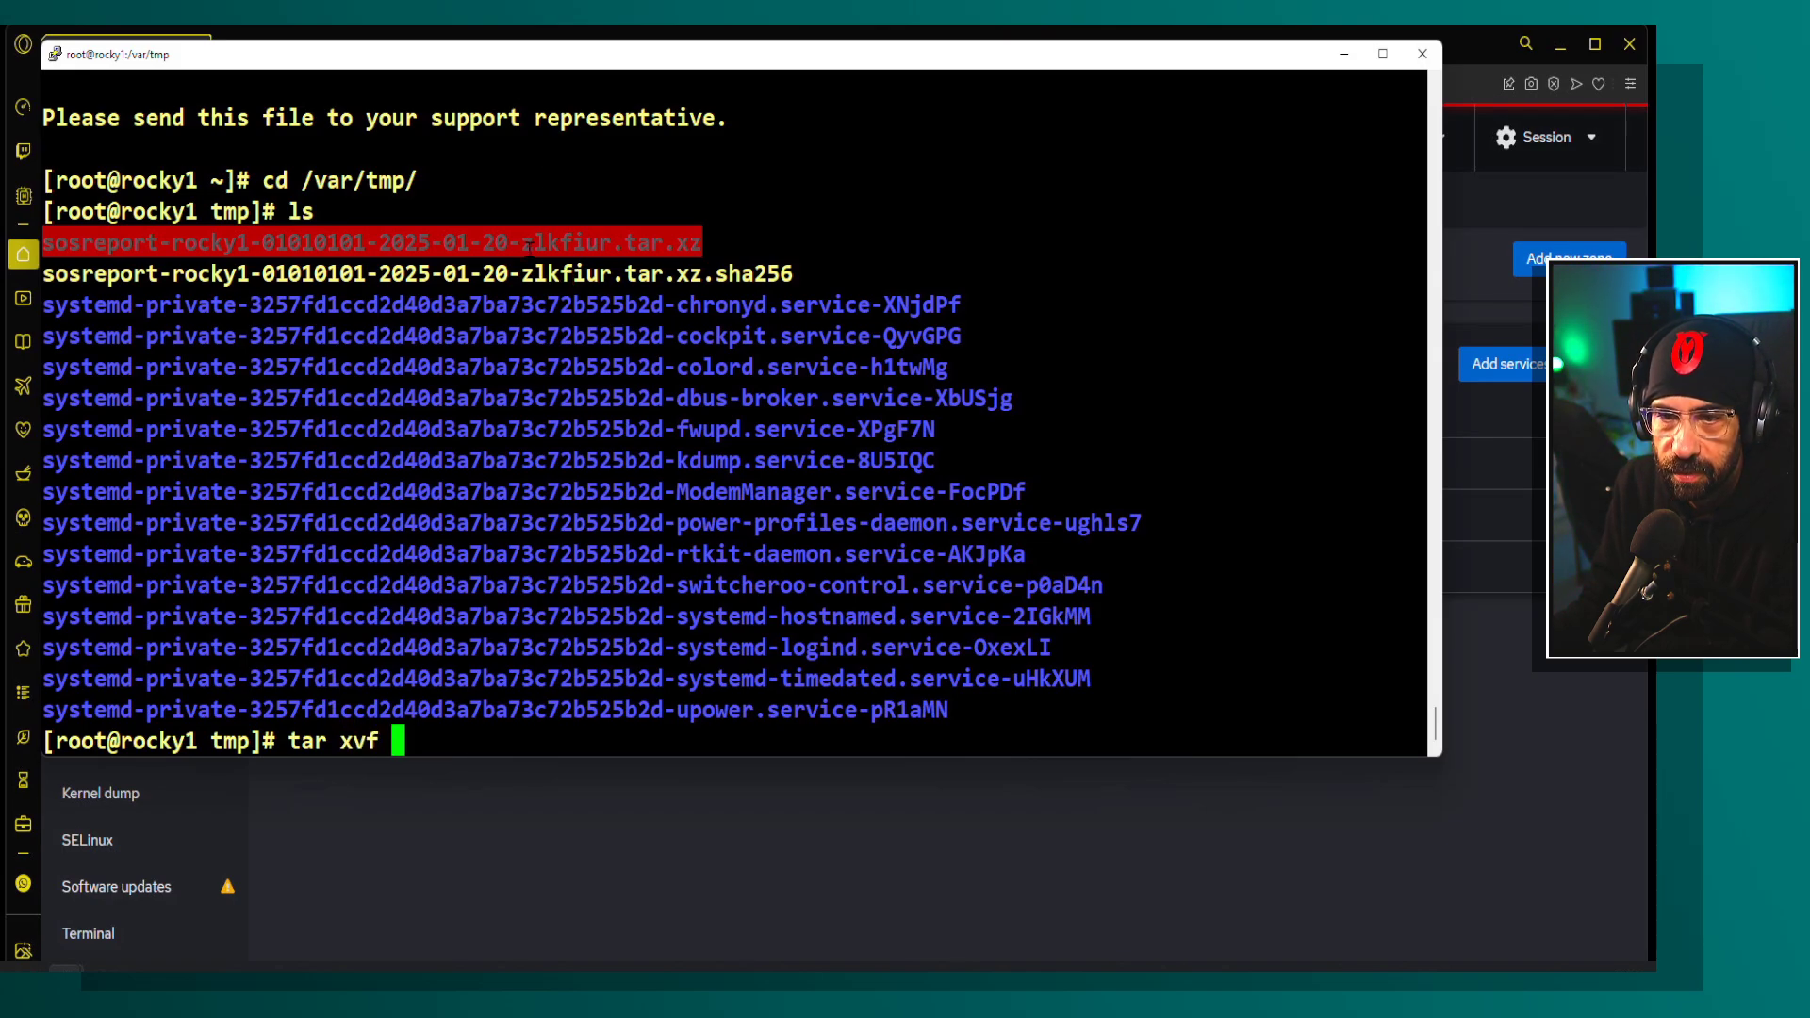
key(Return)
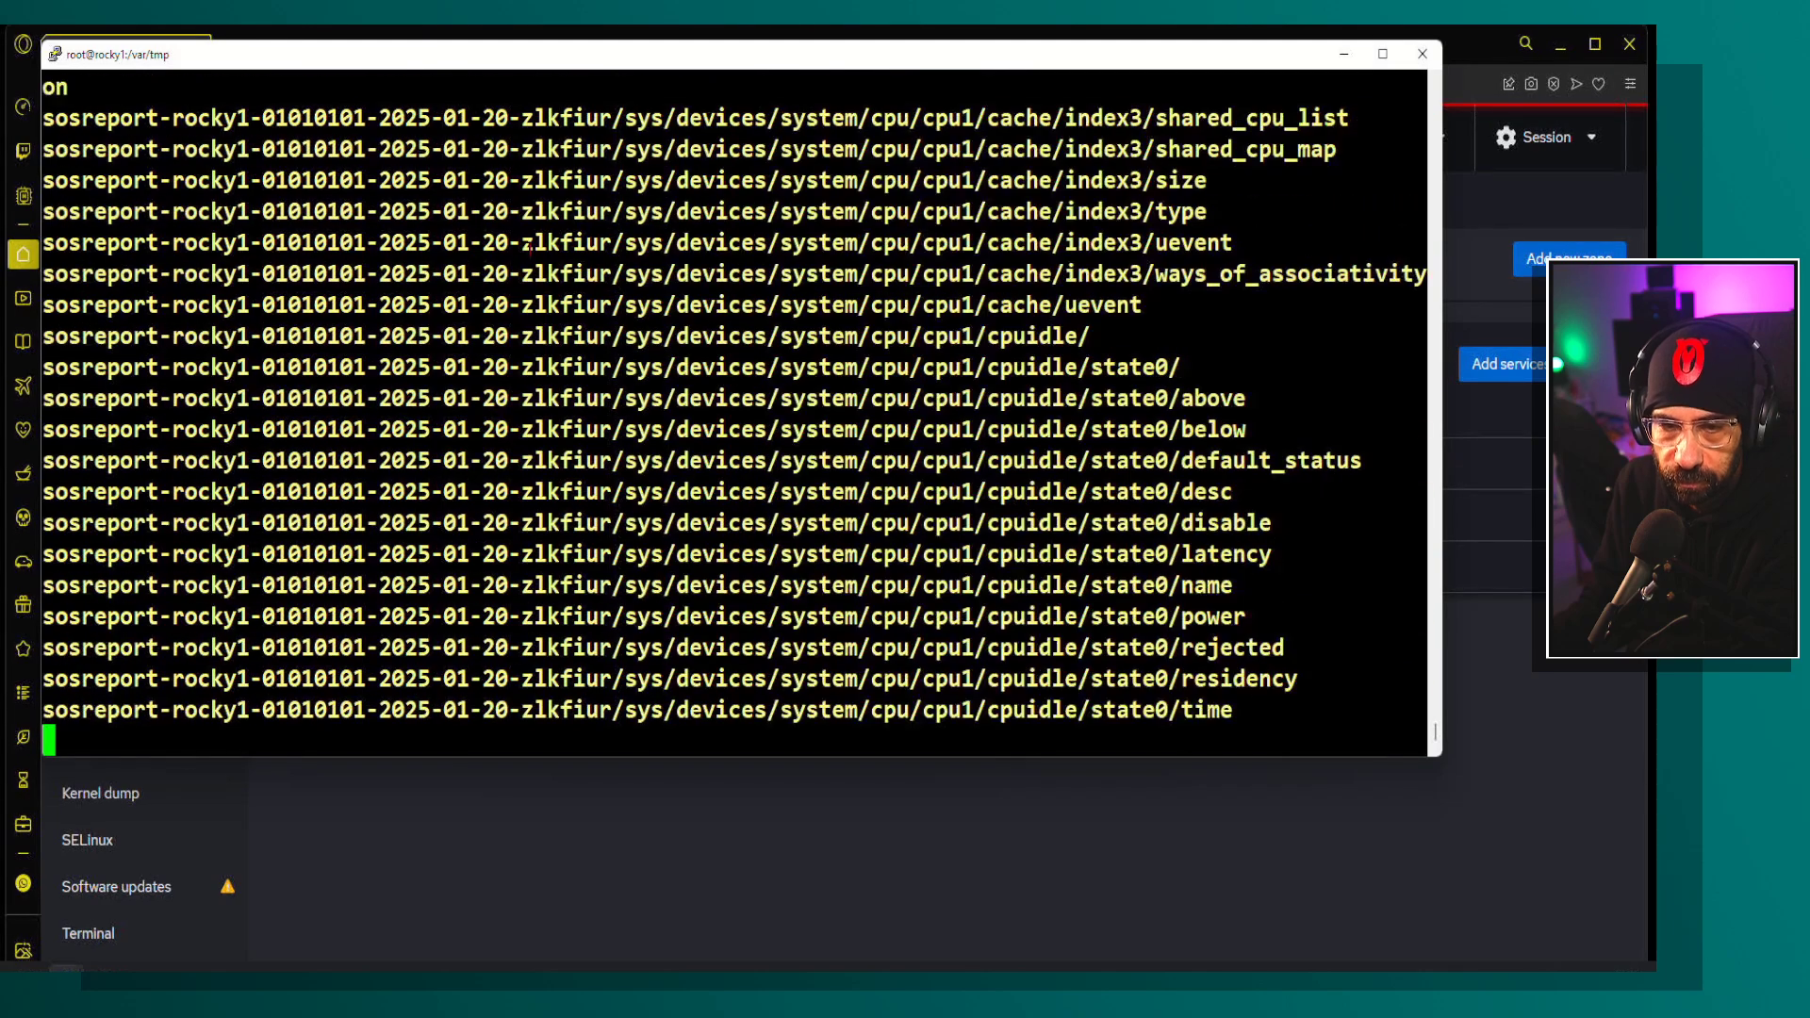
scroll(down, 3)
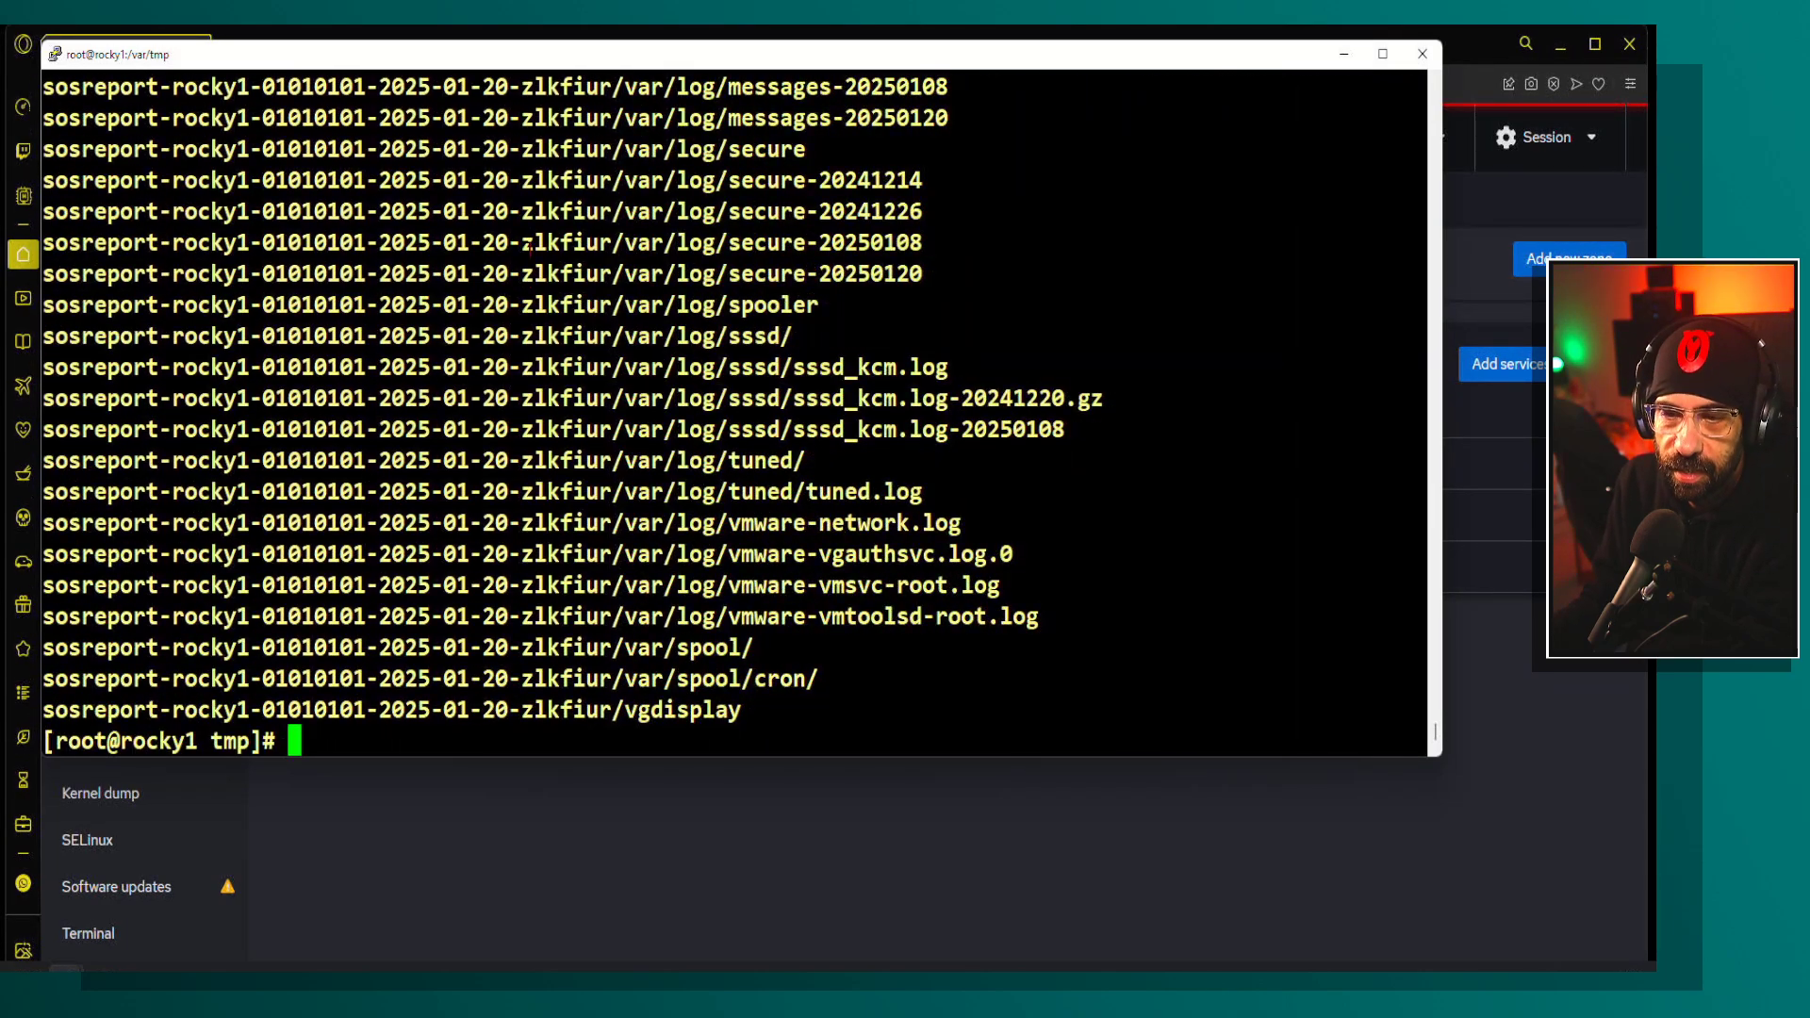
text(cd sso)
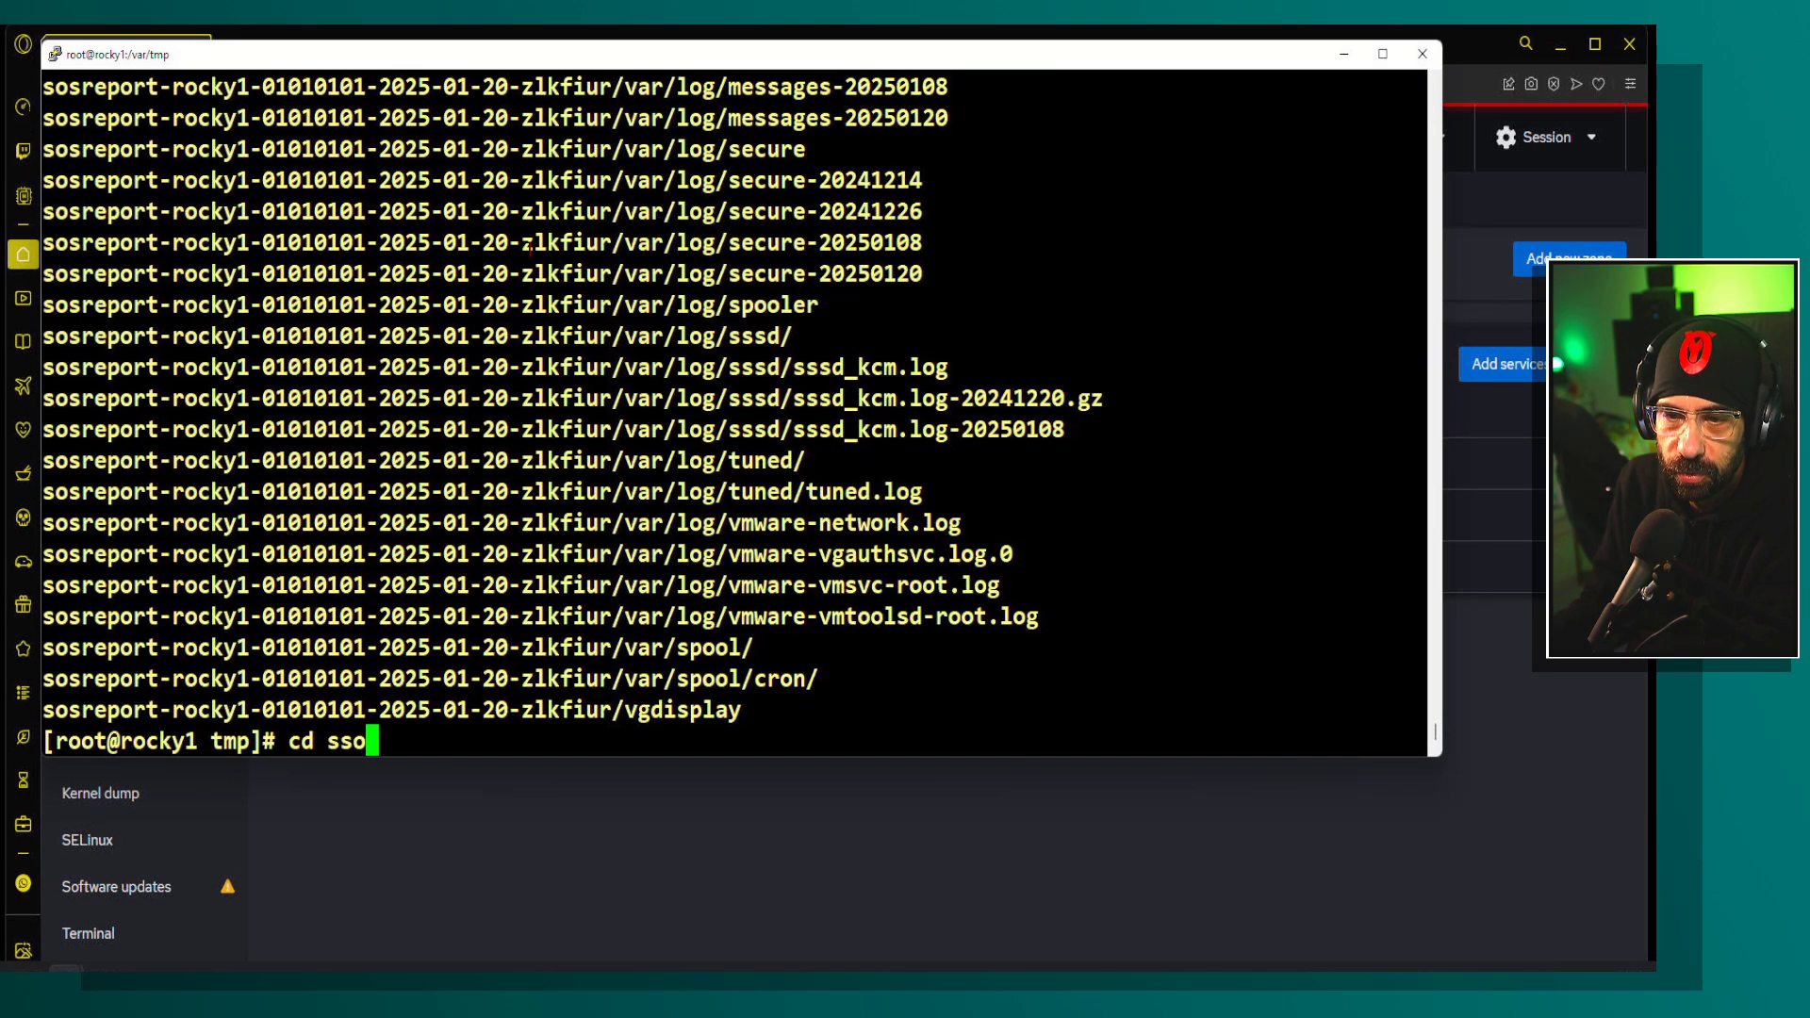